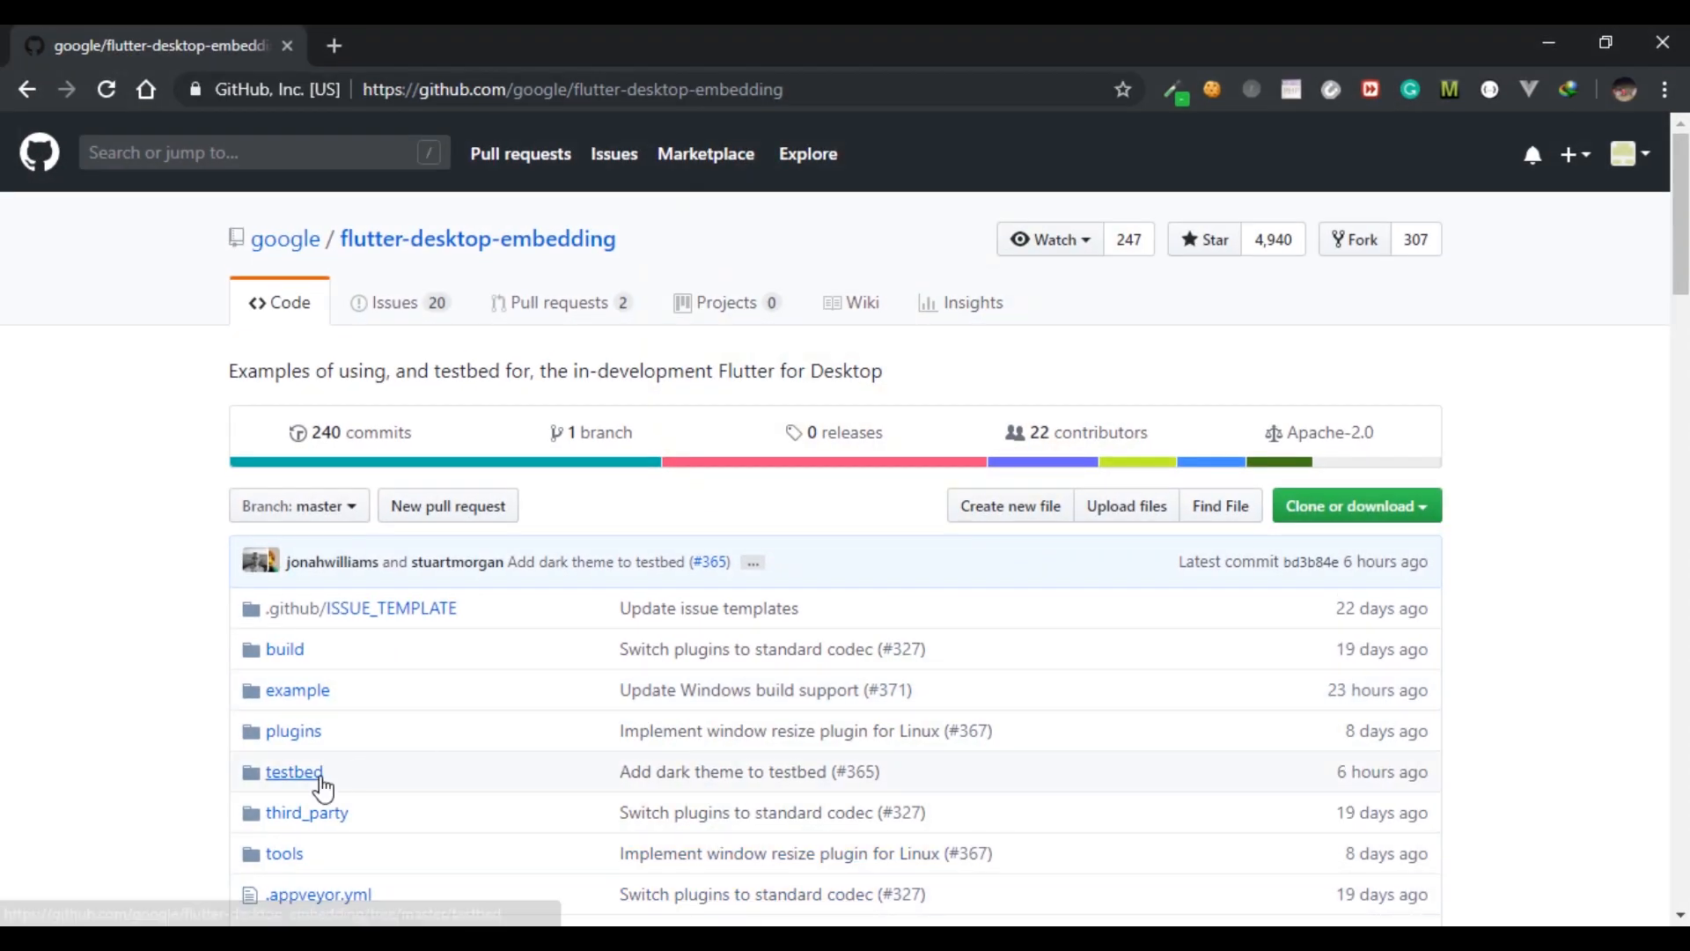
mouse_move(51, 771)
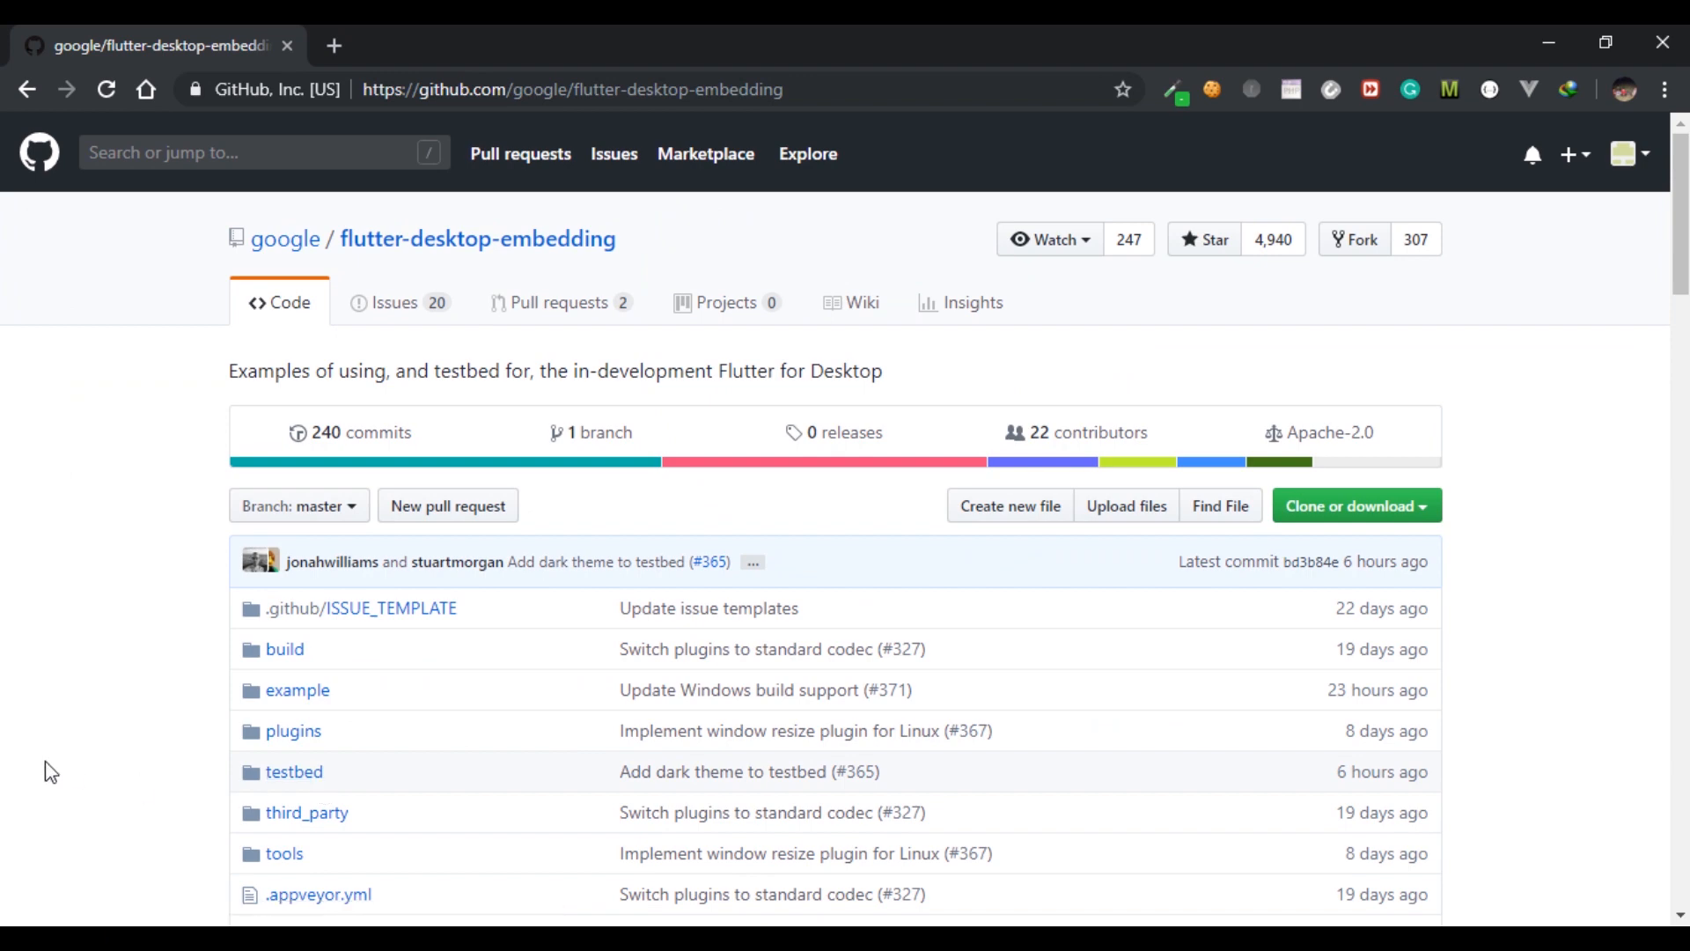
Read down the repository README, highlighting the Caveats notes along the way
scroll("down", 3)
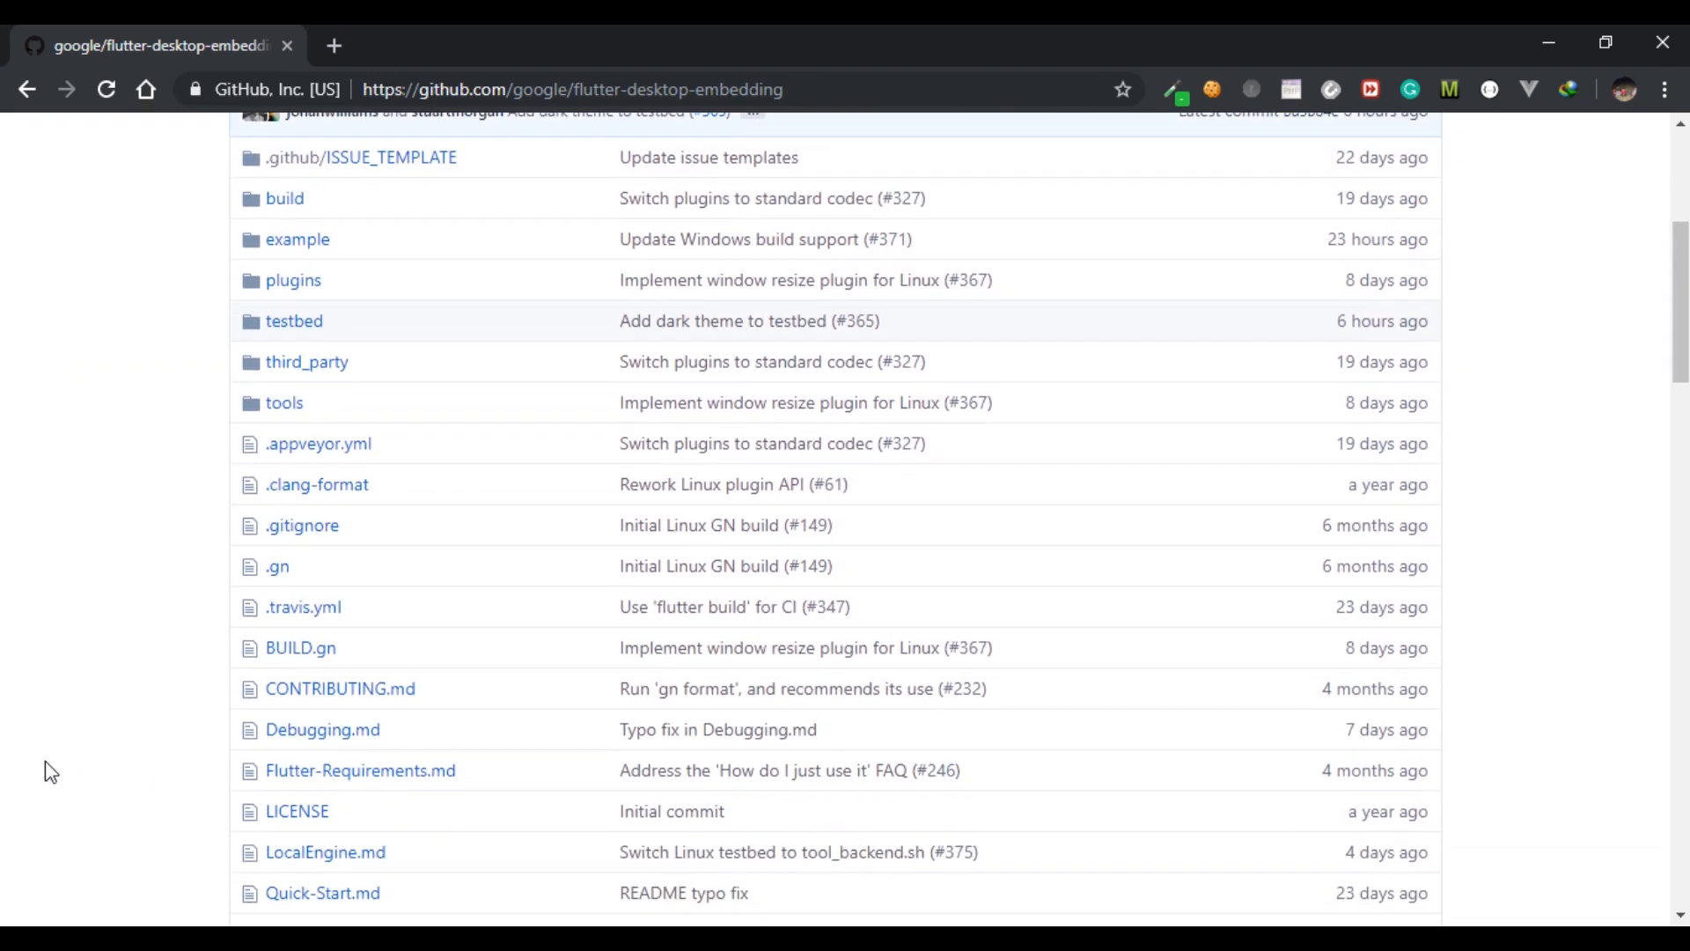
scroll("down", 3)
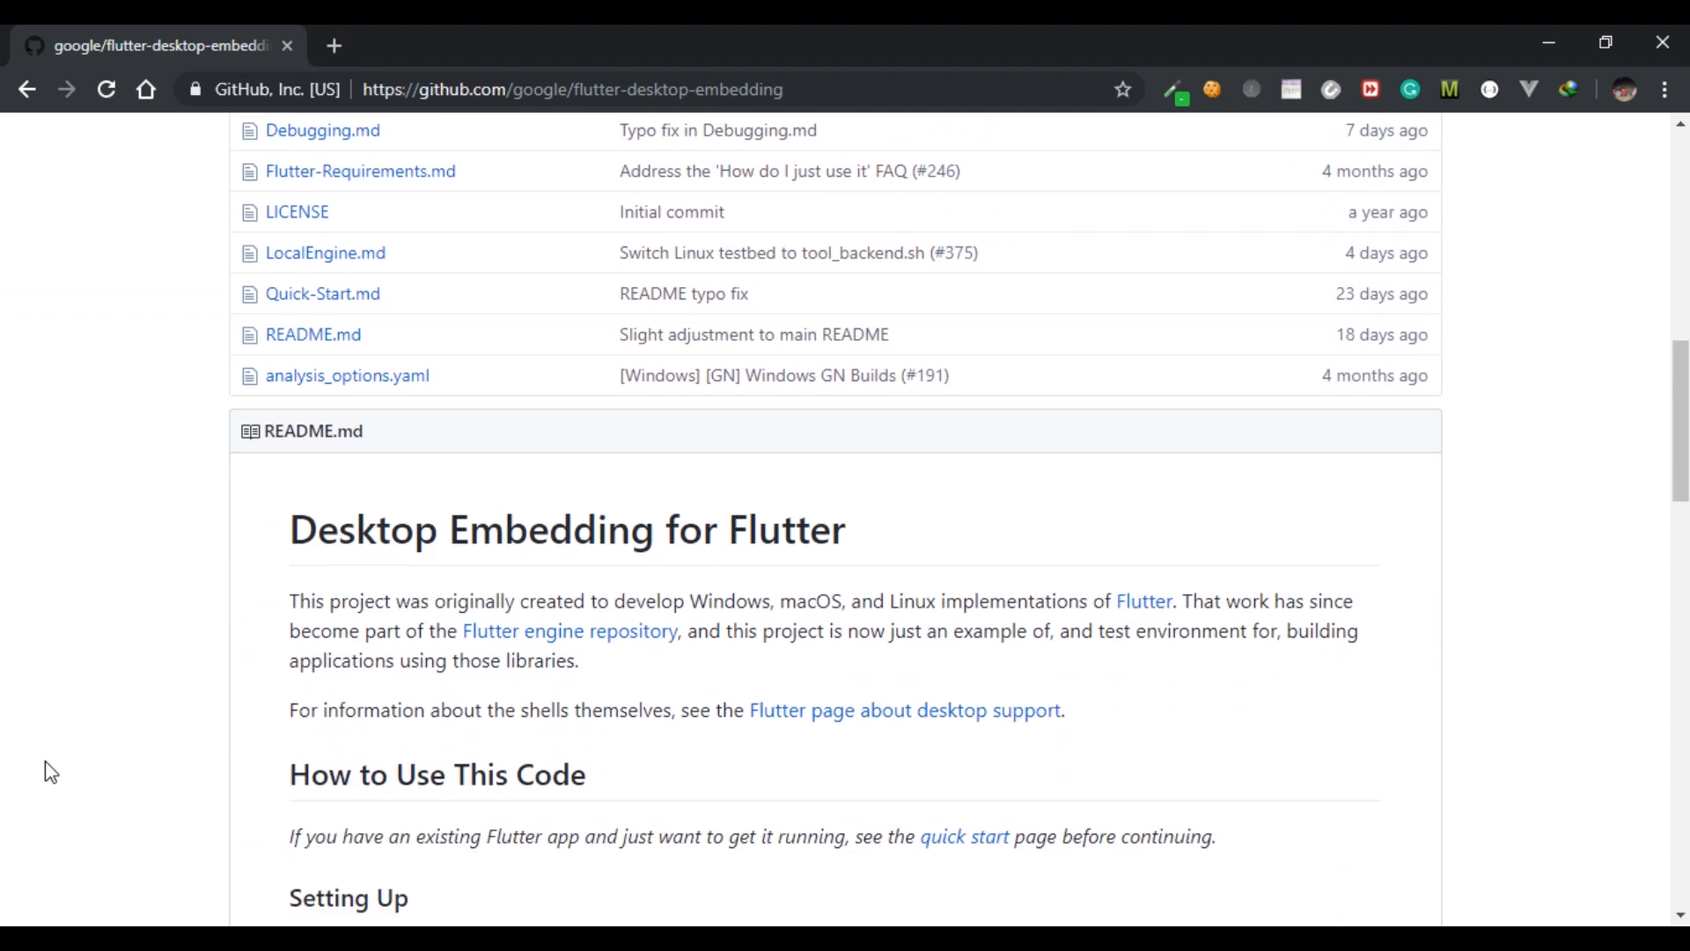
scroll("down", 3)
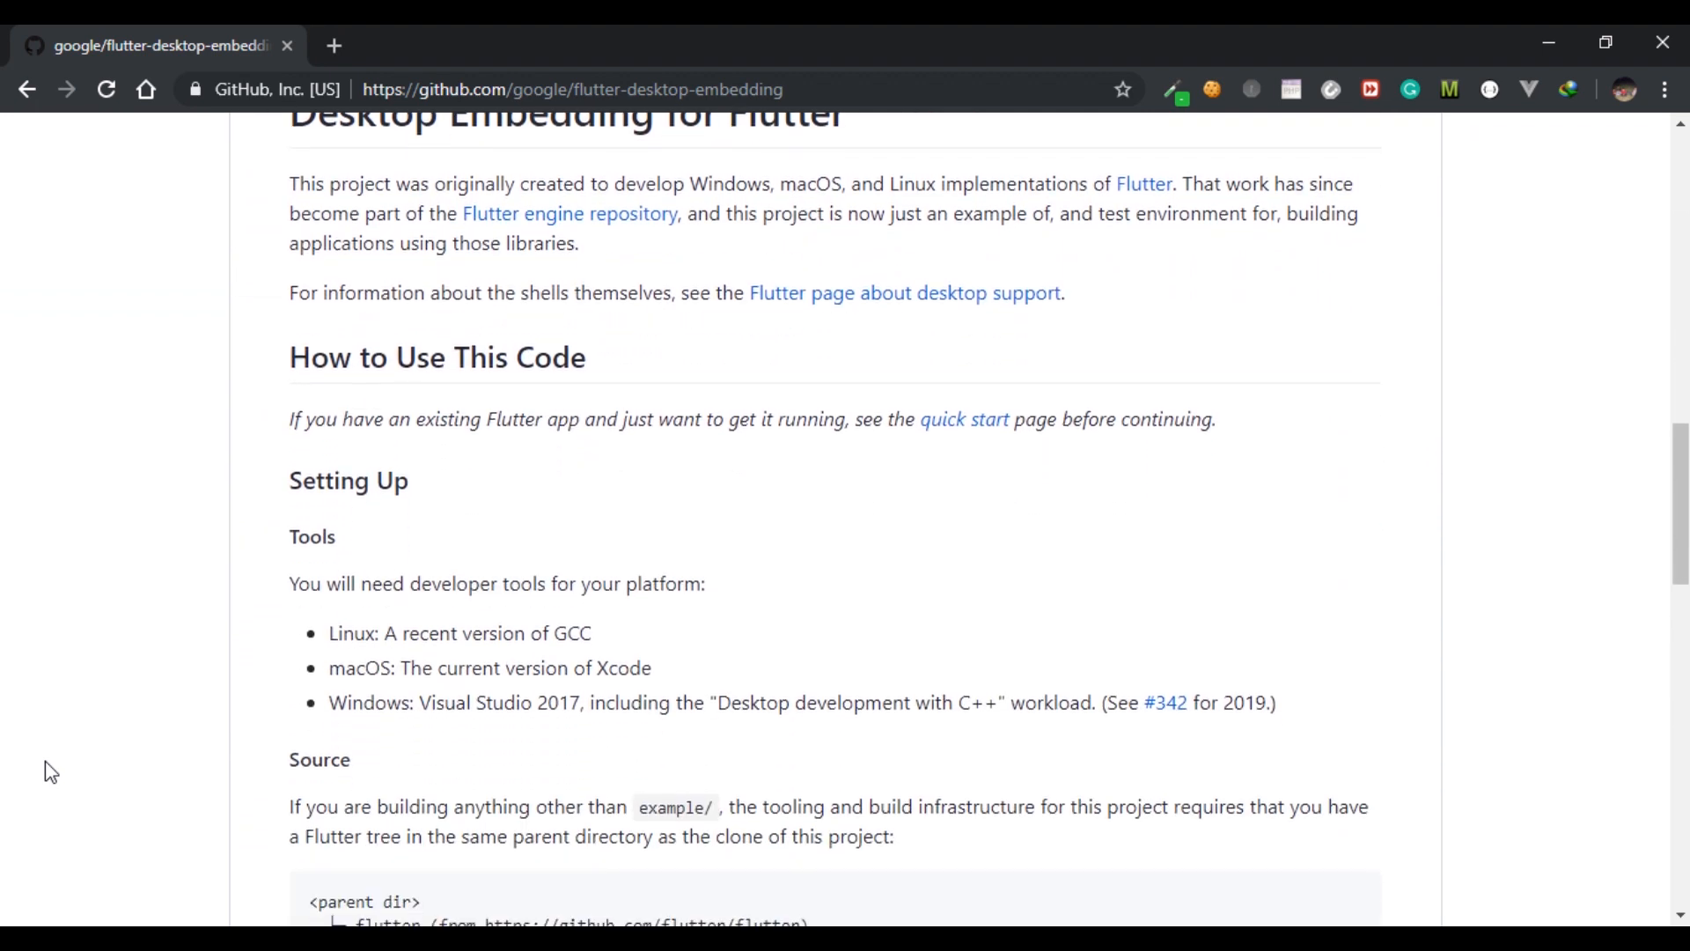
scroll("down", 3)
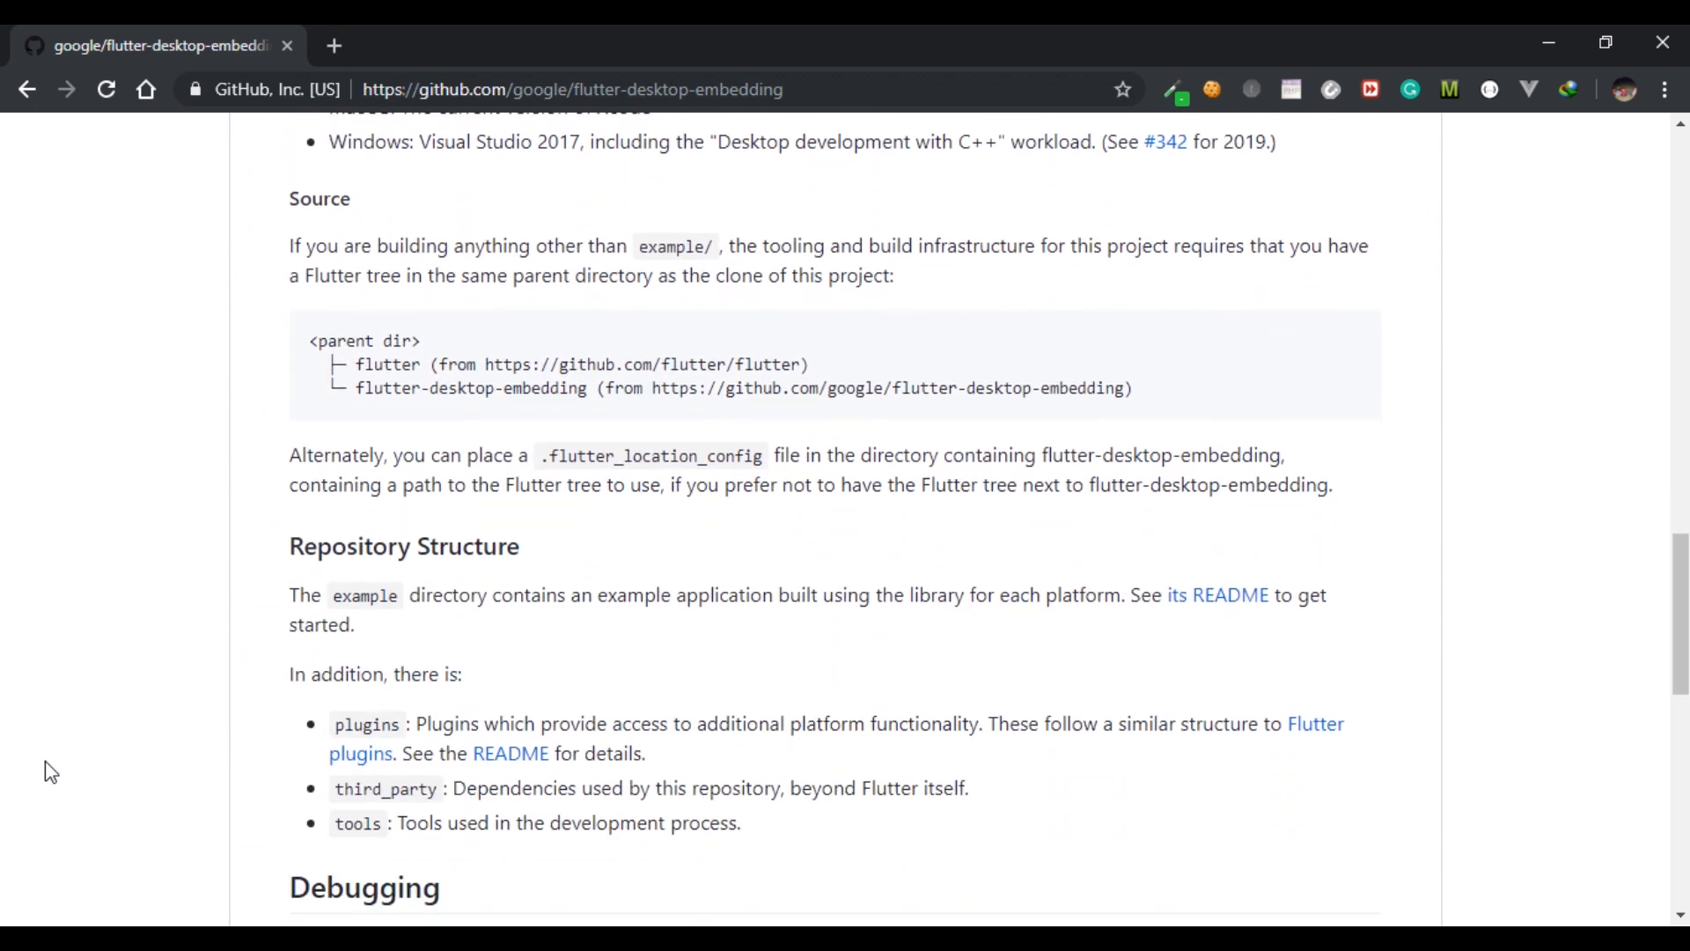
scroll("down", 3)
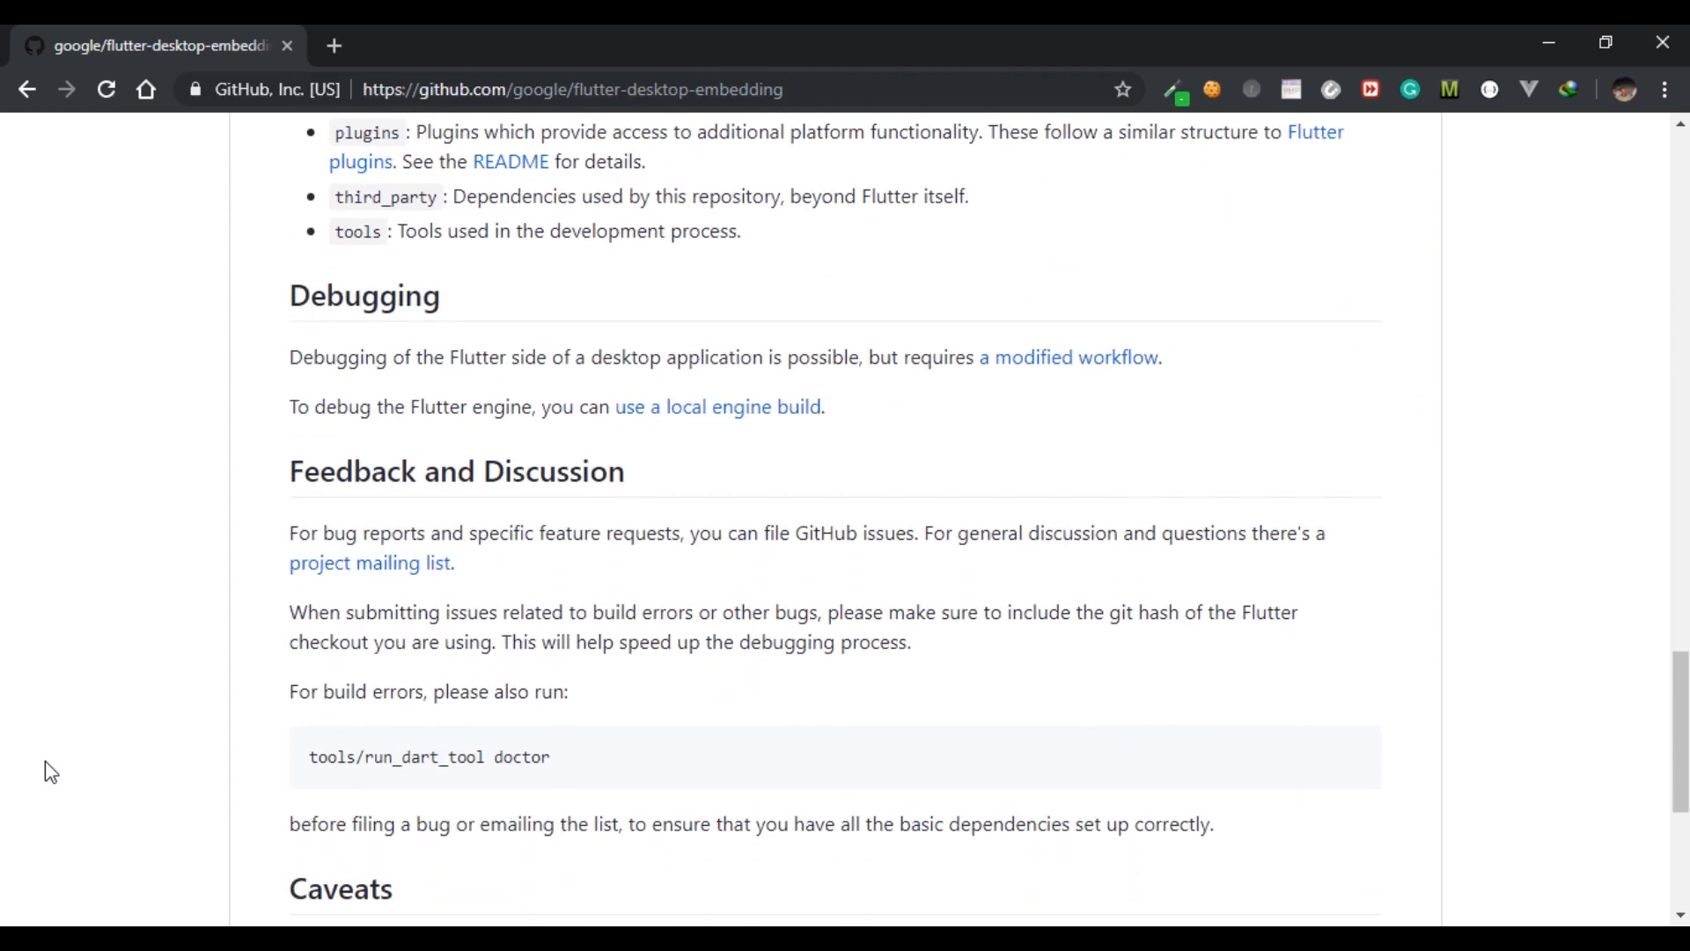
scroll("down", 3)
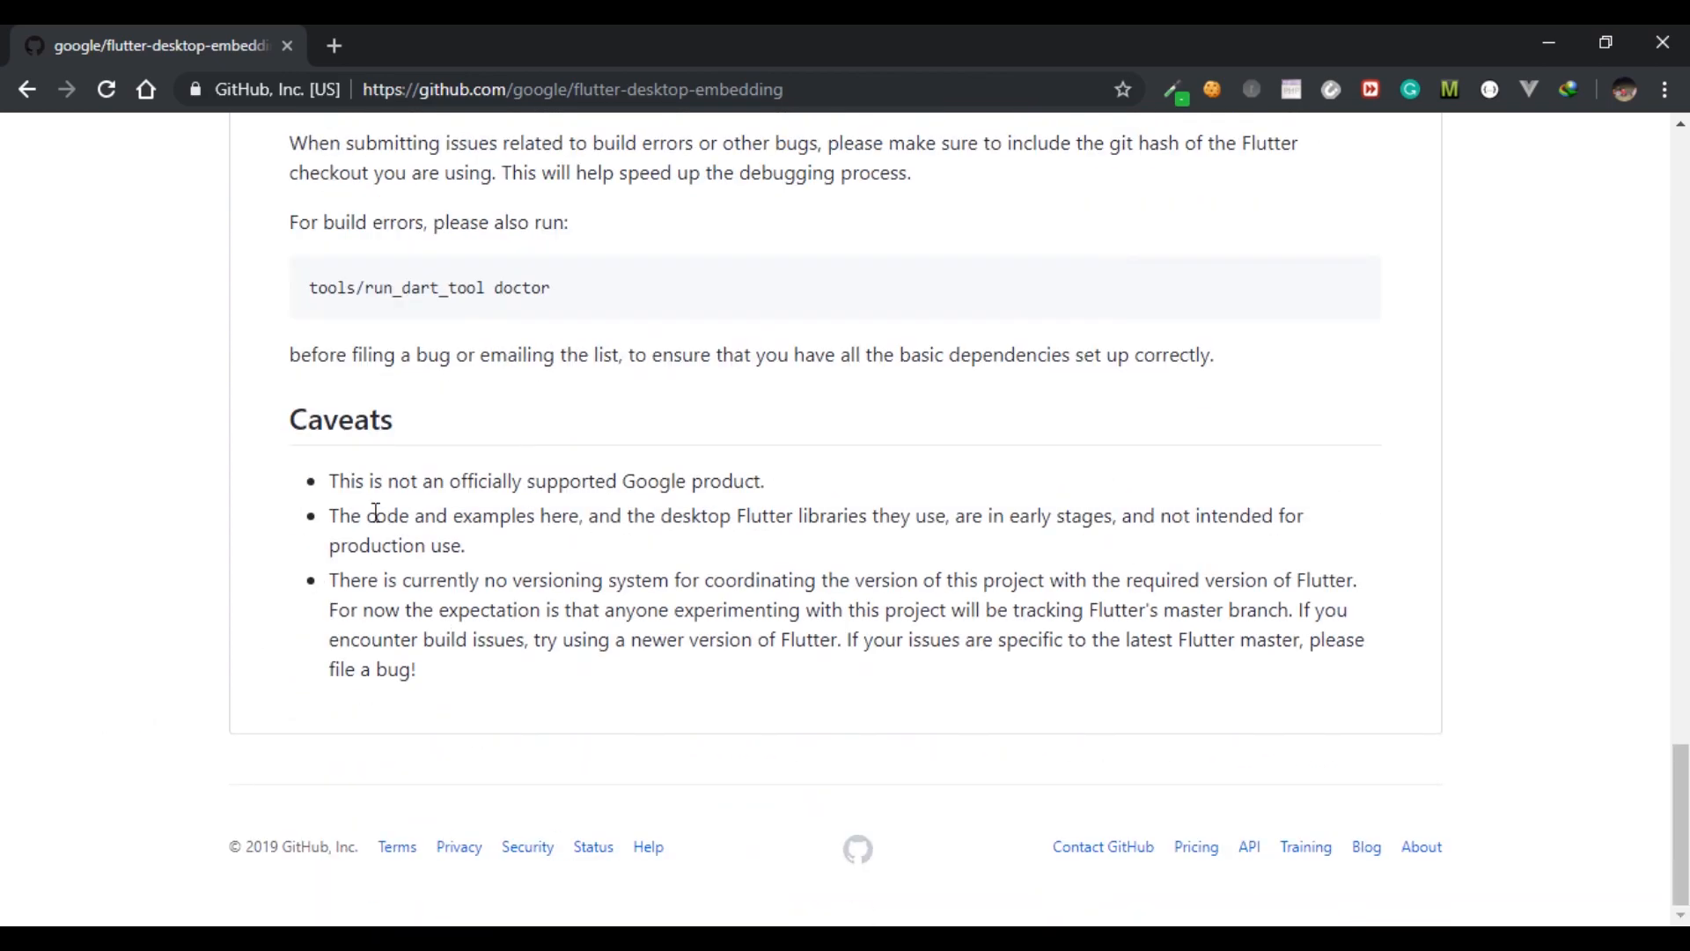
left_click_drag(329, 481, 406, 609)
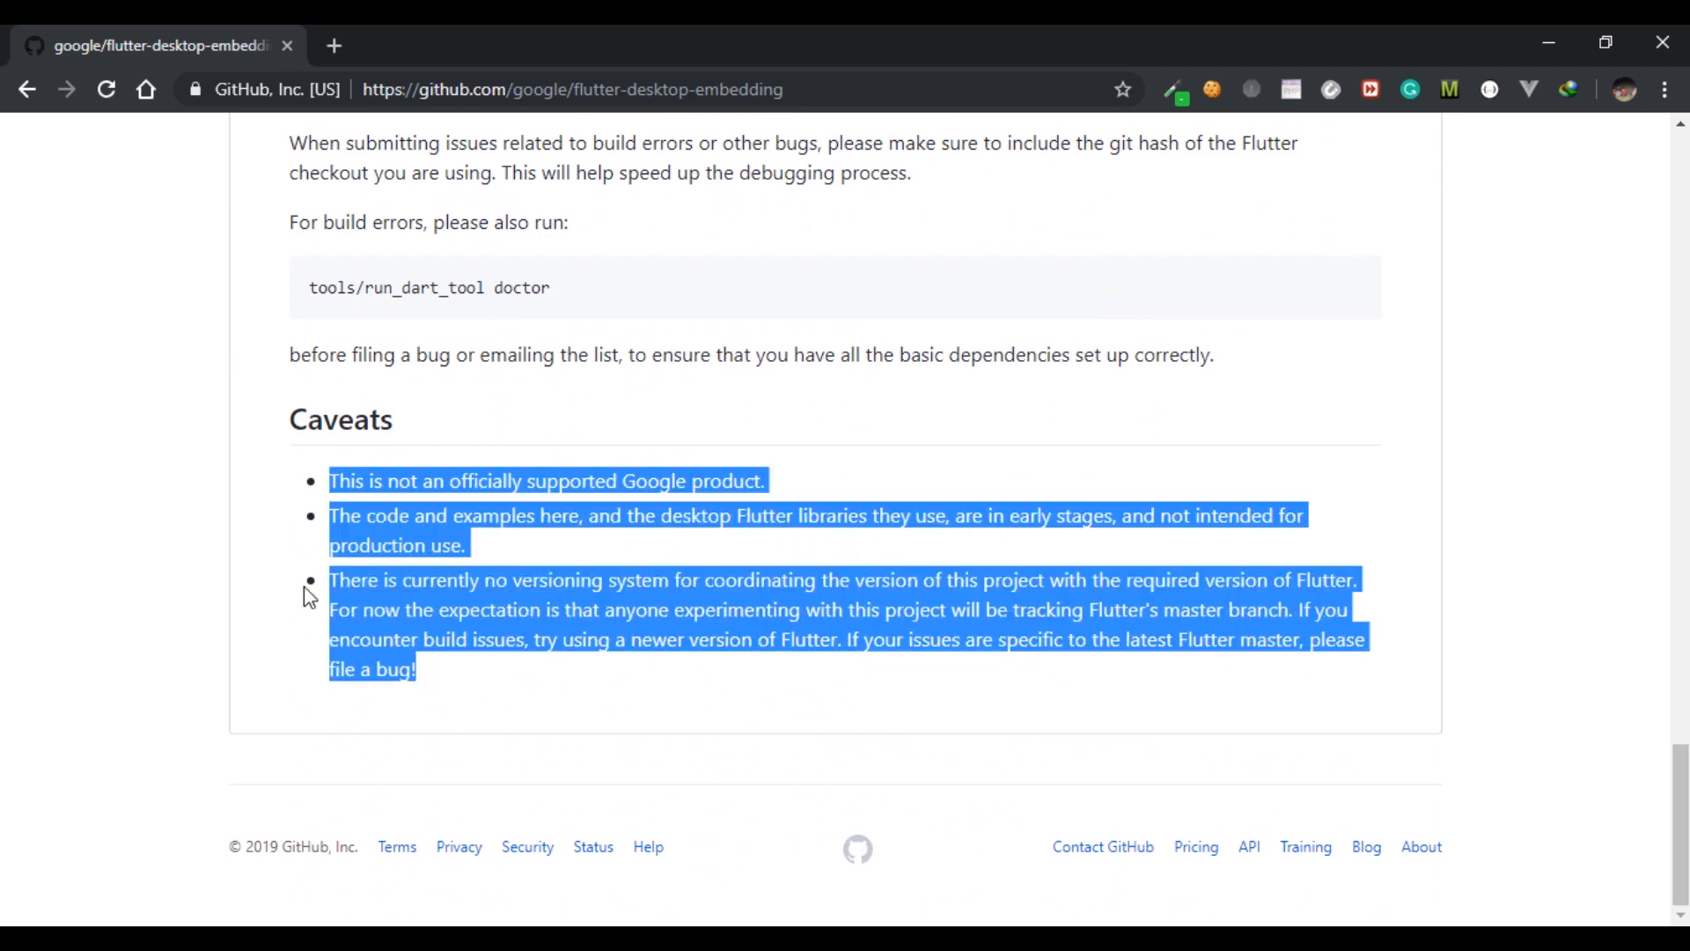
left_click(183, 492)
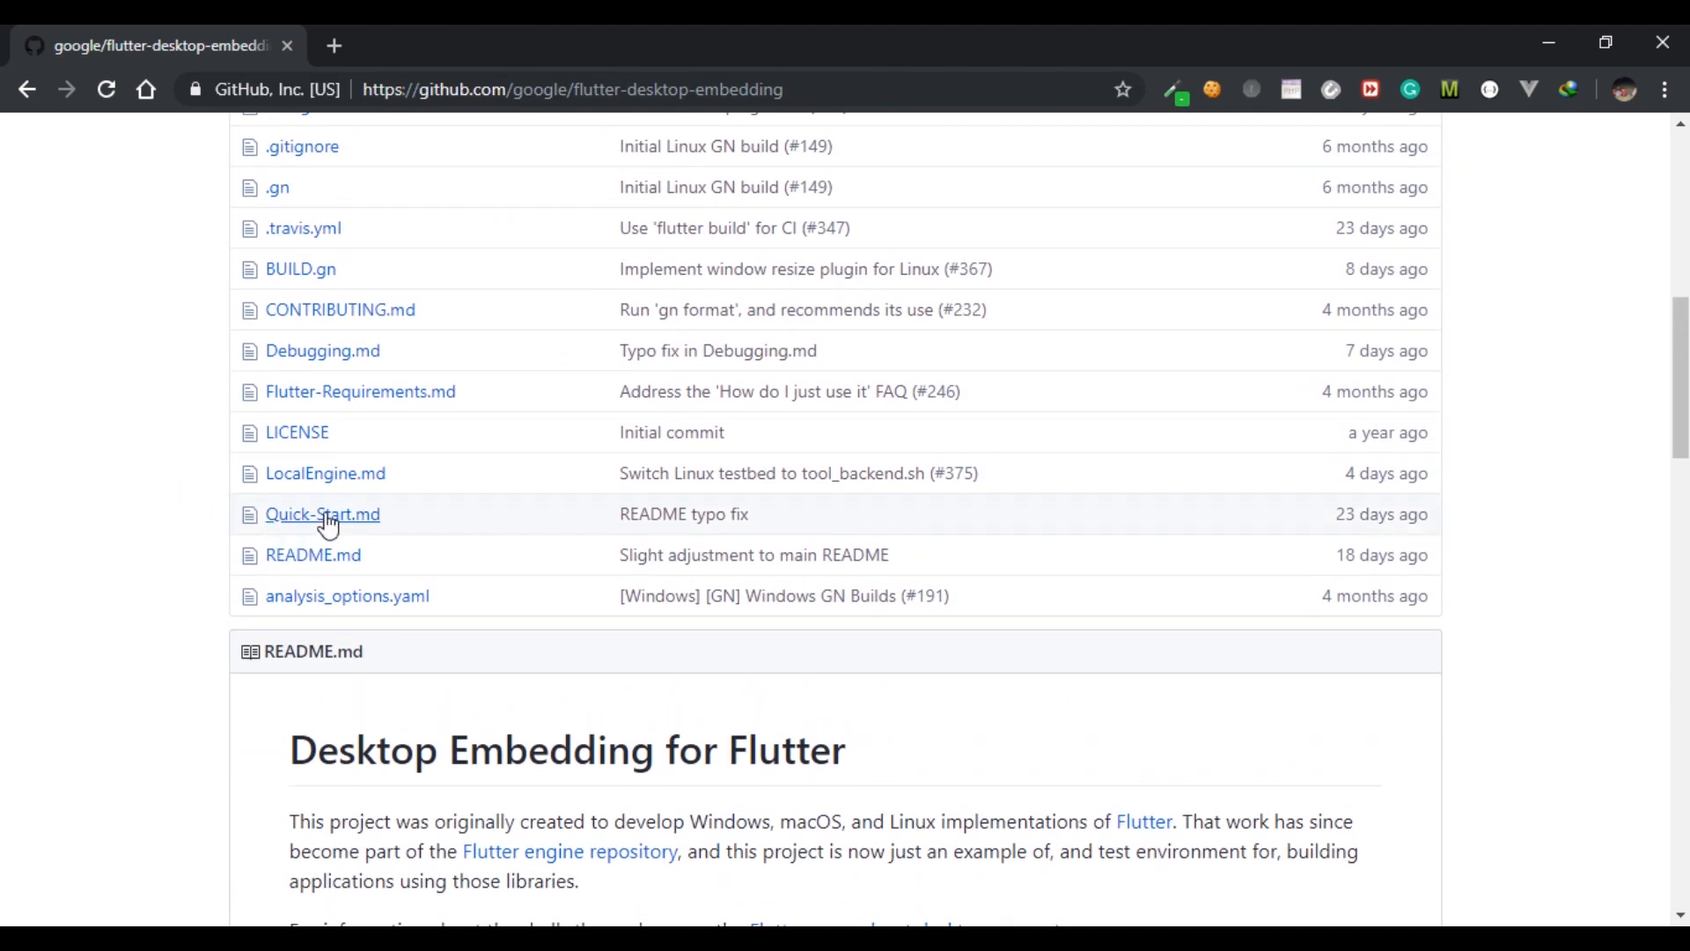
Read through Quick-Start.md and its two approaches for desktop support
left_click(322, 512)
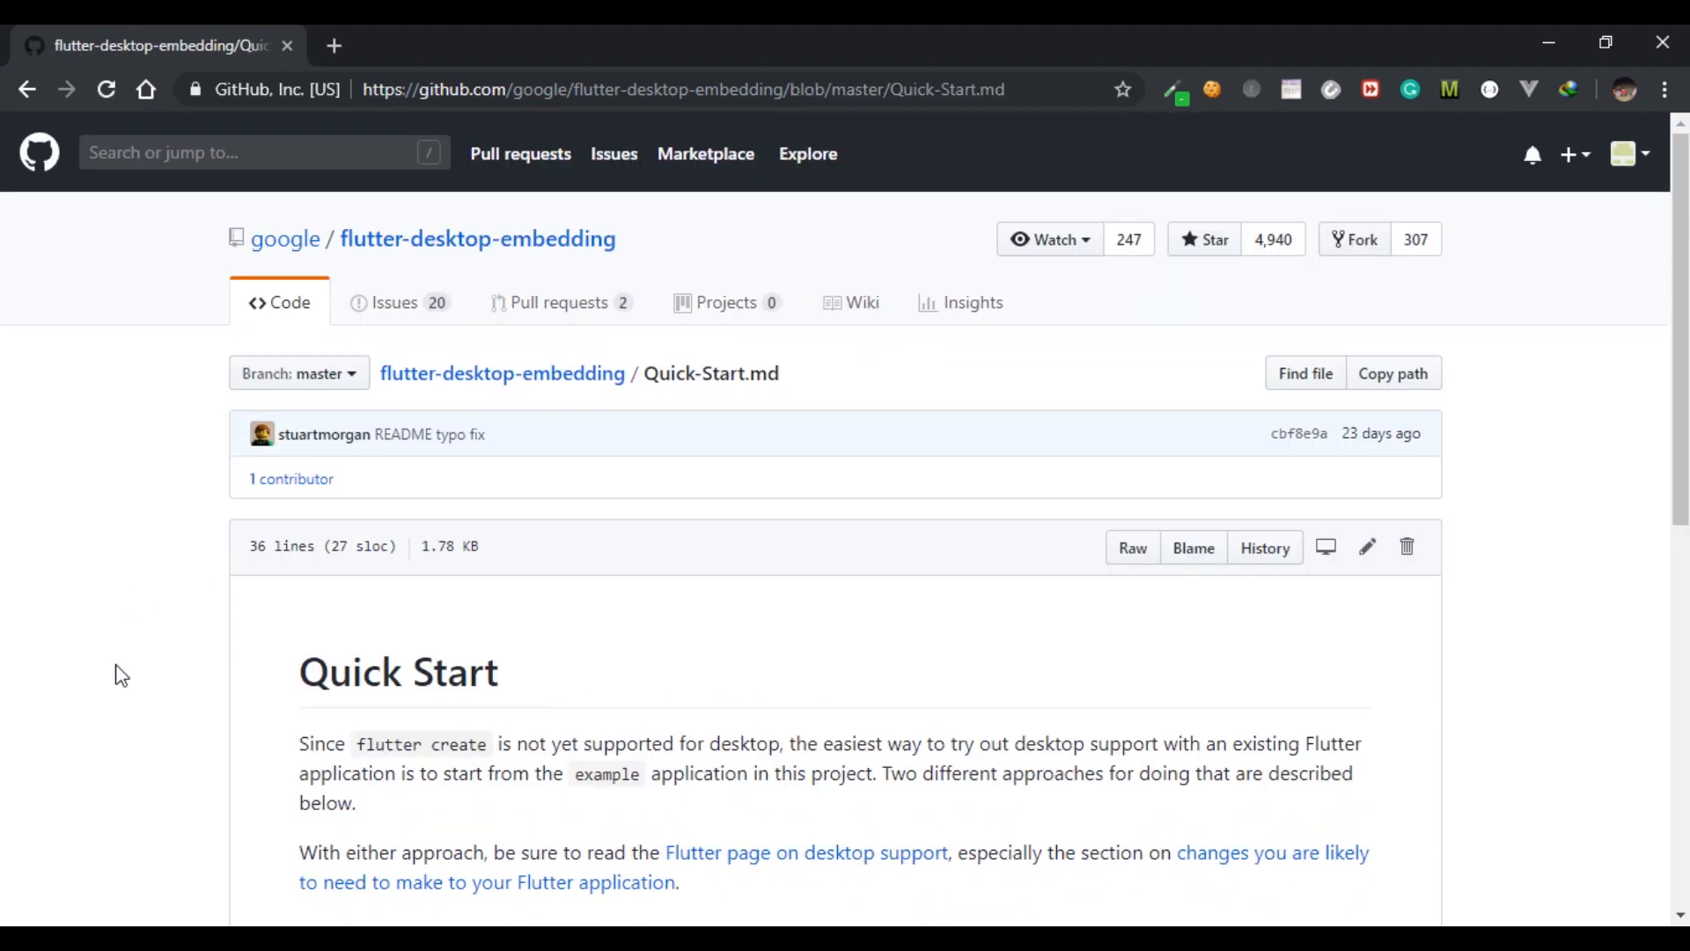
scroll("down", 3)
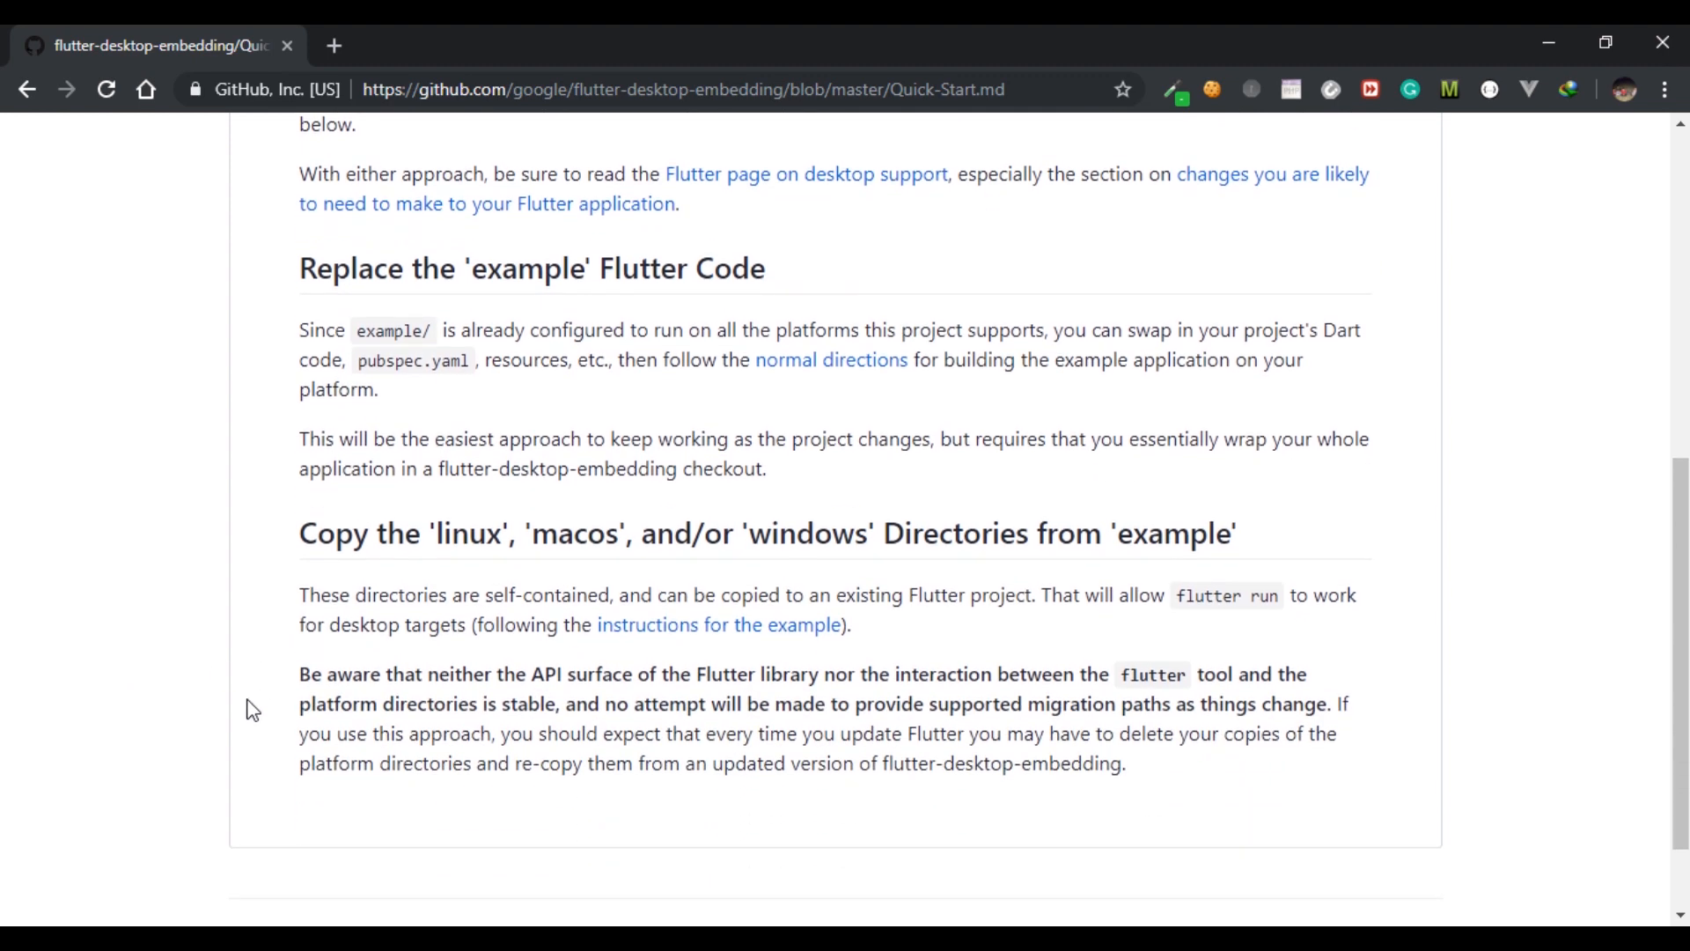
scroll("down", 3)
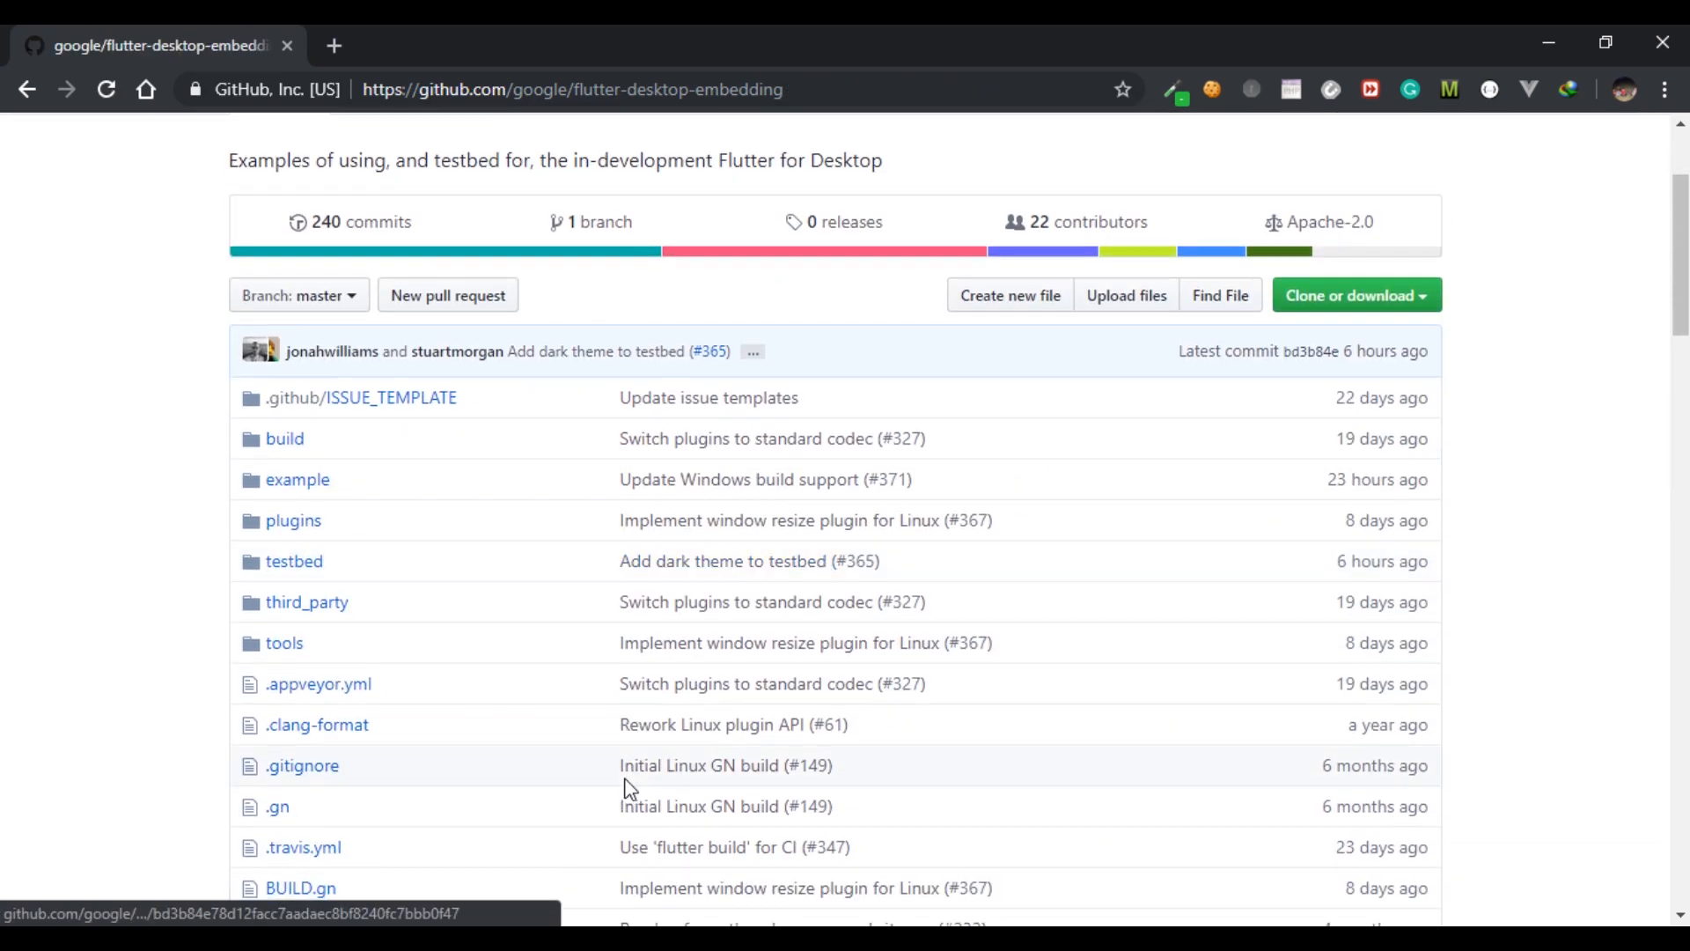
scroll("down", 3)
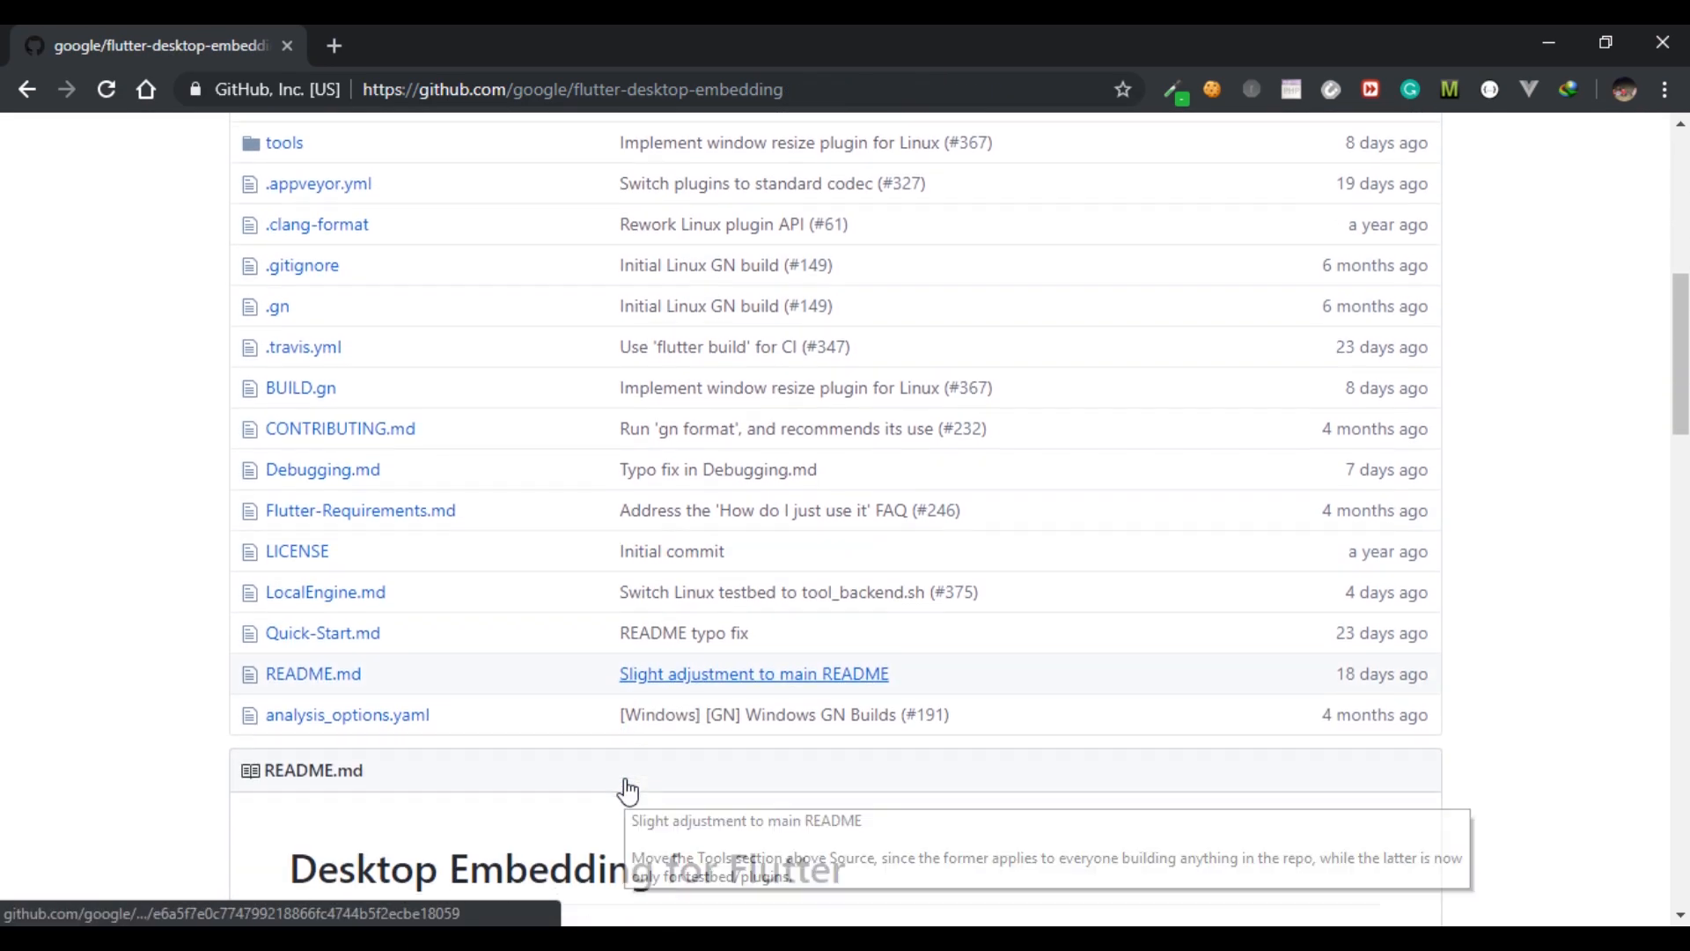
scroll("down", 3)
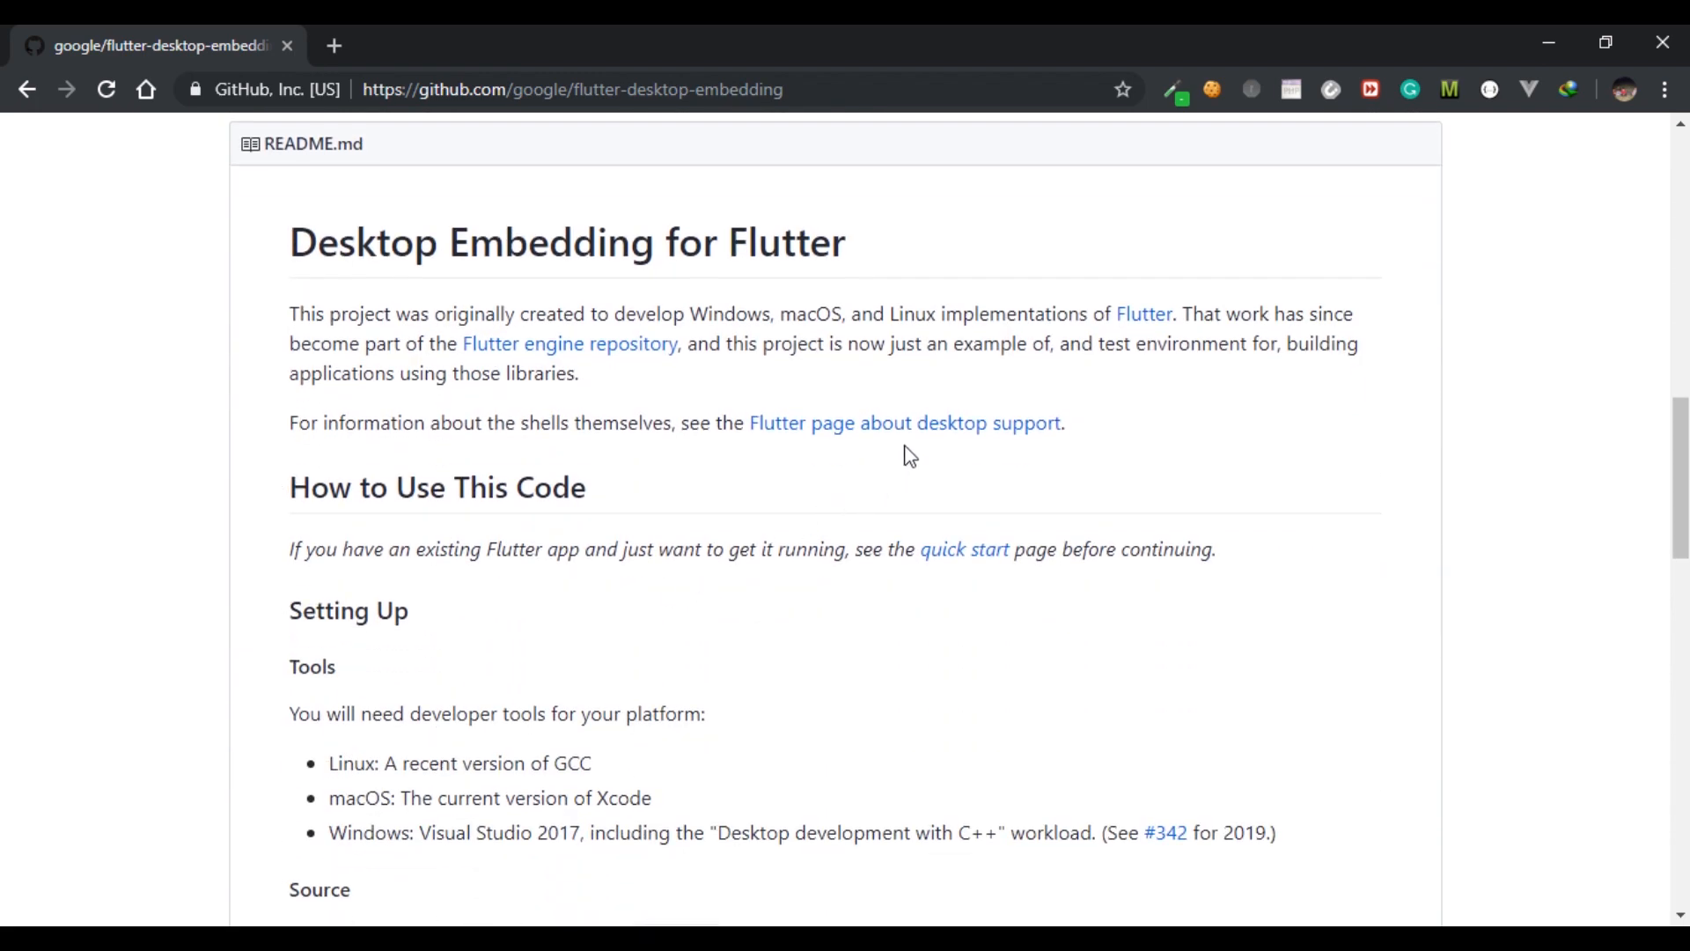
mouse_move(964, 549)
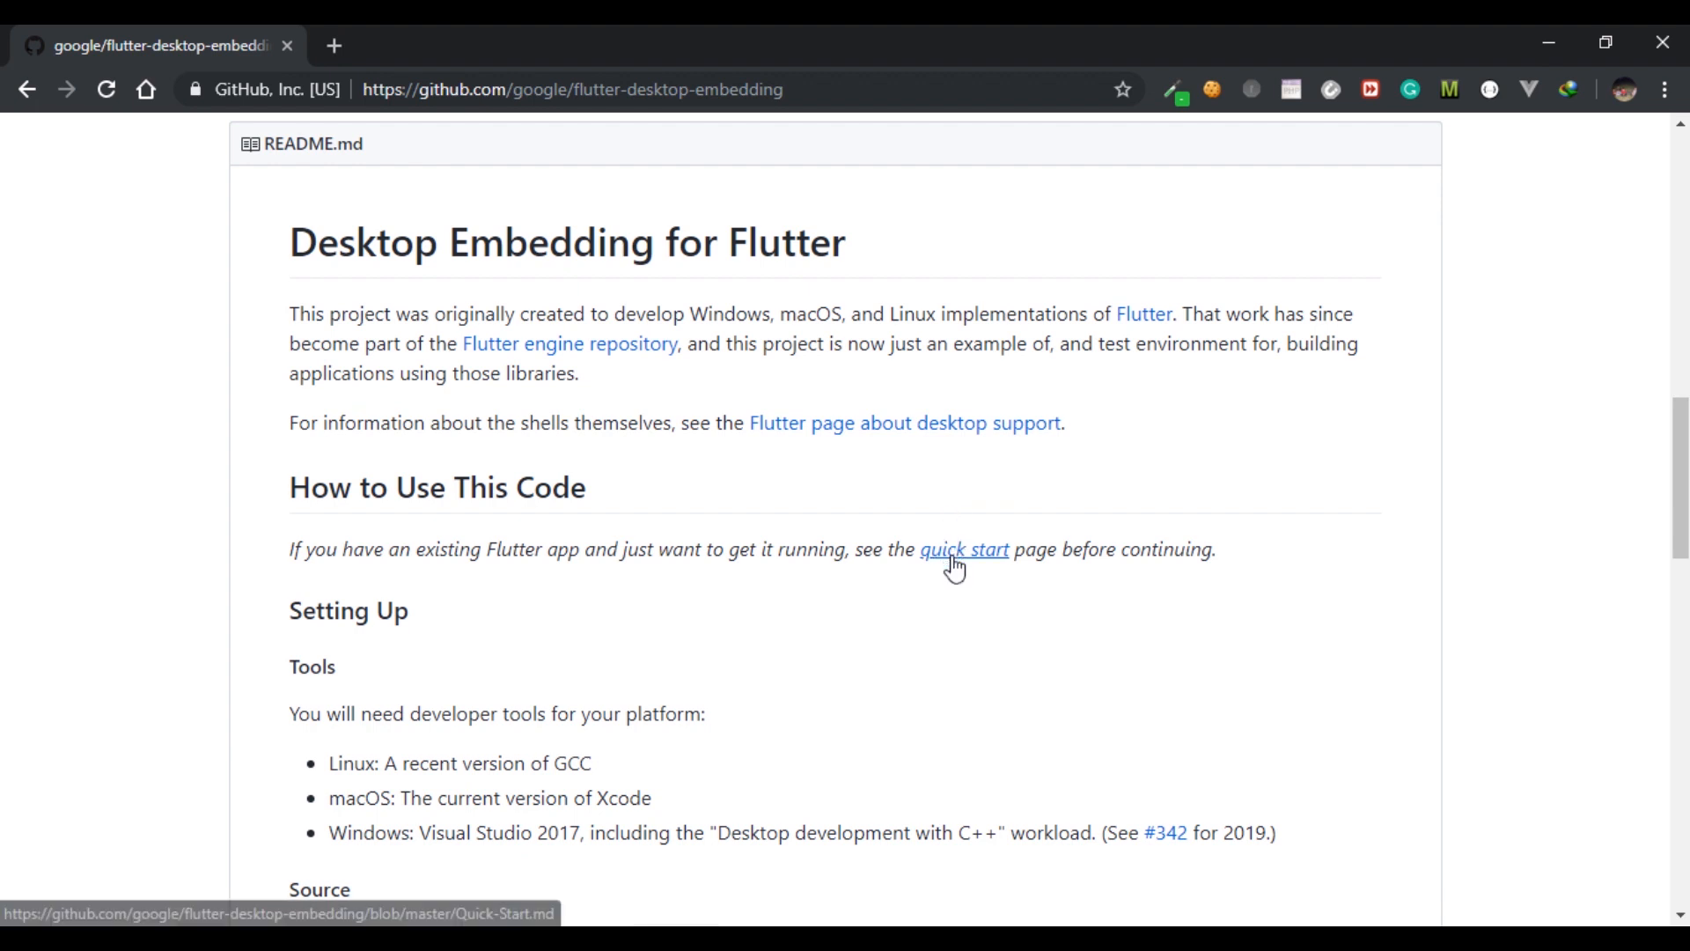
scroll("down", 3)
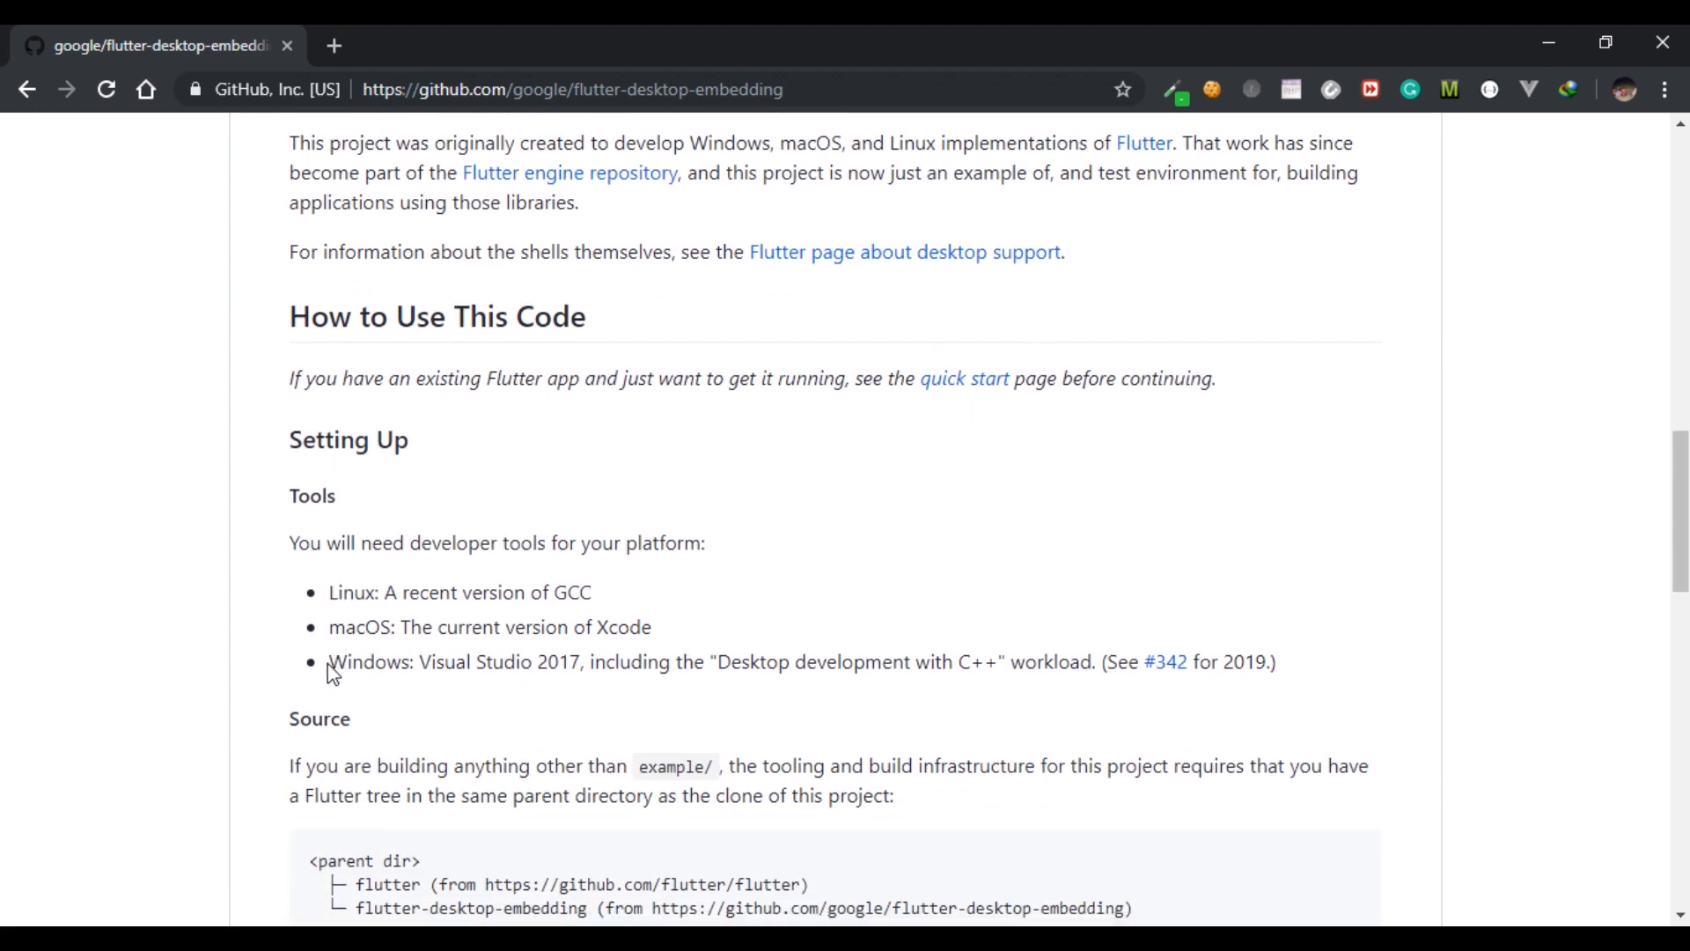
left_click_drag(329, 662, 1002, 662)
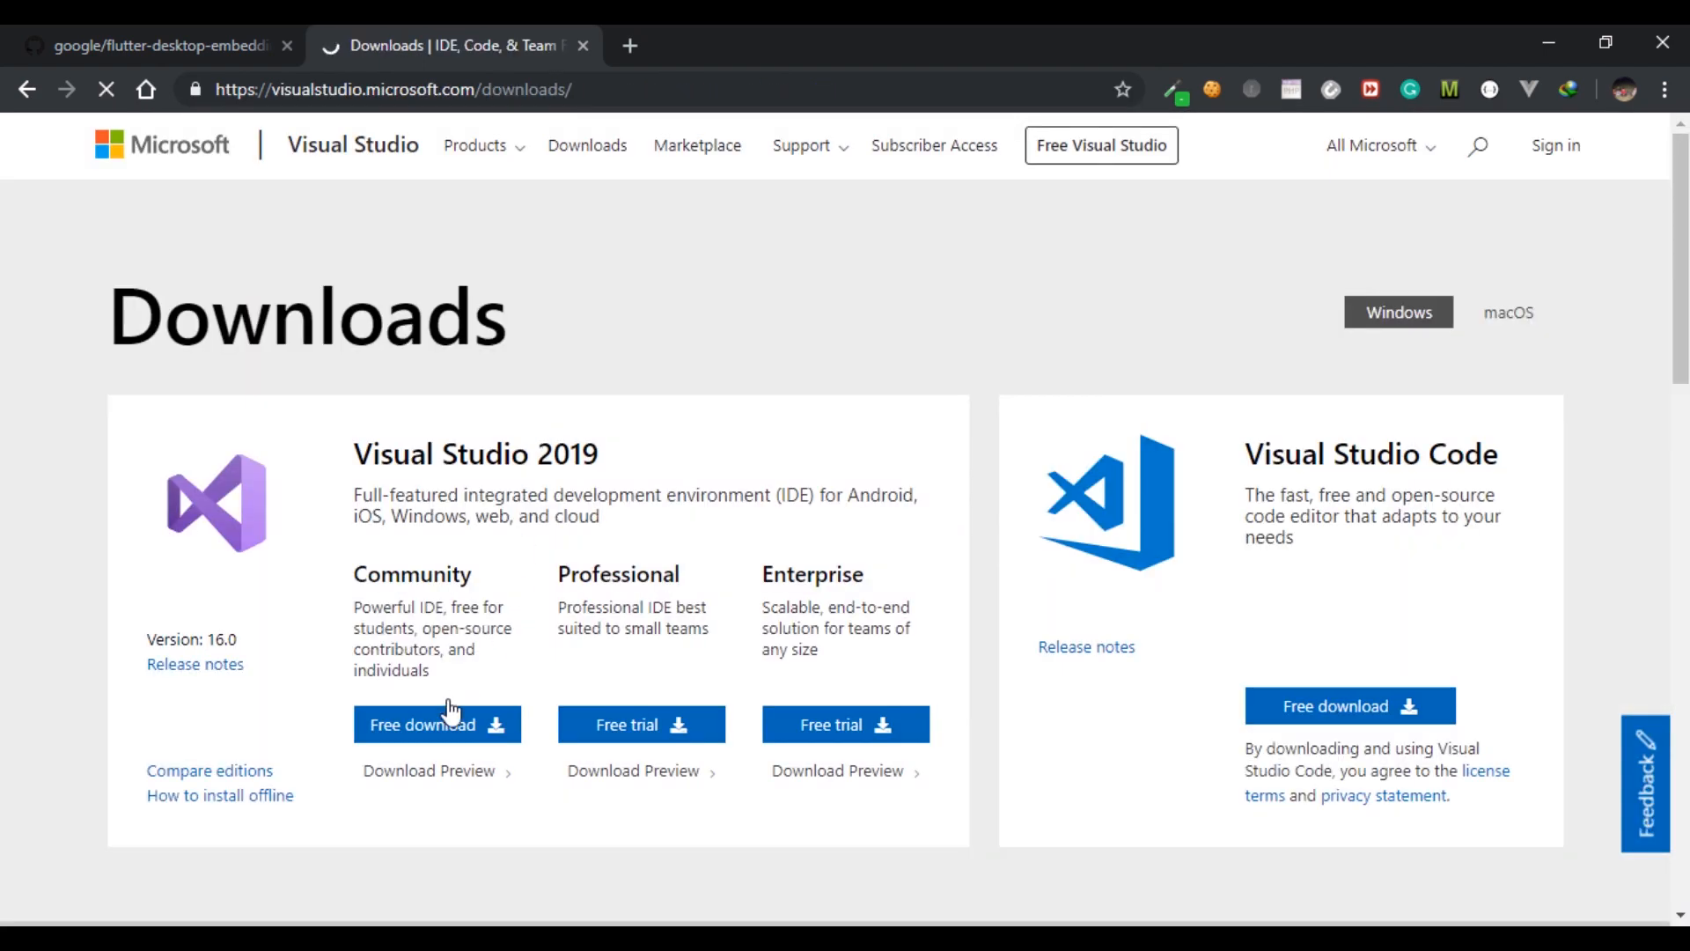
Download the free Visual Studio 2019 Community installer and dismiss the tips popup
left_click(435, 723)
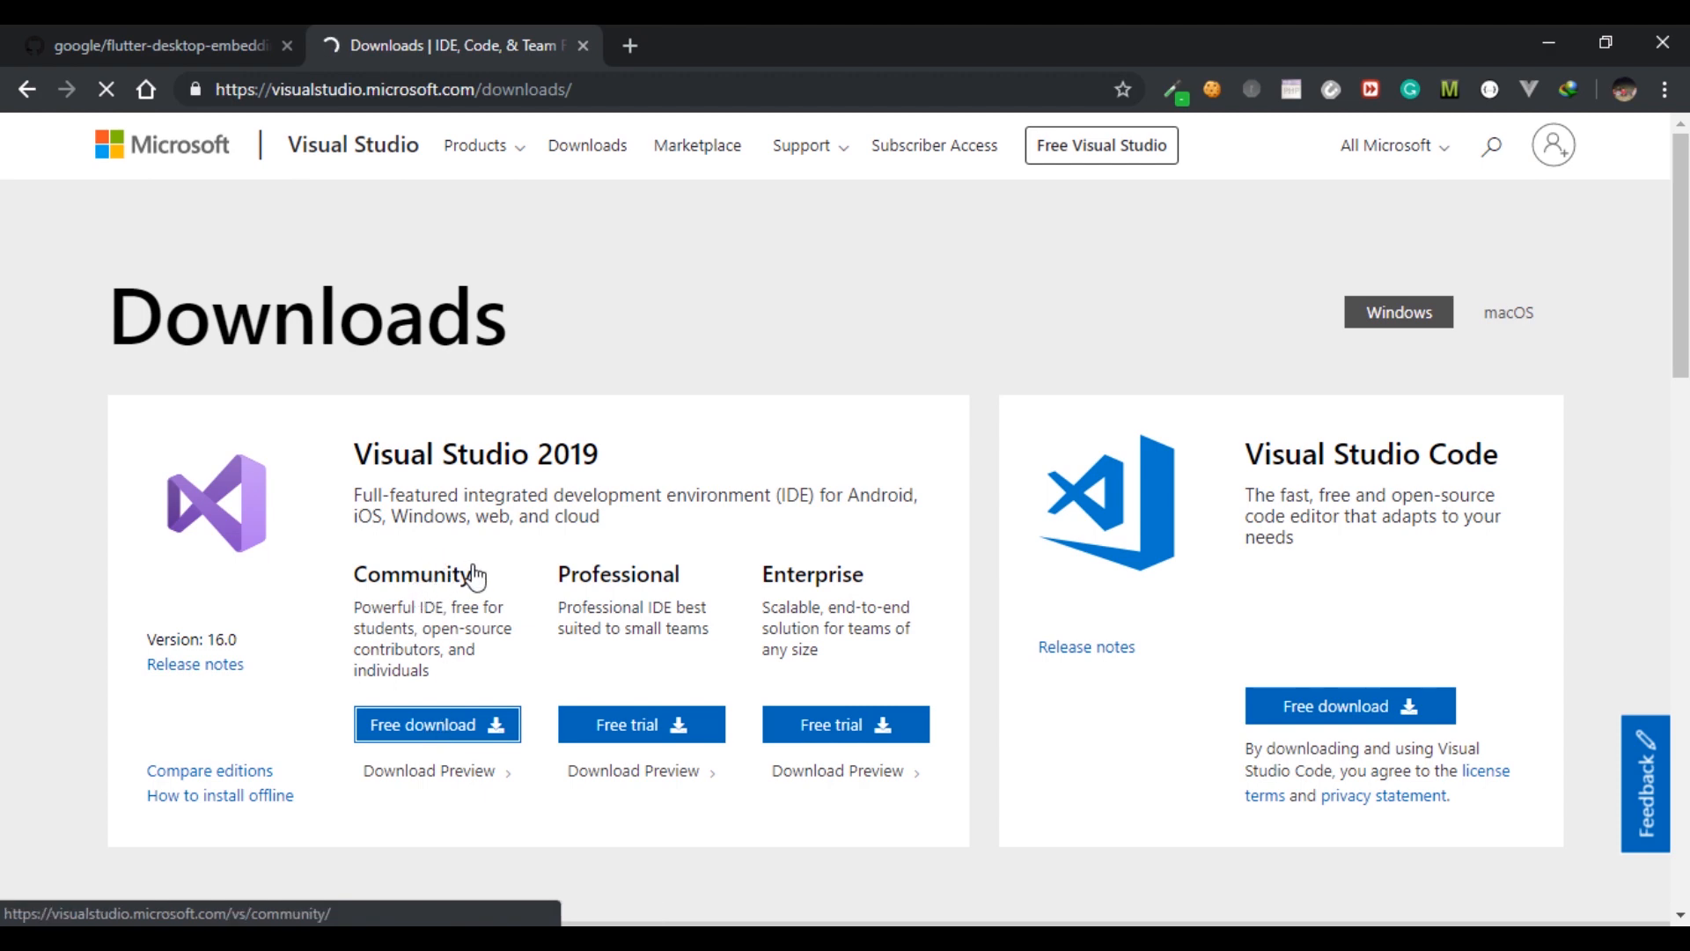
left_click(435, 724)
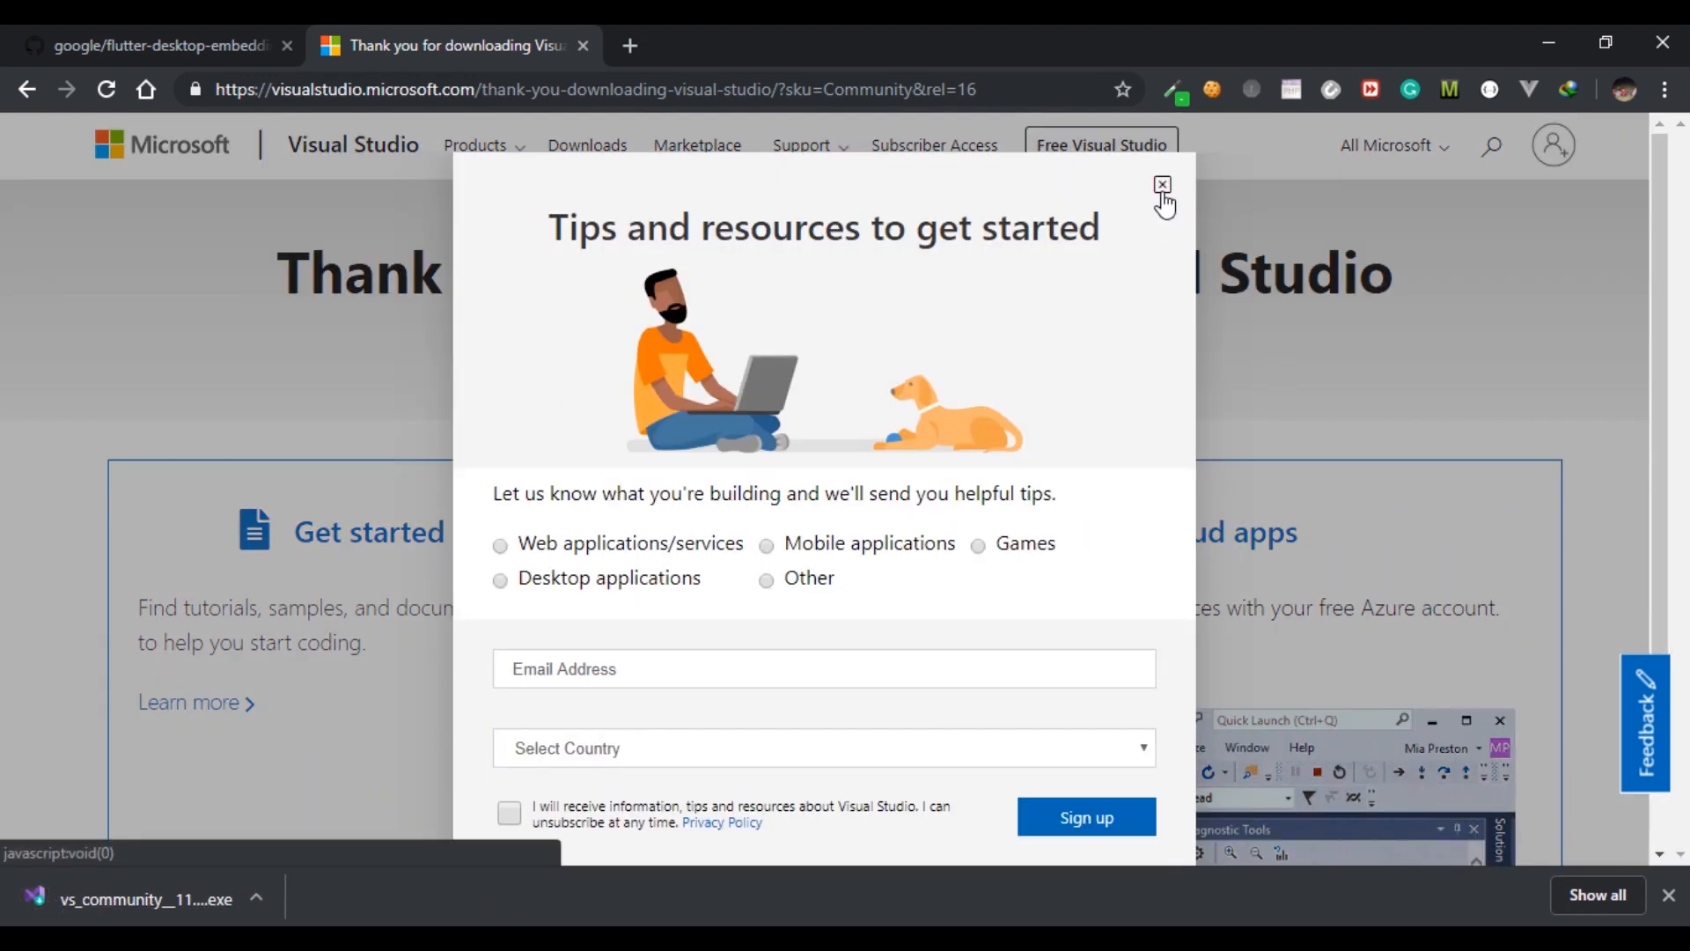
left_click(158, 46)
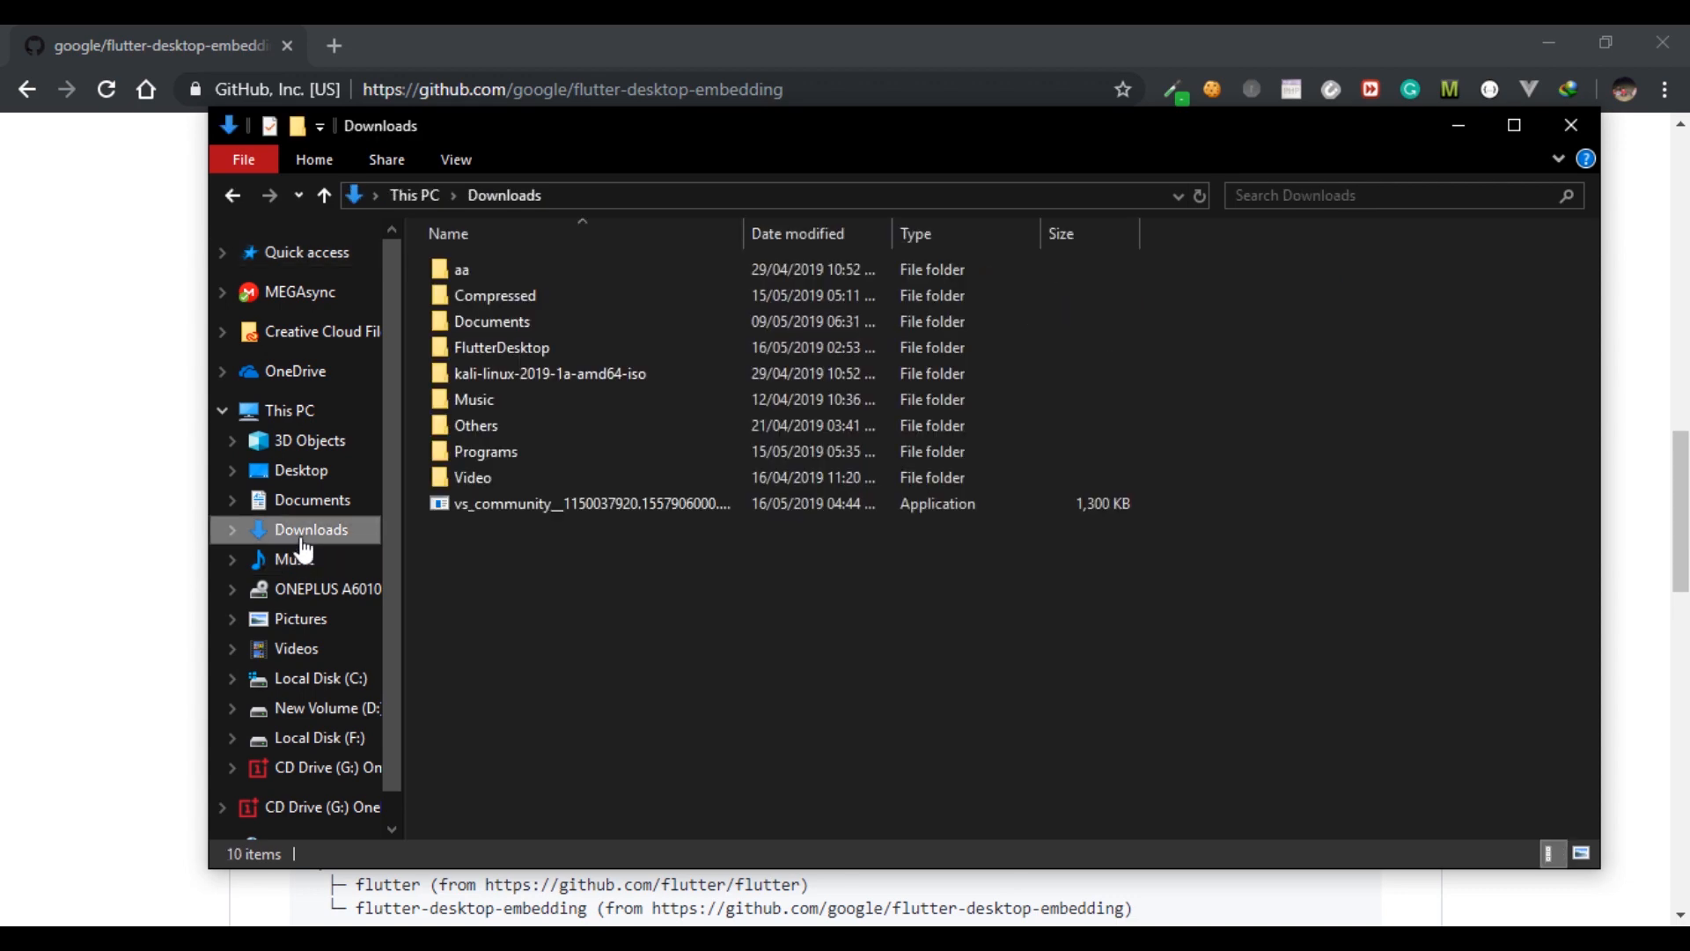
Run the downloaded vs_community installer from the Downloads folder
left_click(502, 504)
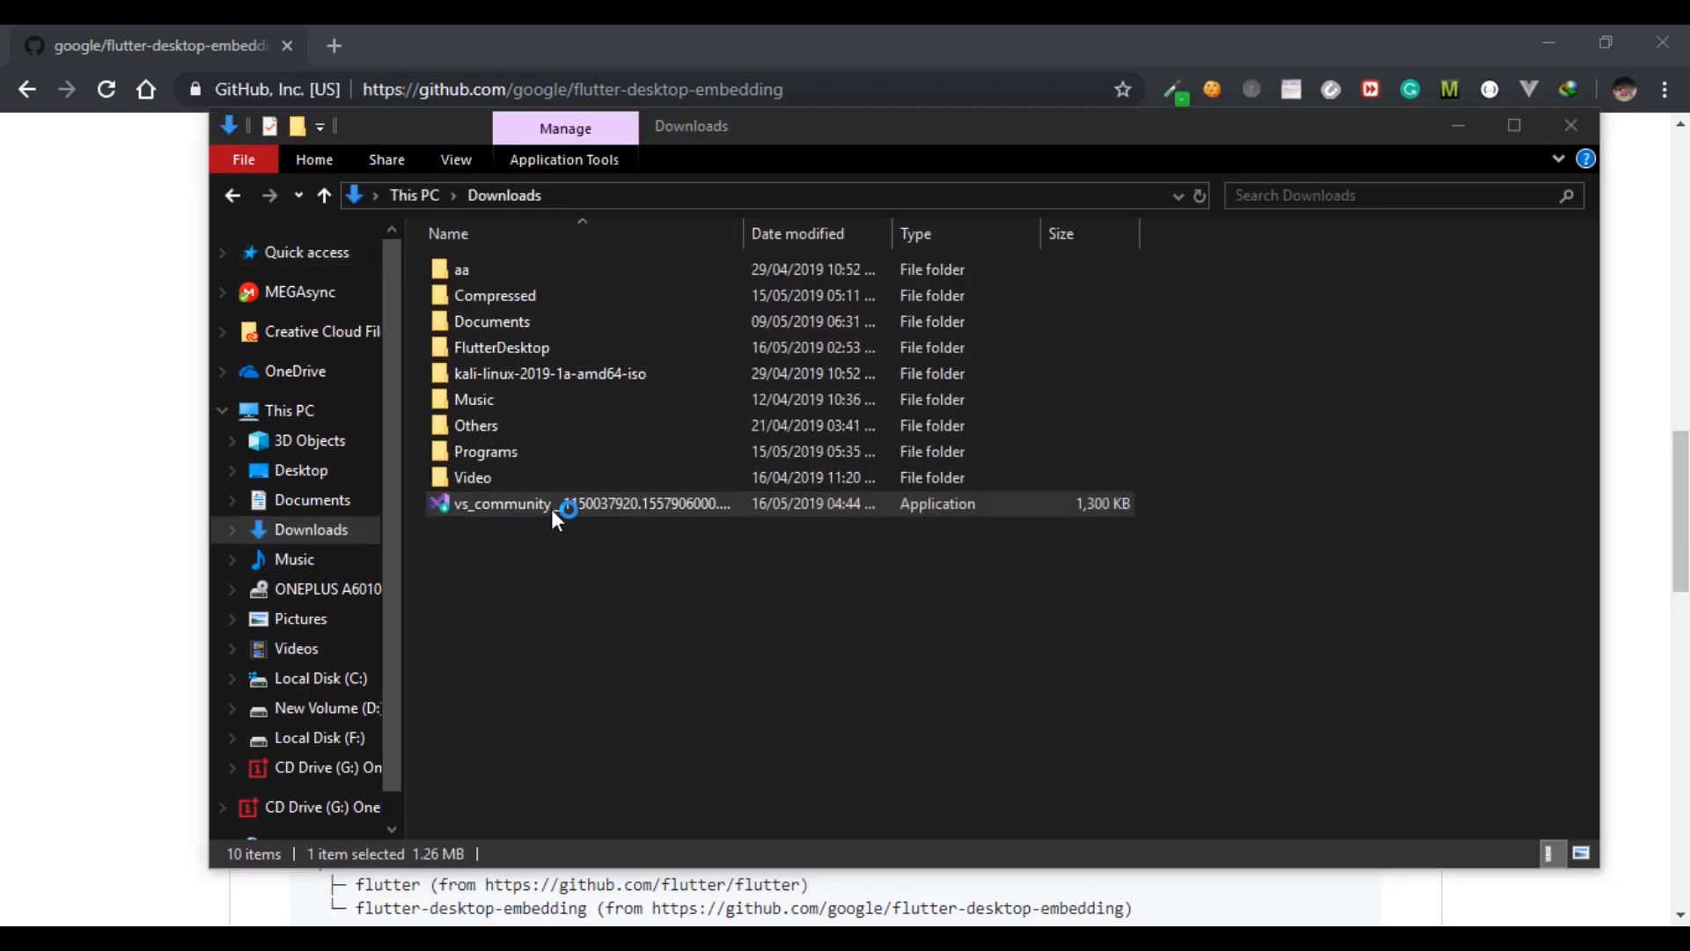
double_click(502, 504)
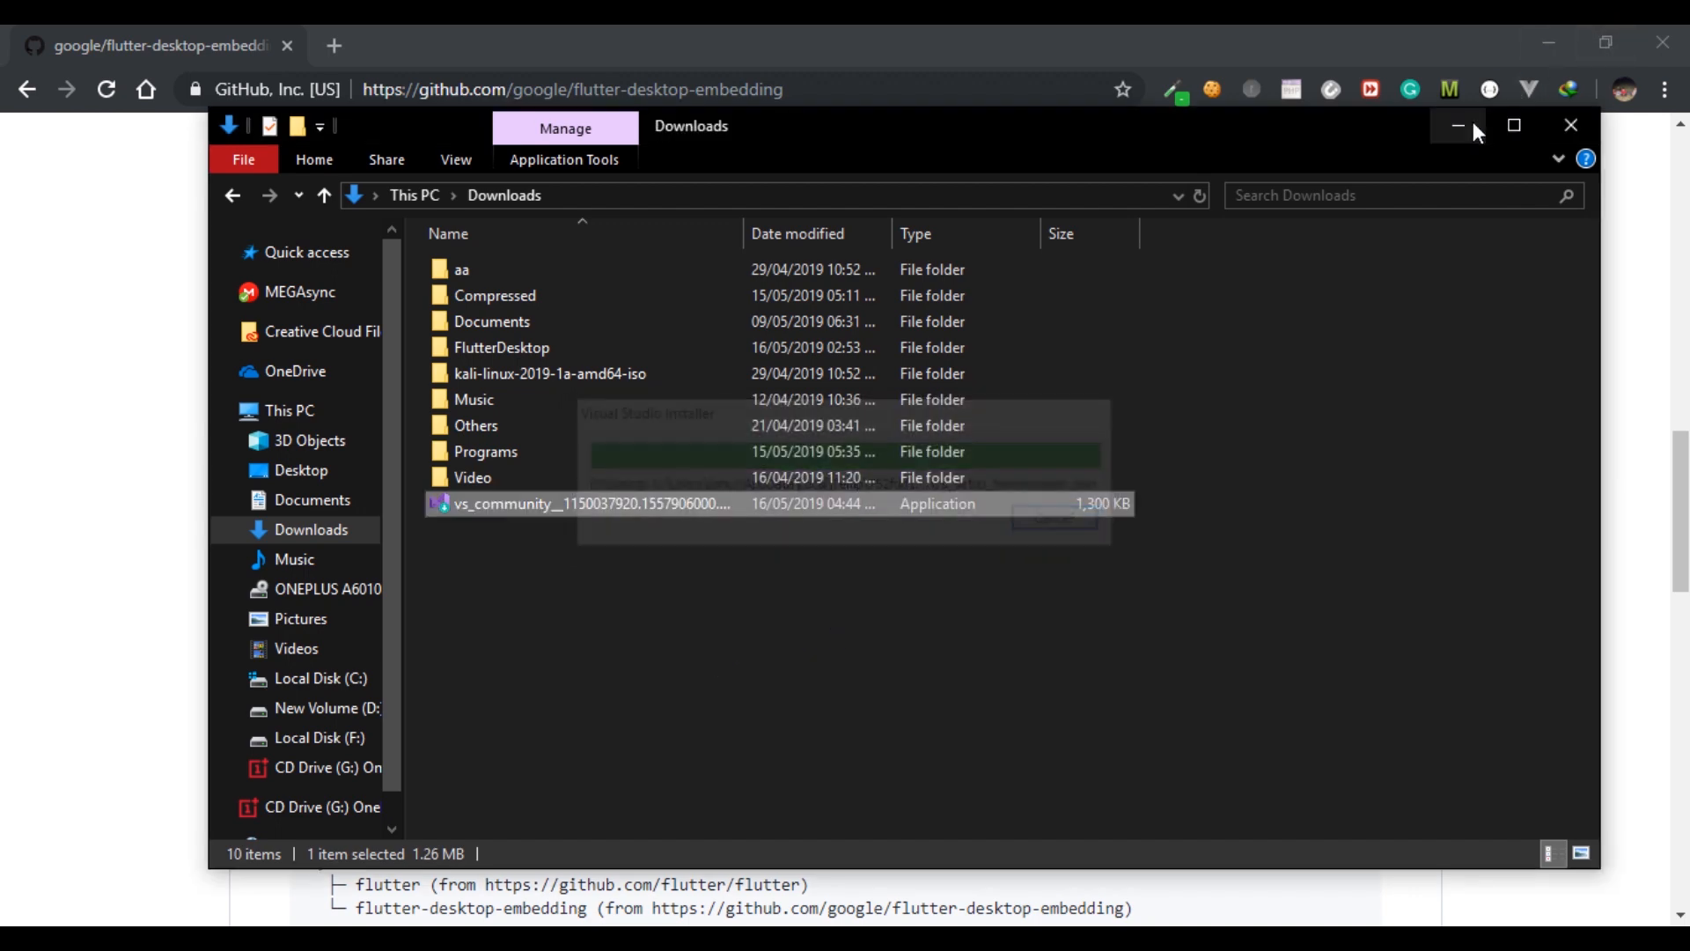
Add the Desktop development with C++ workload with Windows 10 SDK 10.0.17134.0, apply, and close the installer
double_click(588, 504)
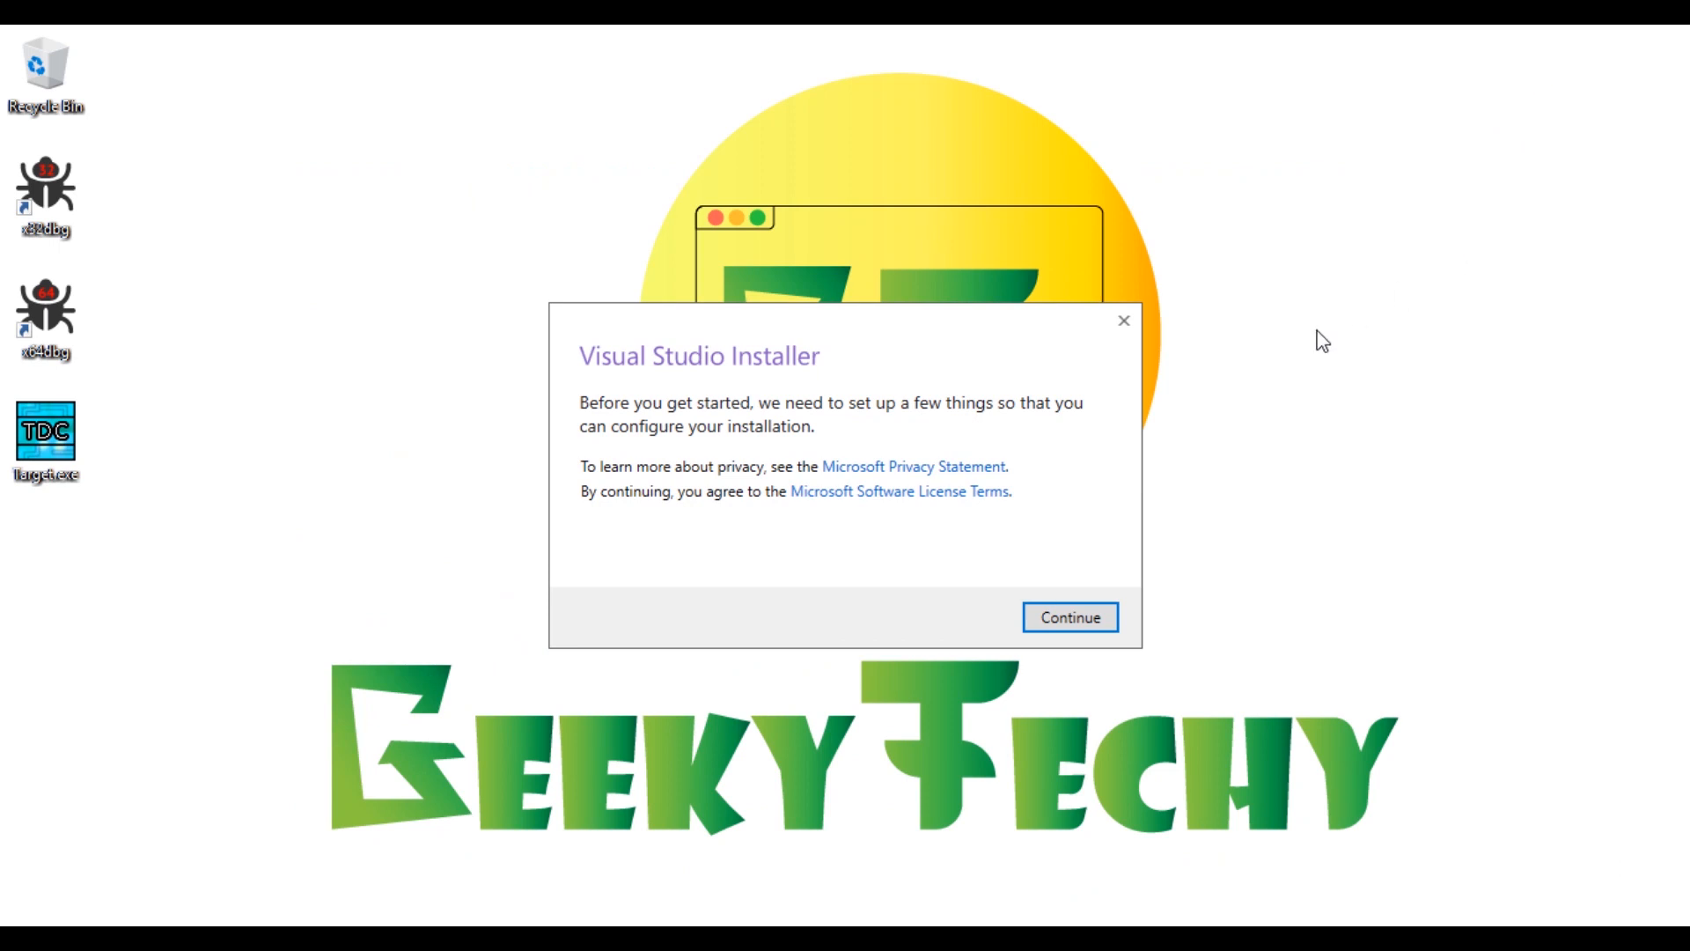
left_click(1069, 617)
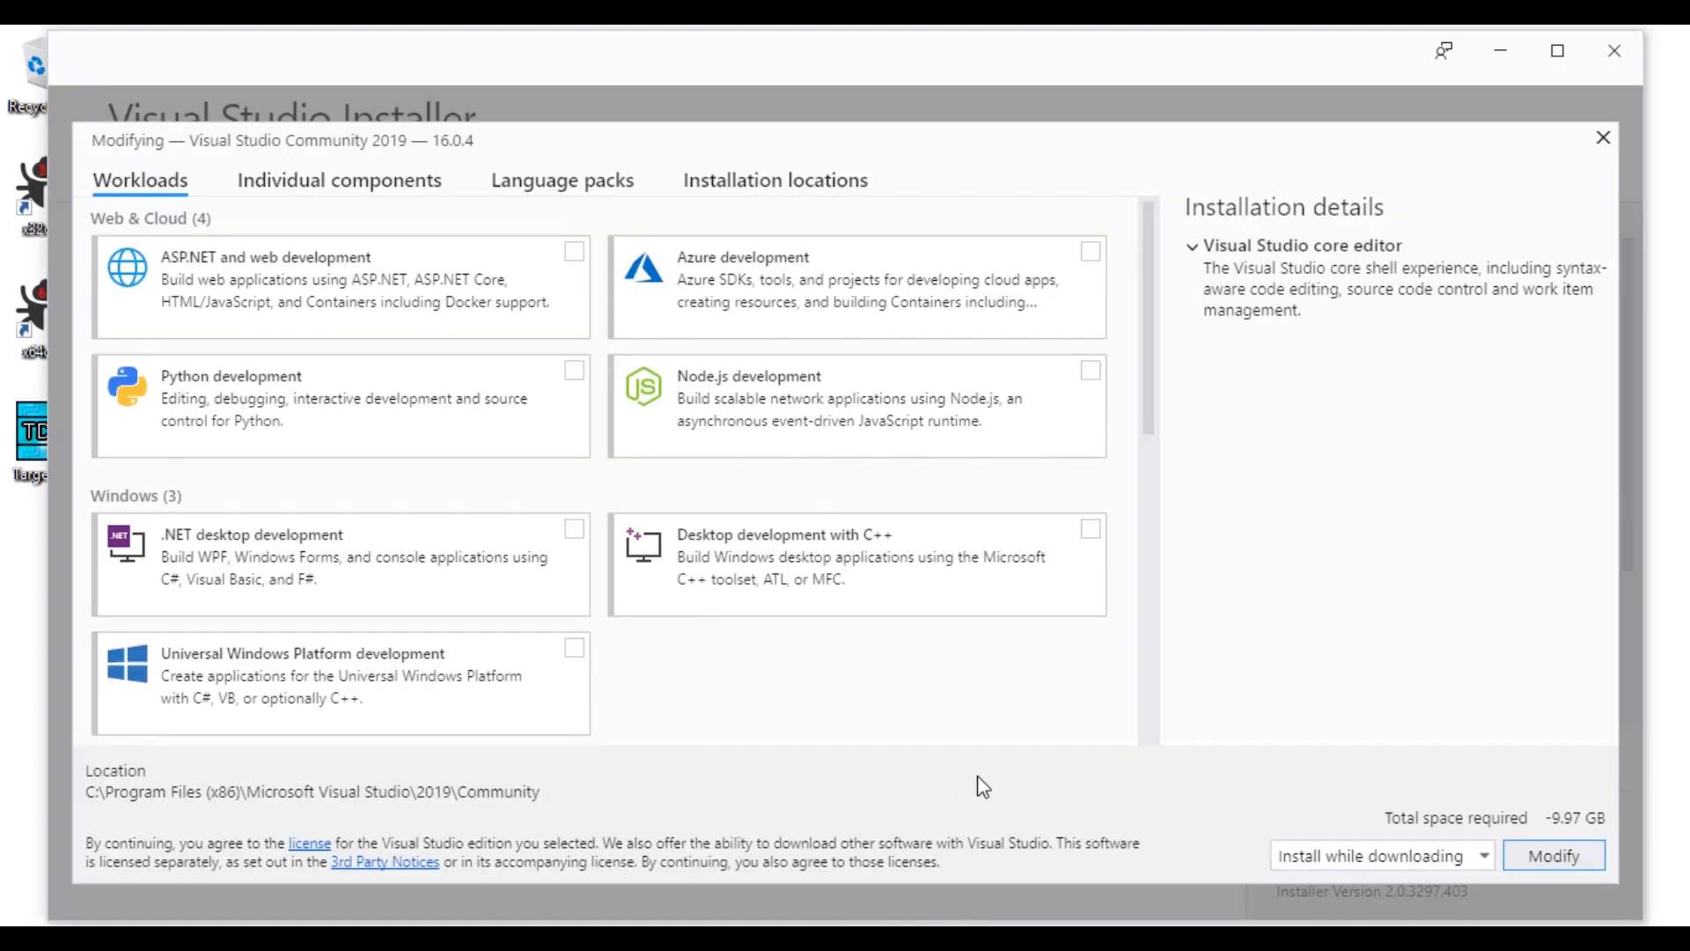
mouse_move(1182, 630)
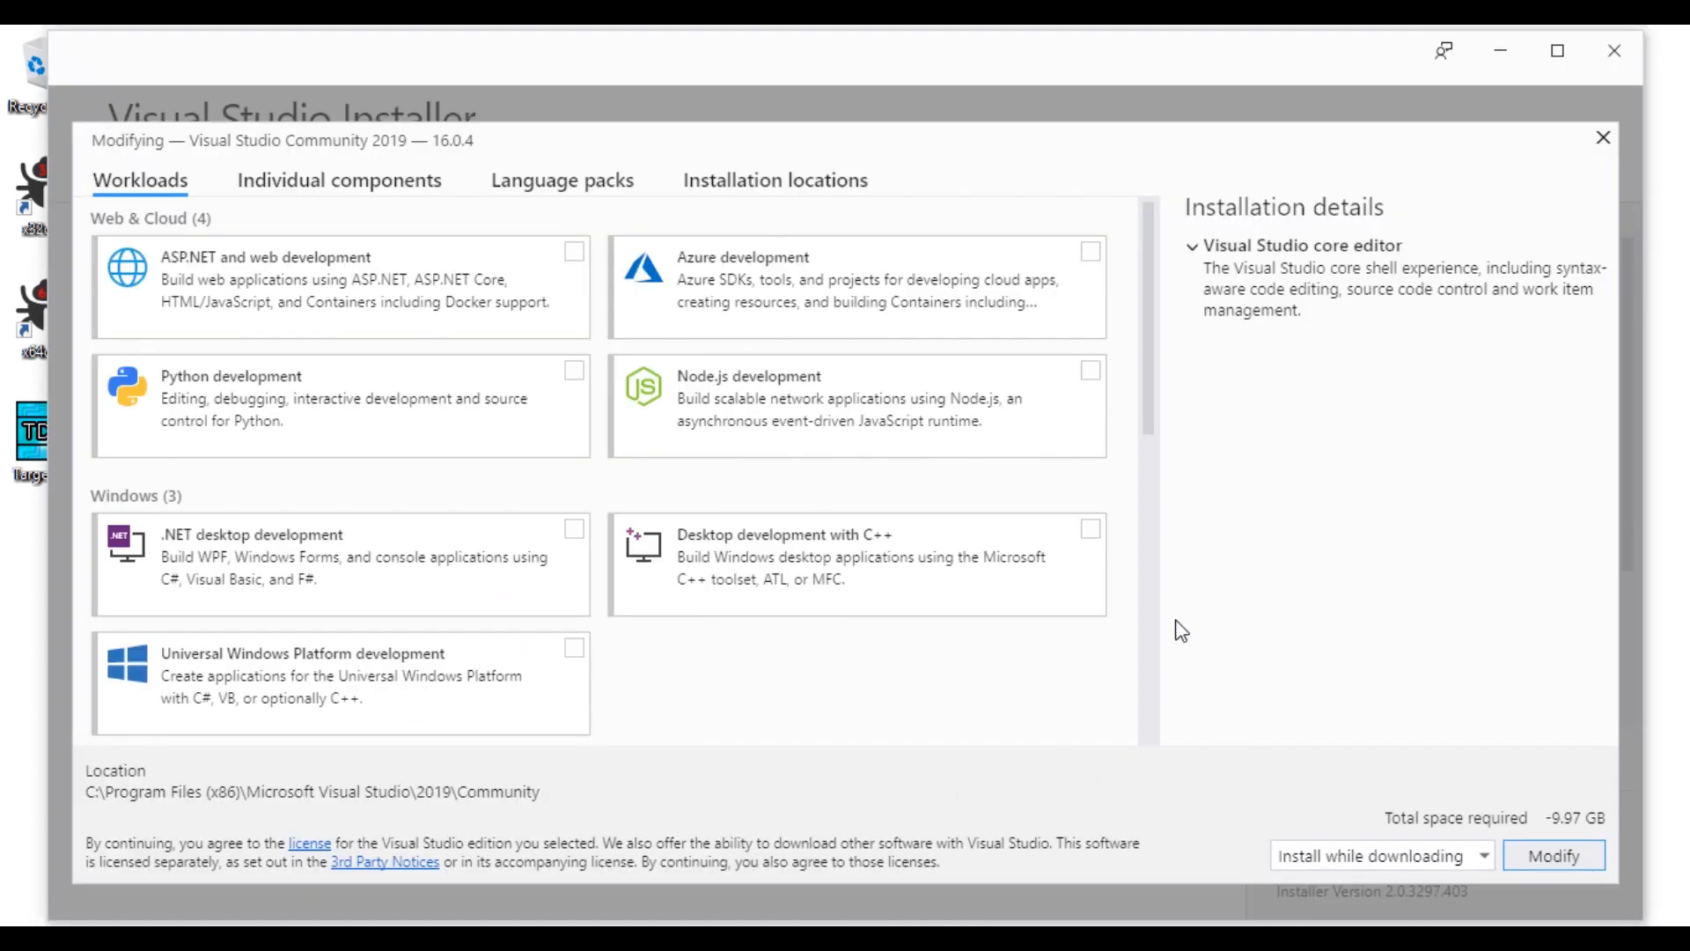
left_click(1088, 528)
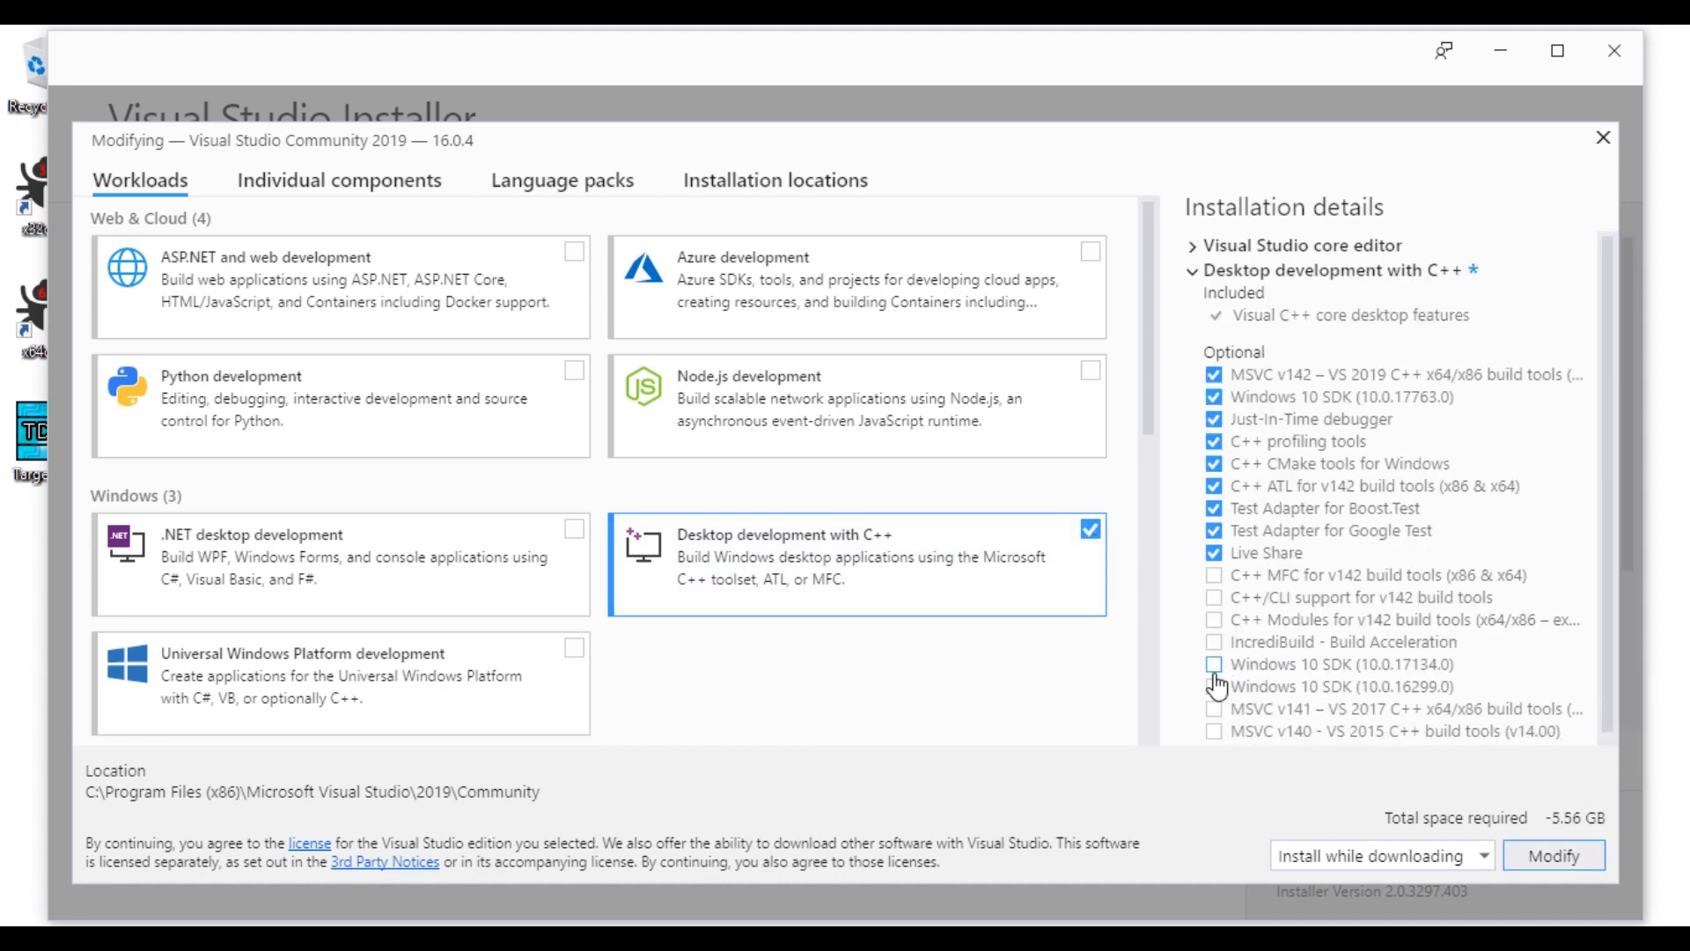
left_click(1213, 664)
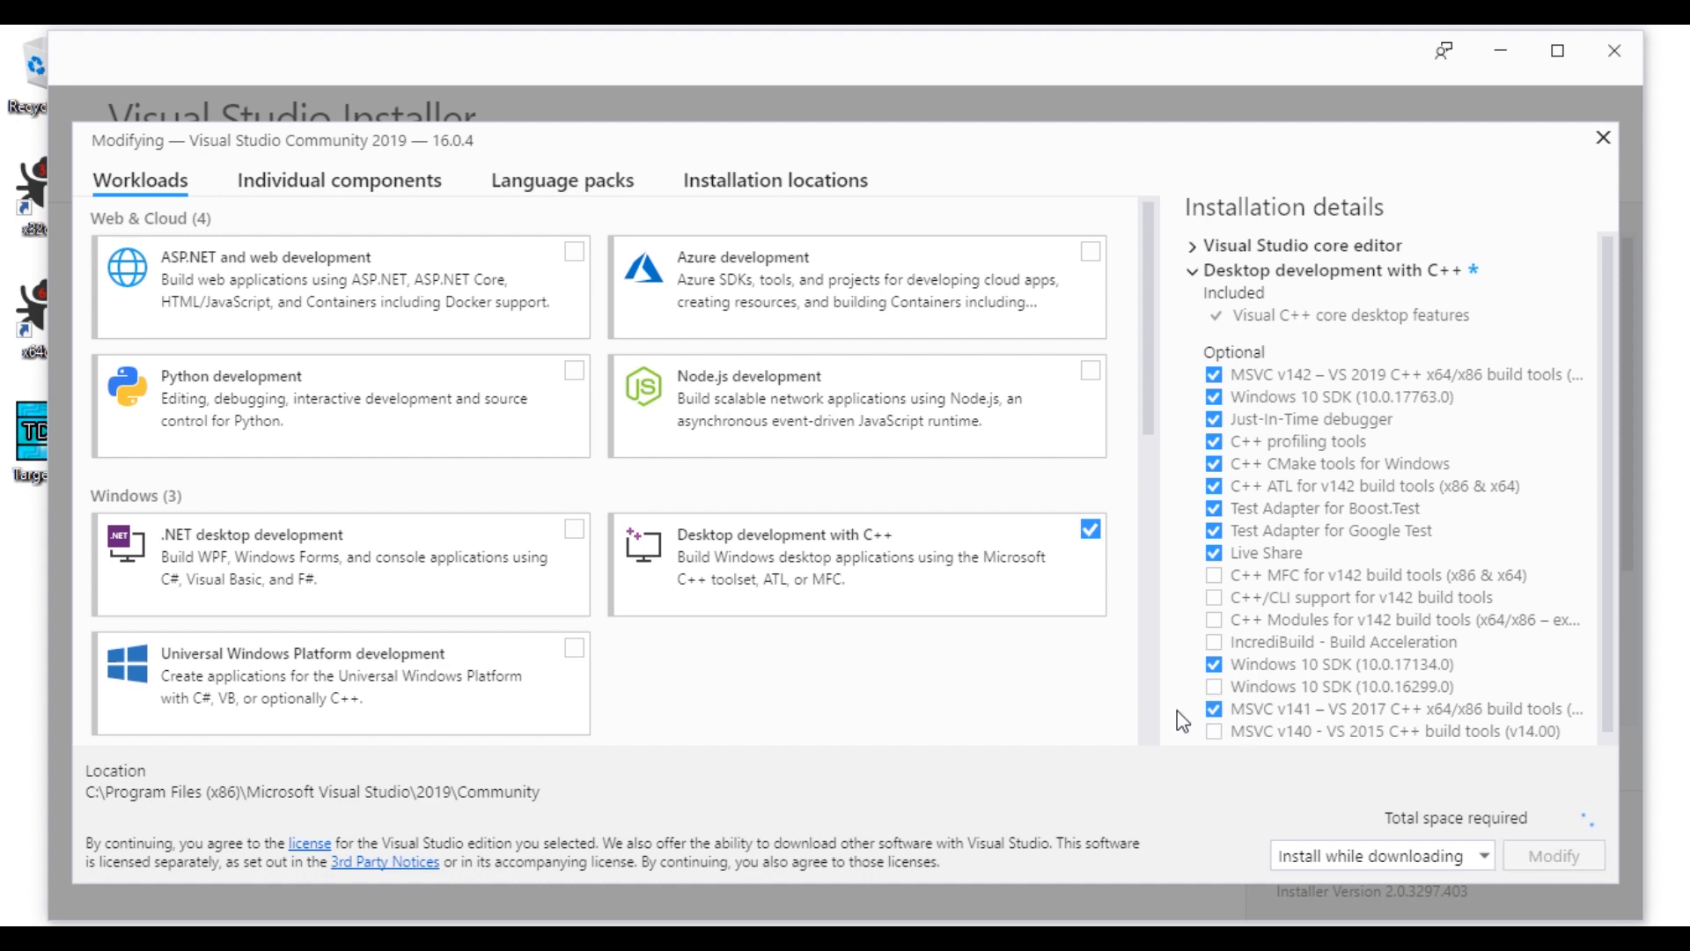
left_click(1213, 731)
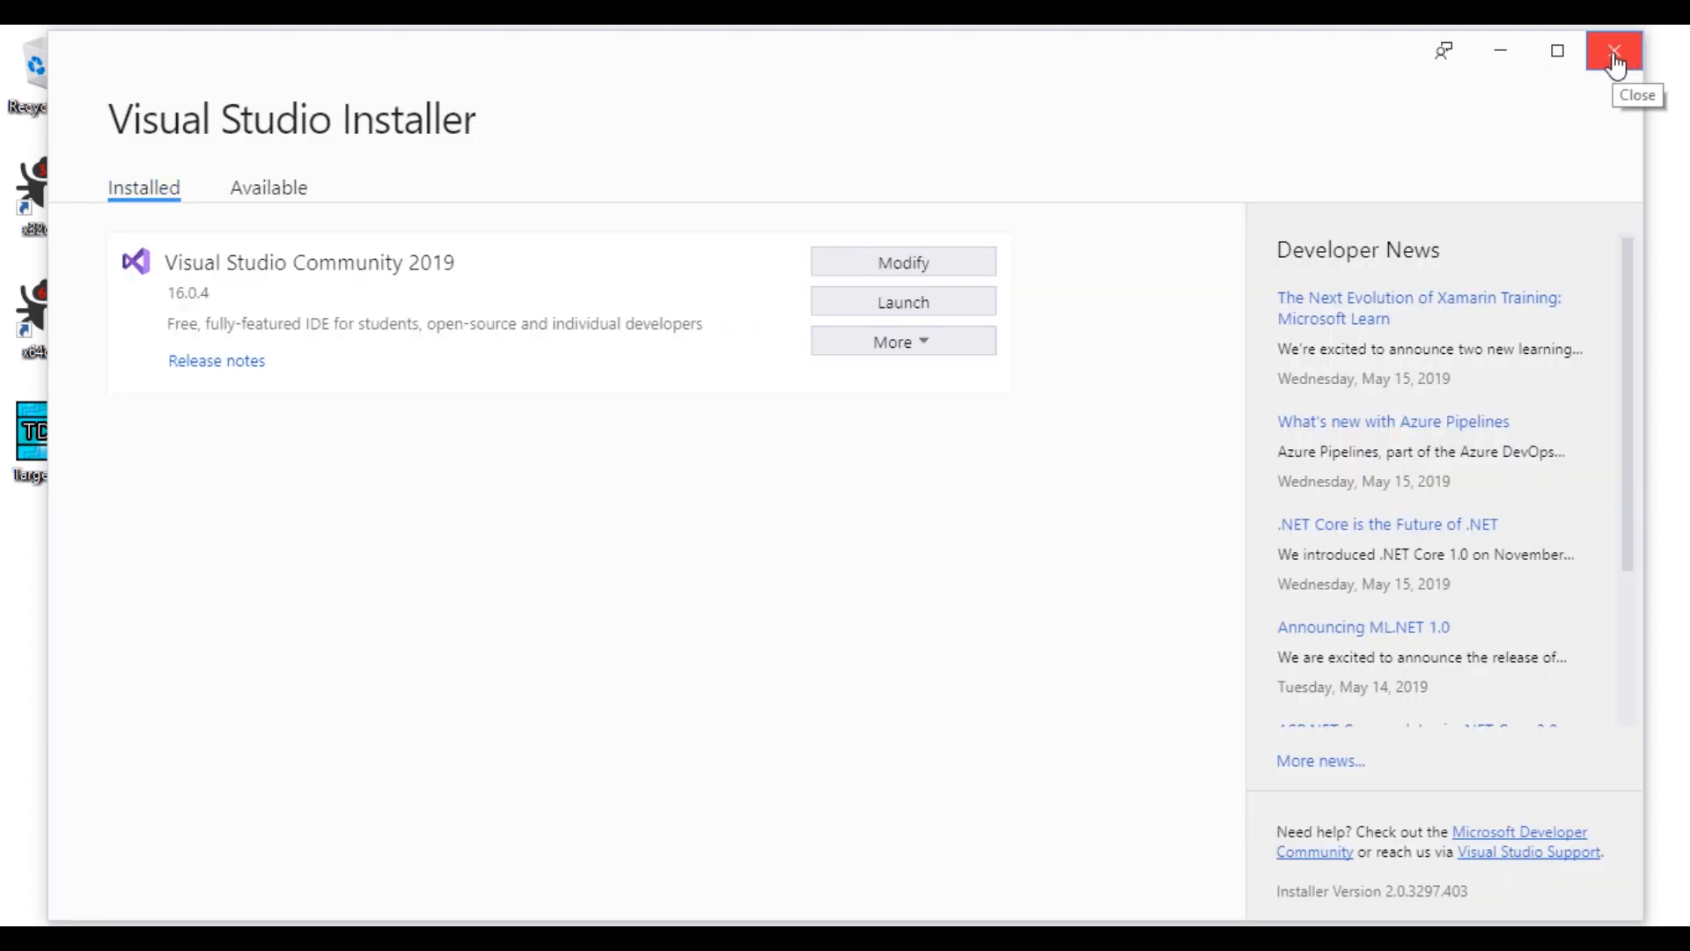
left_click(1614, 51)
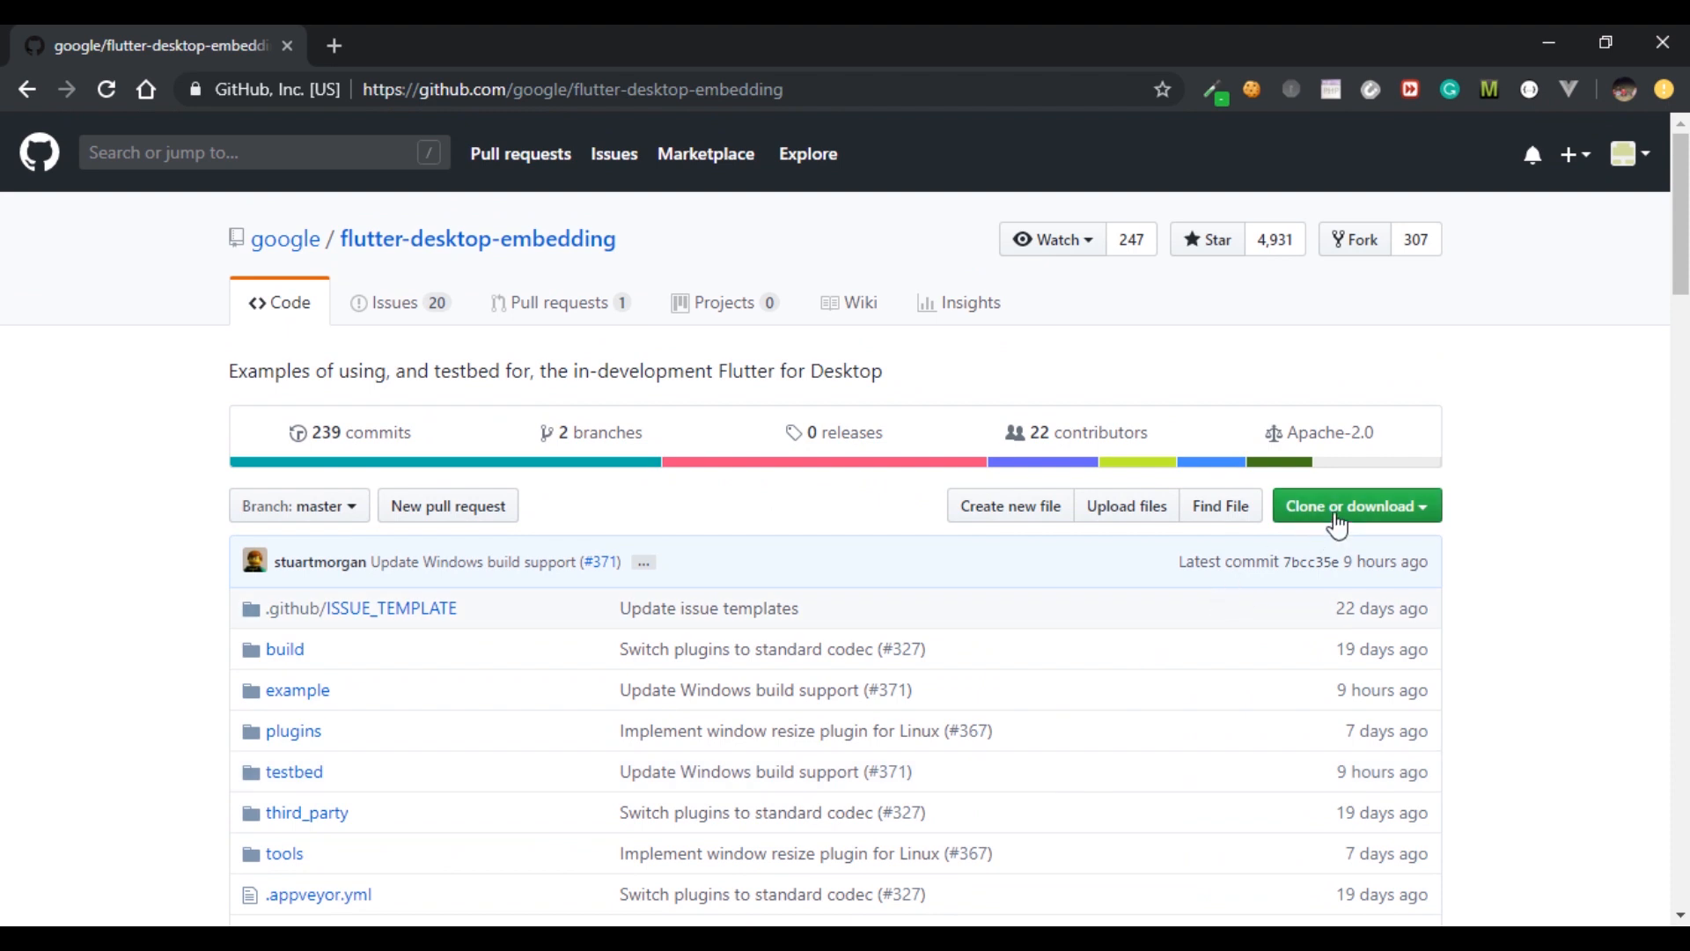
Download the flutter-desktop-embedding repository as a ZIP via Clone or download
left_click(1356, 505)
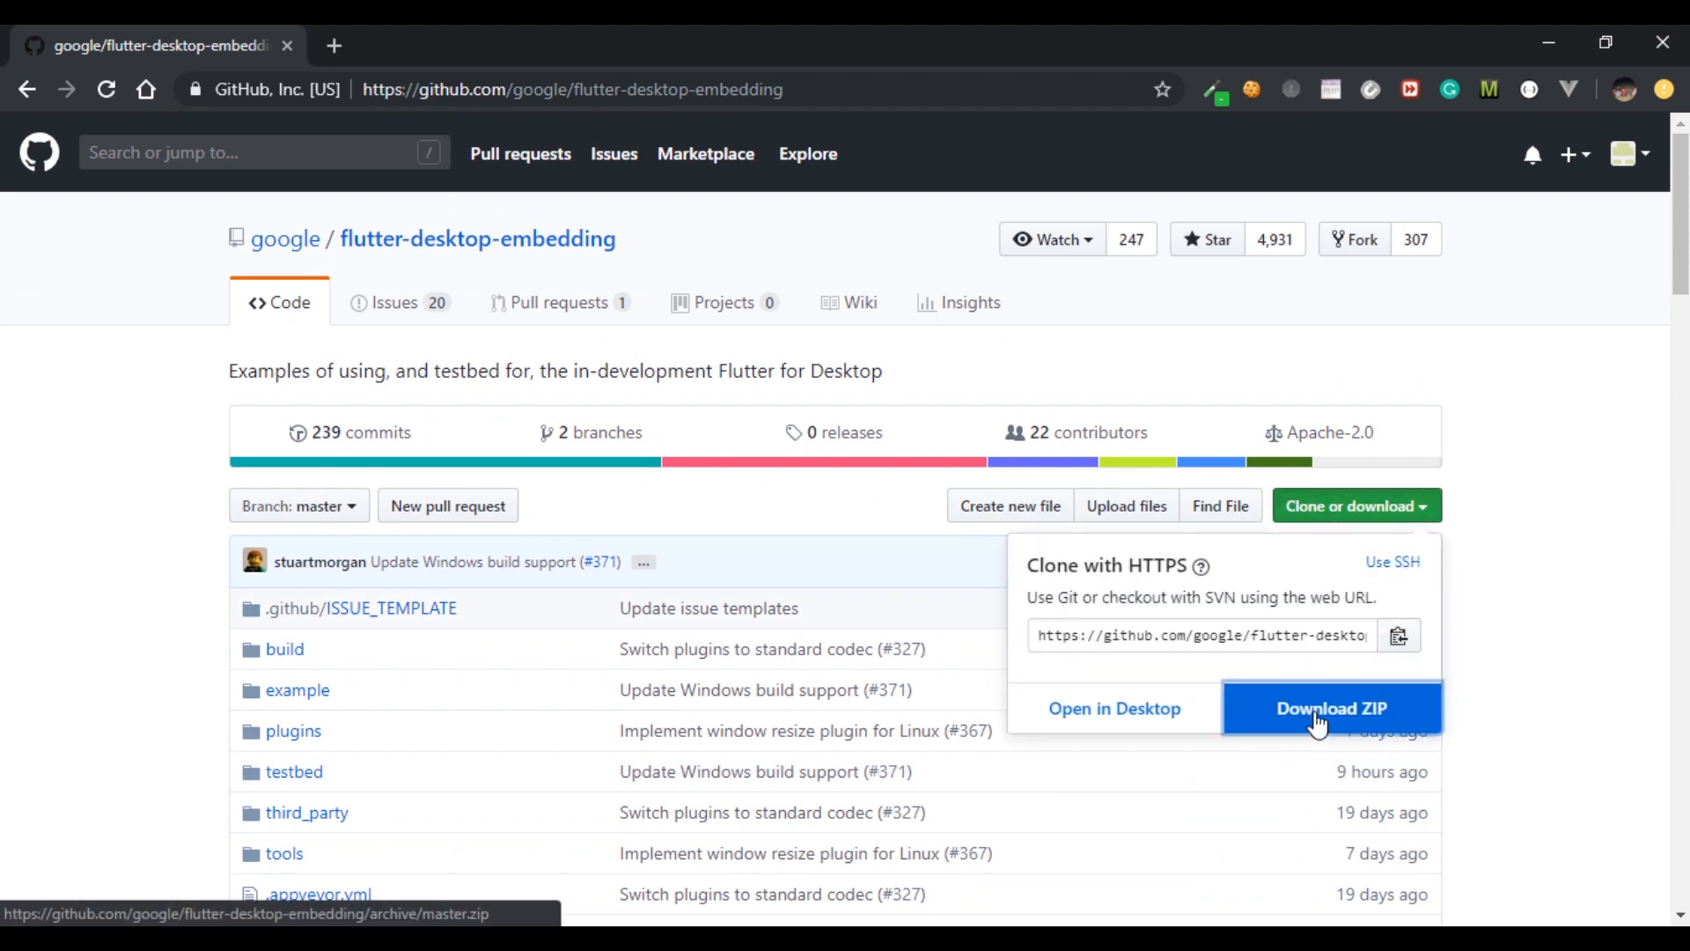
left_click(1331, 708)
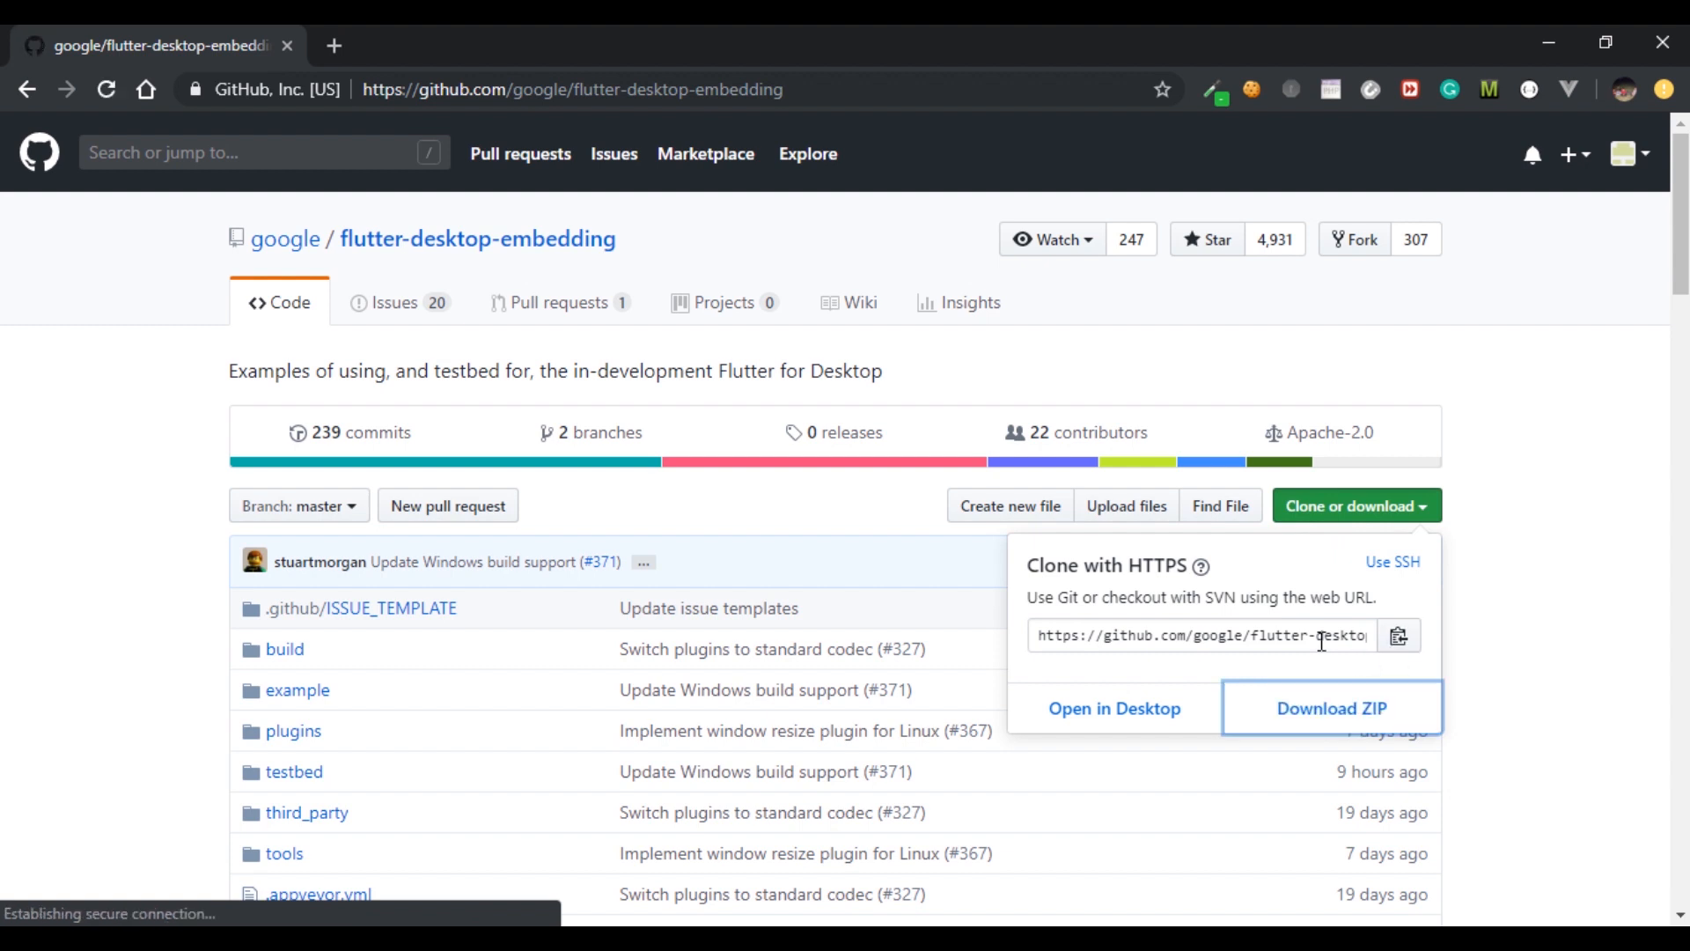
left_click(1331, 708)
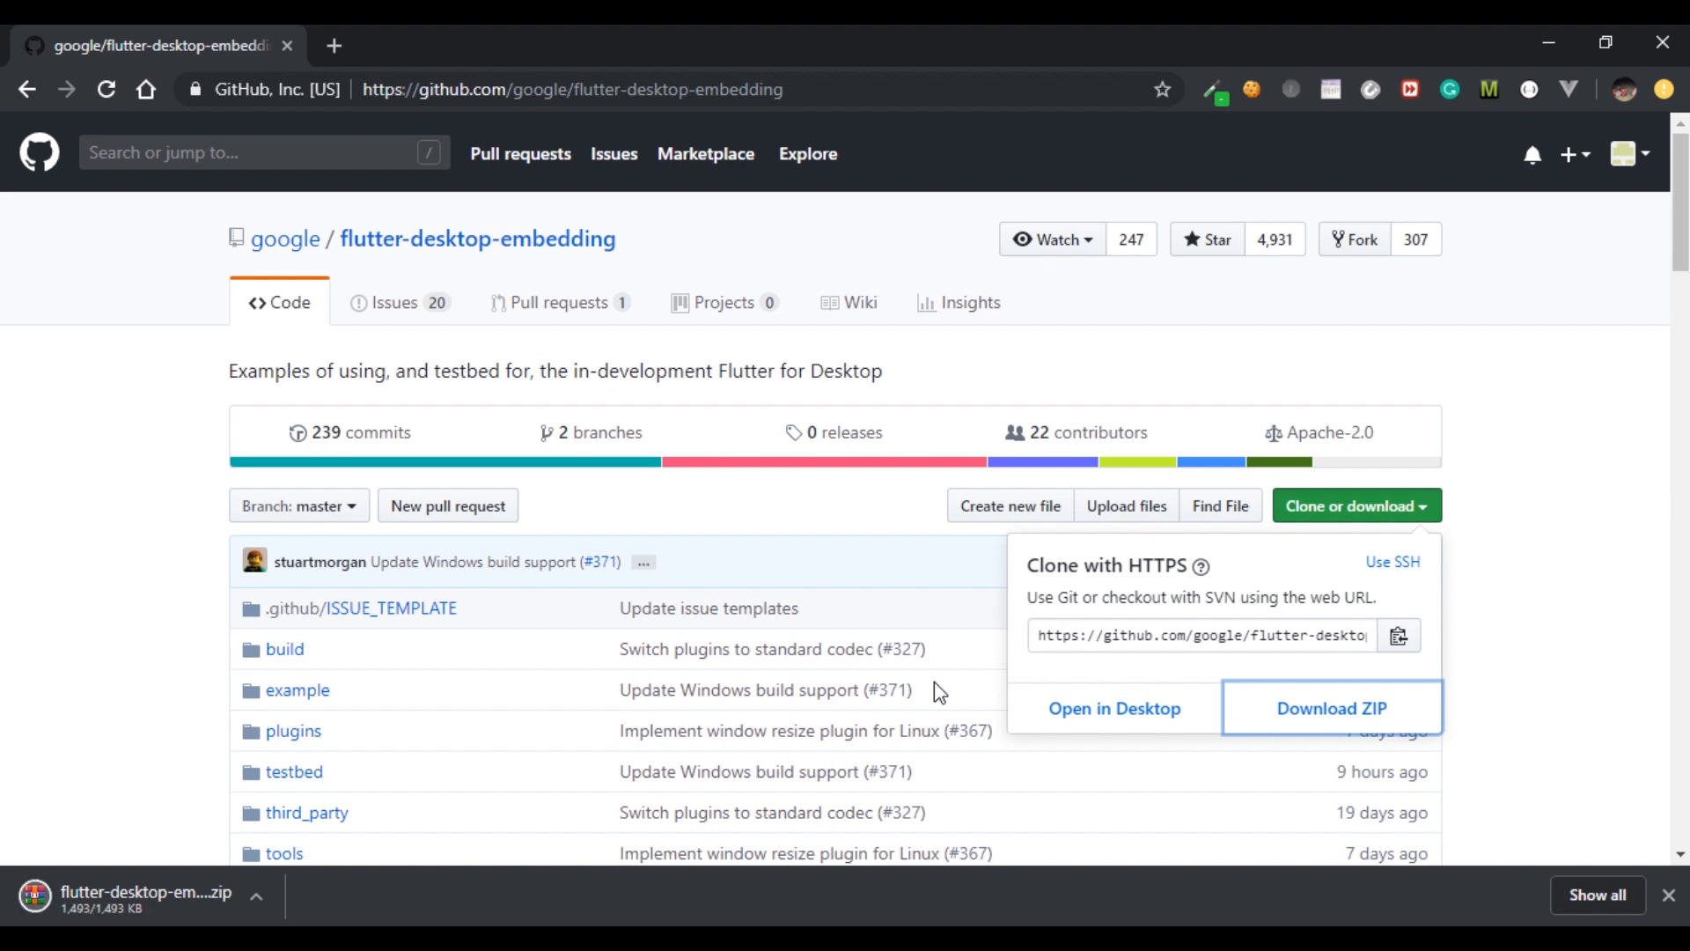
mouse_move(637, 739)
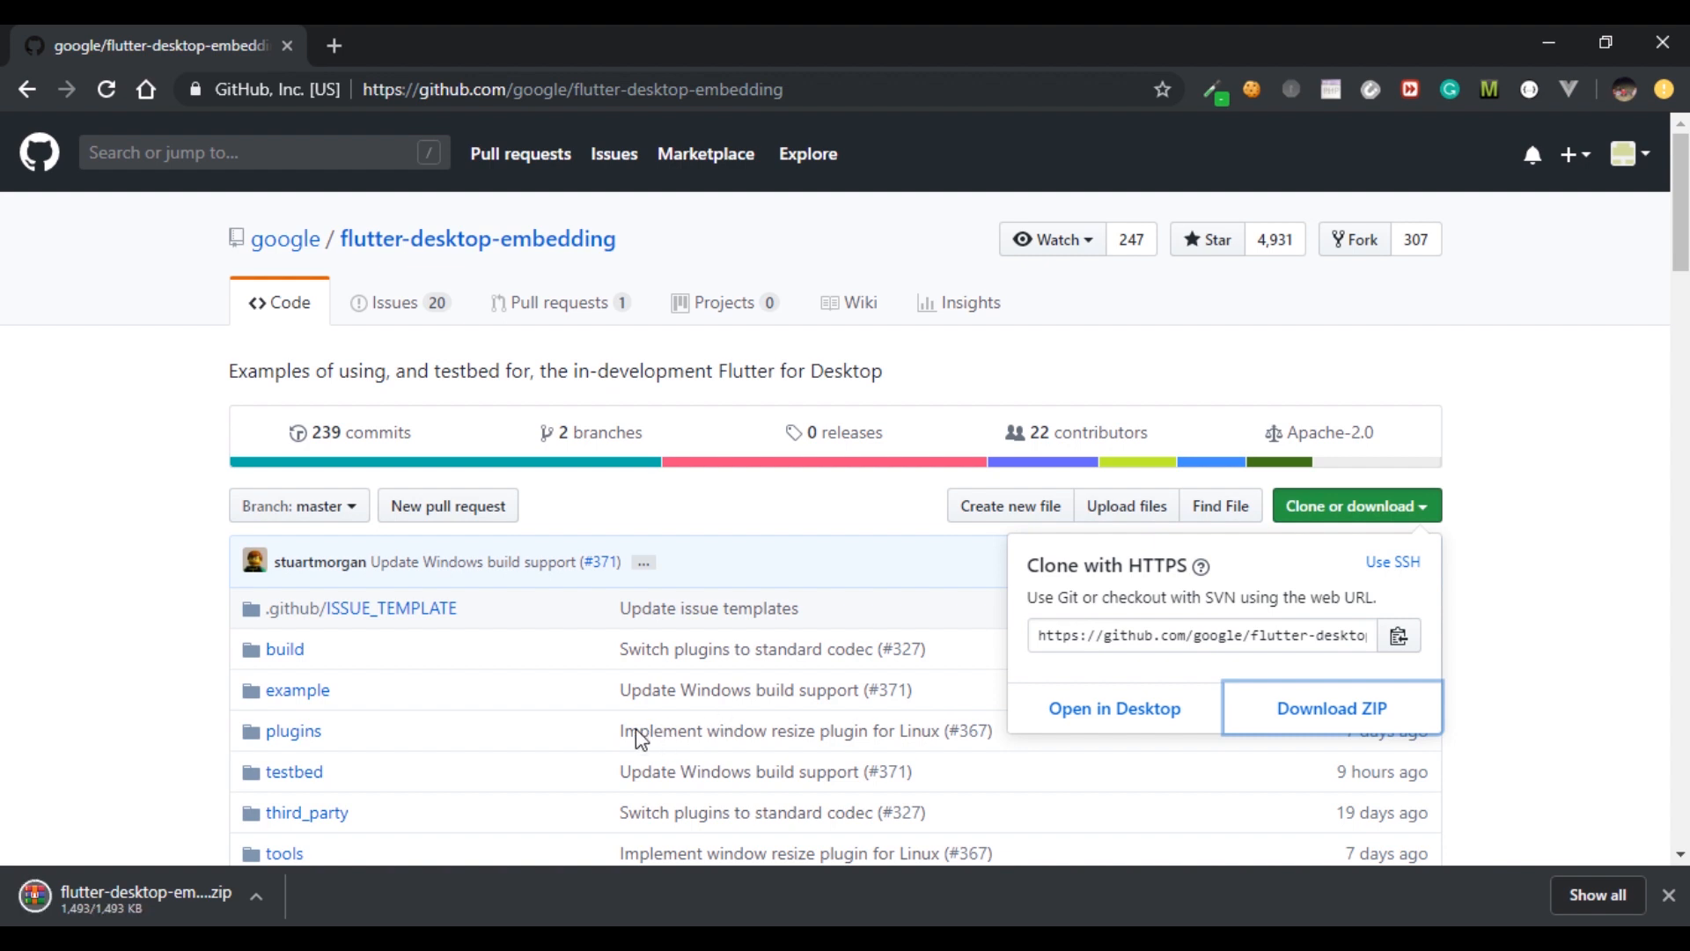
mouse_move(1226, 620)
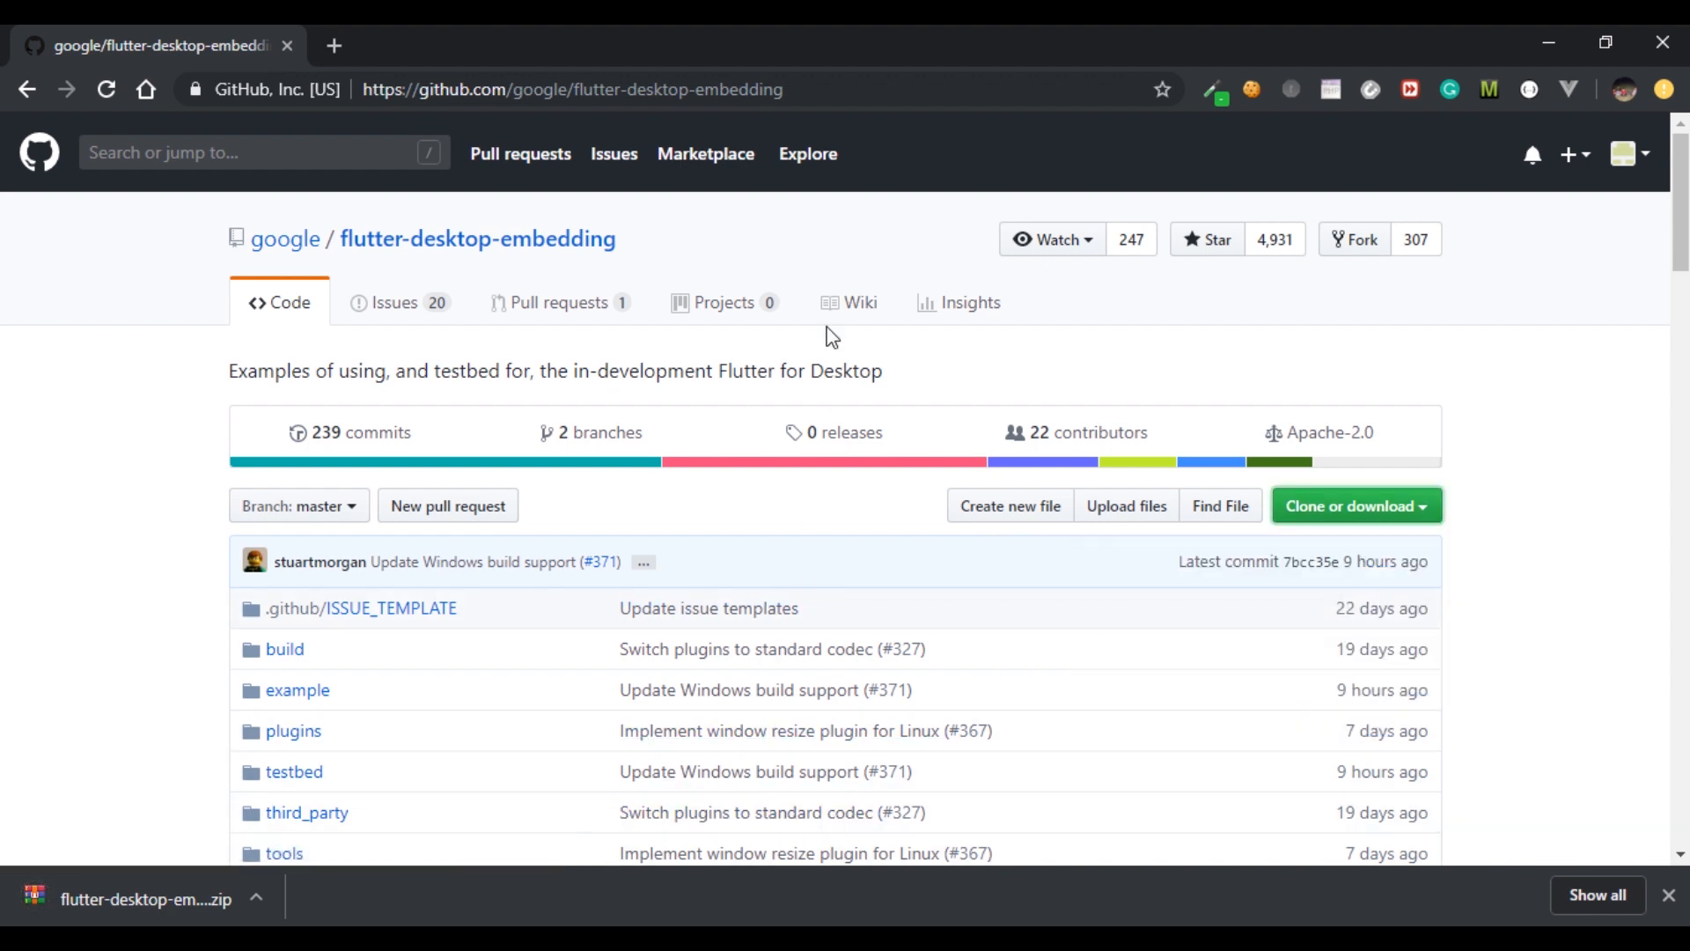
left_click(257, 898)
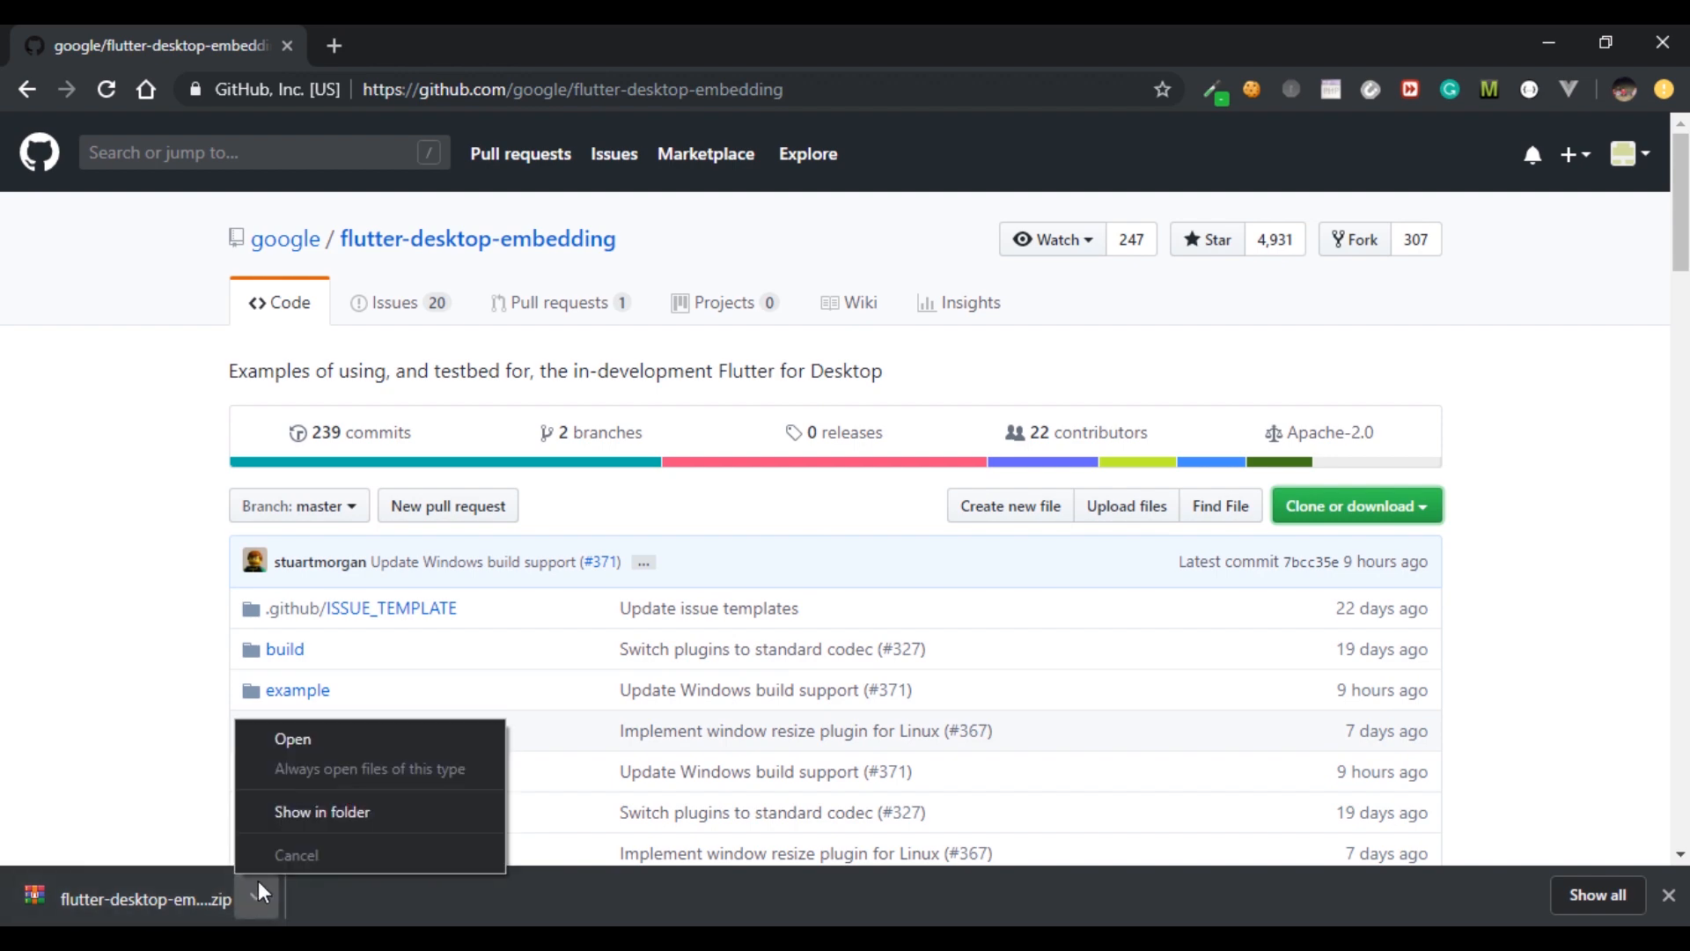
Extract the downloaded ZIP into its suggested flutter-desktop-embedding-master destination
left_click(322, 812)
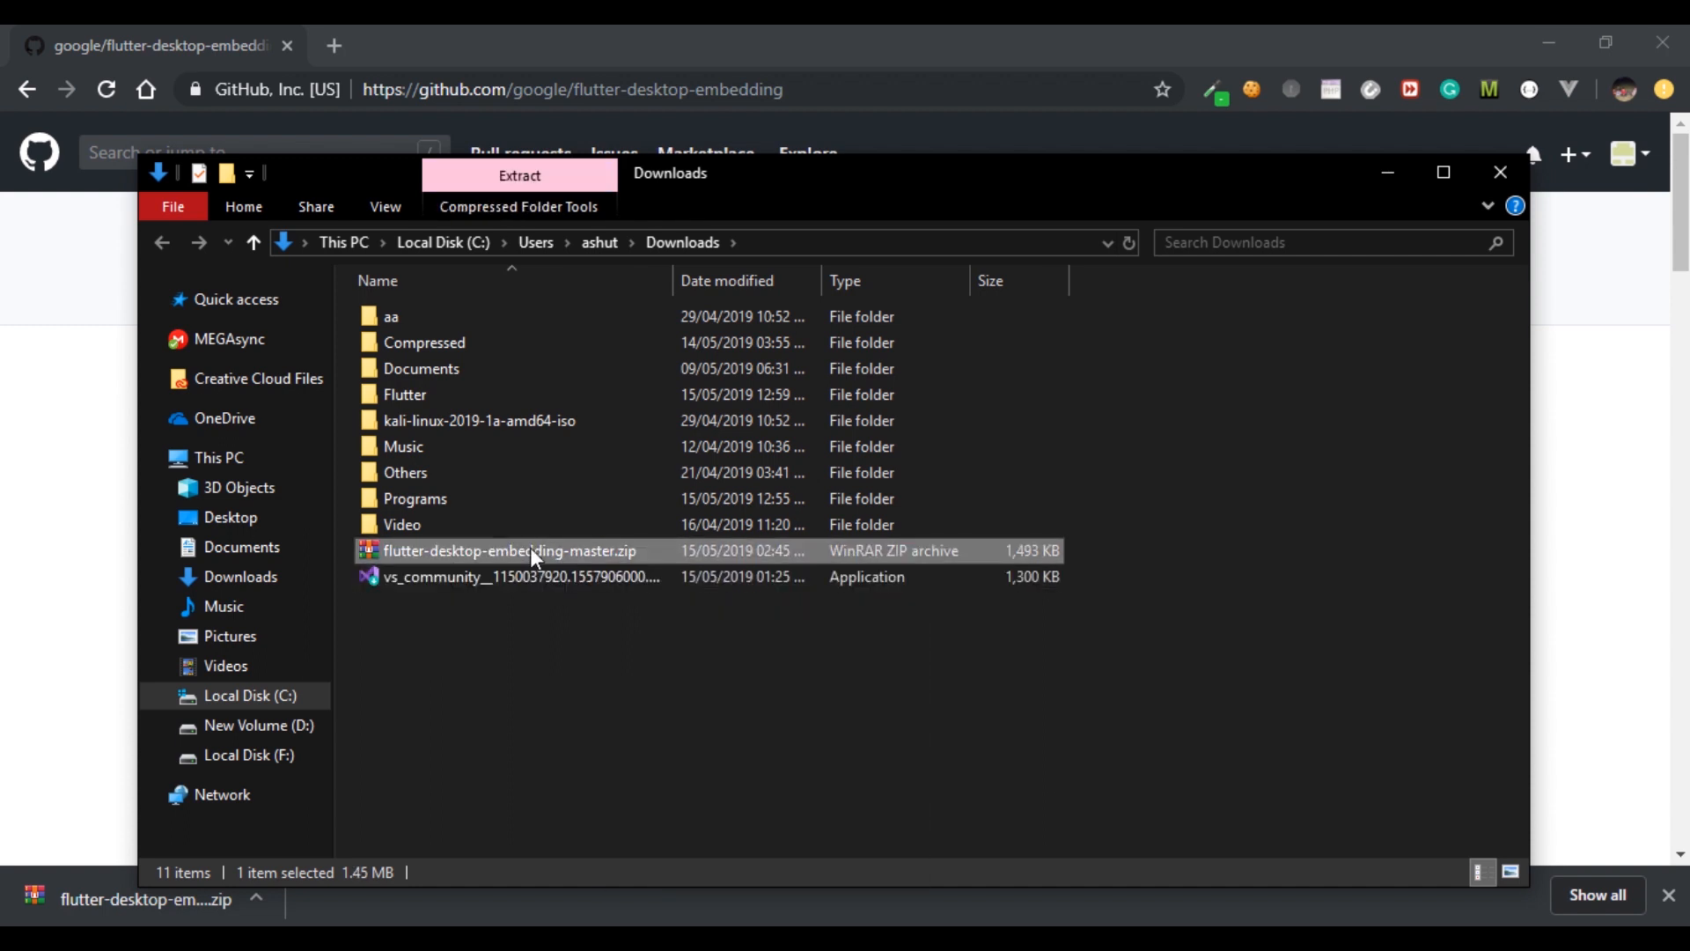
right_click(531, 551)
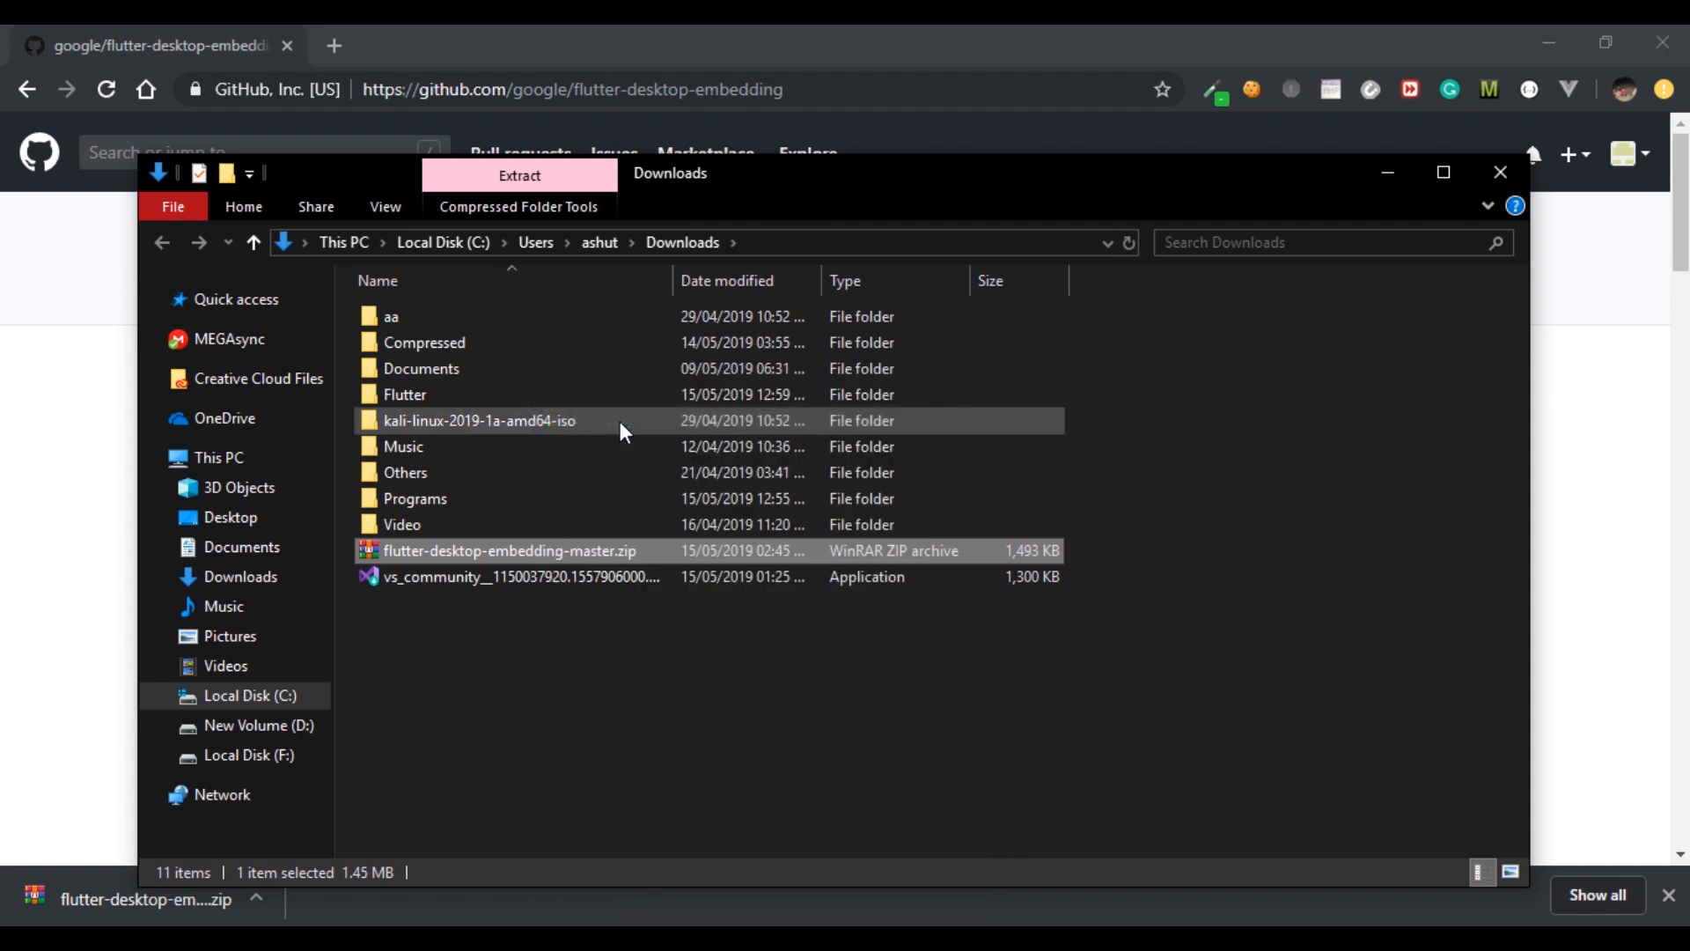
left_click(520, 175)
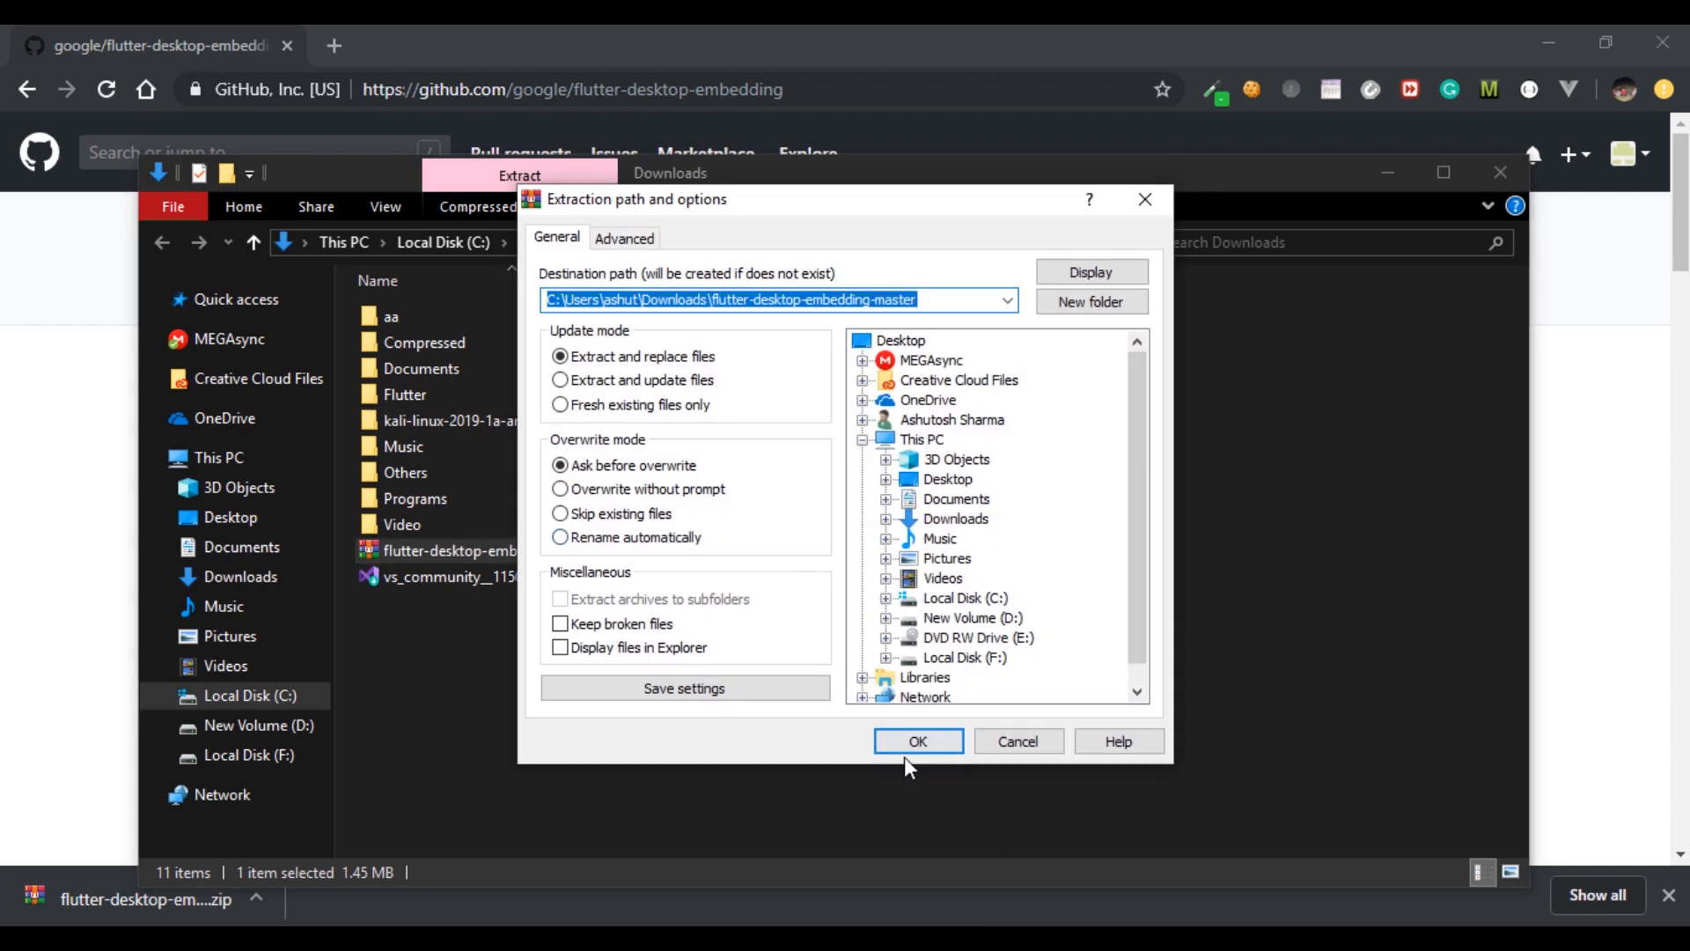
left_click(917, 741)
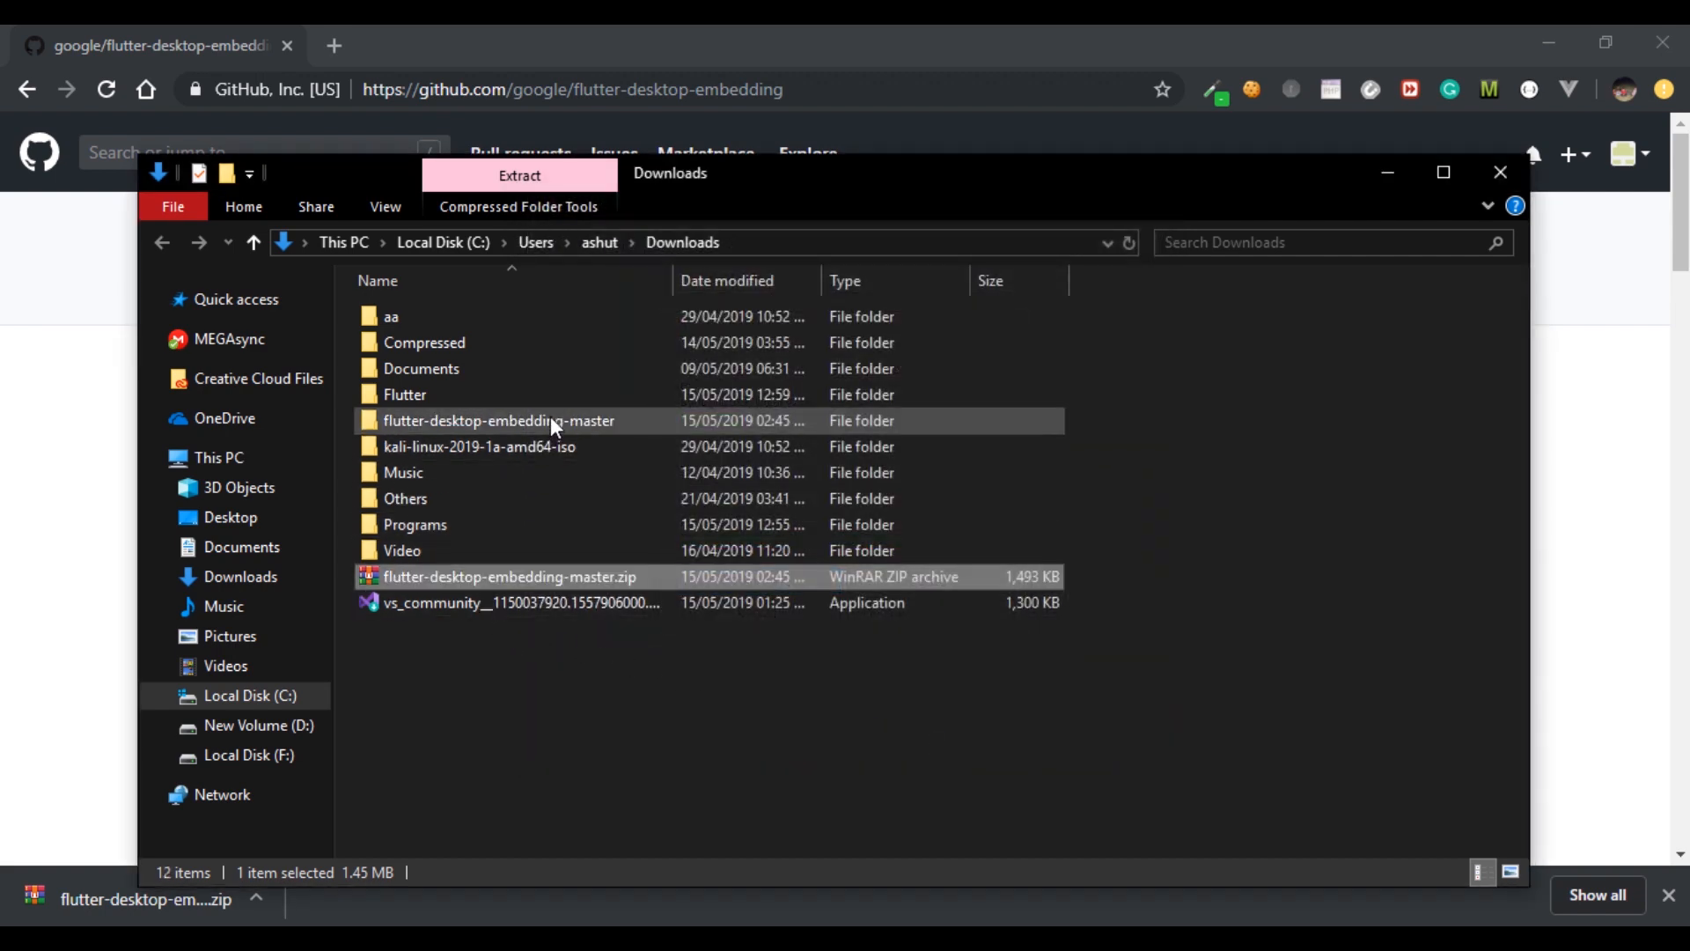
Inspect the extracted project folder's contents and return to Downloads
left_click(498, 420)
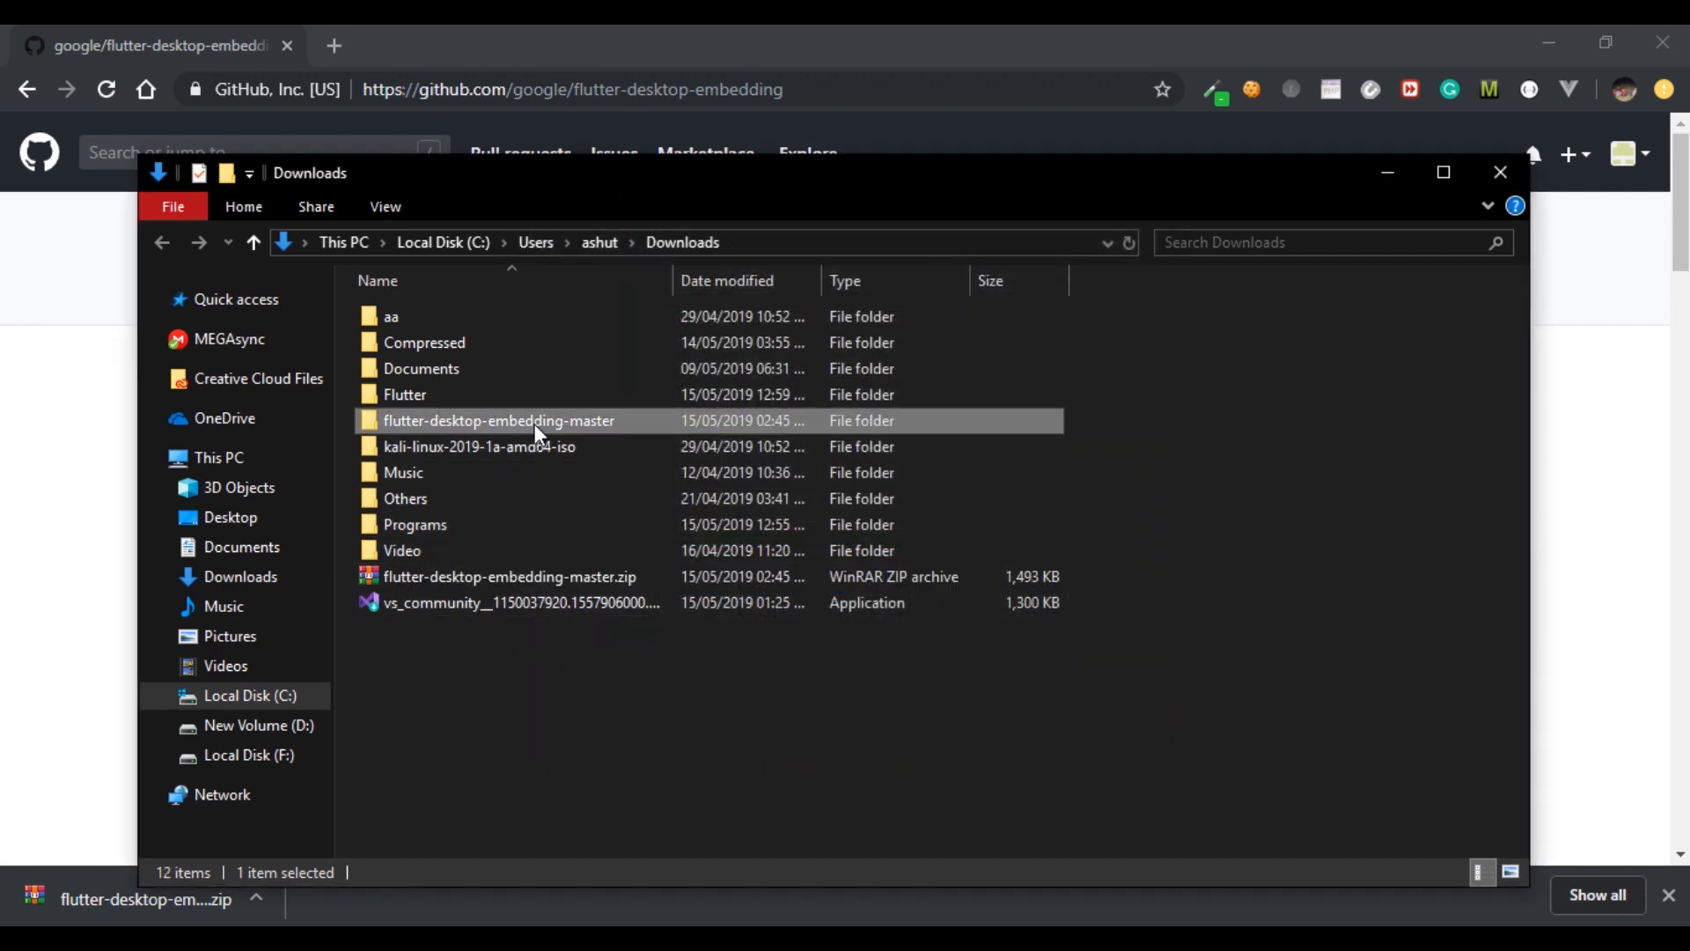
double_click(499, 421)
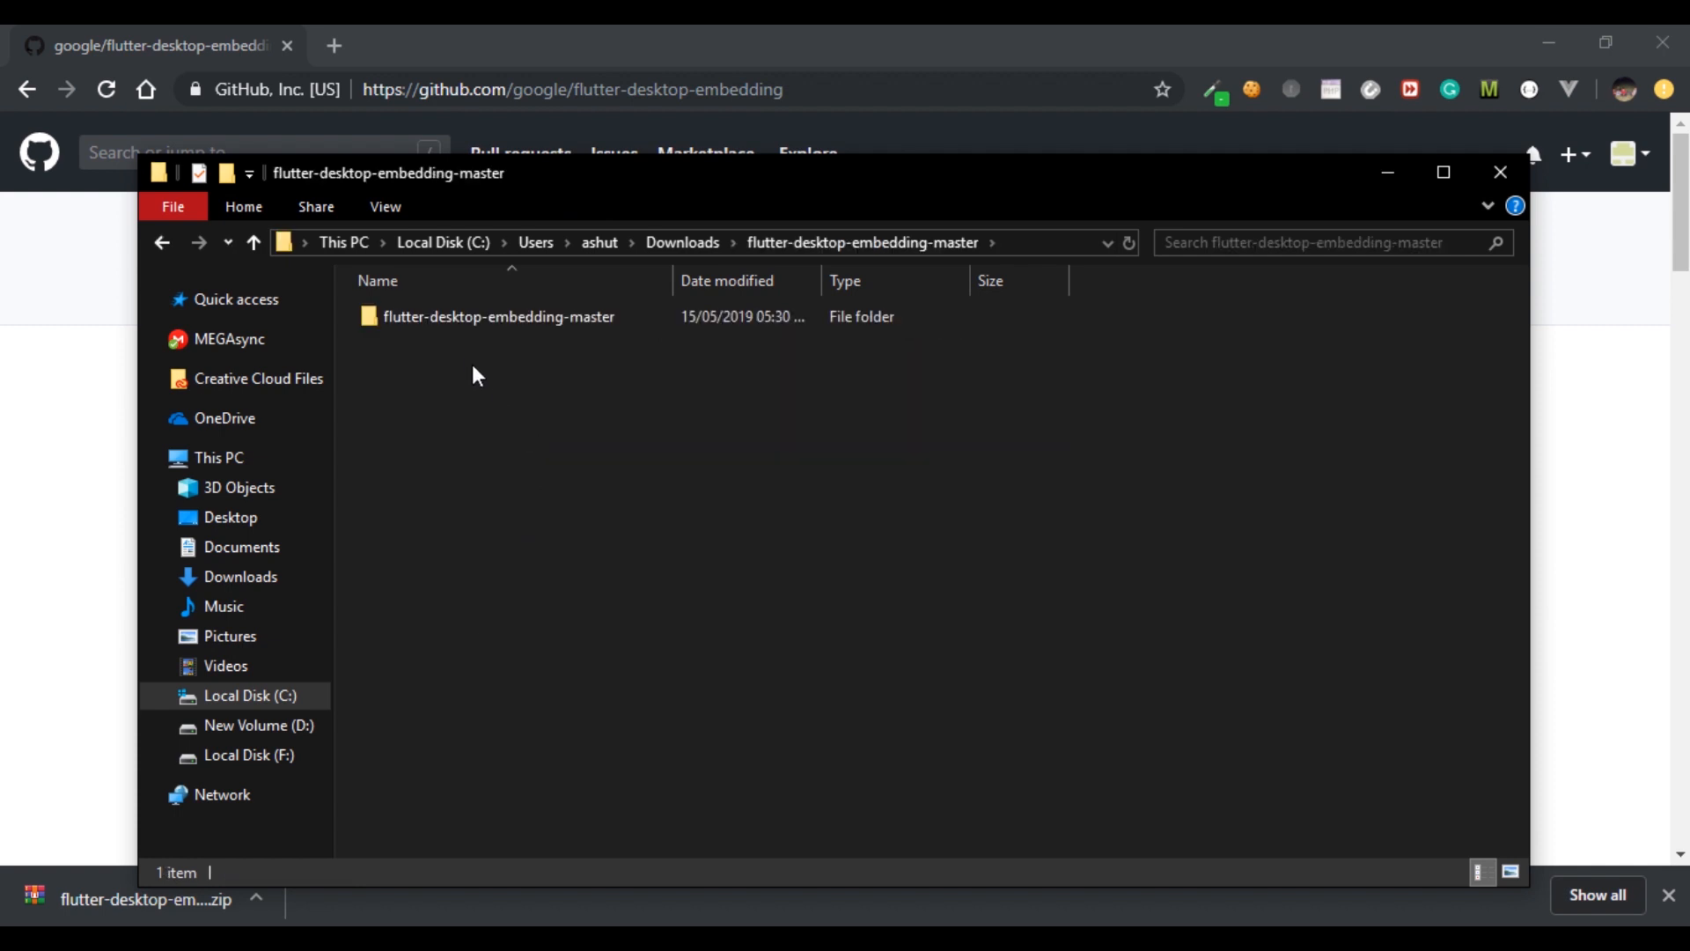
double_click(498, 316)
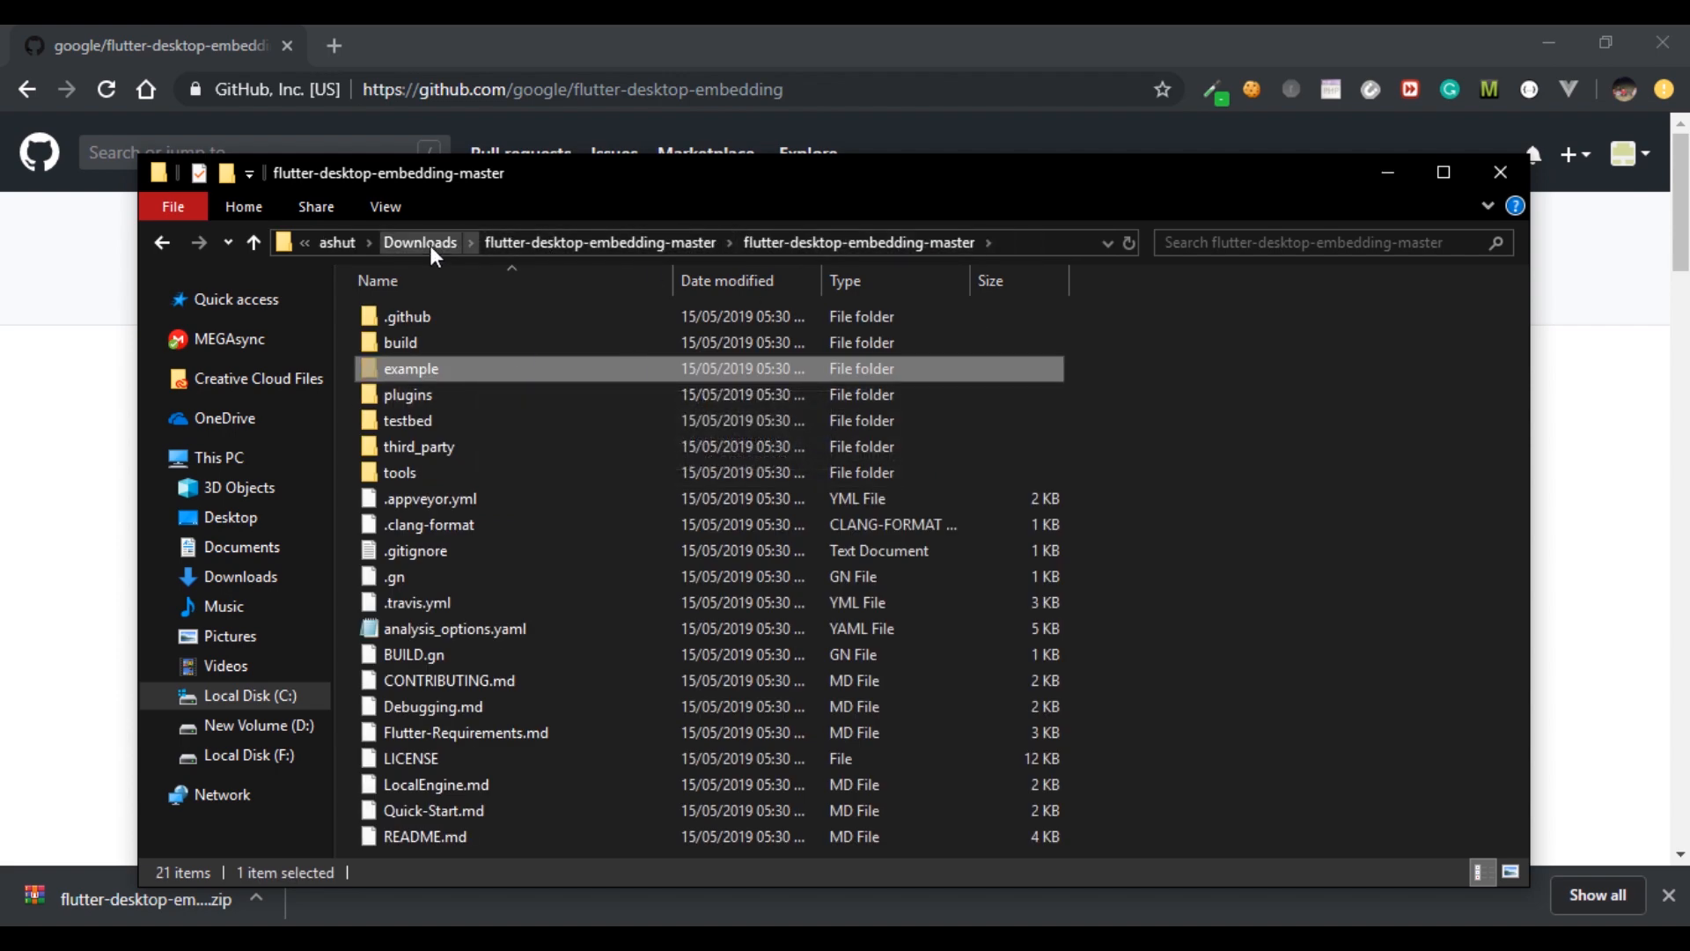
left_click(419, 241)
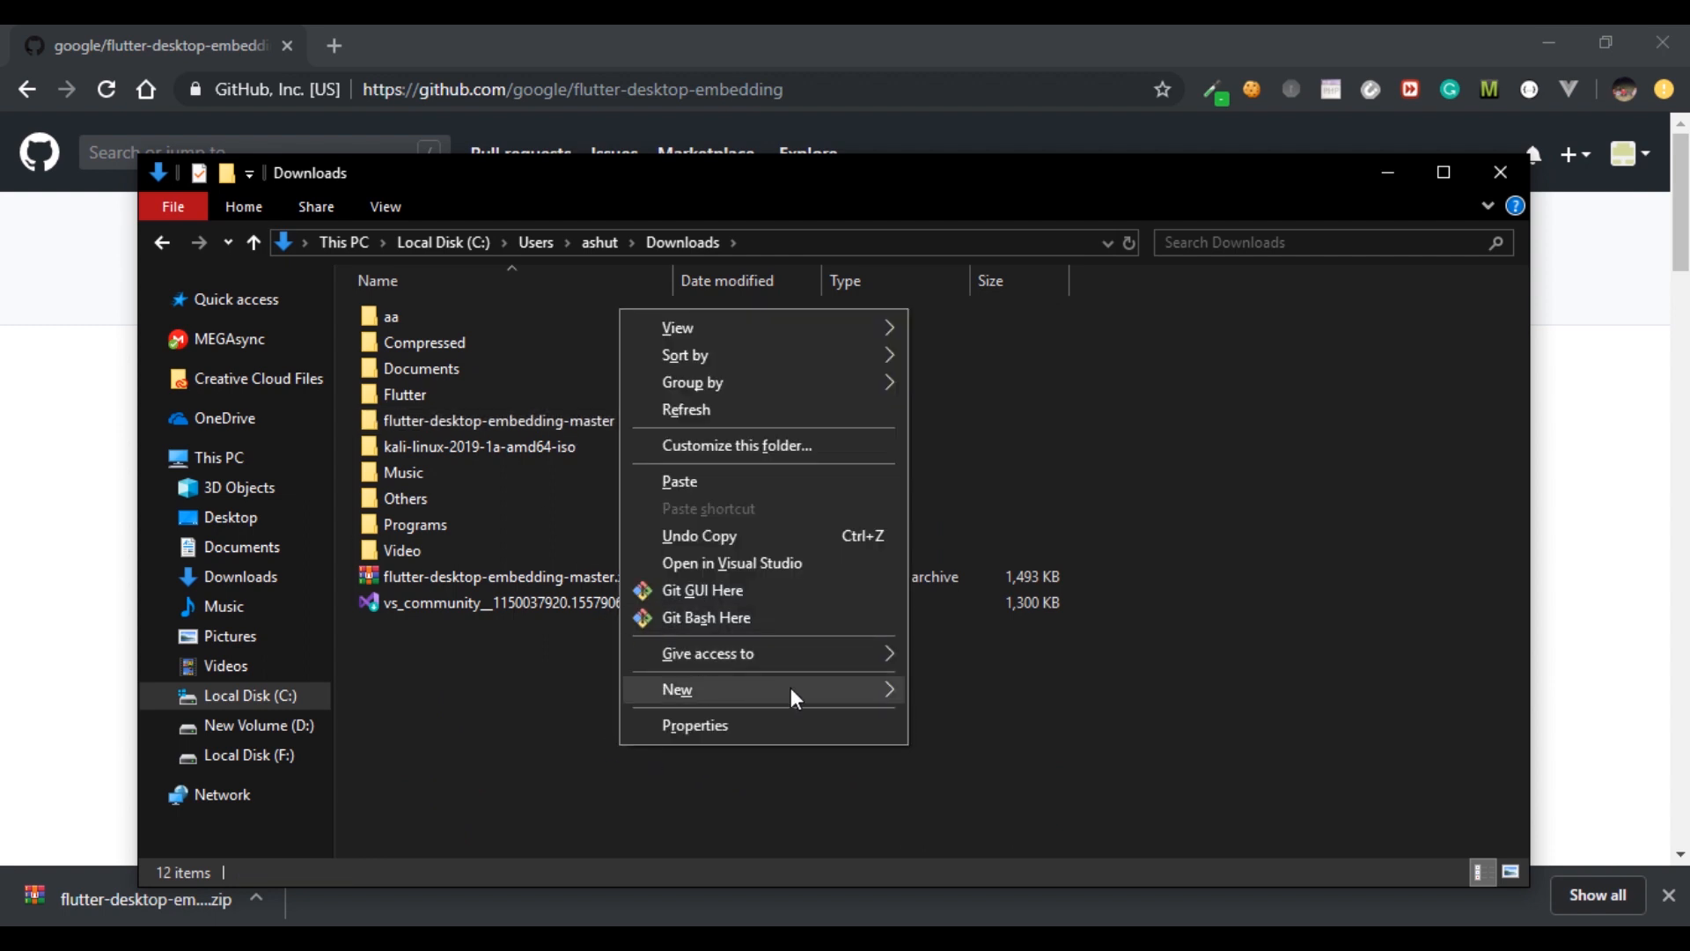
Create a new folder named FlutterDesktop in Downloads and open it
left_click(676, 688)
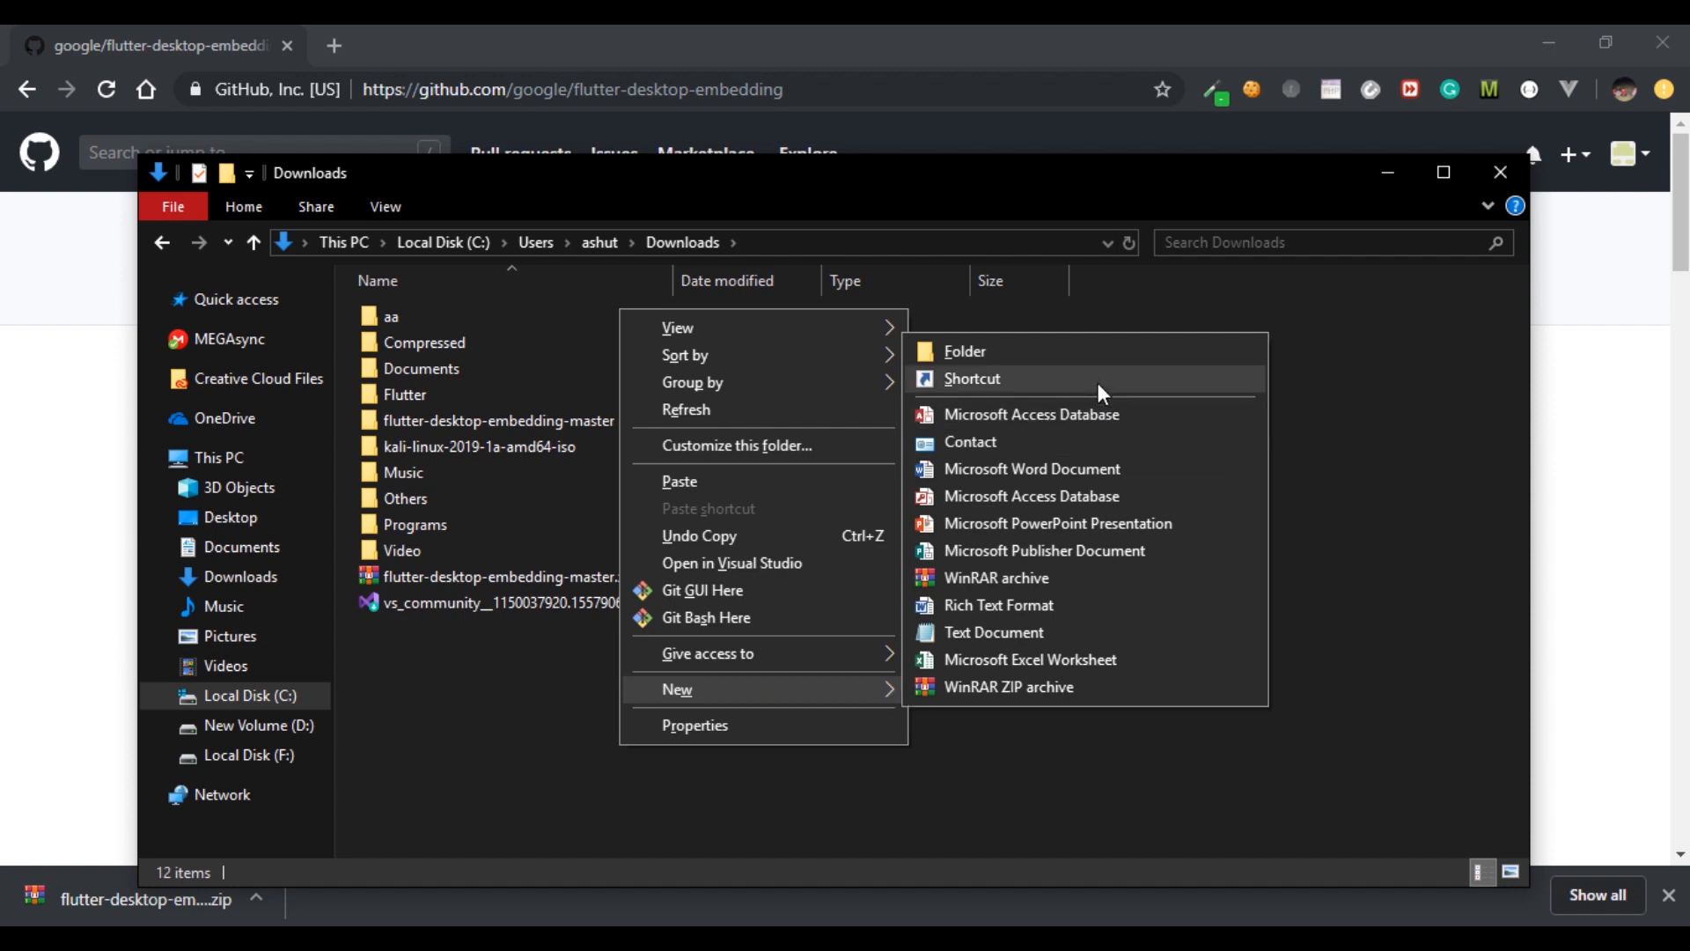
left_click(963, 350)
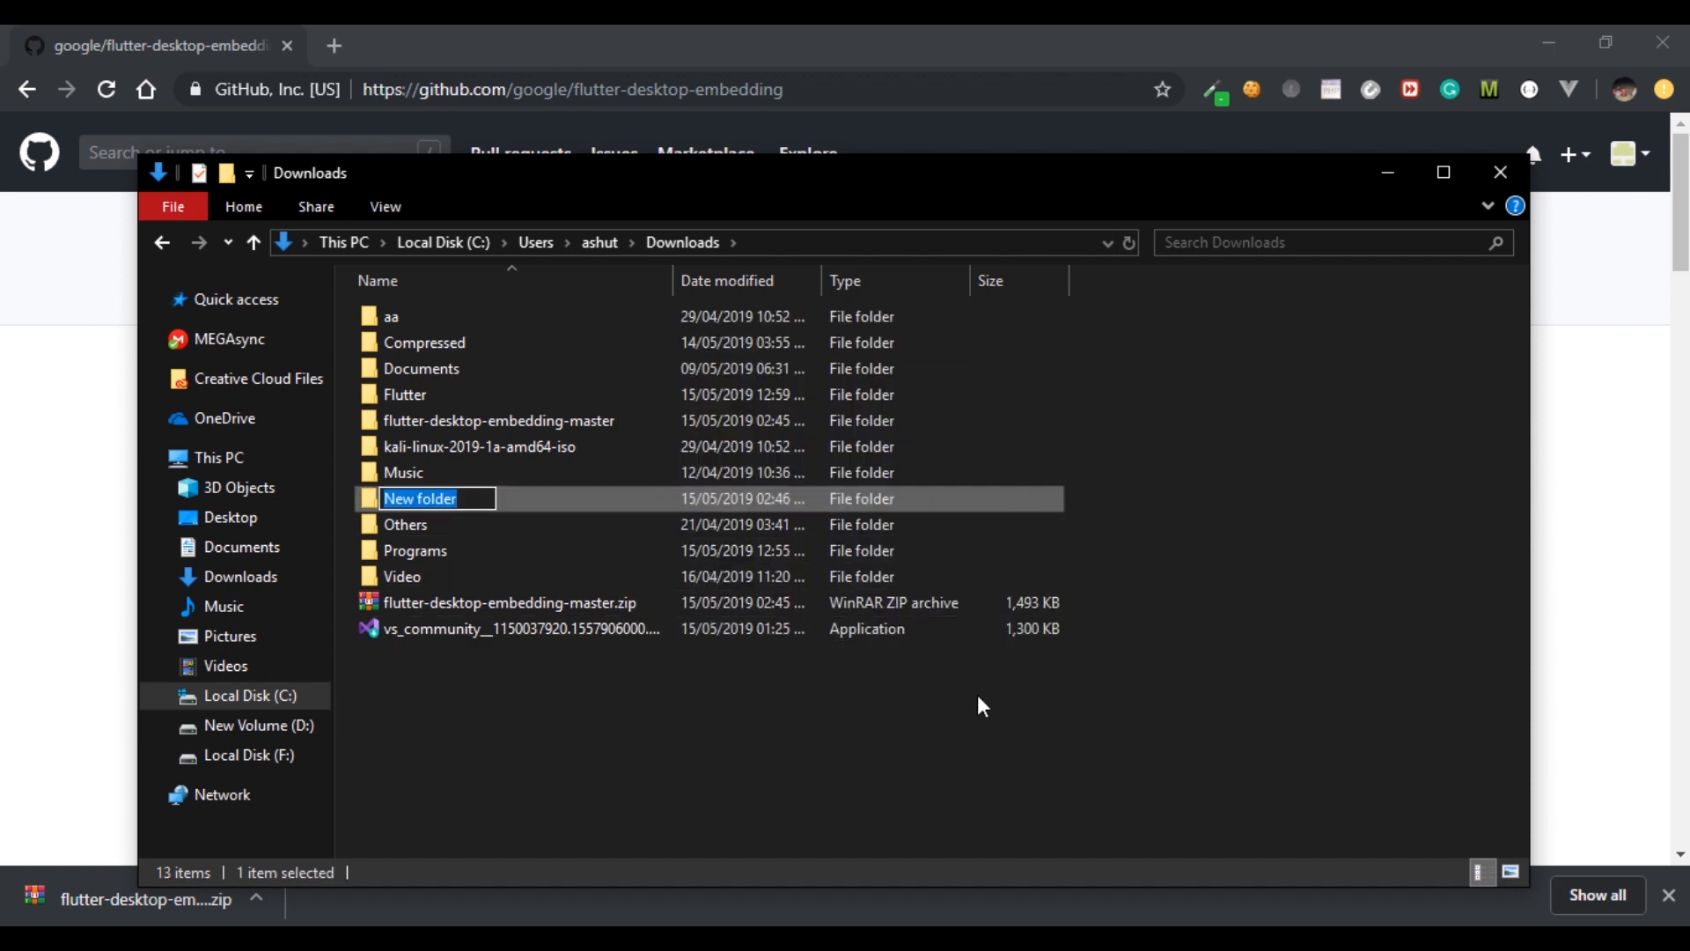
type("Flutter D")
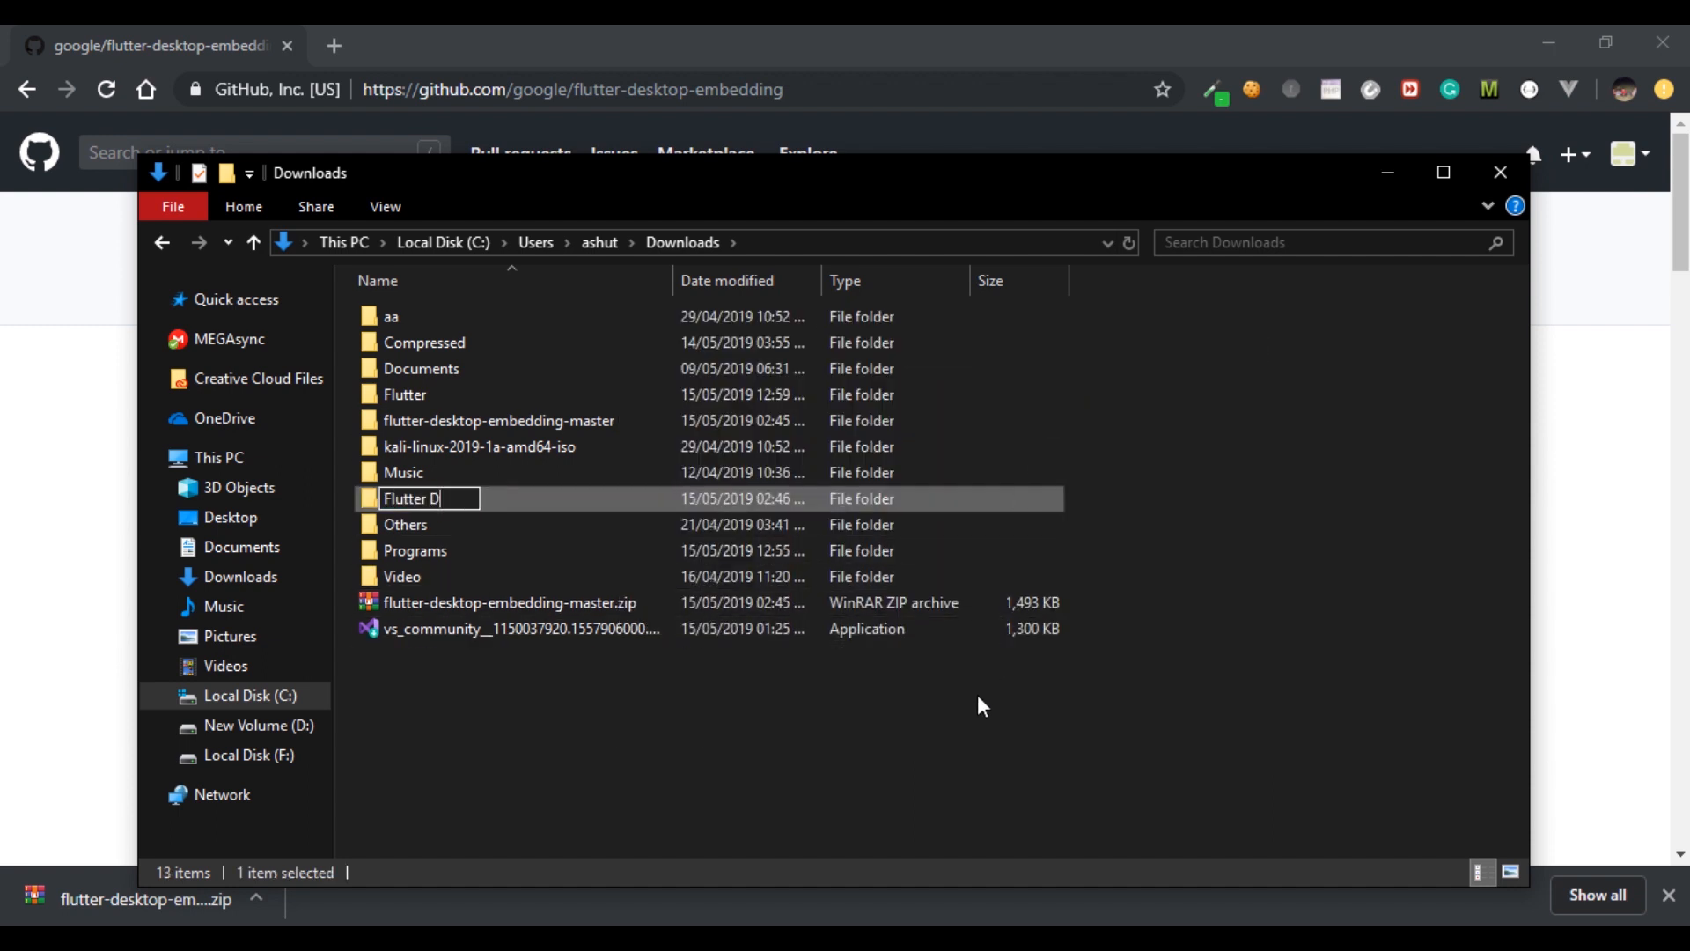
type("FlutterDesktop")
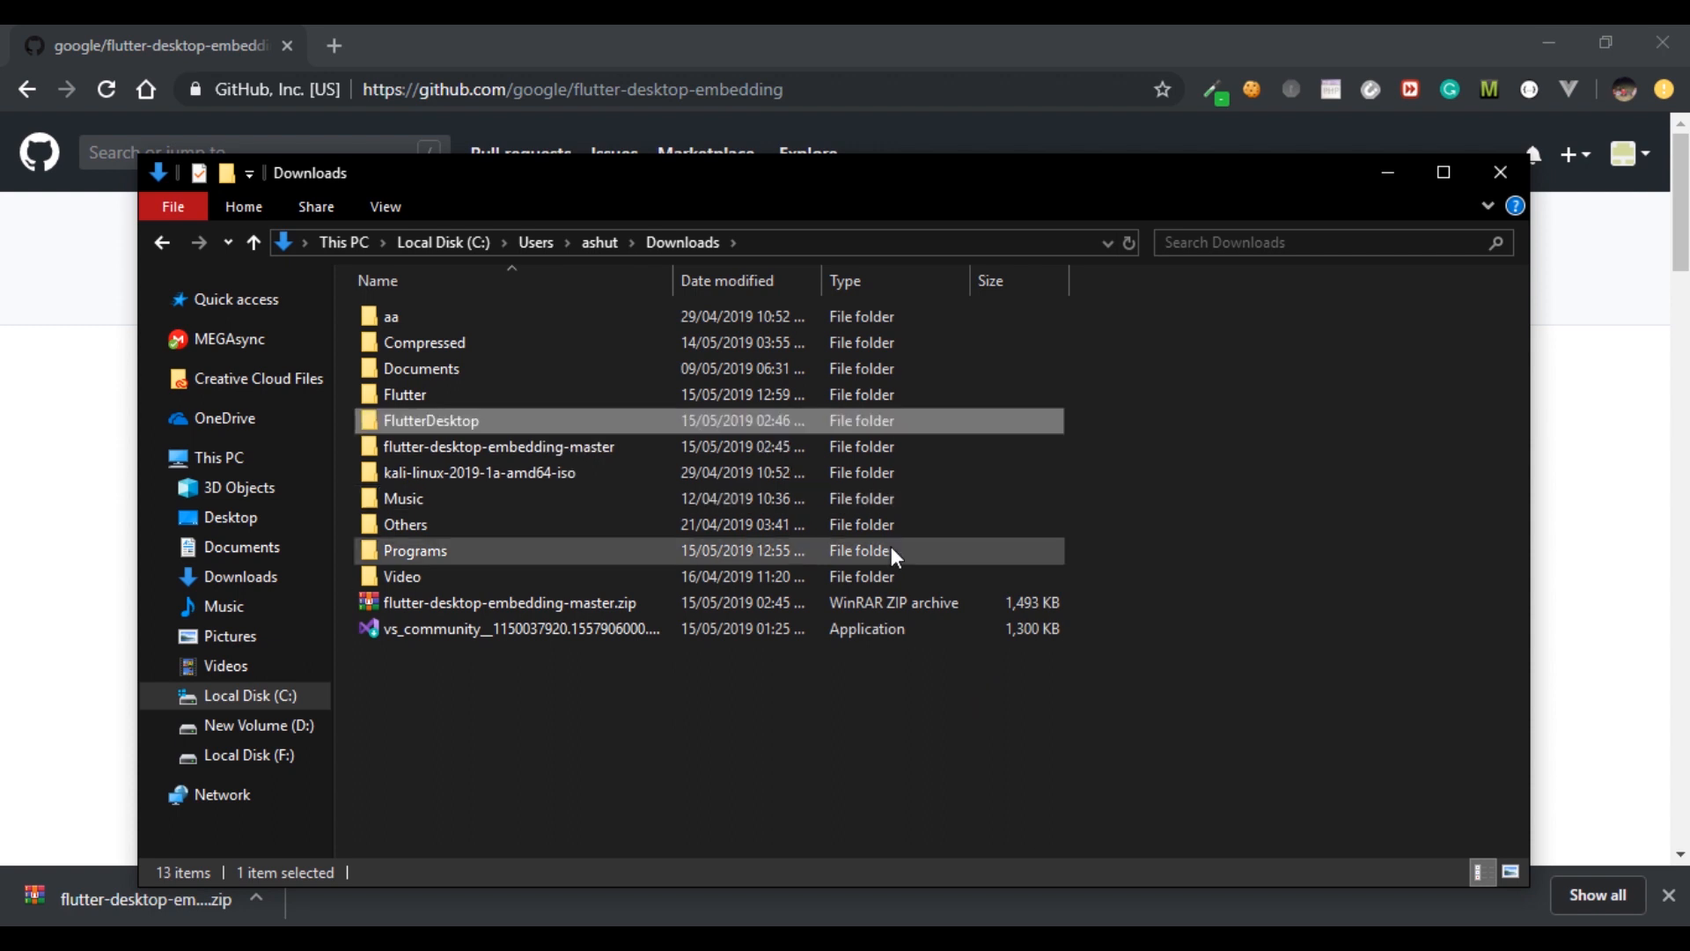
double_click(432, 421)
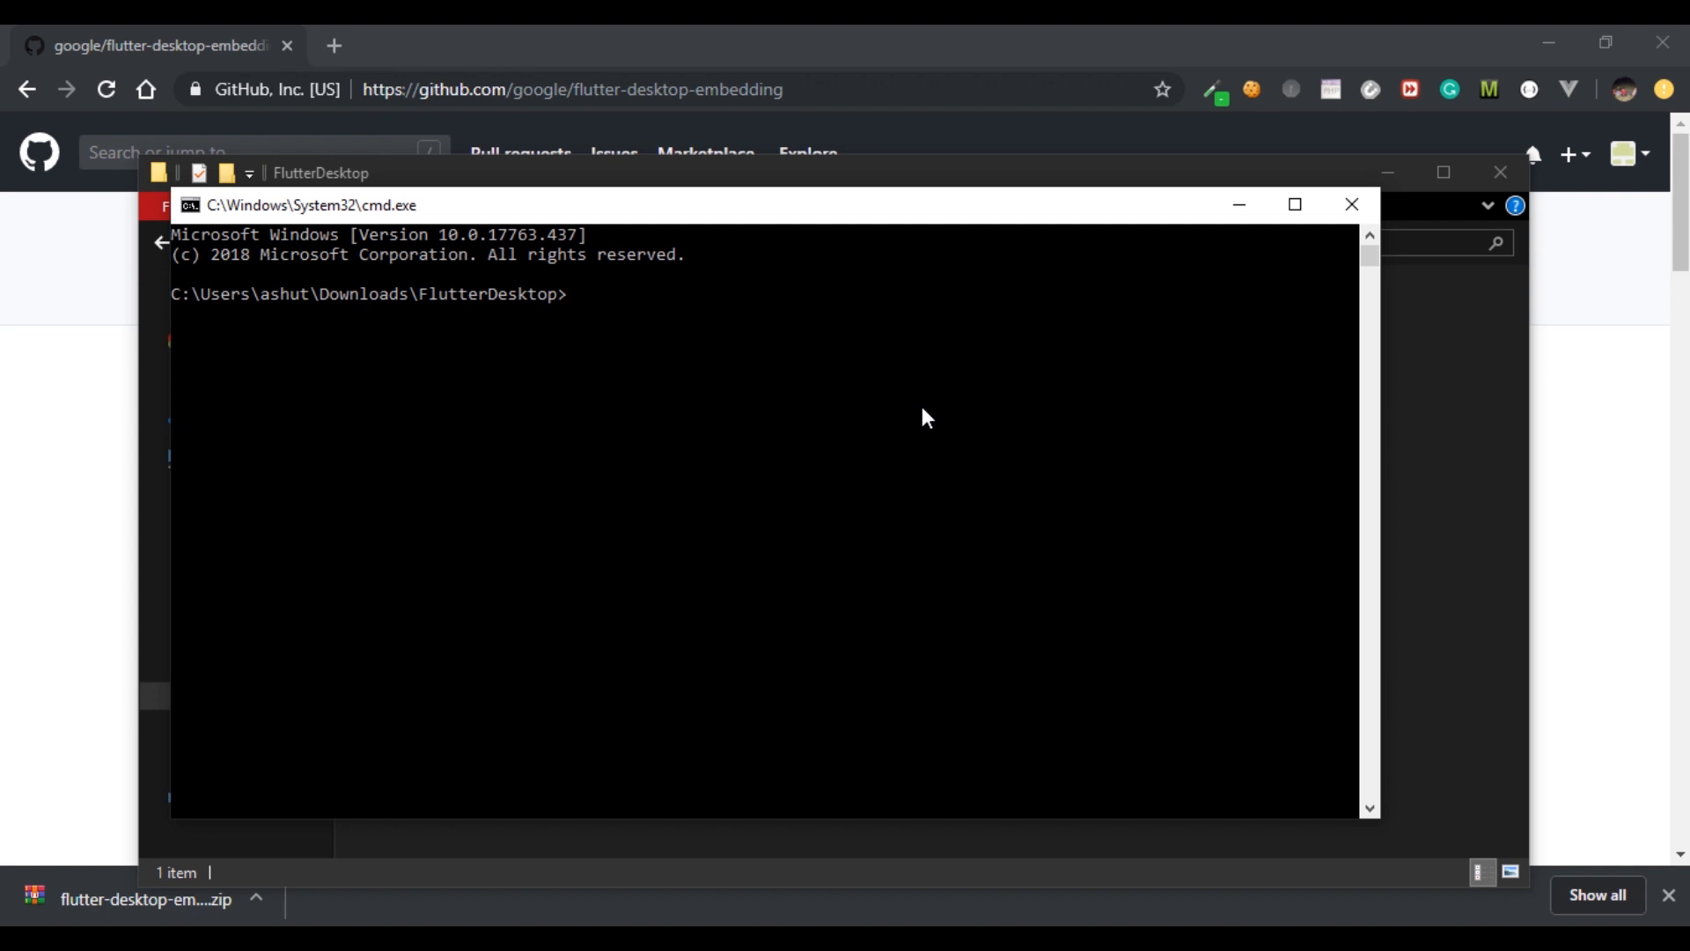
Run 'flutter channel master' to switch the SDK to the master channel
type("flutter c")
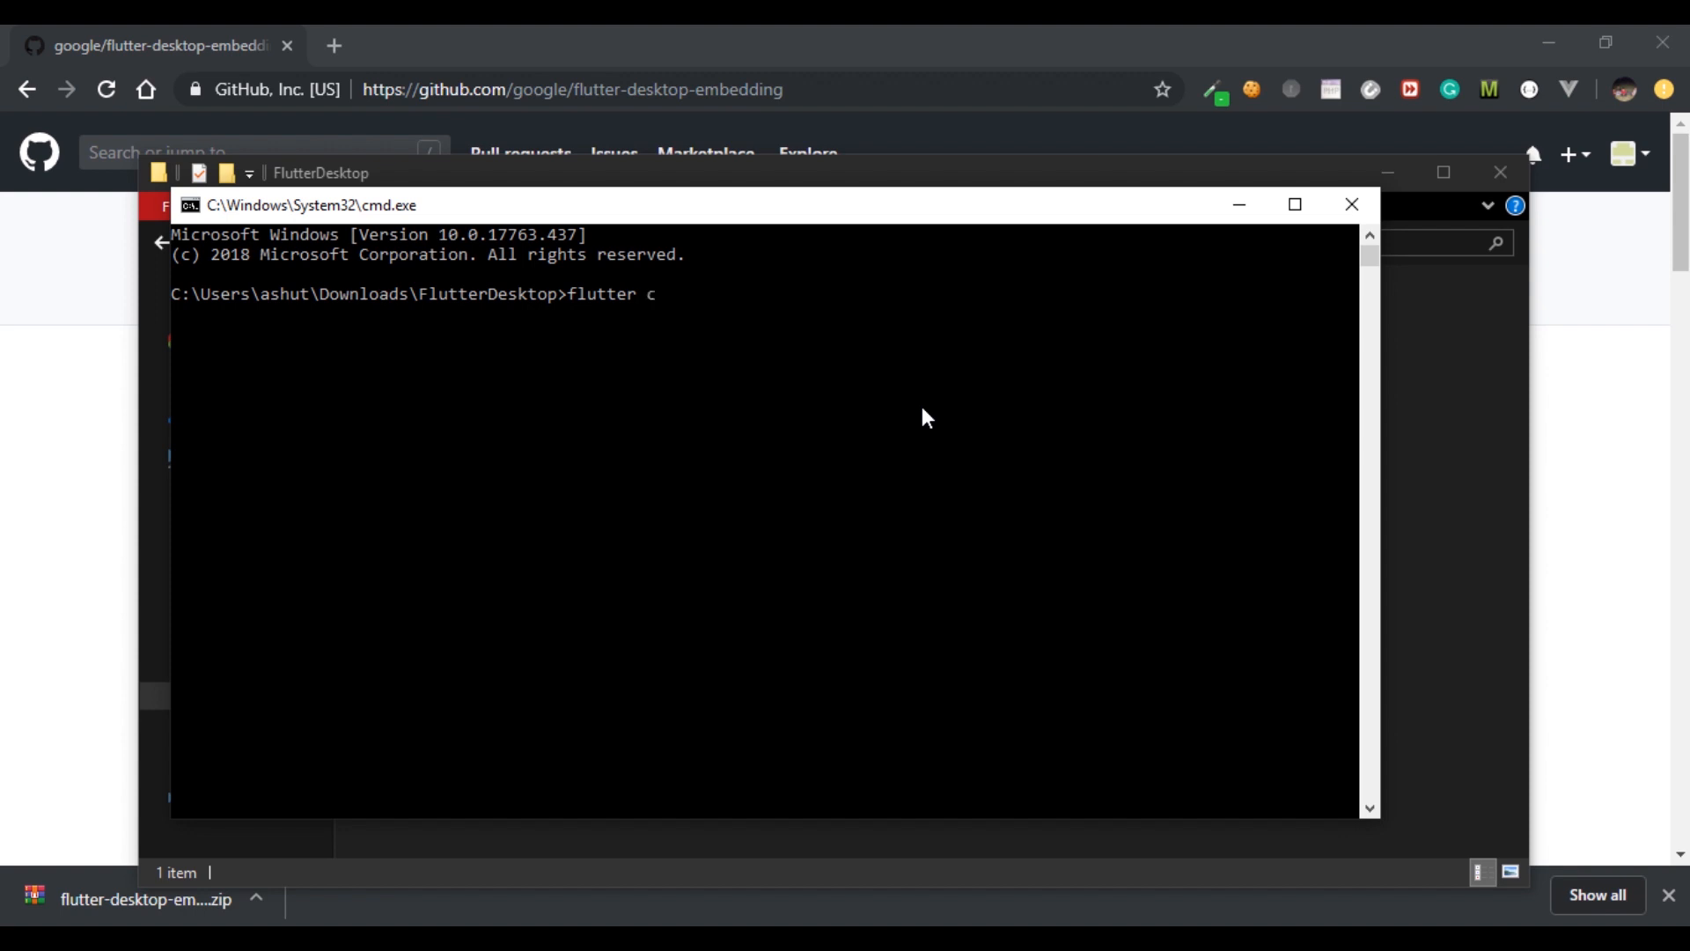
type("hannel m")
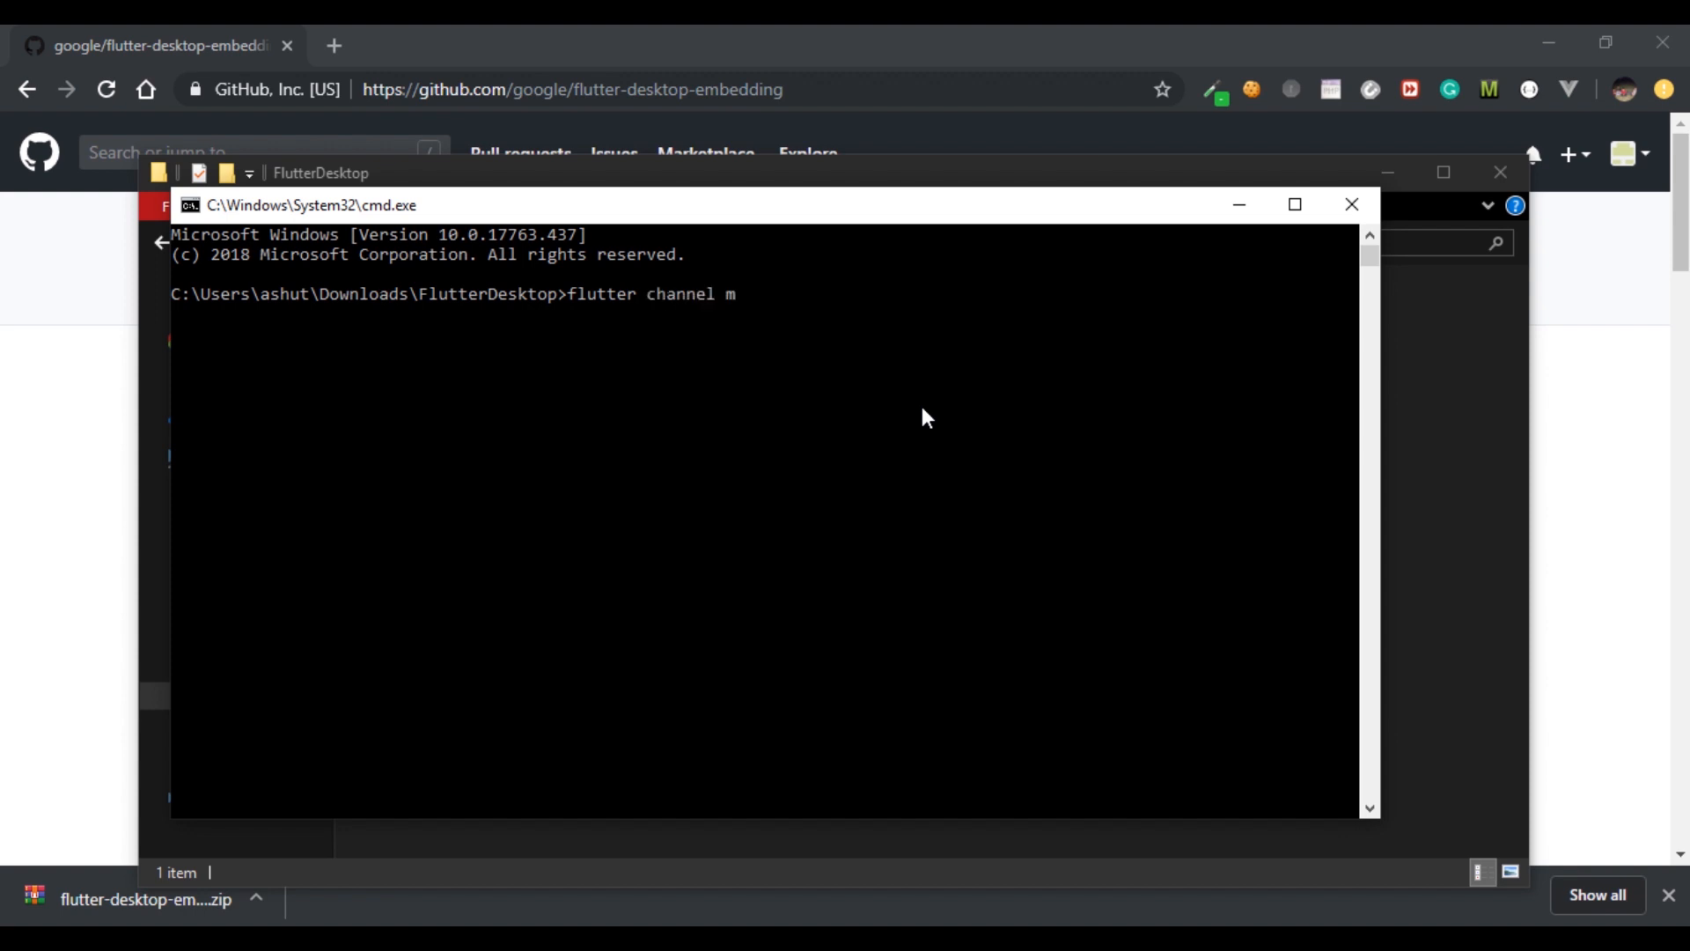
type("aster")
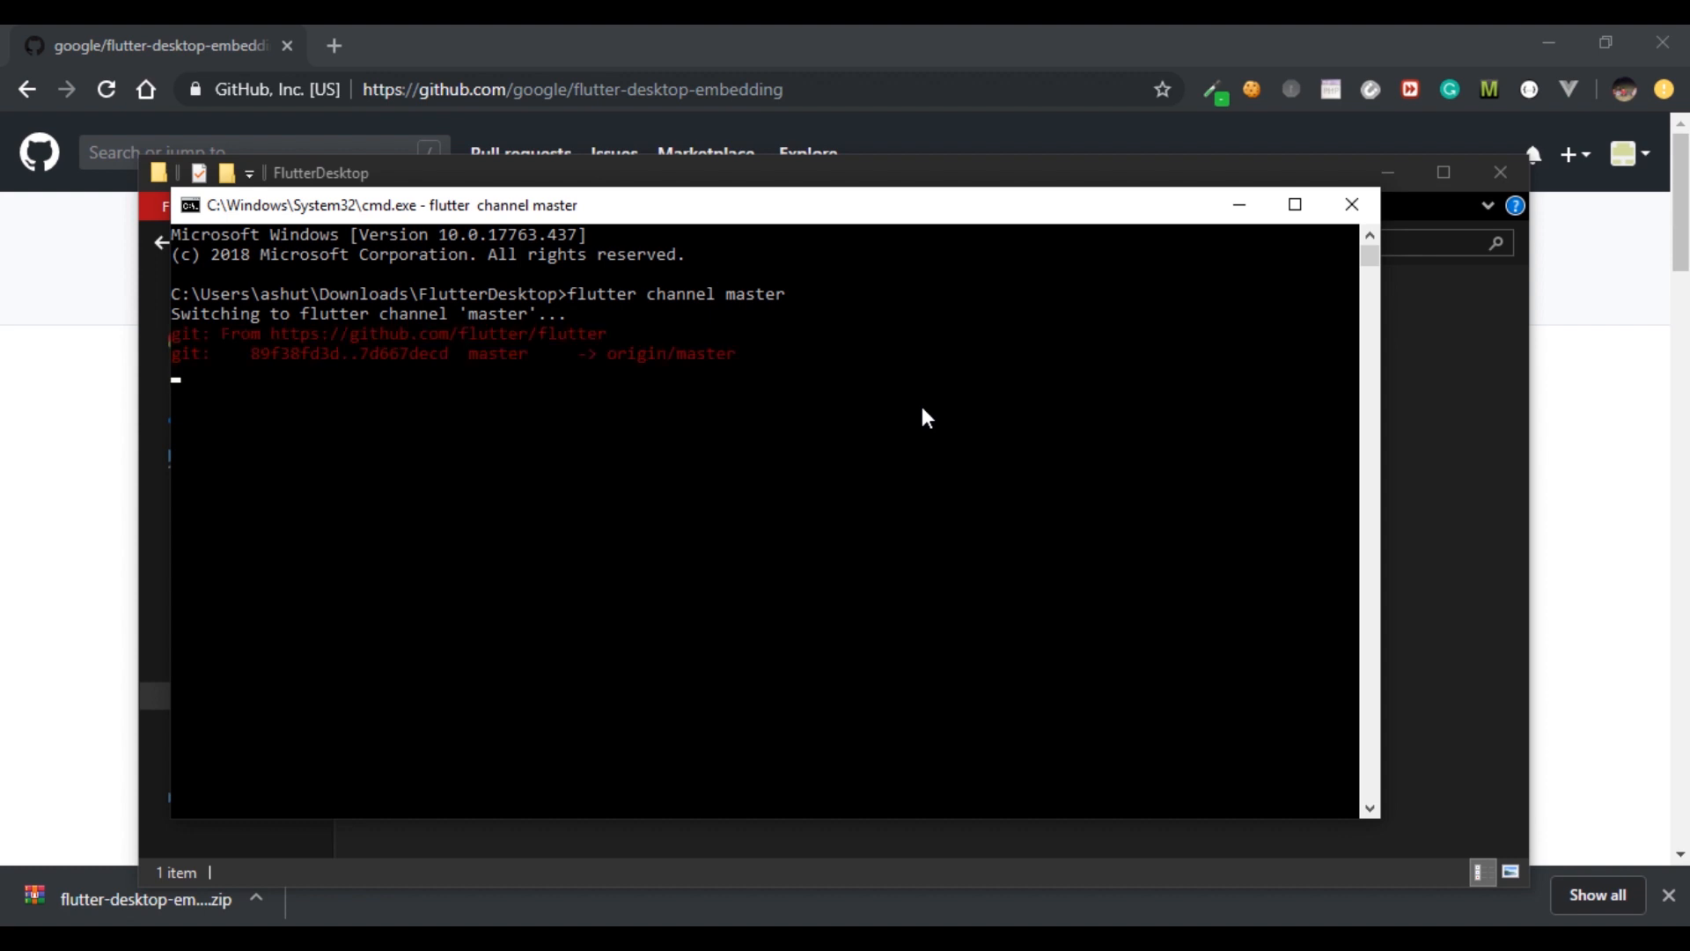
type("flutter upg")
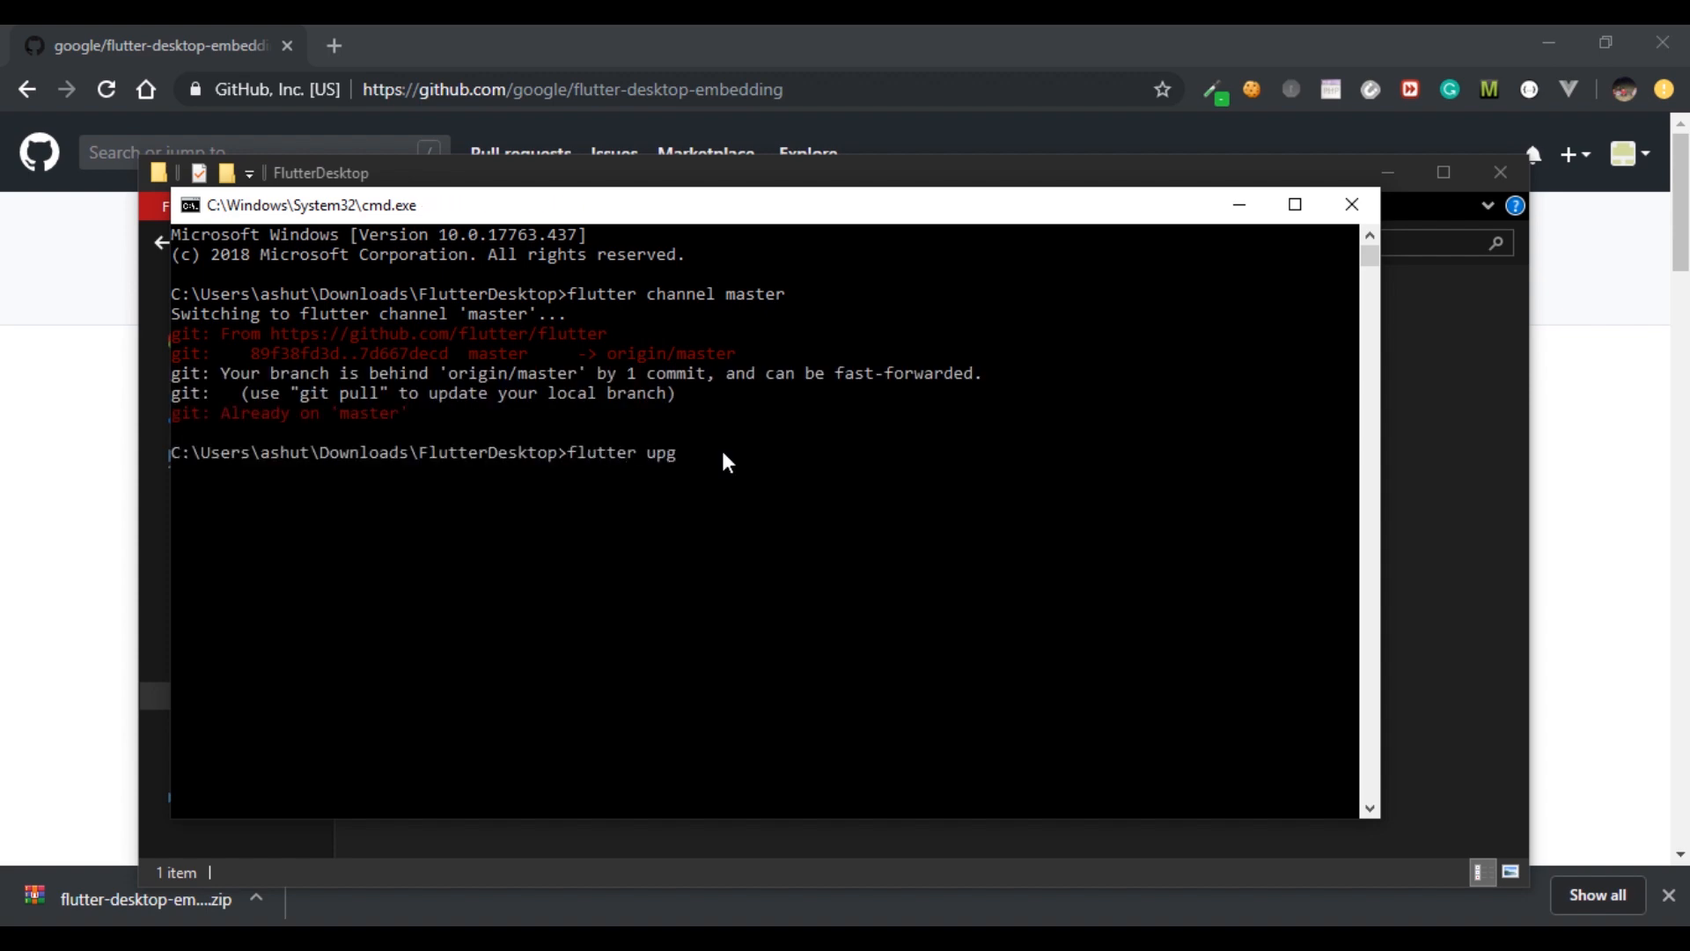
Run 'flutter upgrade' and note the reported Flutter 1.5.9-pre version on master
type("rade")
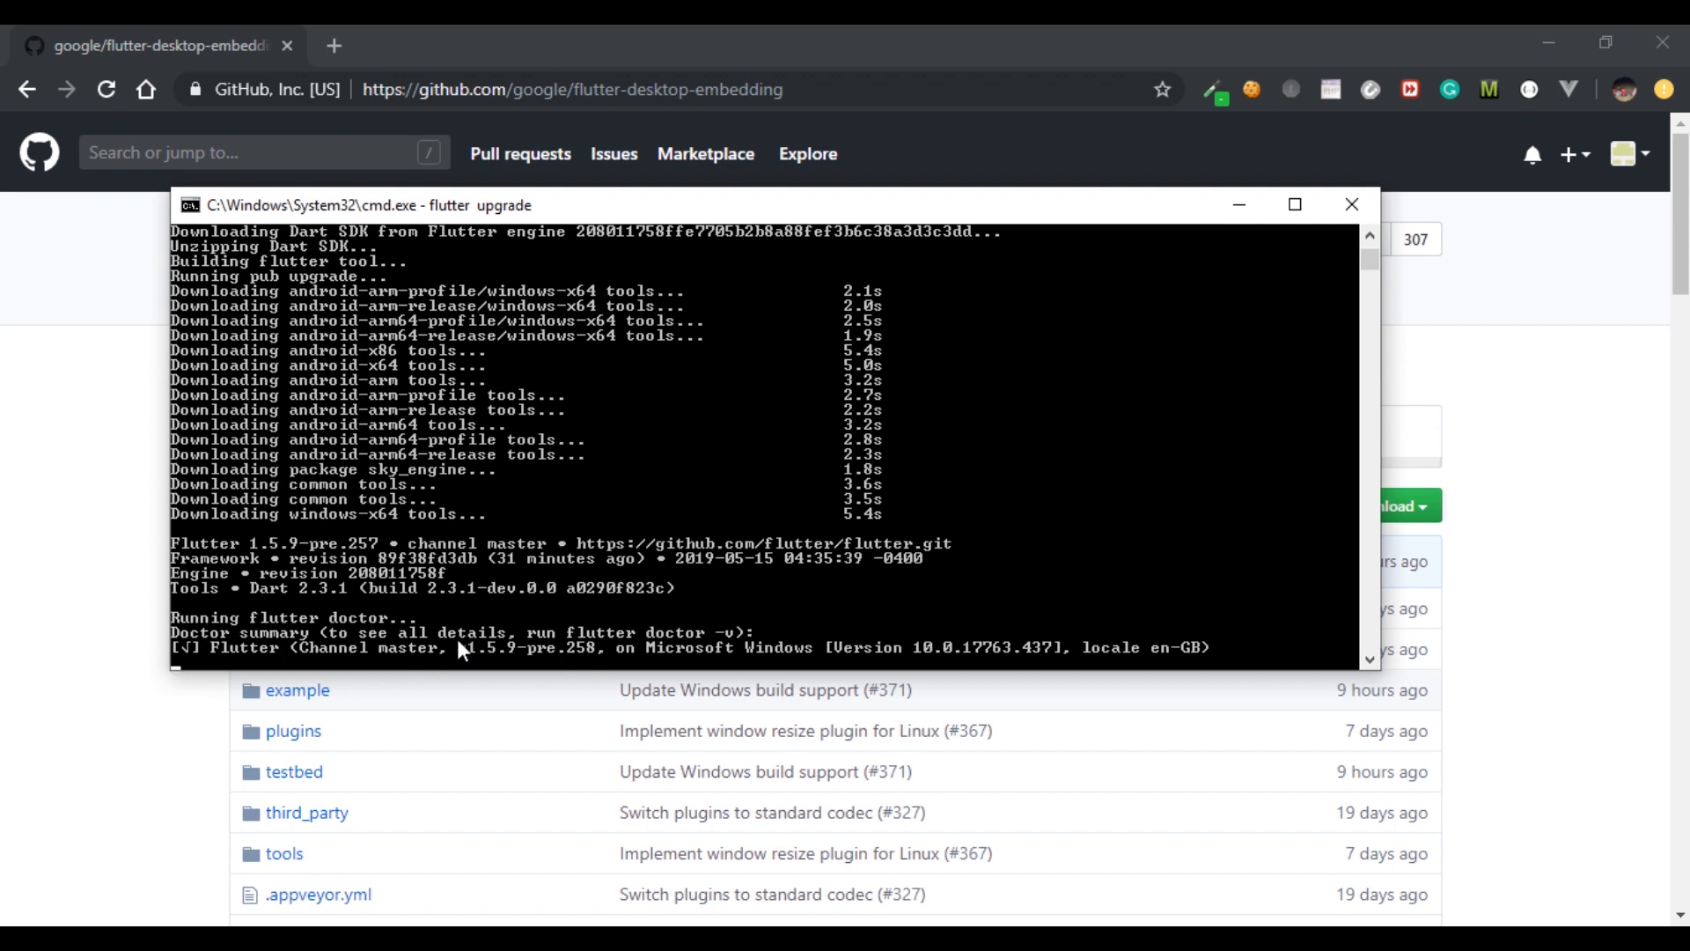
left_click(502, 646)
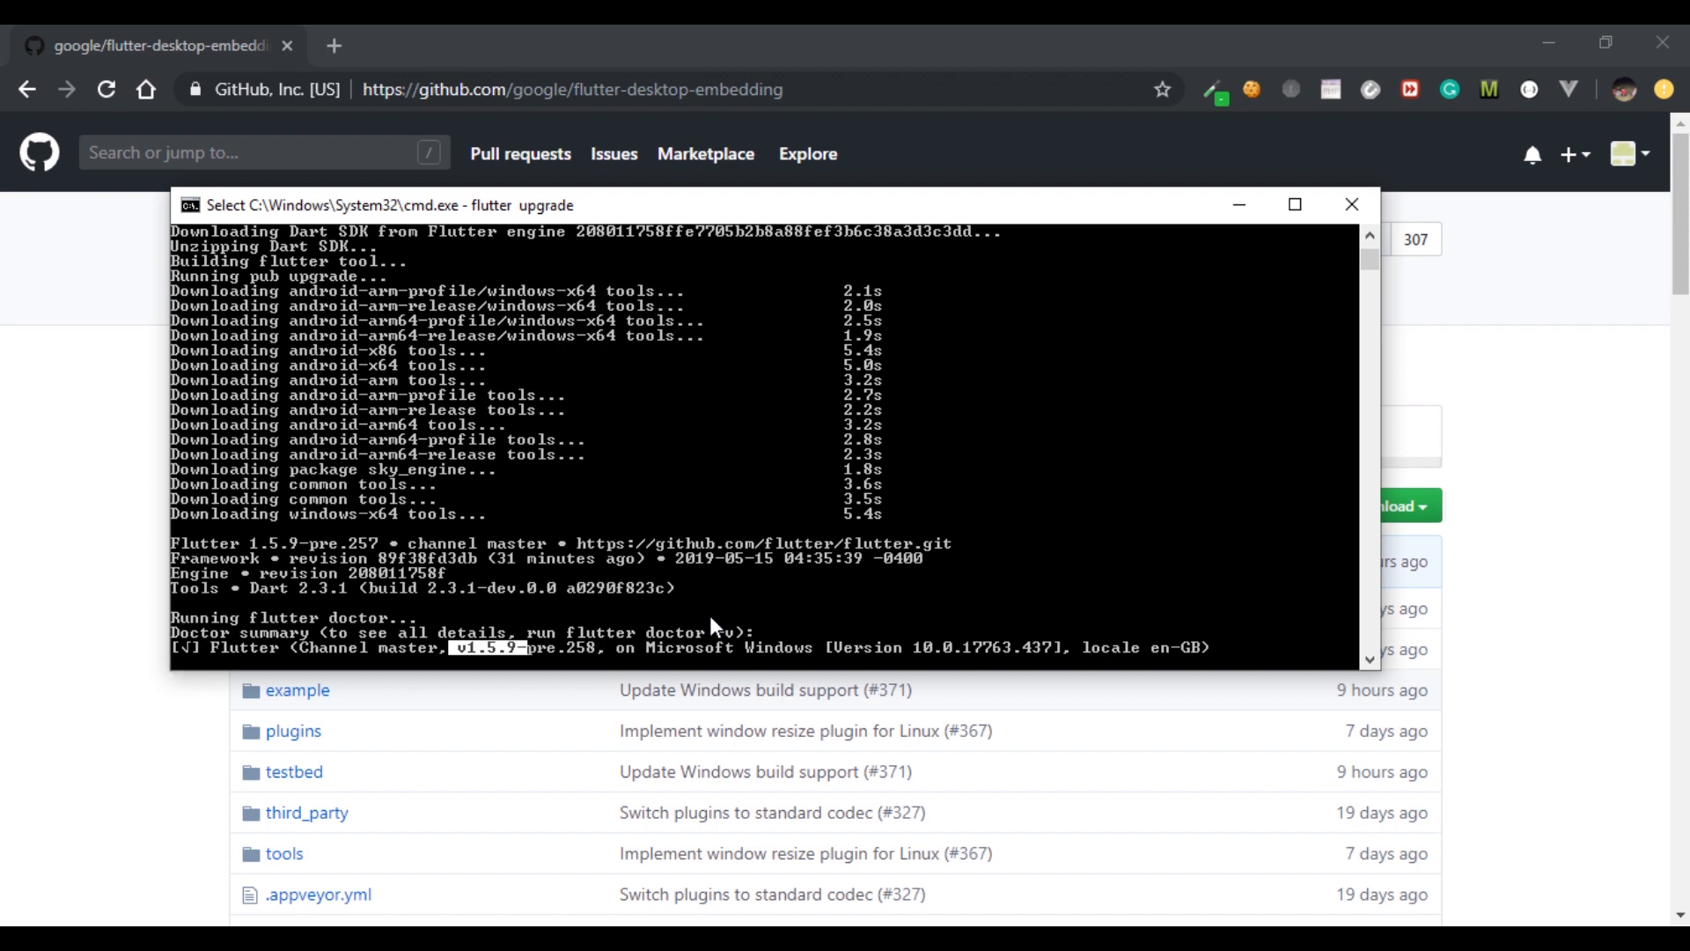
mouse_move(932, 604)
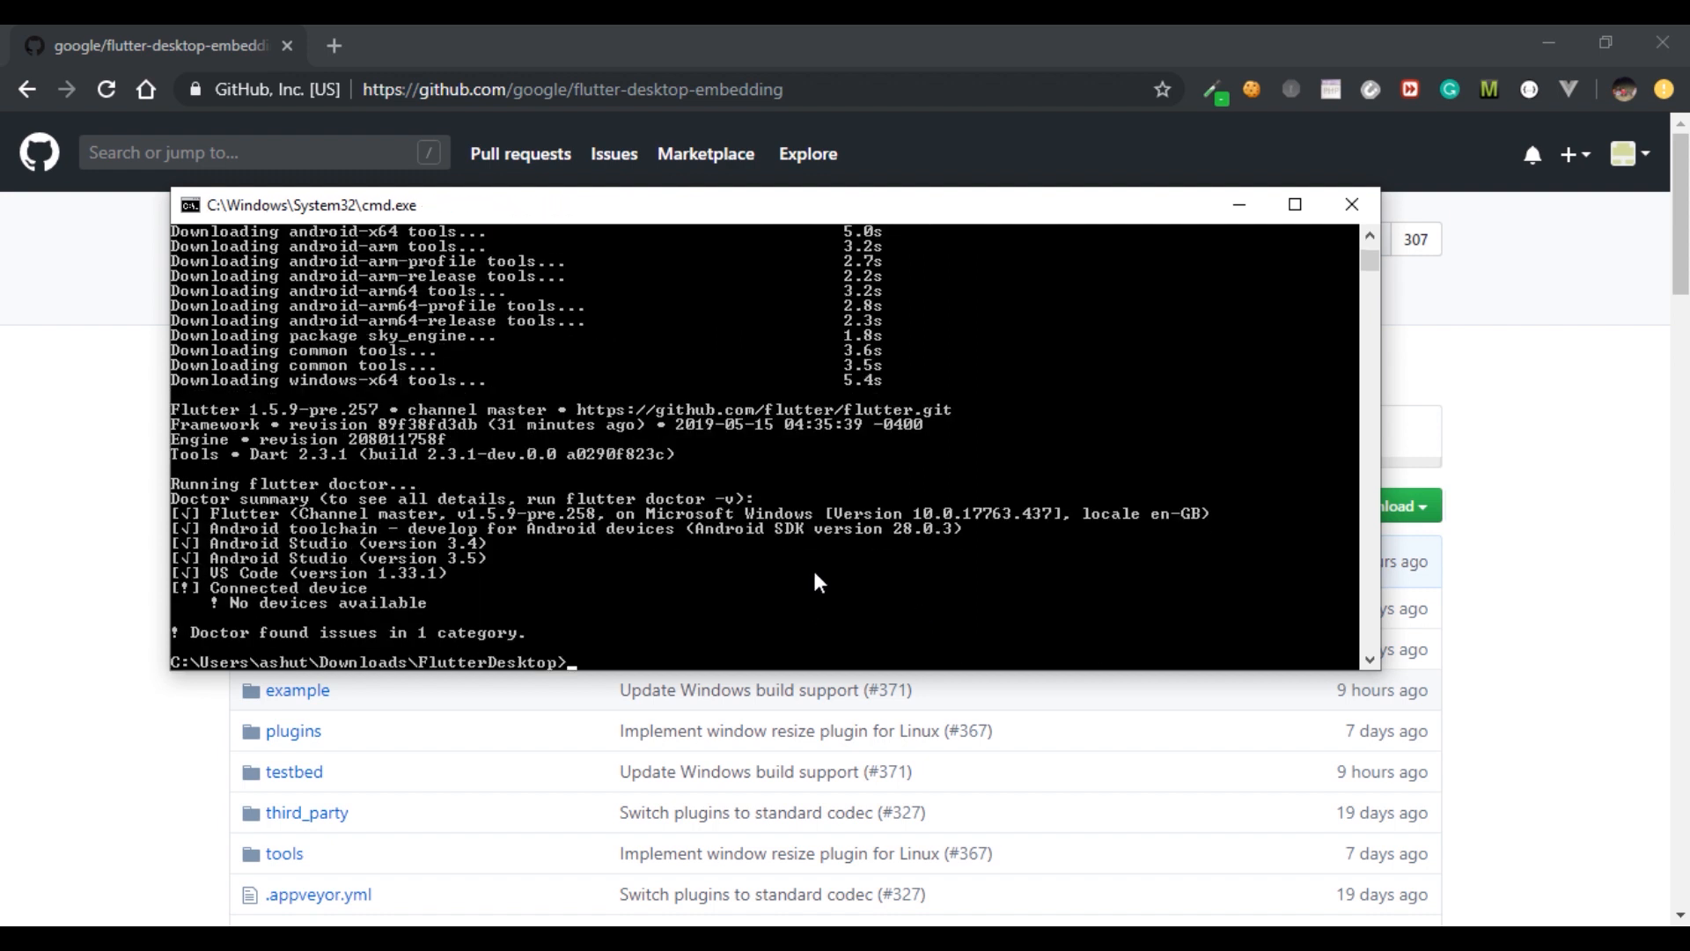
Change into the example folder and fetch its packages with 'flutter packages get'
type("cd example")
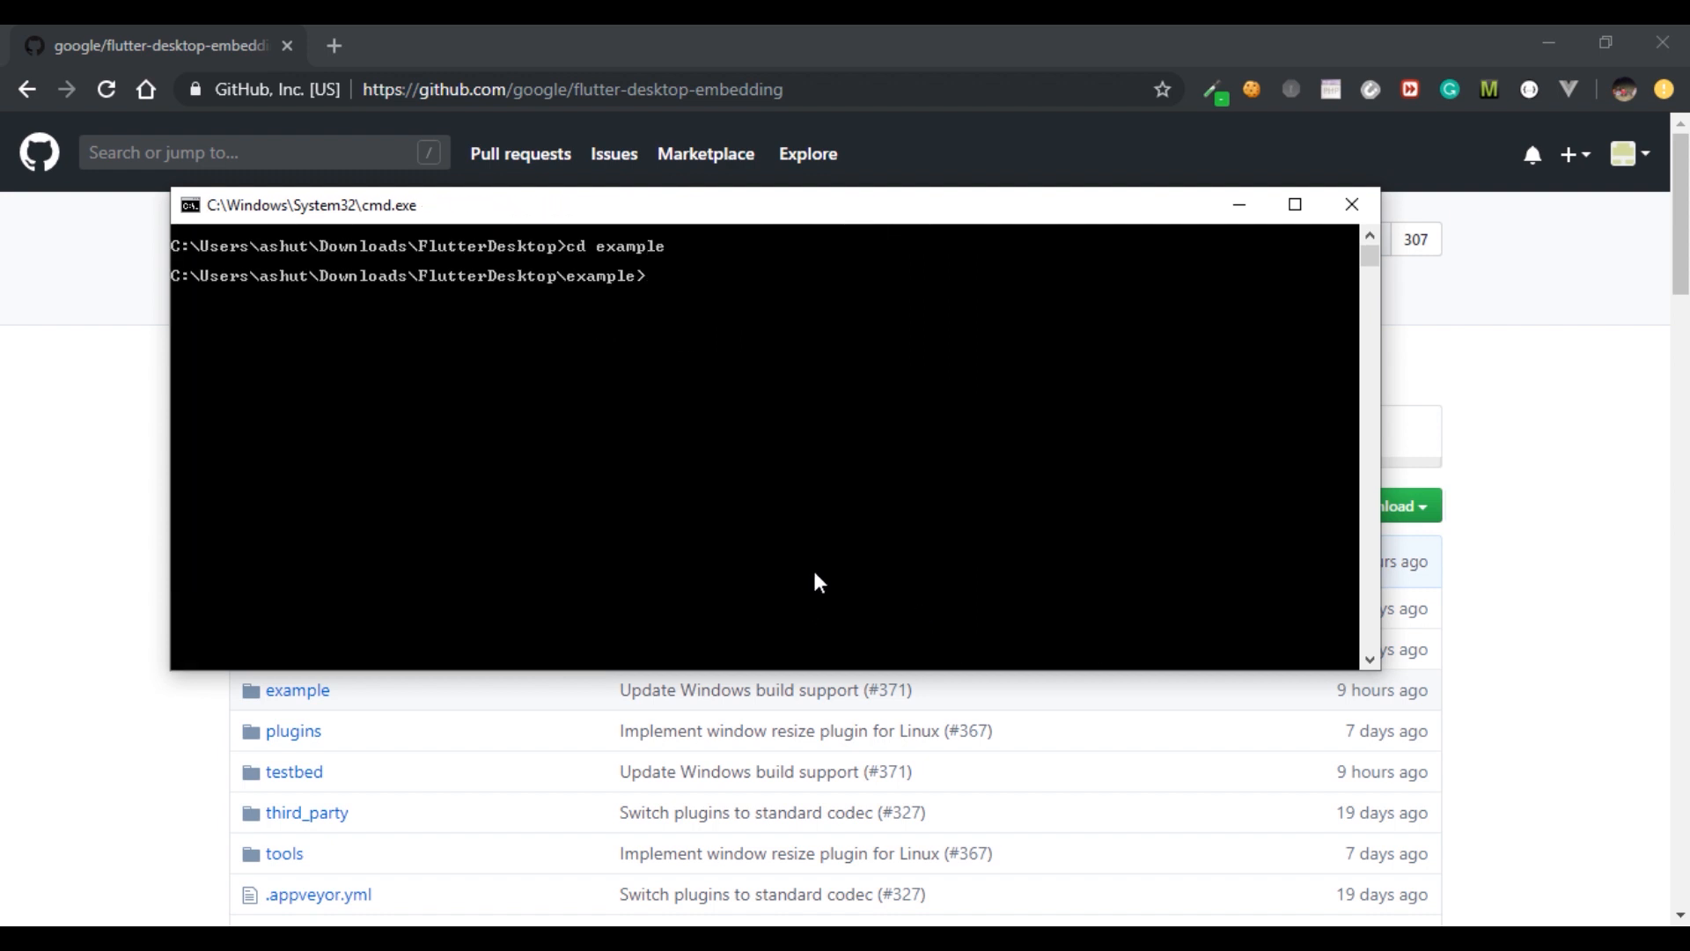
type("flutter packa")
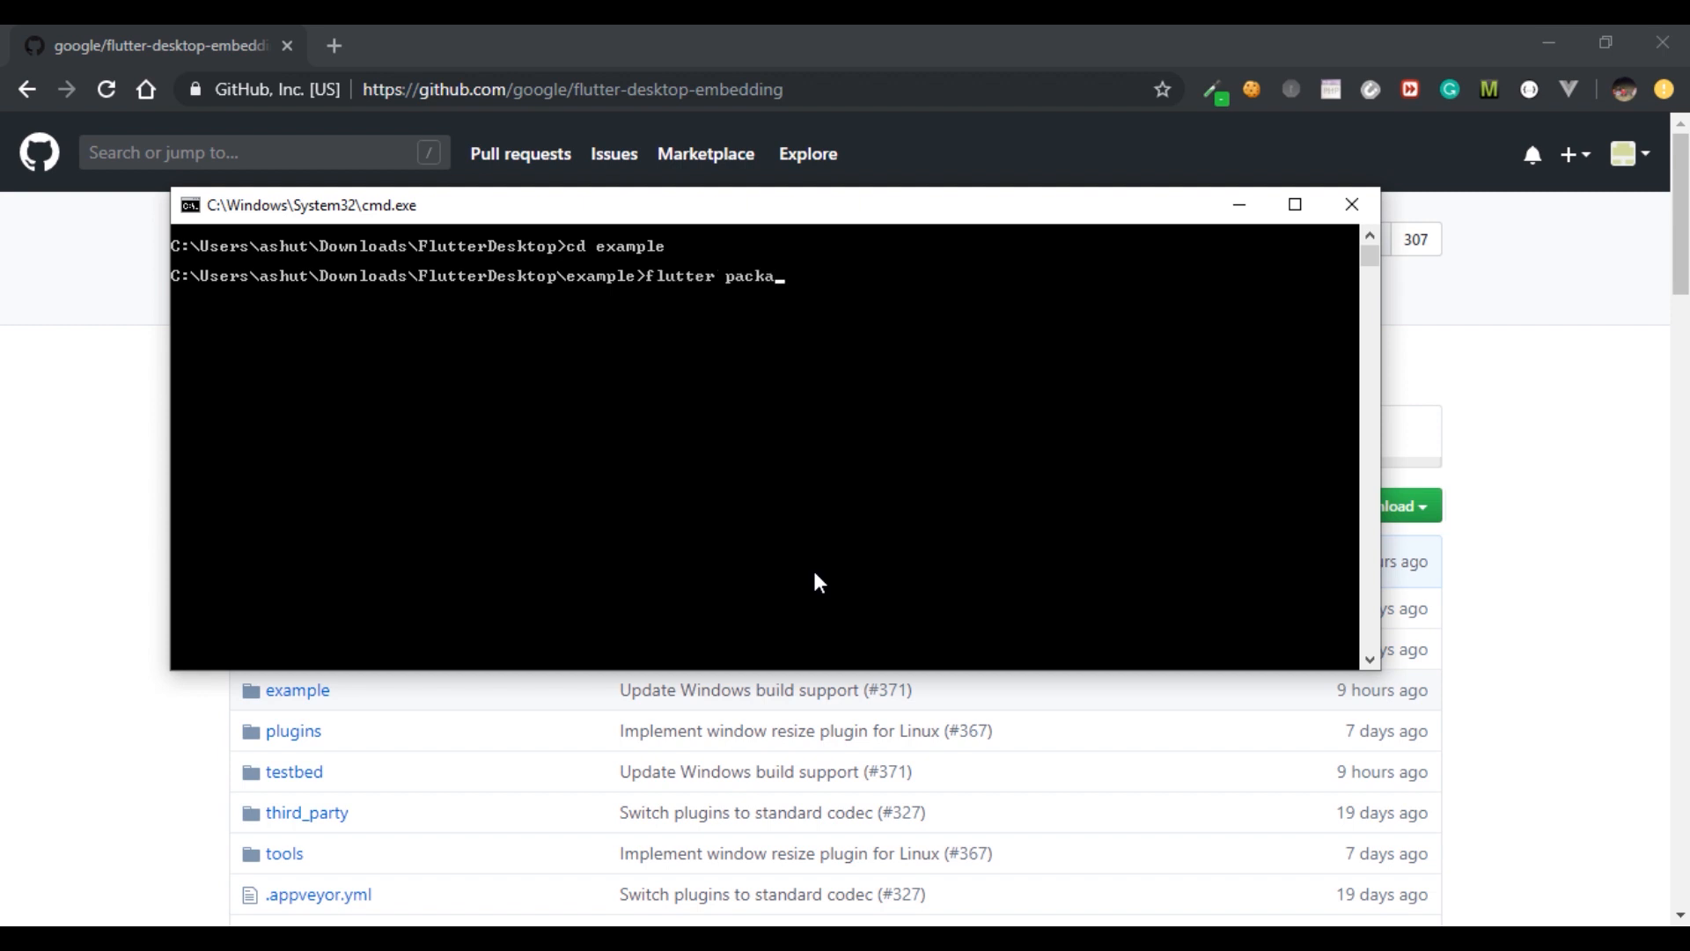
type("ges get")
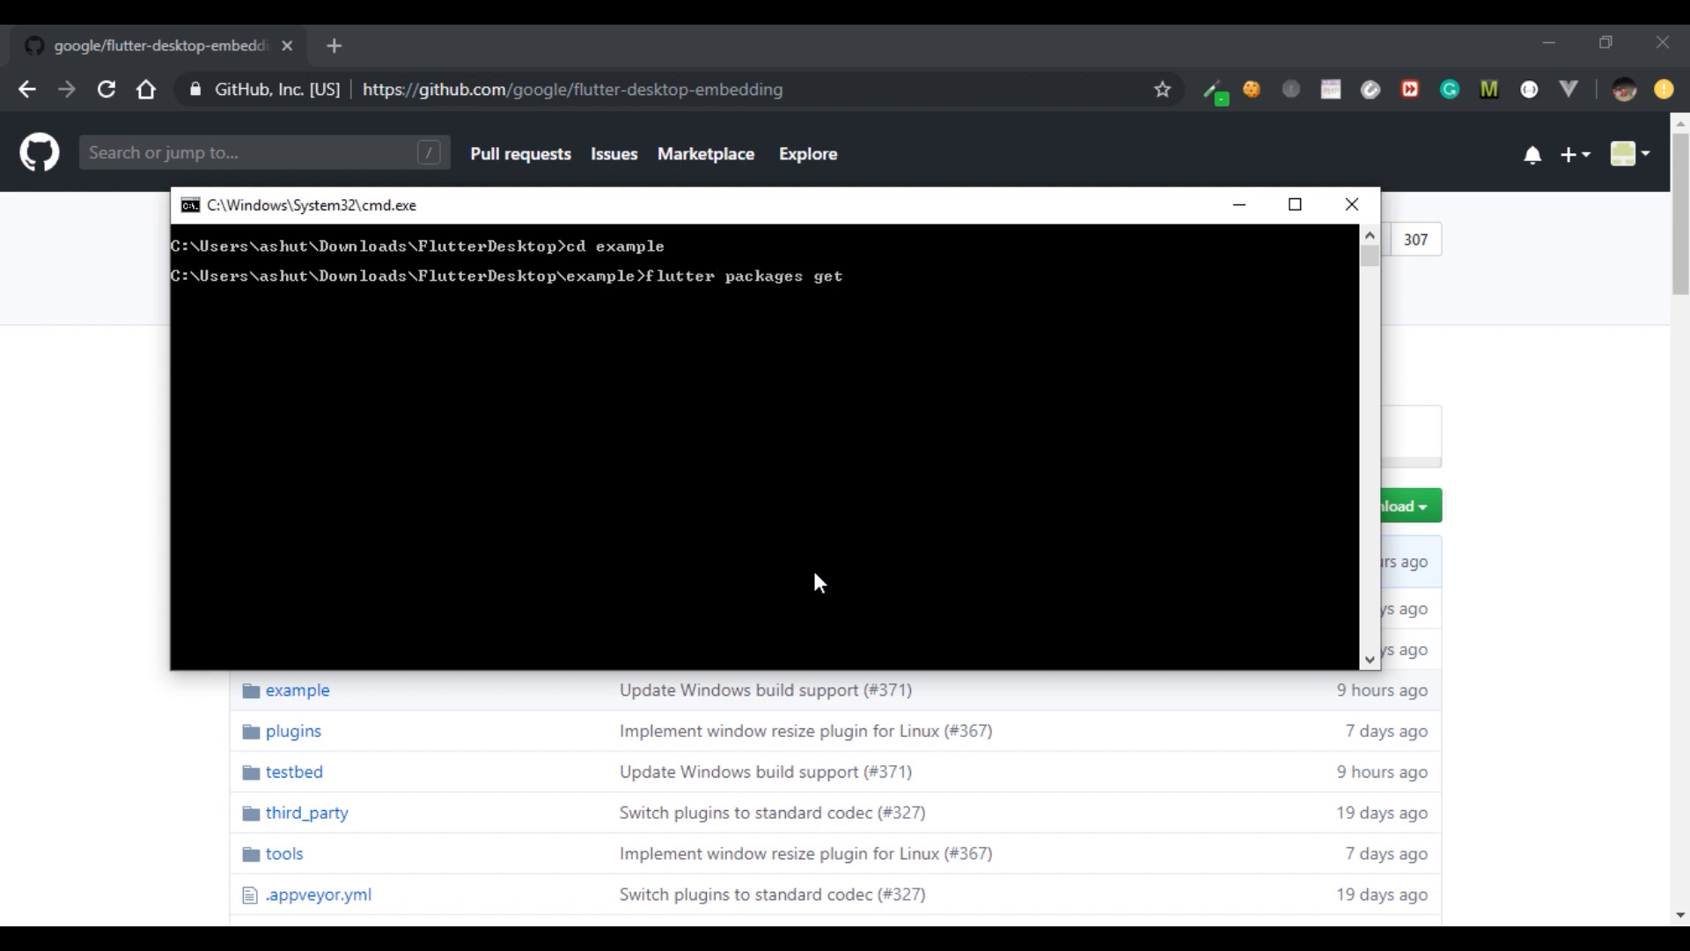
key("Enter")
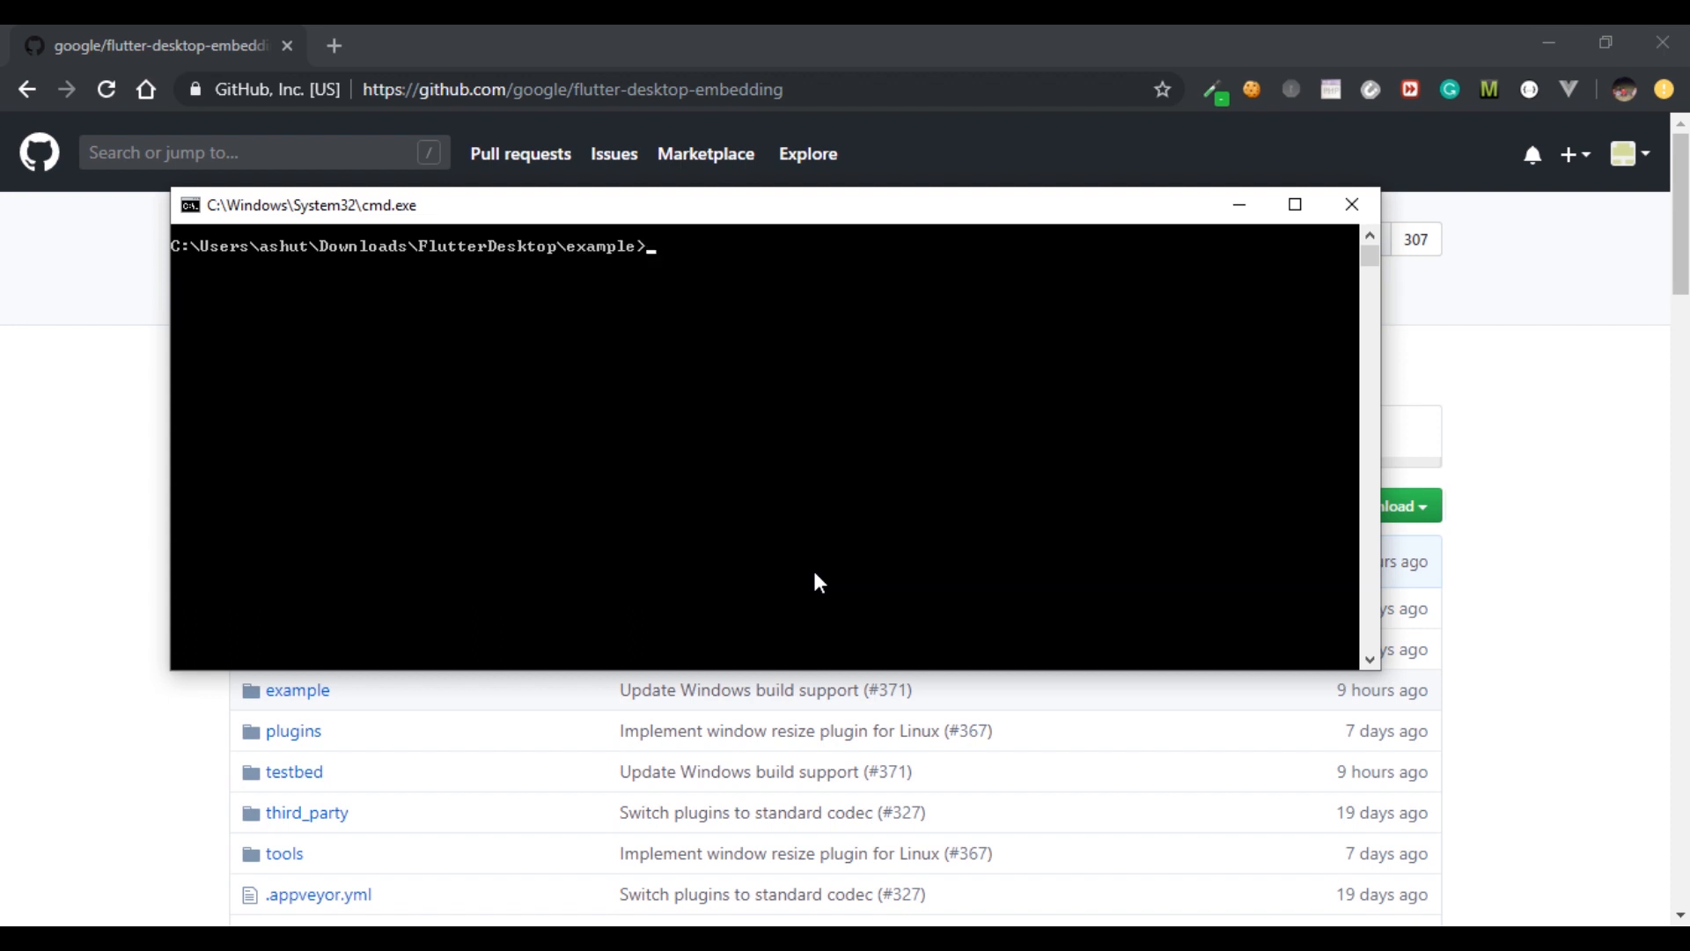
Attempt 'flutter run', which reports no connected devices
type("f")
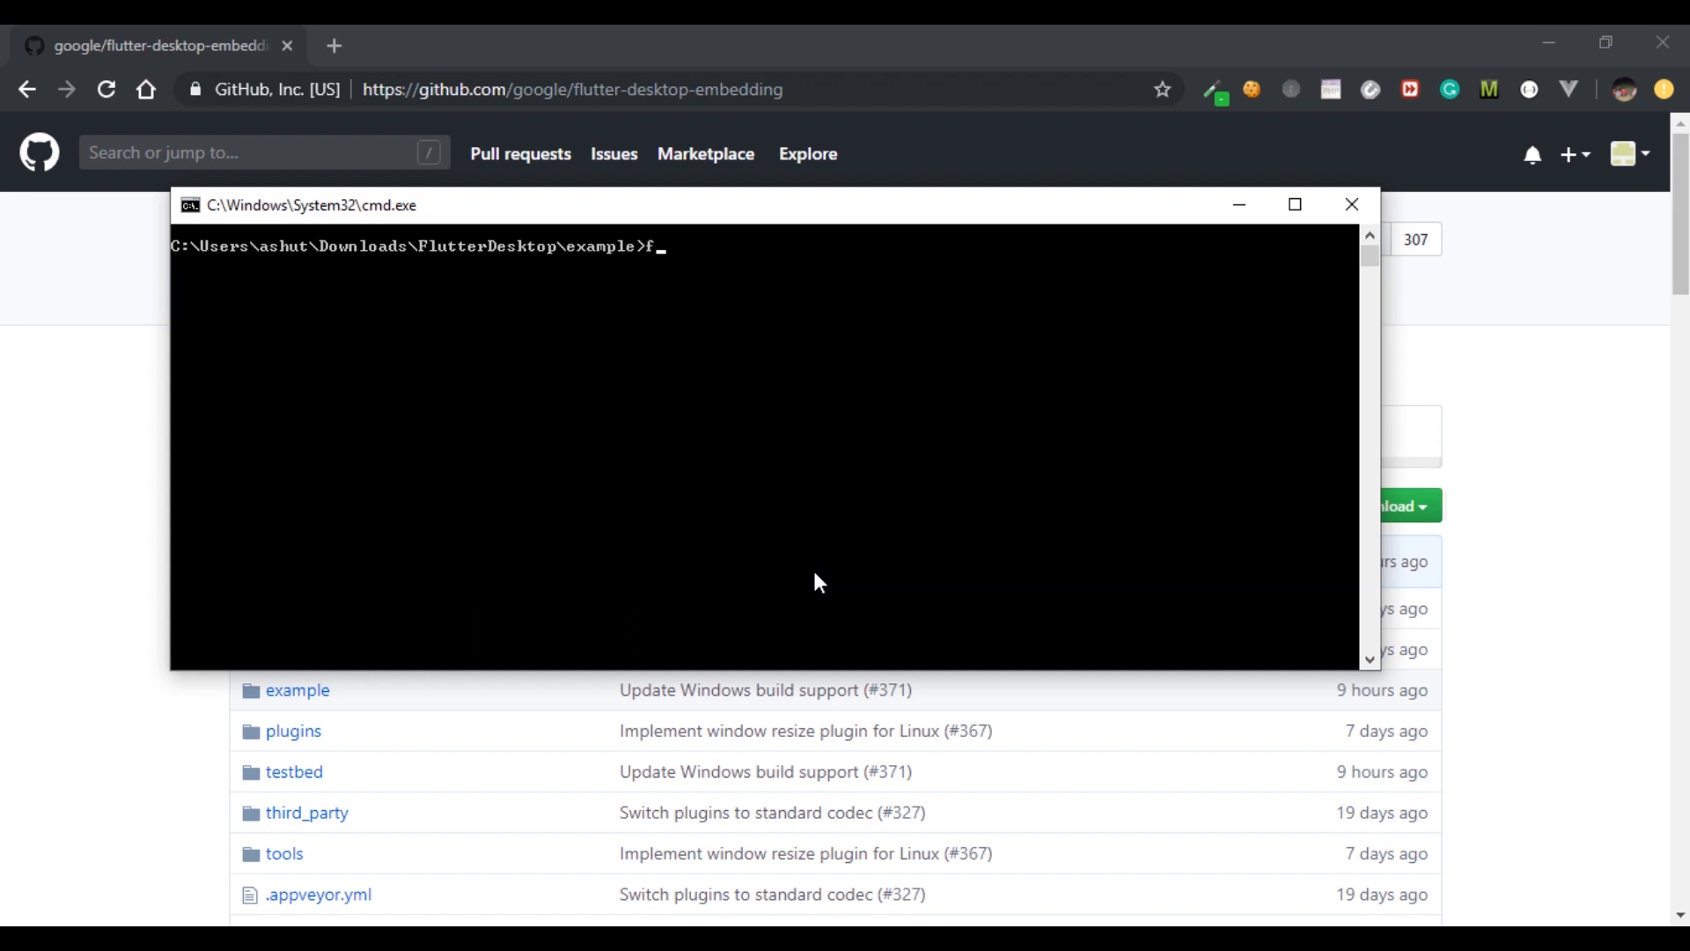
type("lutter")
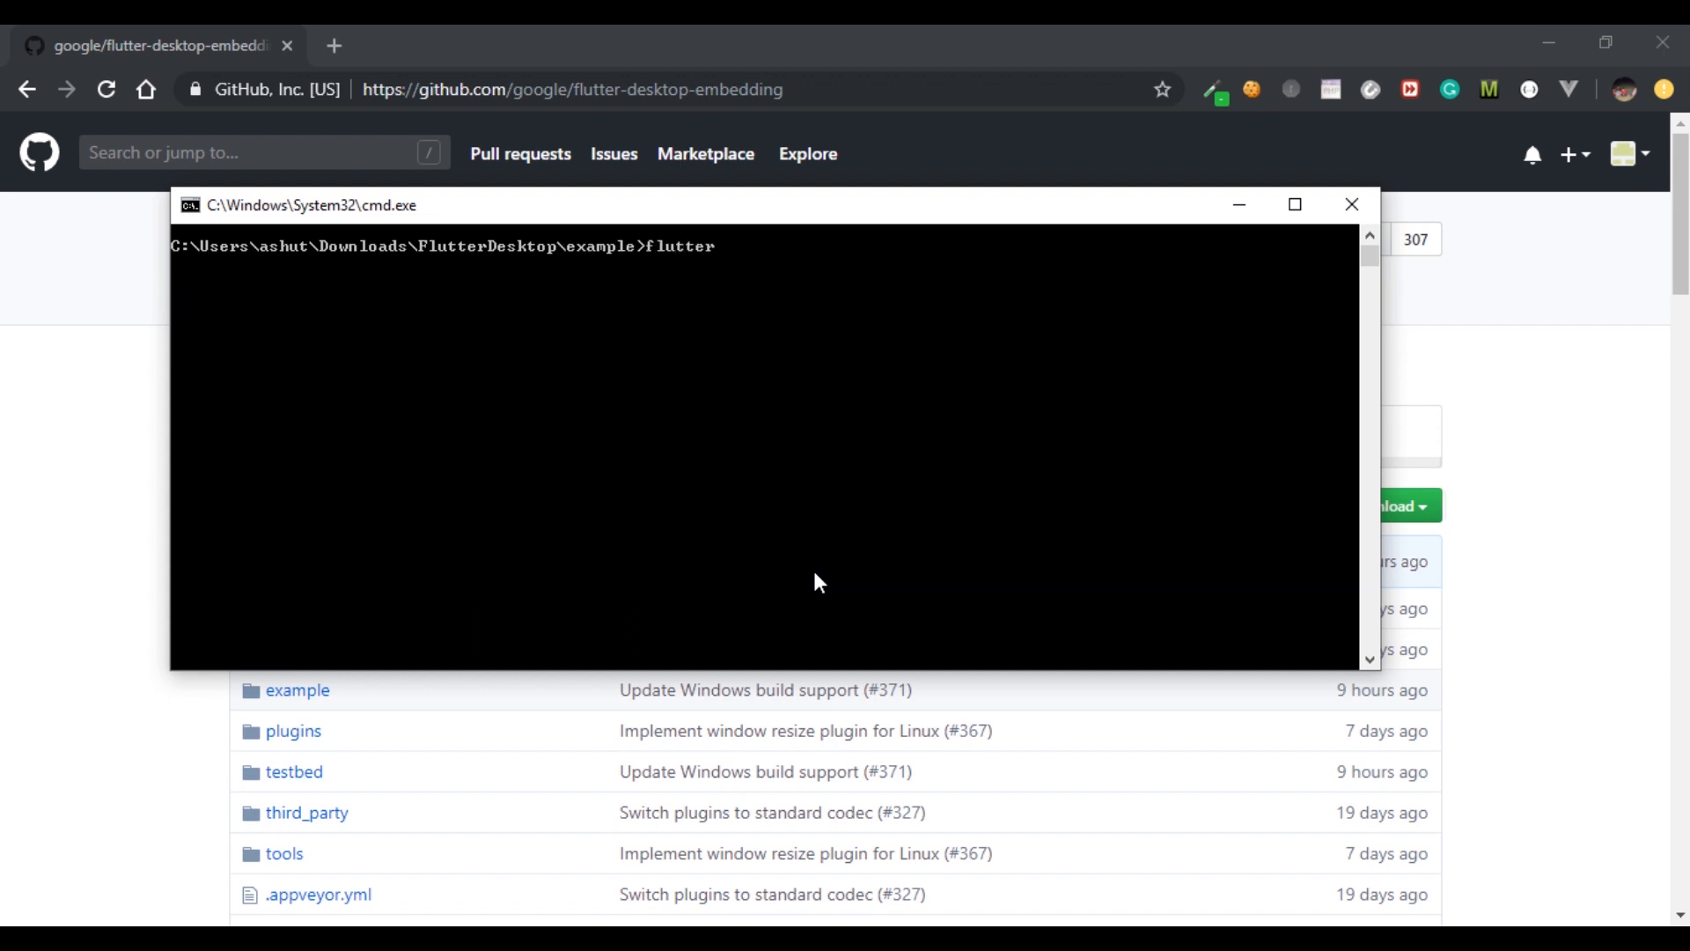
type("run")
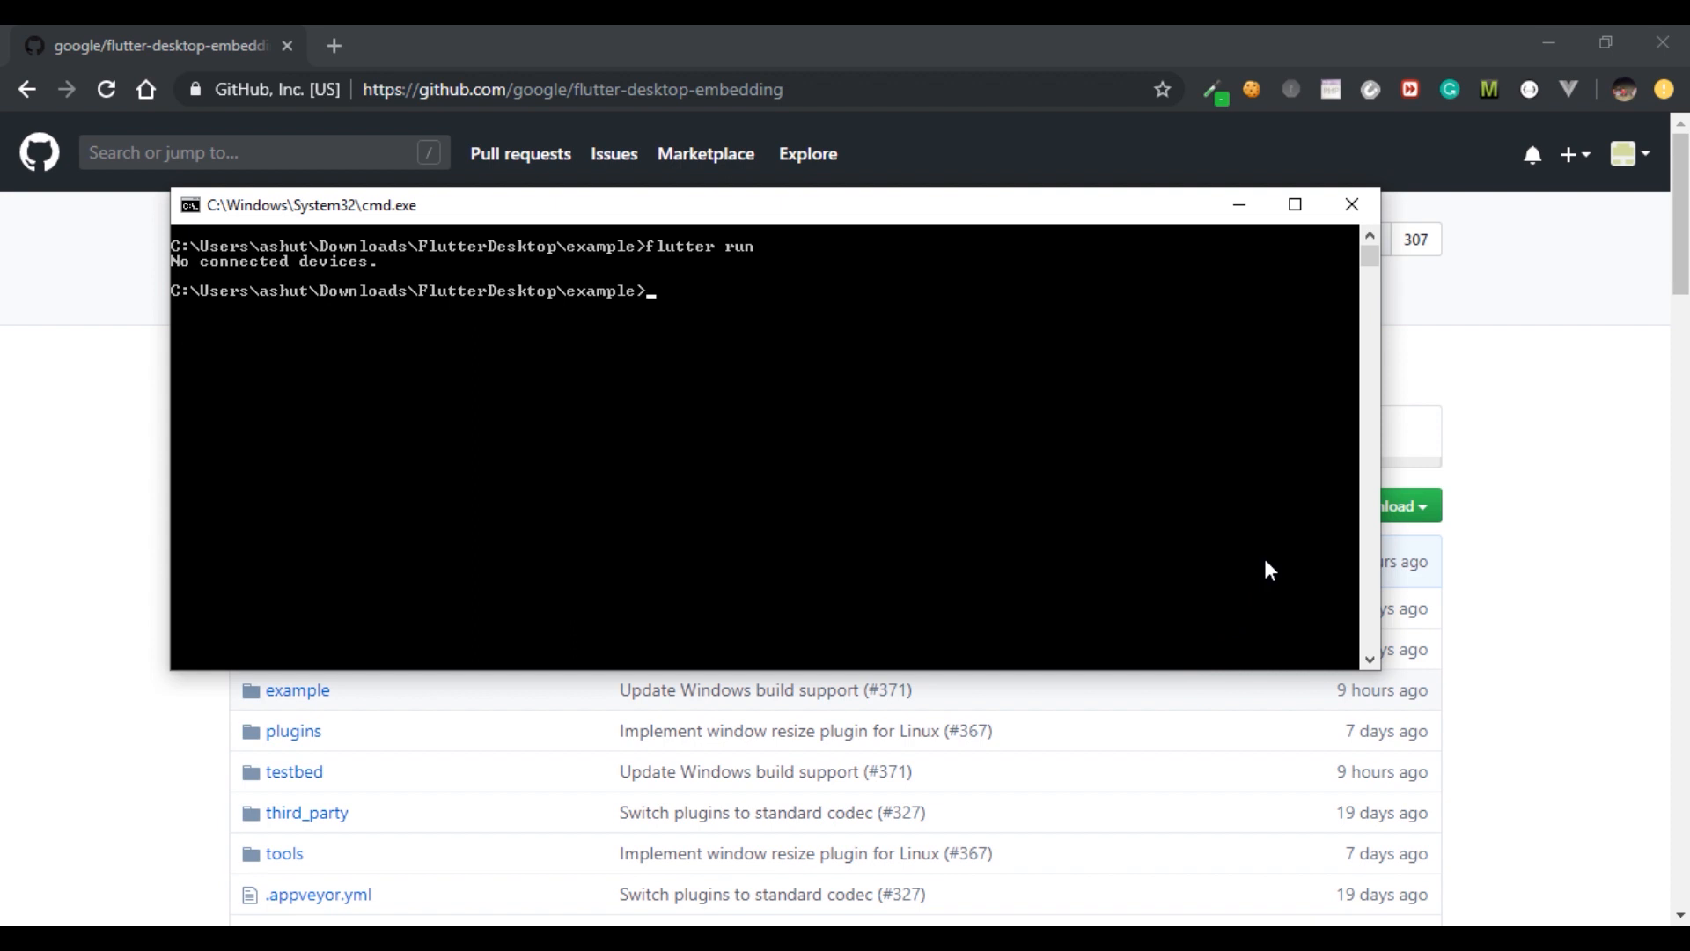
mouse_move(1270, 757)
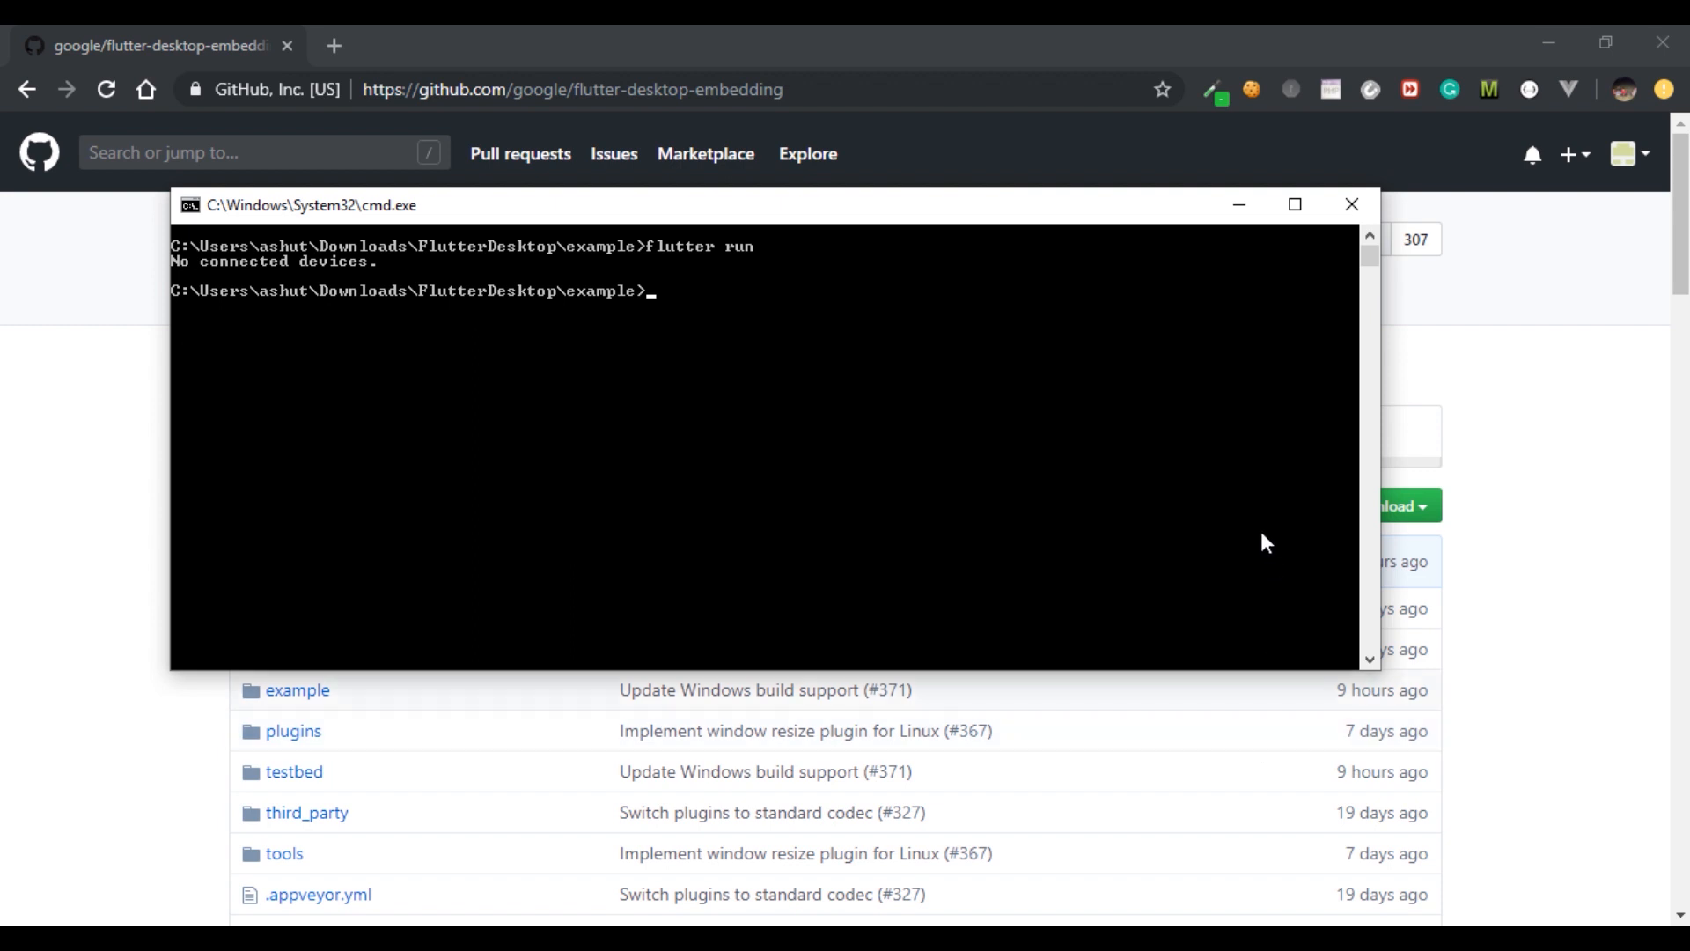
mouse_move(1250, 530)
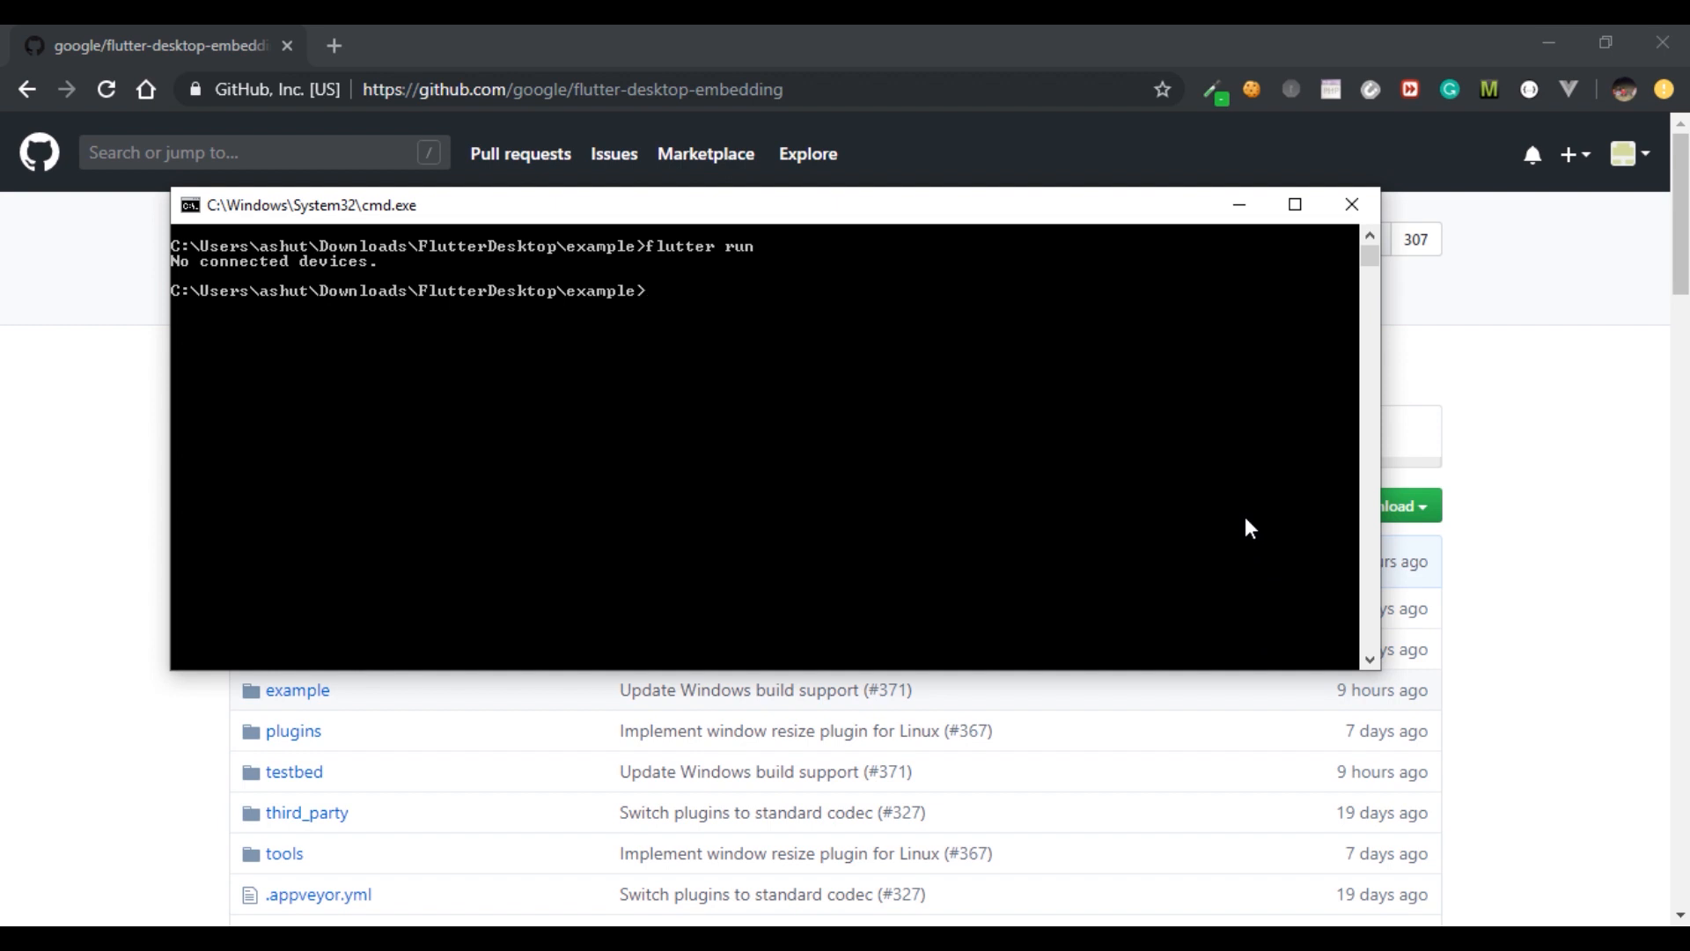
Set ENABLE_FLUTTER_DESKTOP=true and rebuild with 'flutter run' to launch the example counter app
type("set")
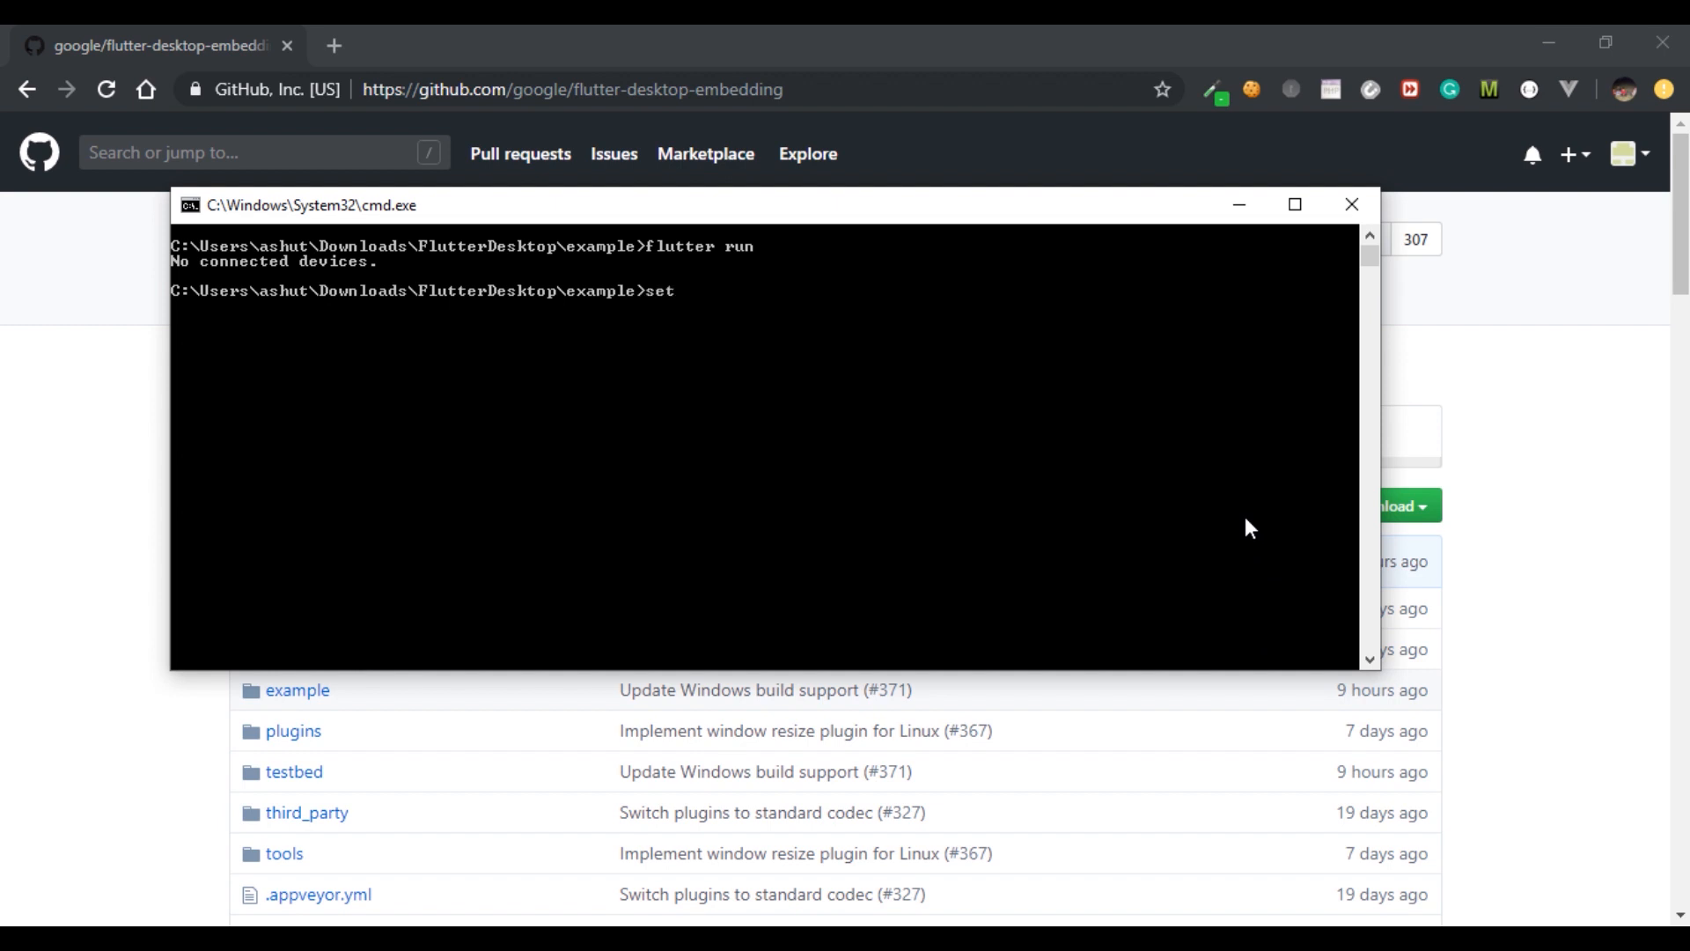
type("ENABE")
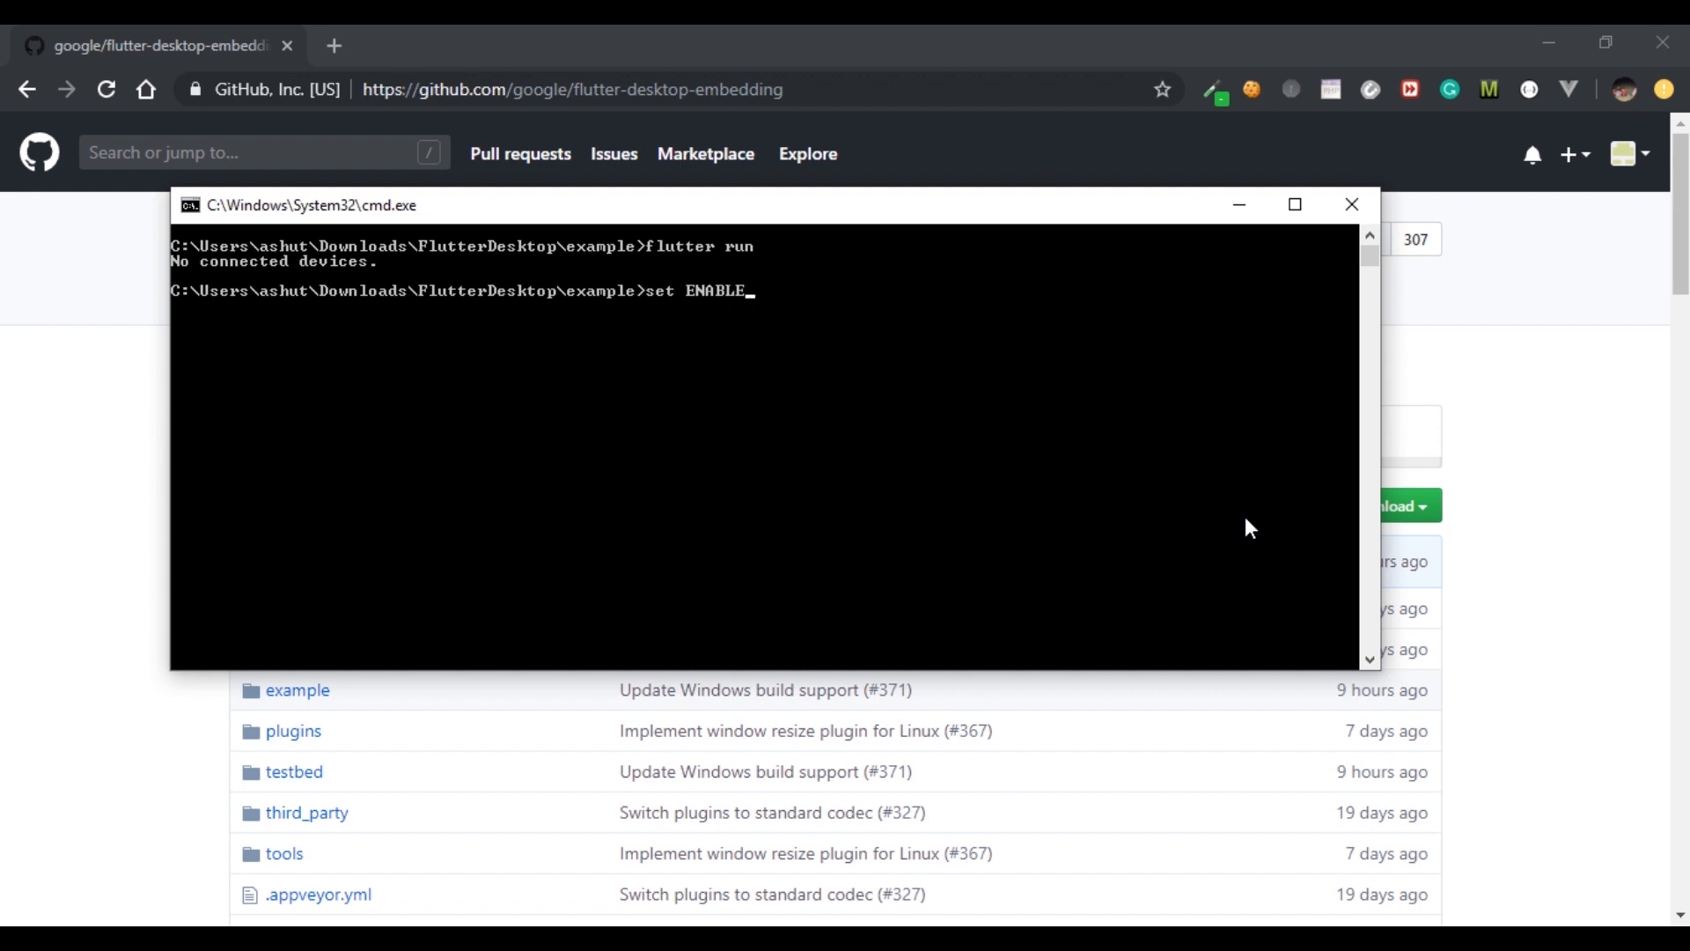
type("FL")
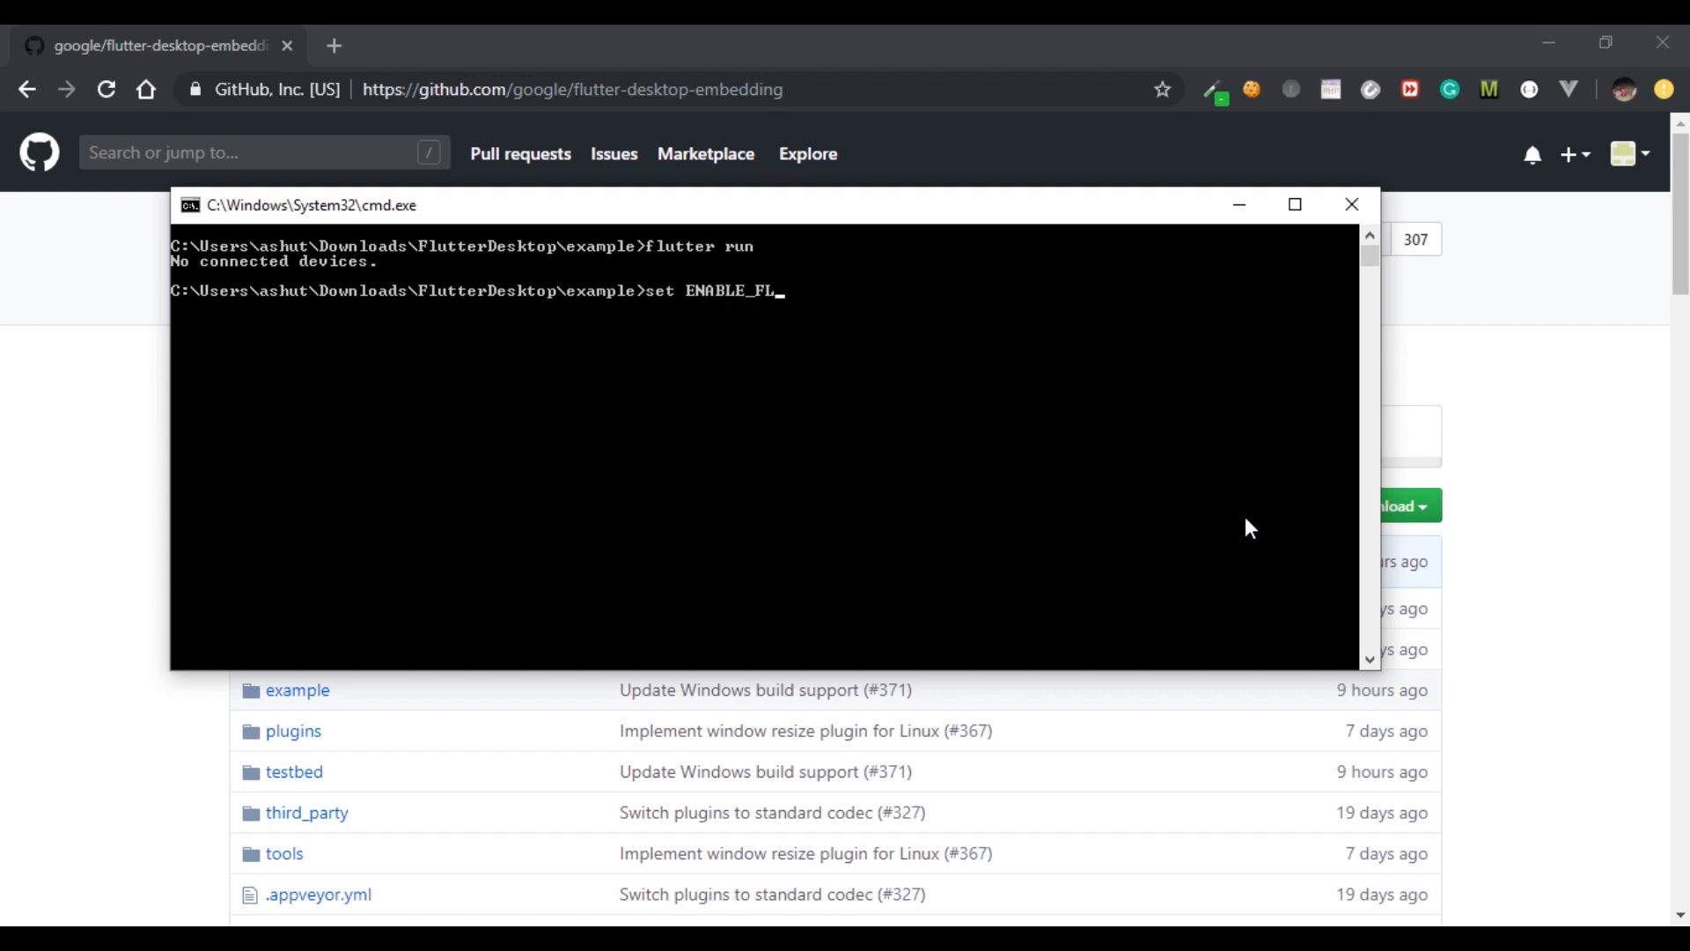
type("UTTER")
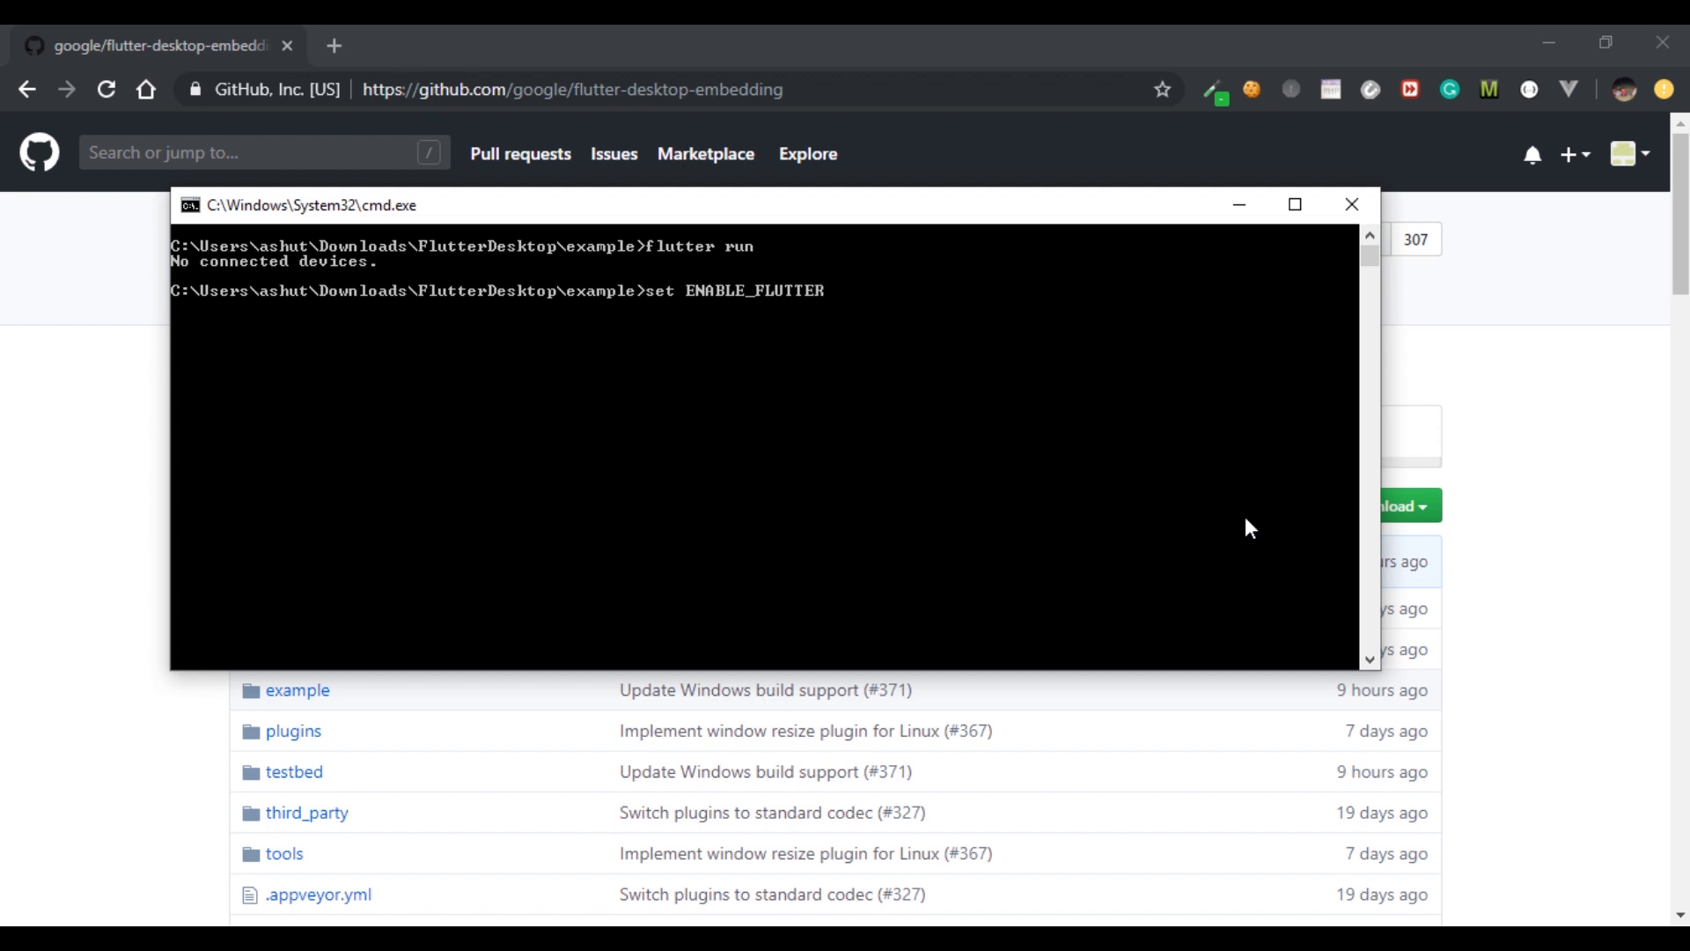
type("_DES")
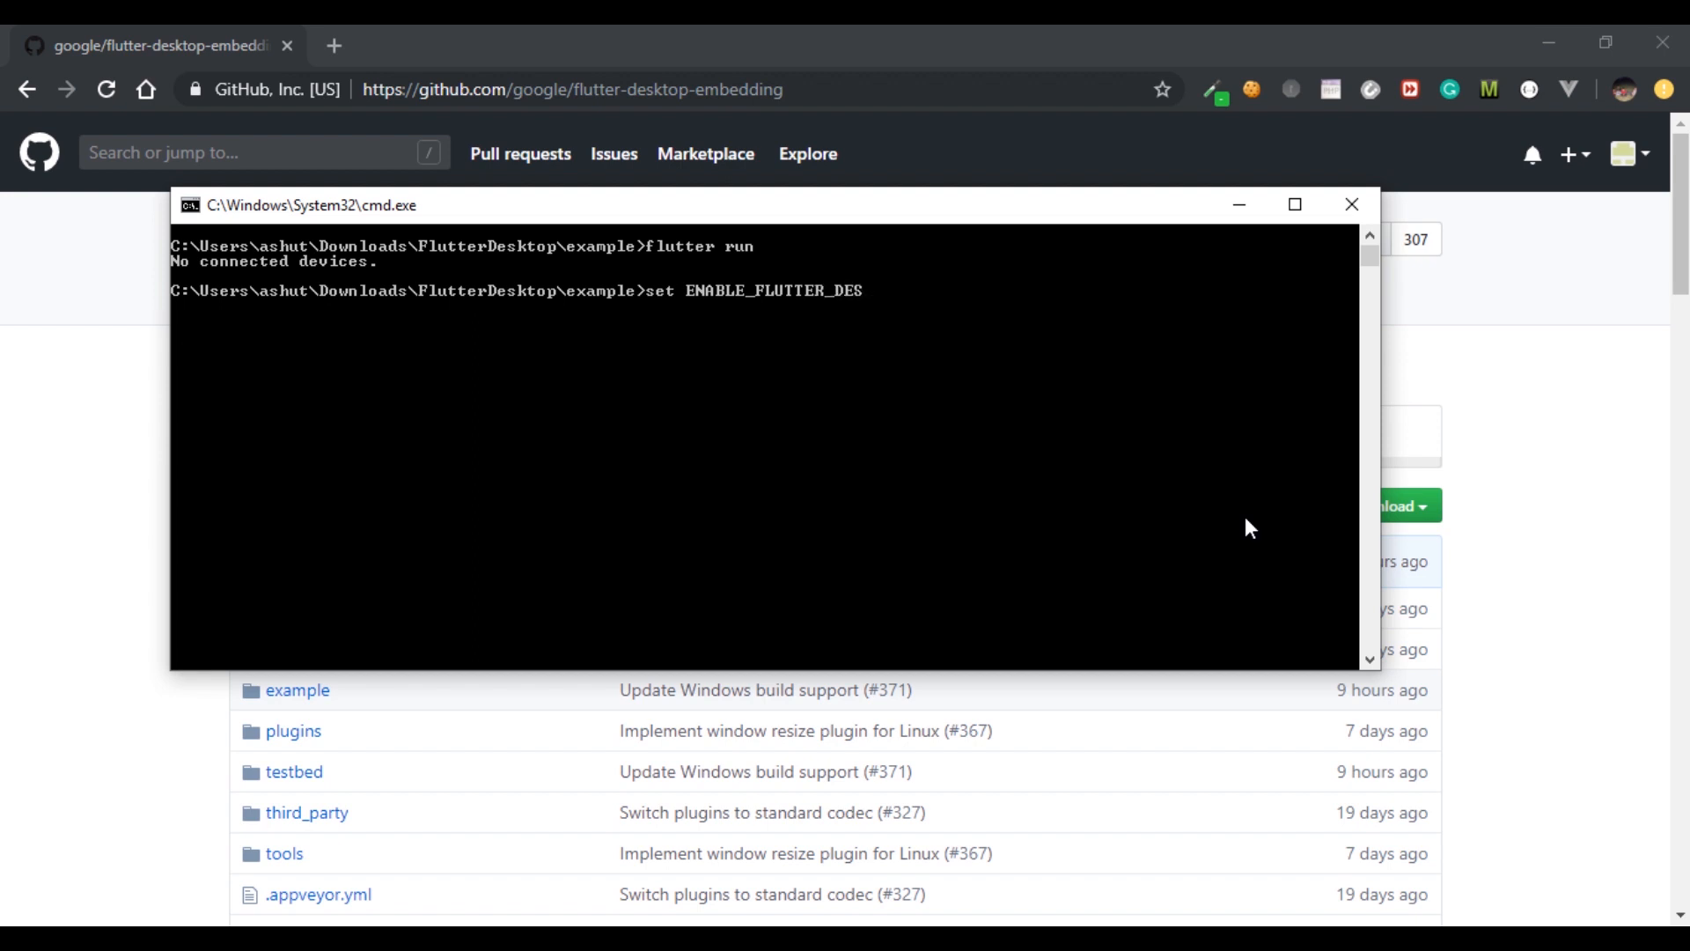
type("KTOP=true")
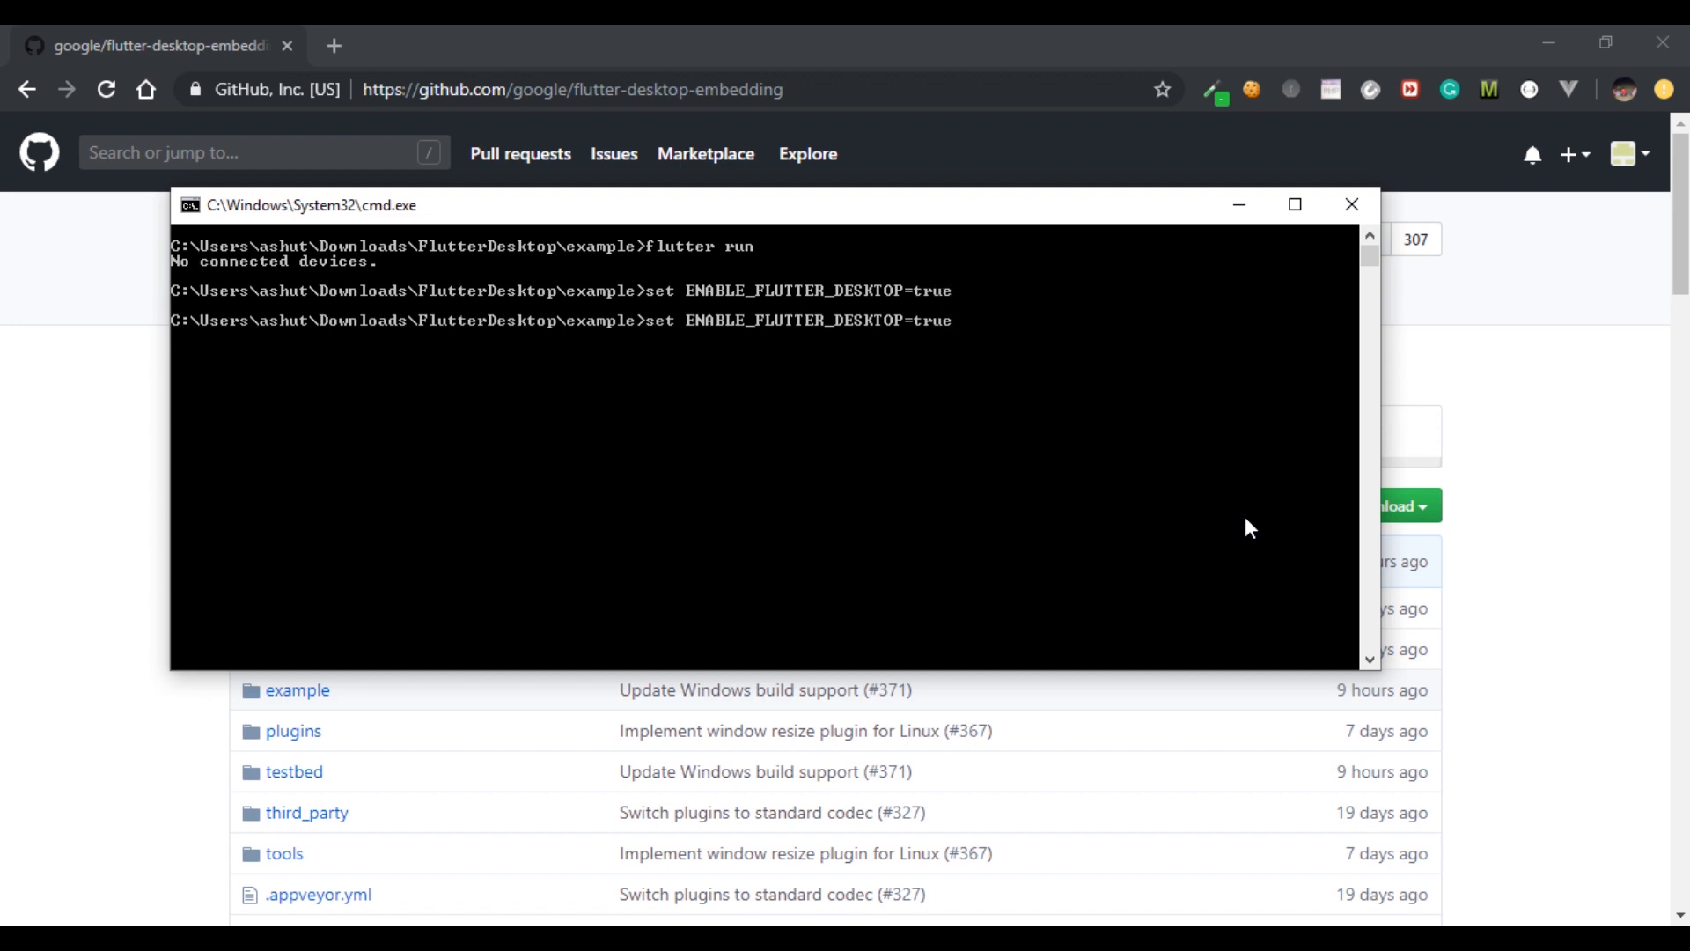
type("flutter run")
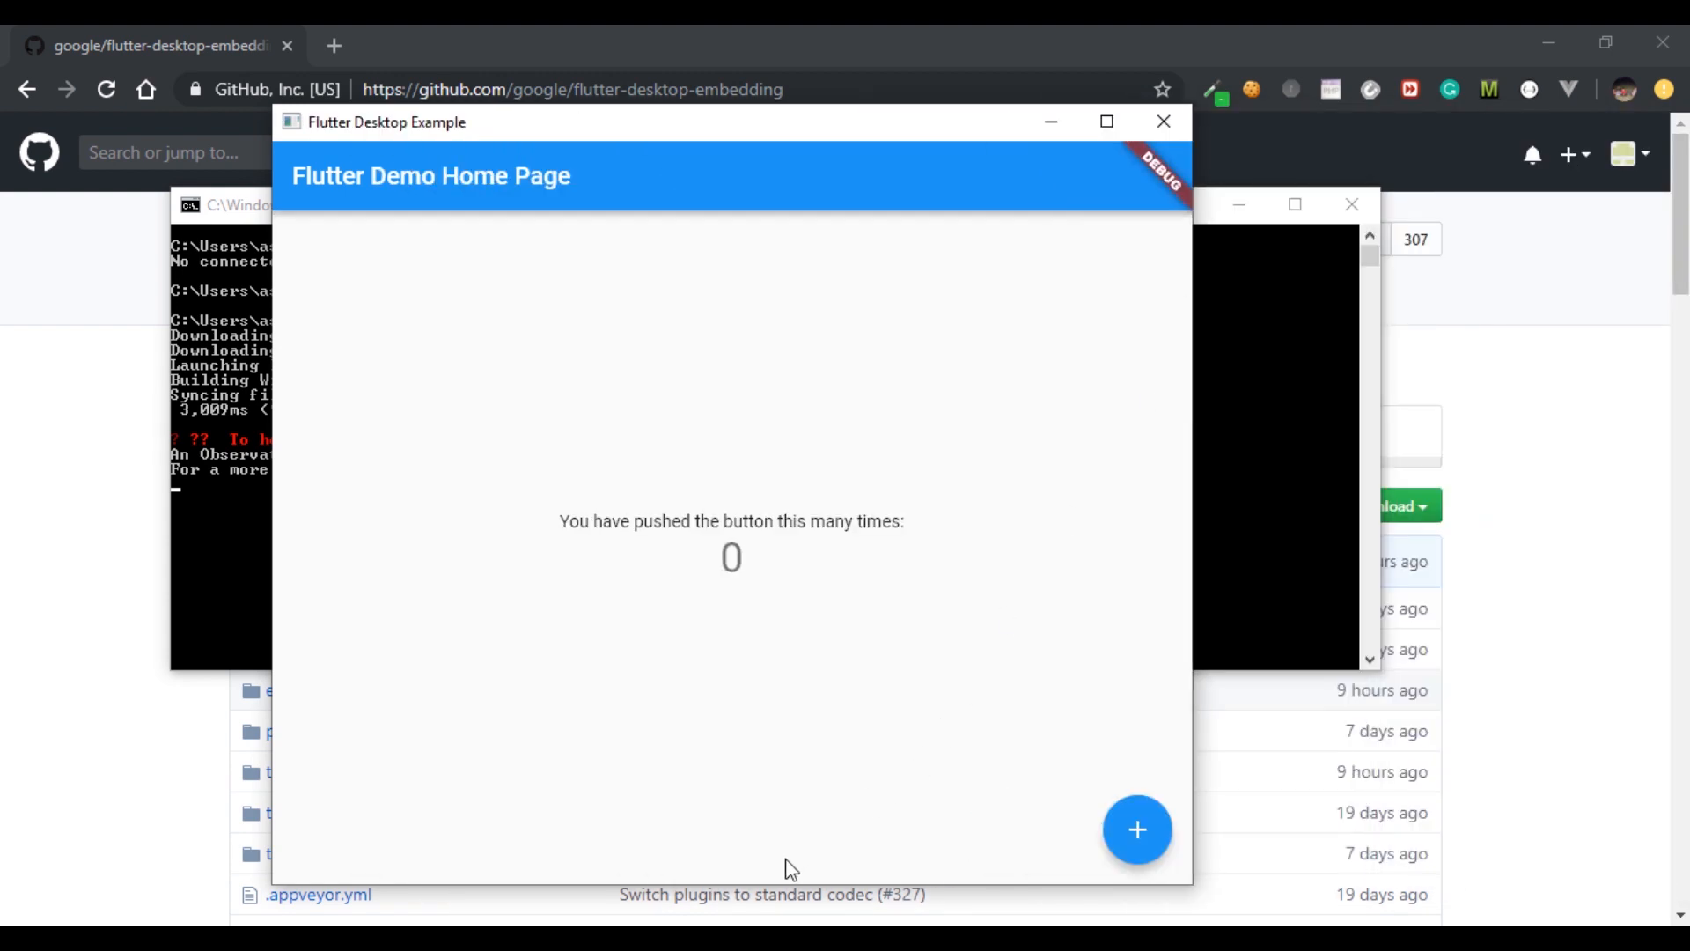
mouse_move(731, 884)
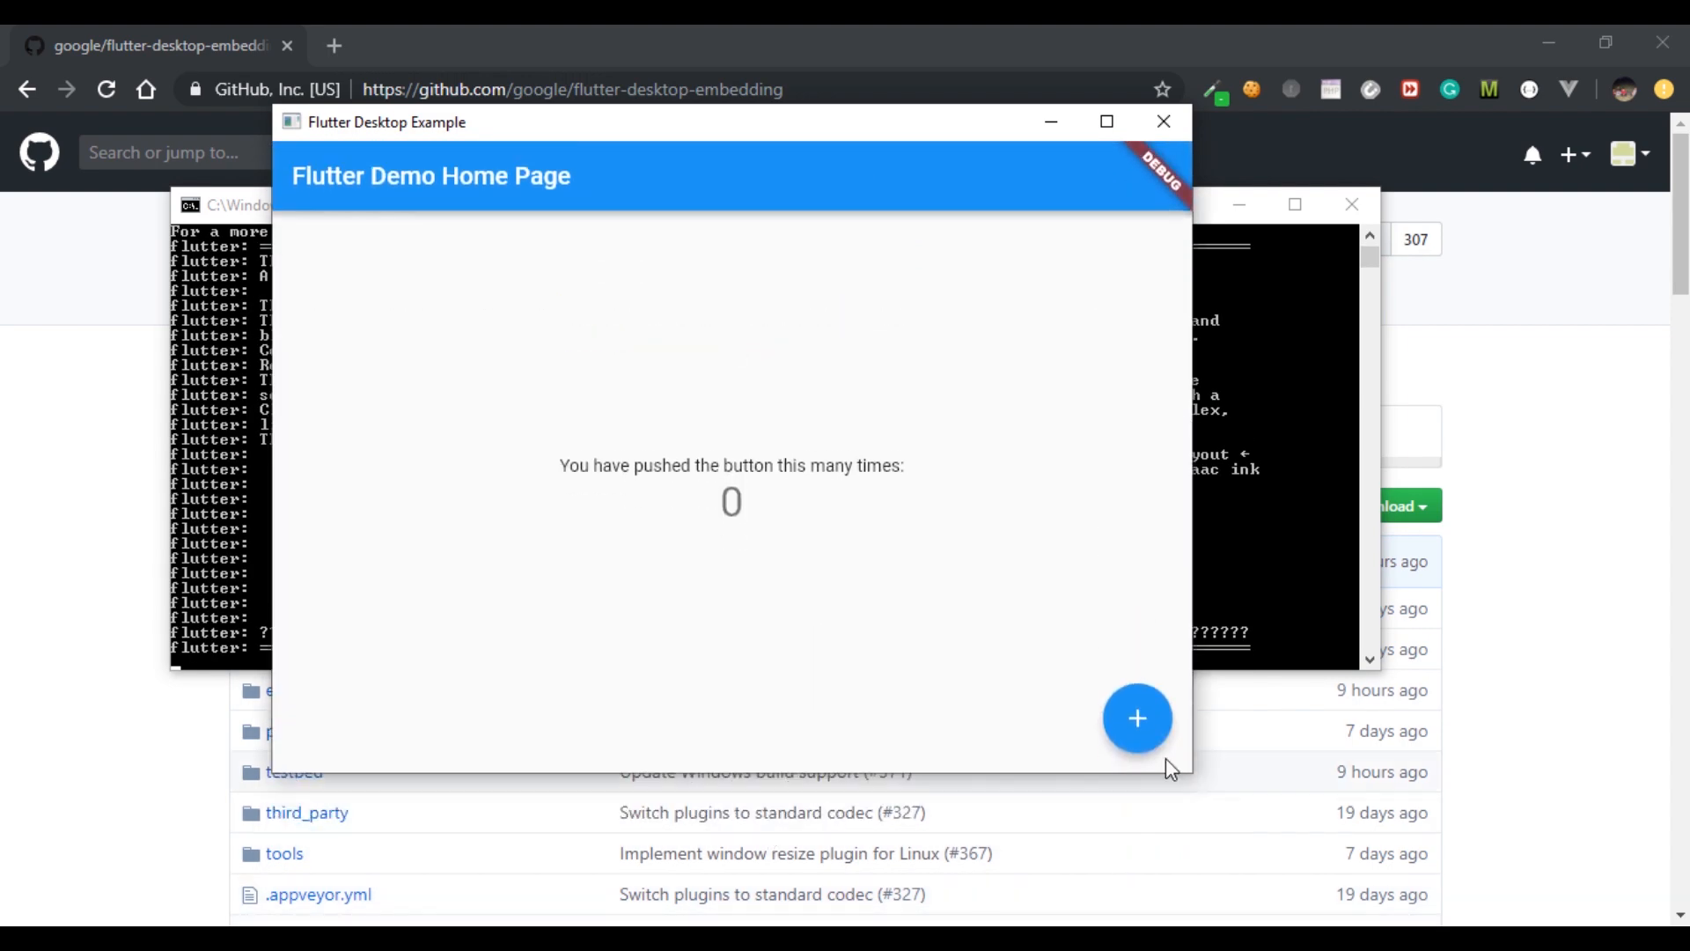
Increment the demo counter to 5 with the floating + button
left_click(1138, 718)
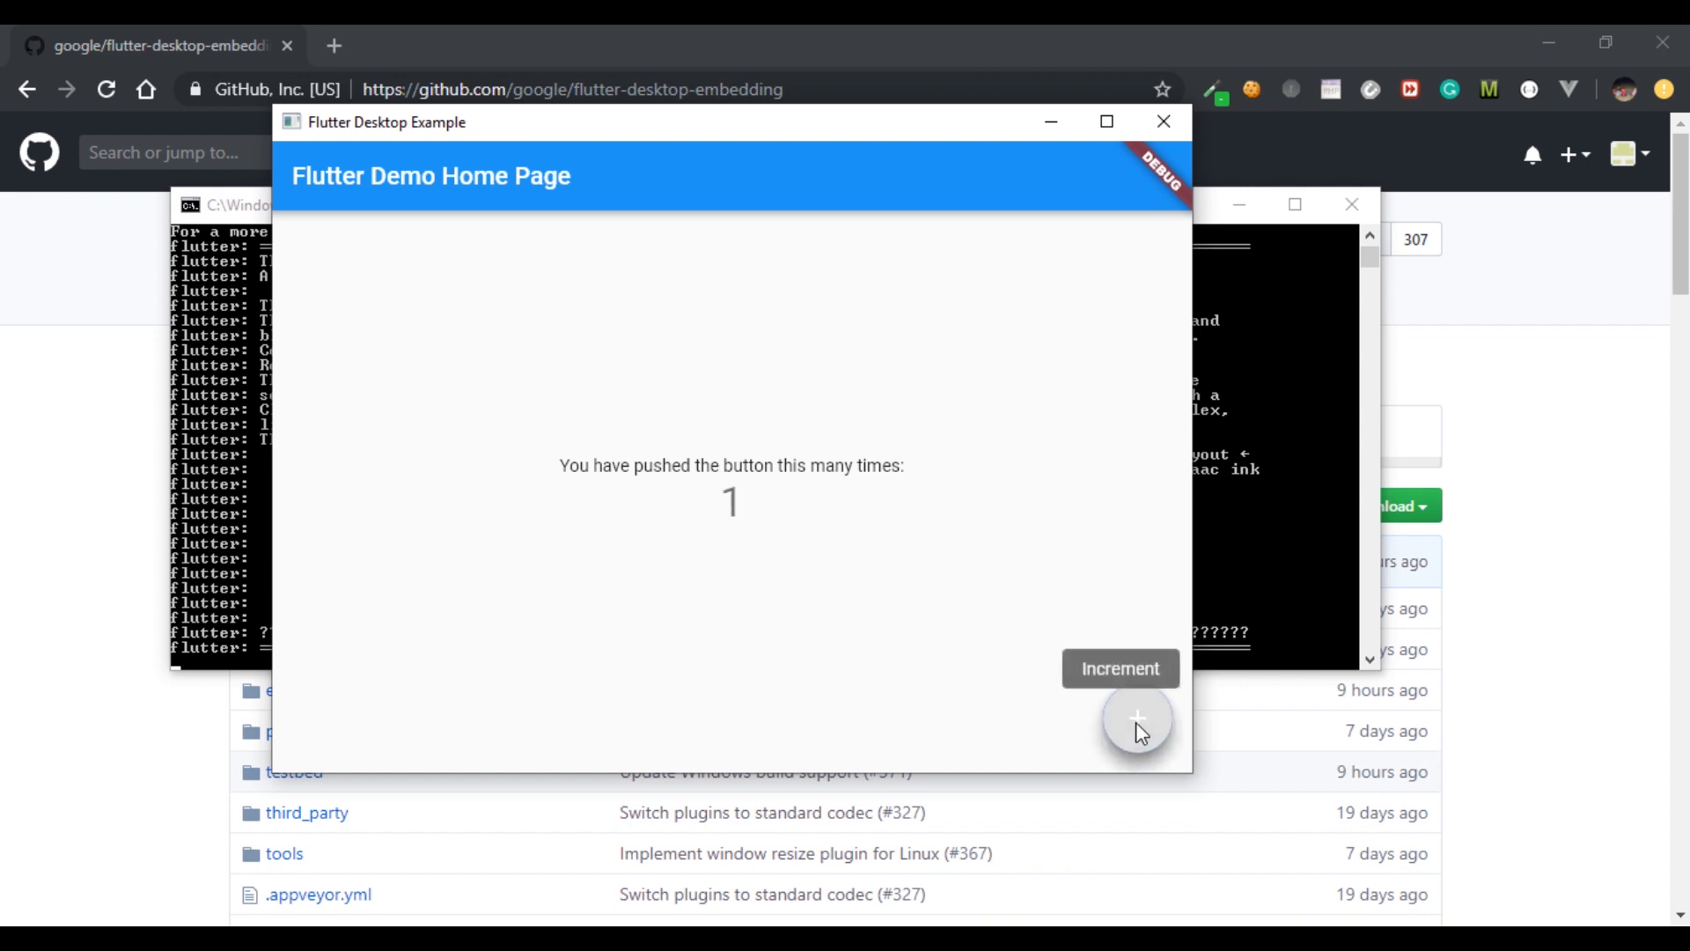
left_click(1135, 719)
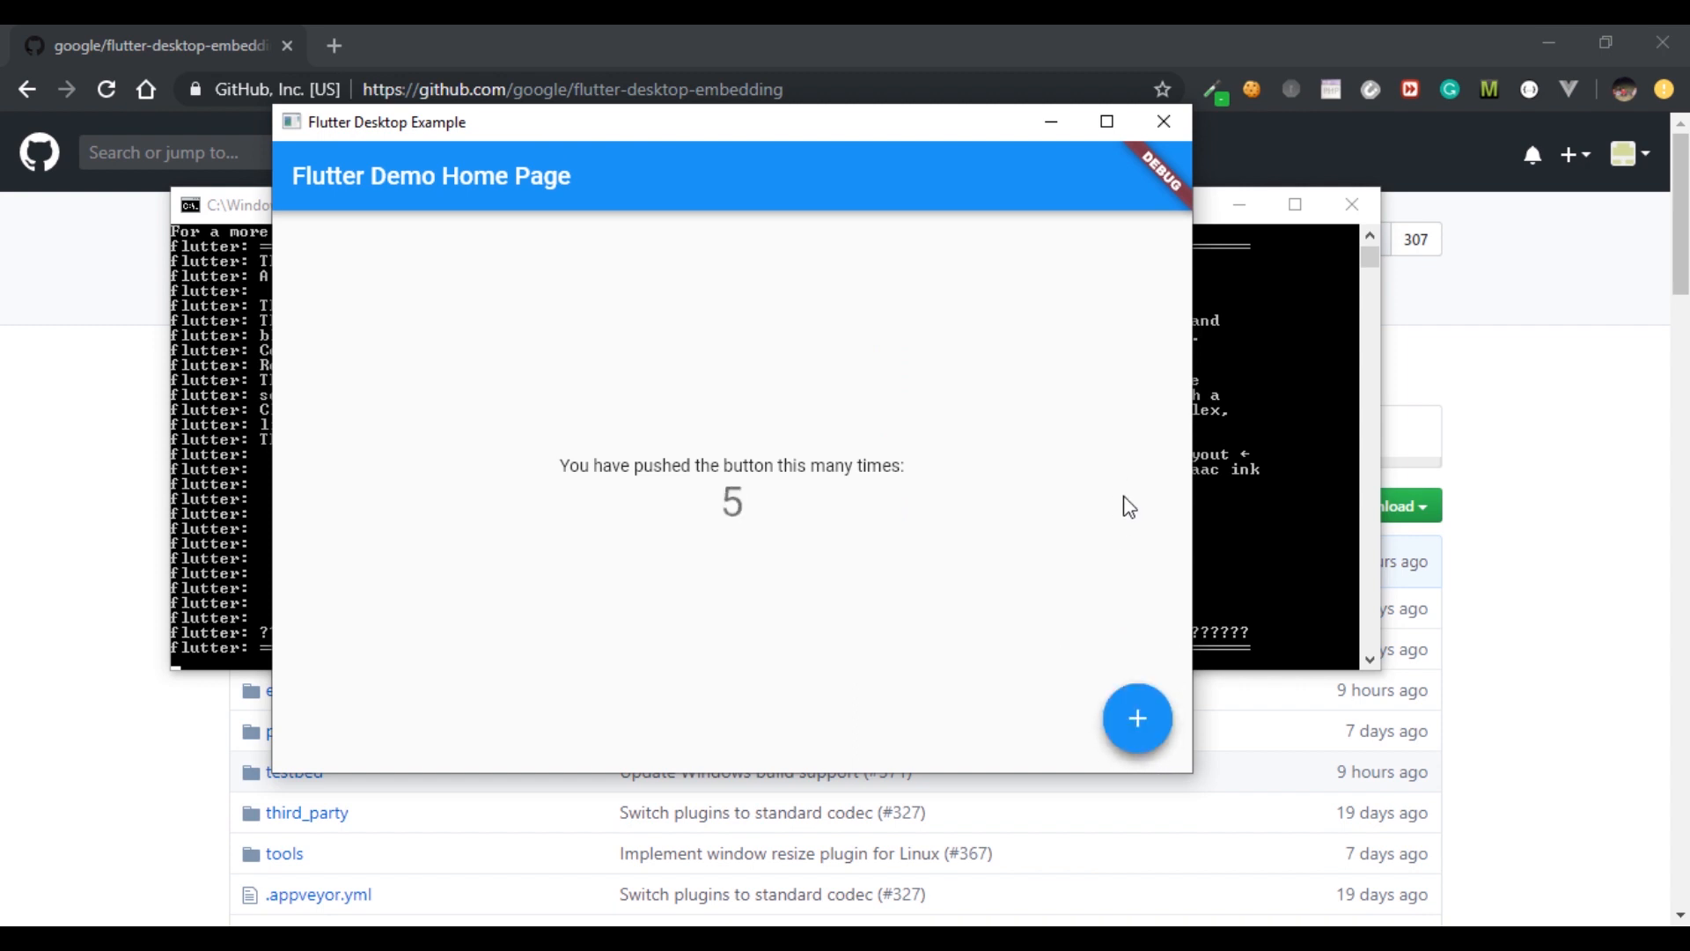
left_click(1136, 718)
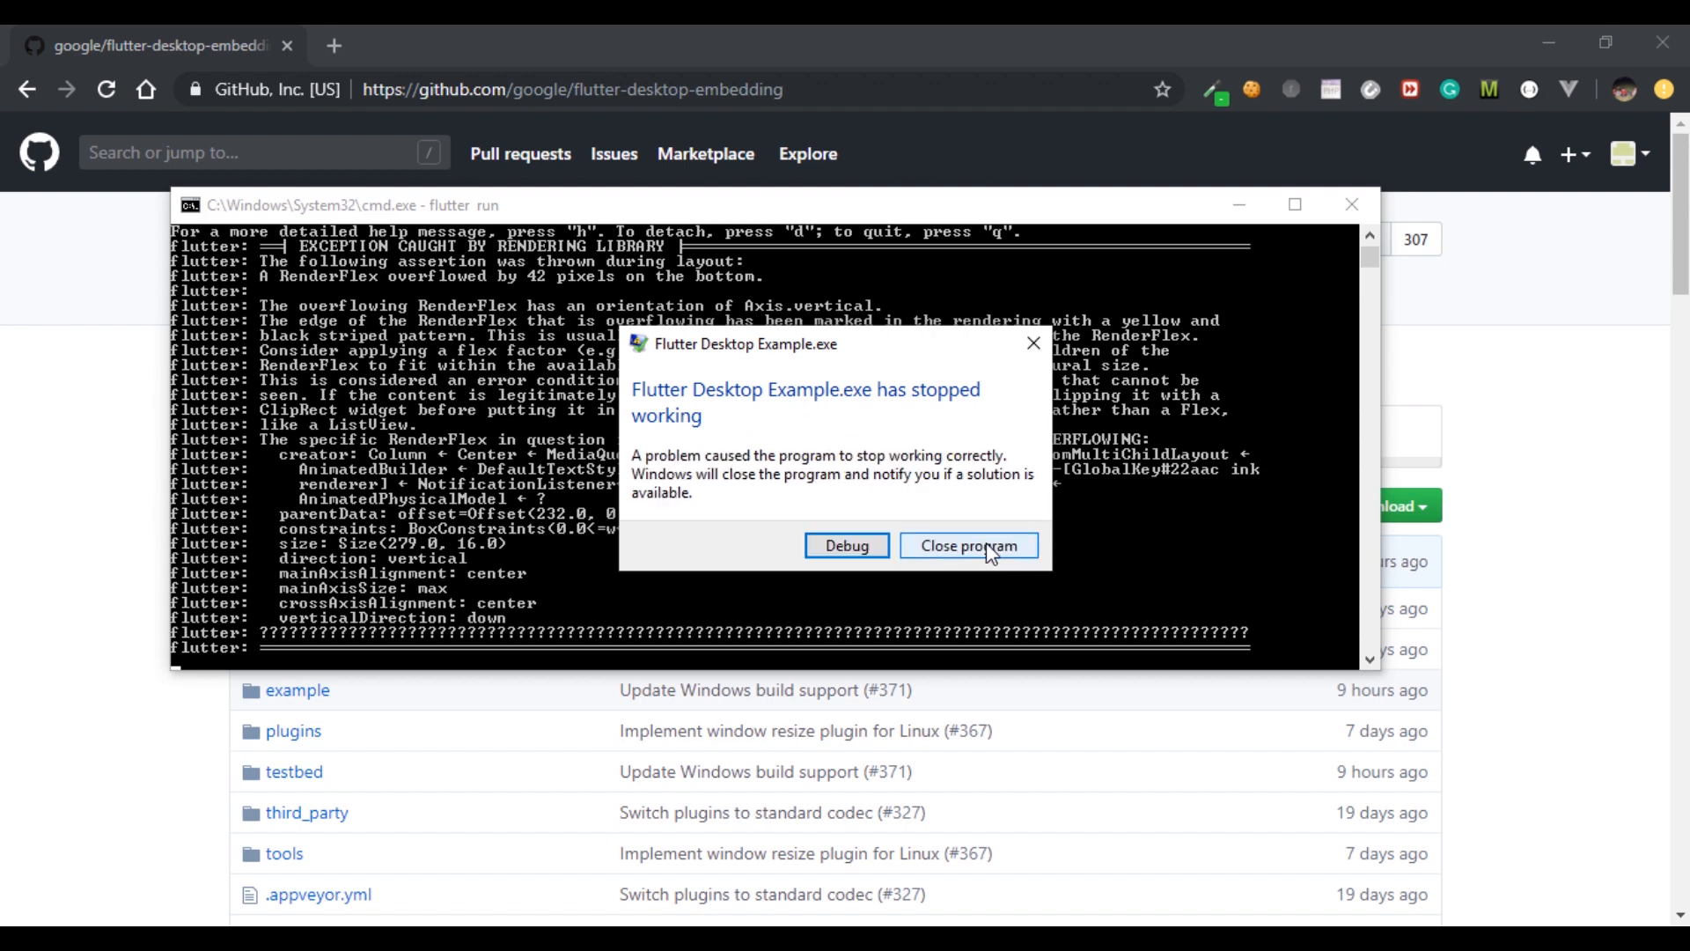
Close the crashed example app and cancel sending the crash report
left_click(966, 545)
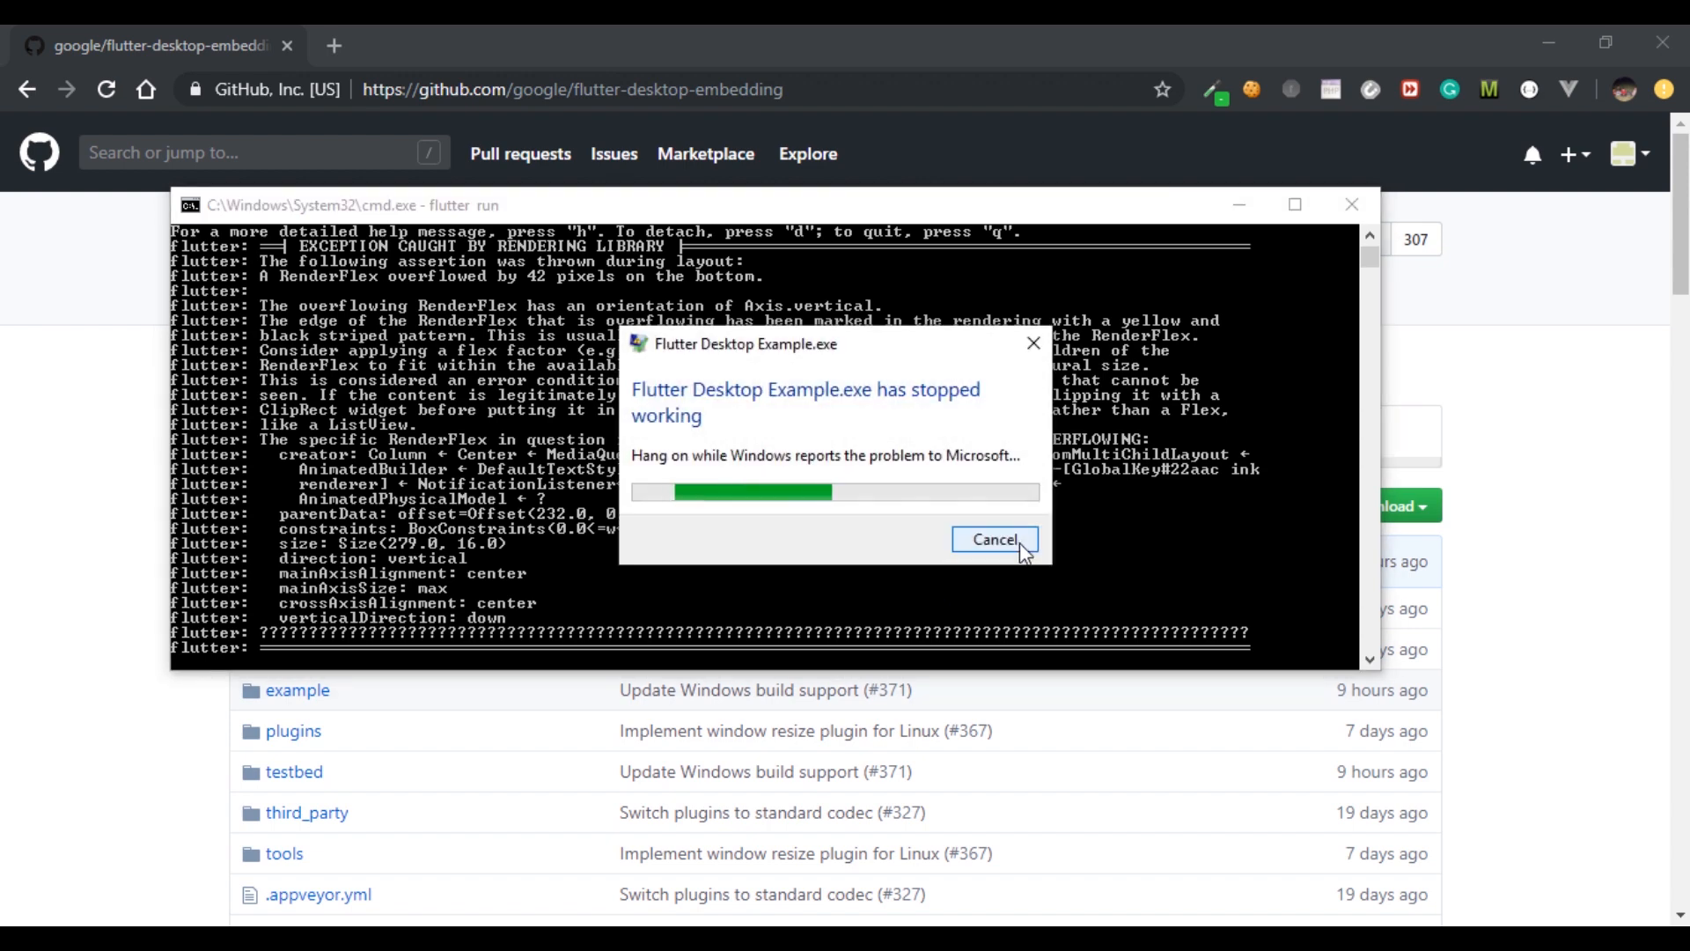
left_click(991, 538)
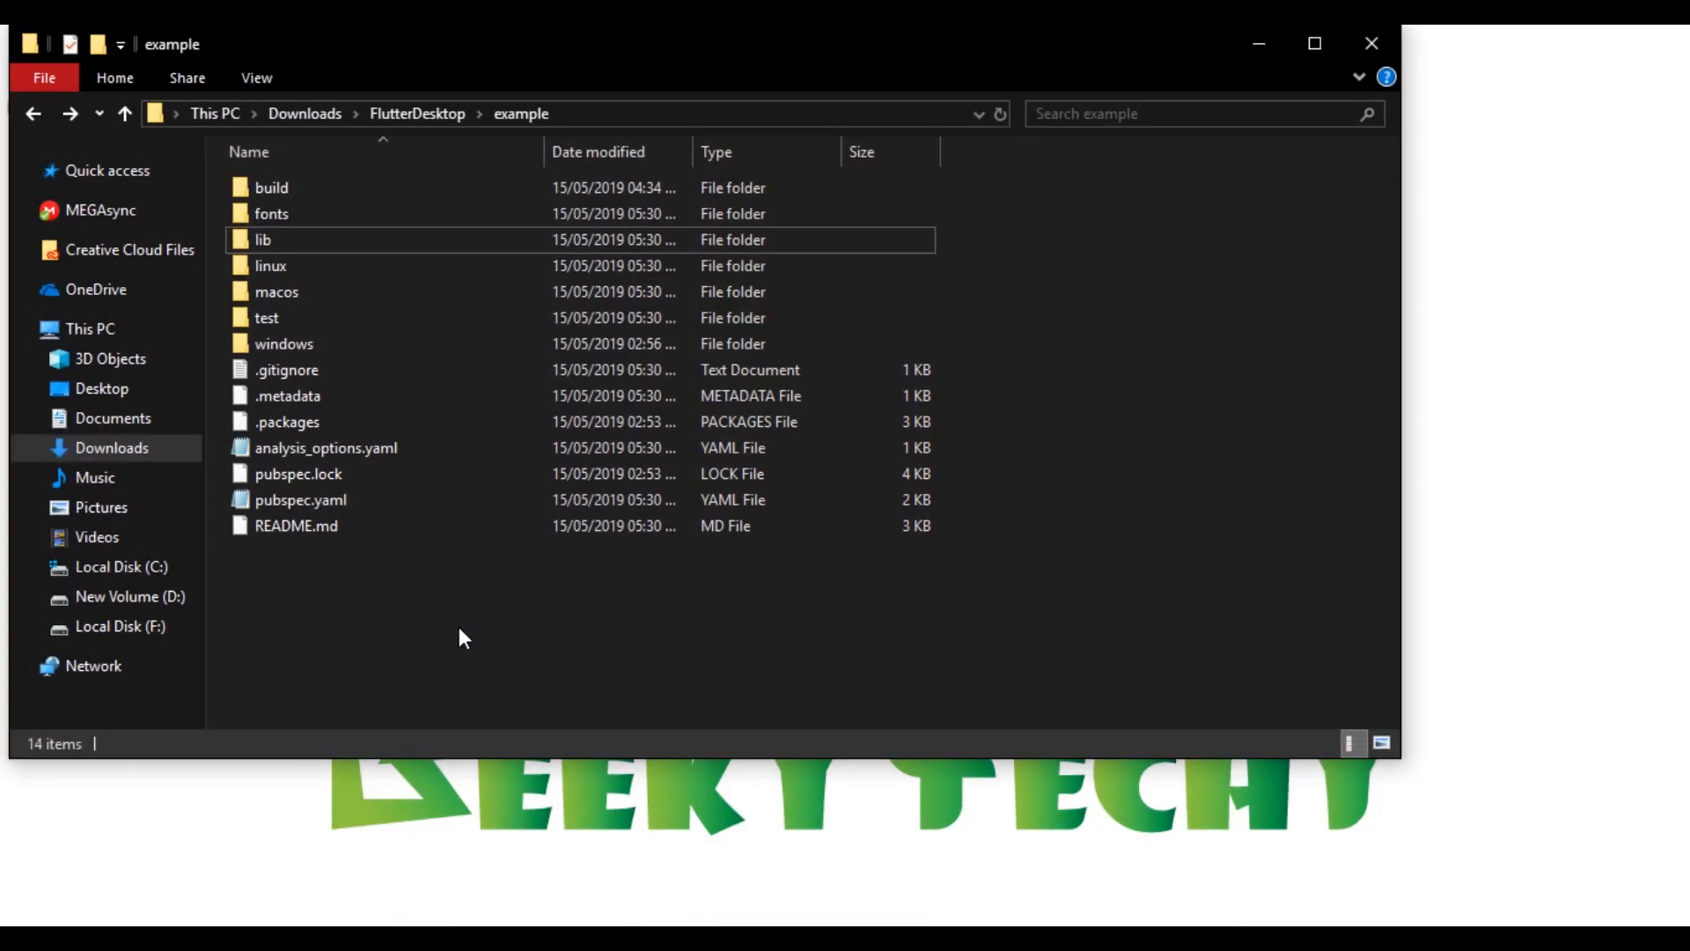
Open lib\main.dart from the example folder in Notepad
double_click(262, 240)
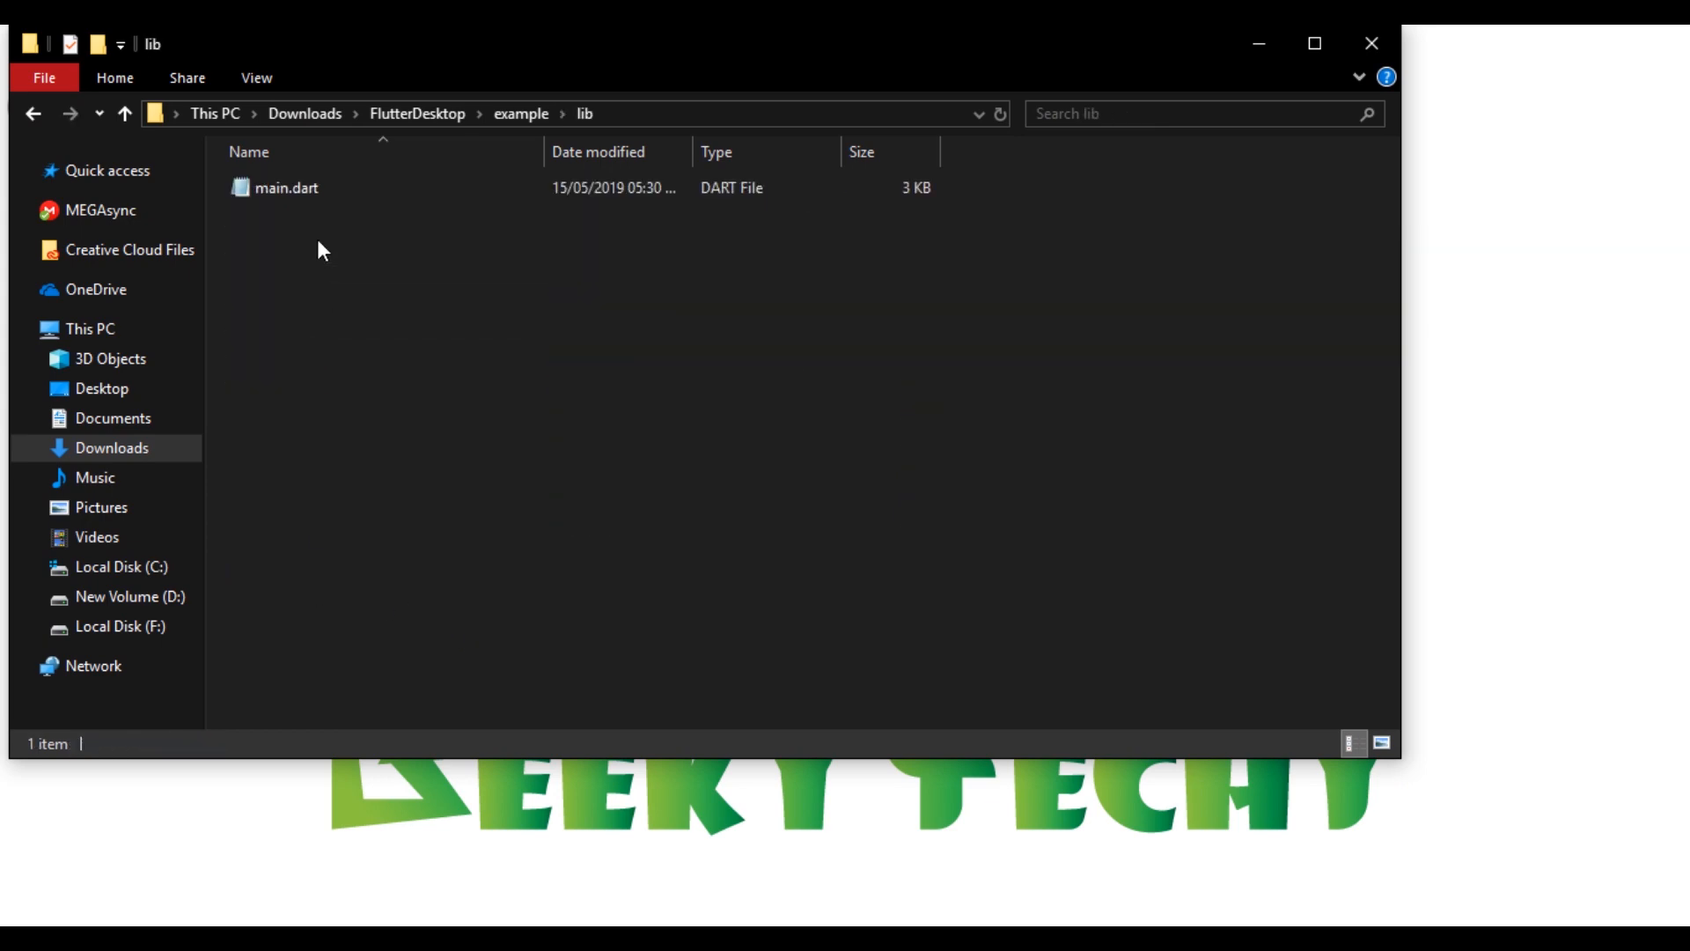
double_click(287, 189)
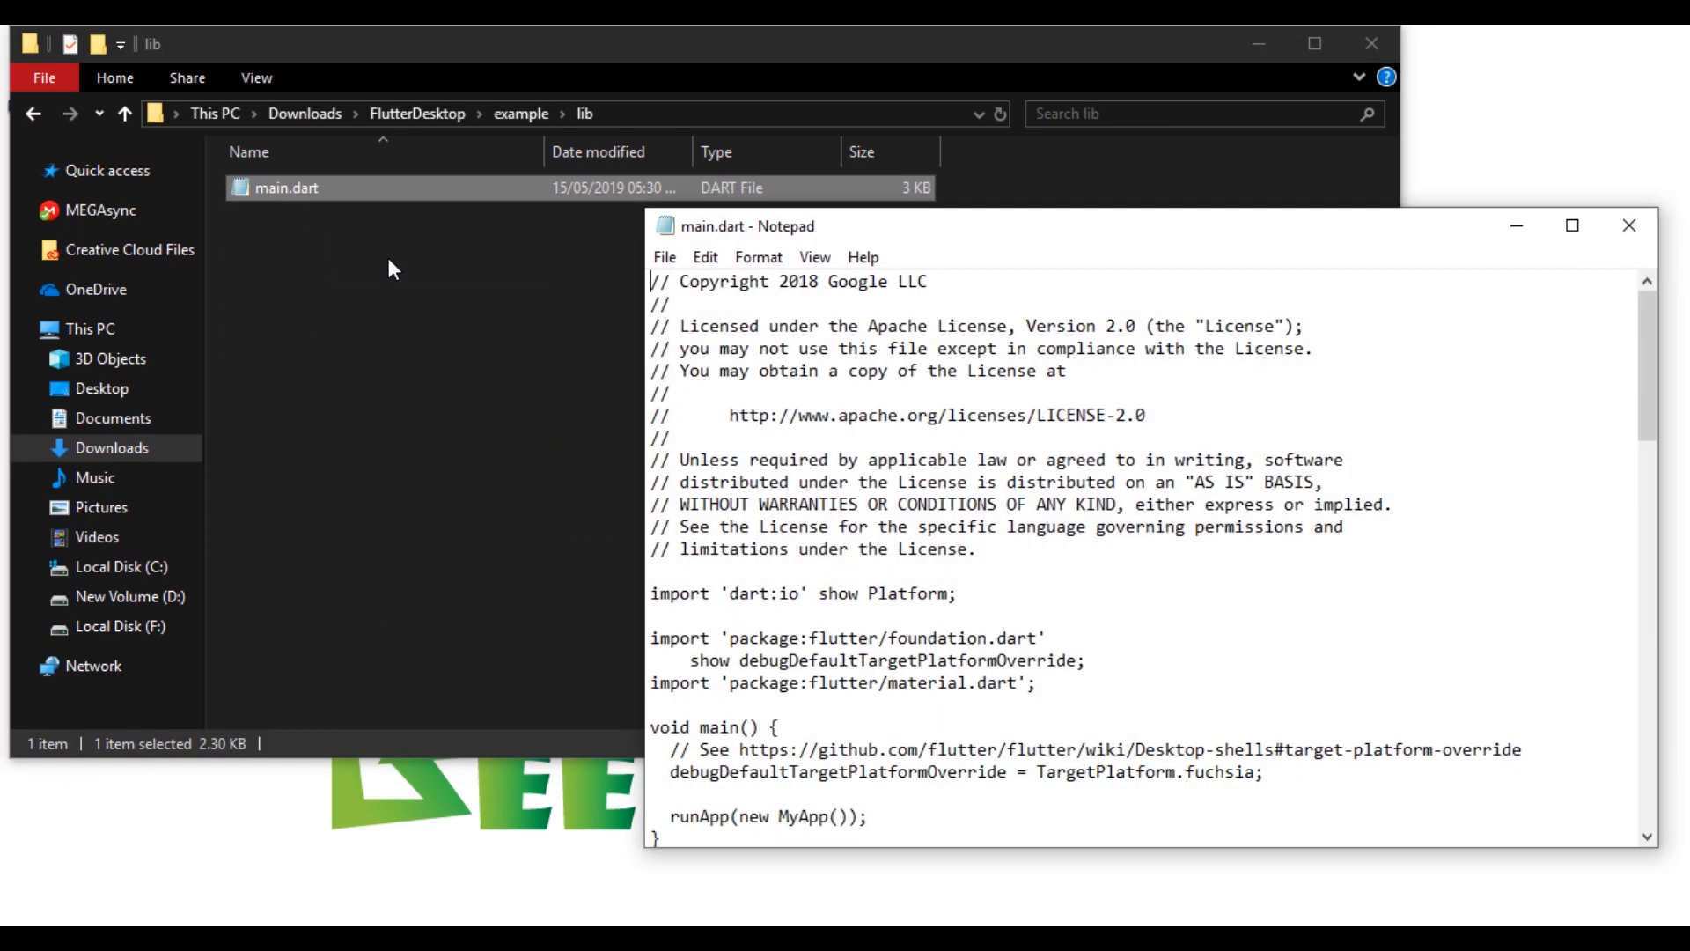
mouse_move(829, 421)
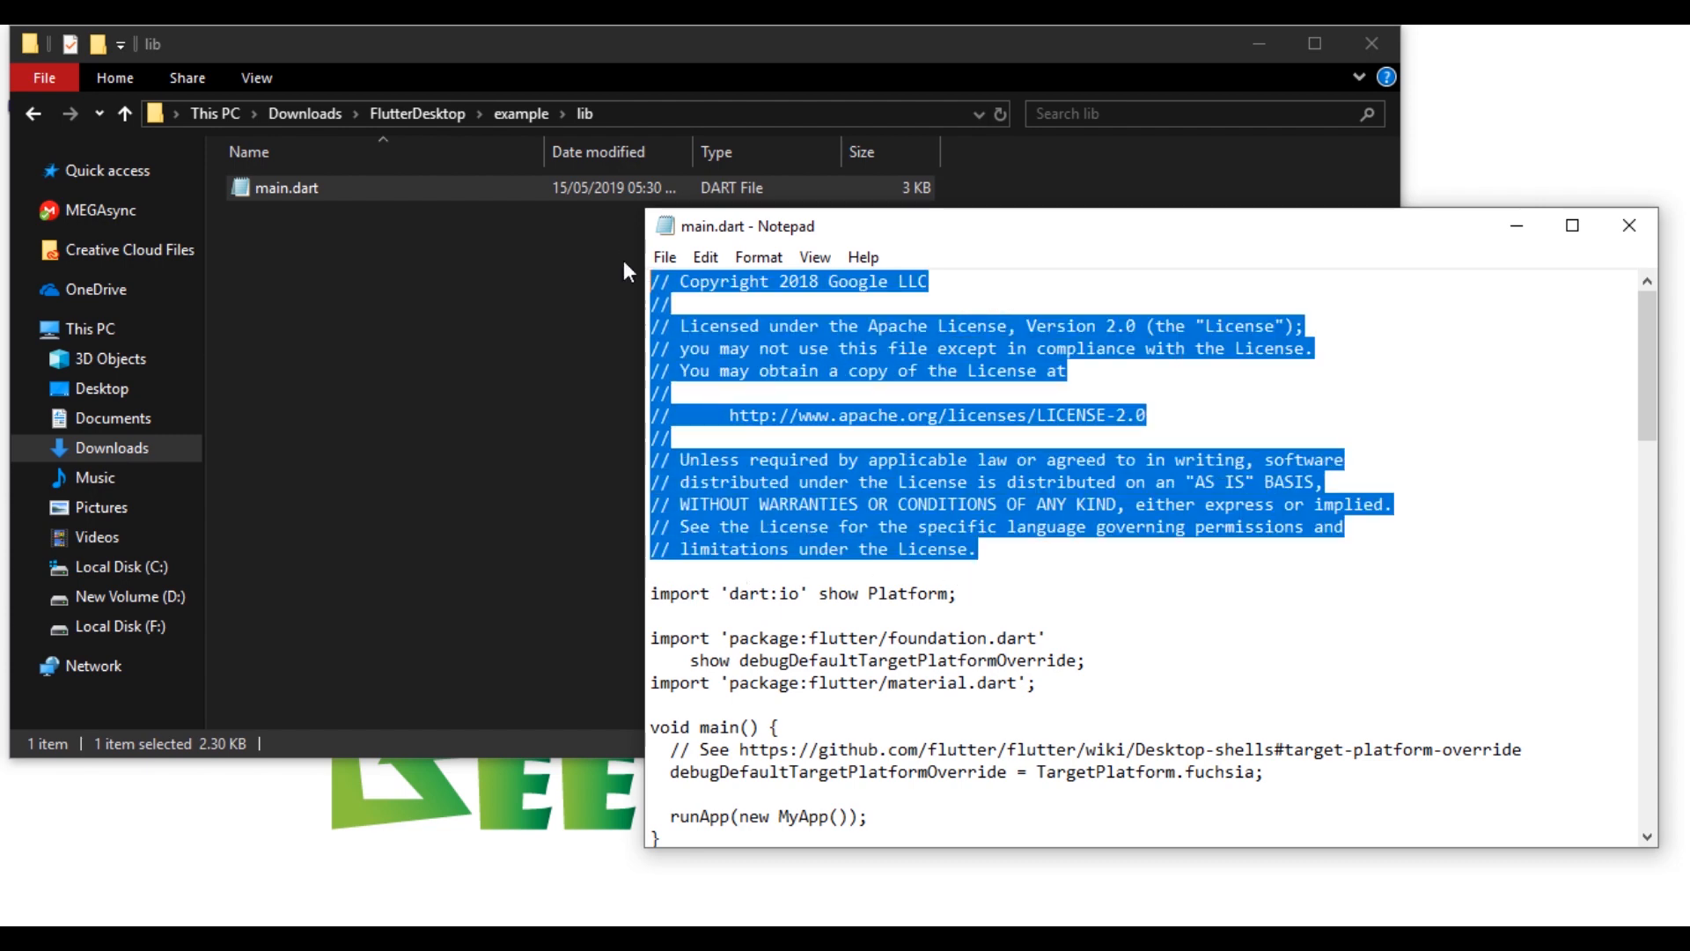
scroll("down", 3)
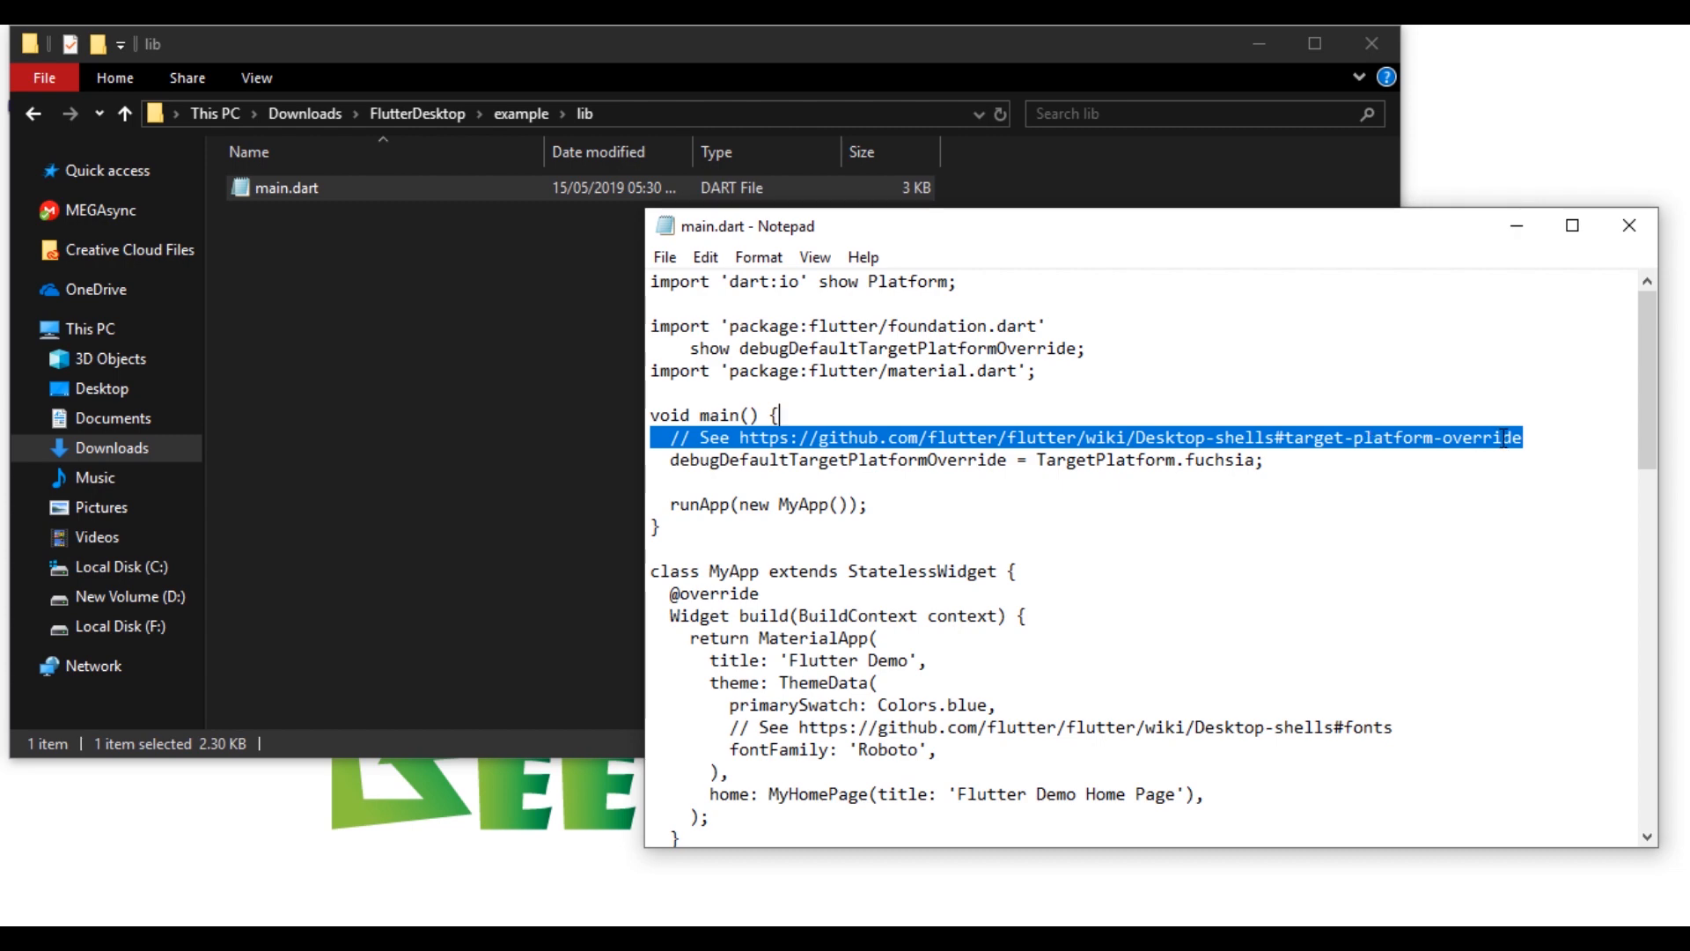
key("Delete")
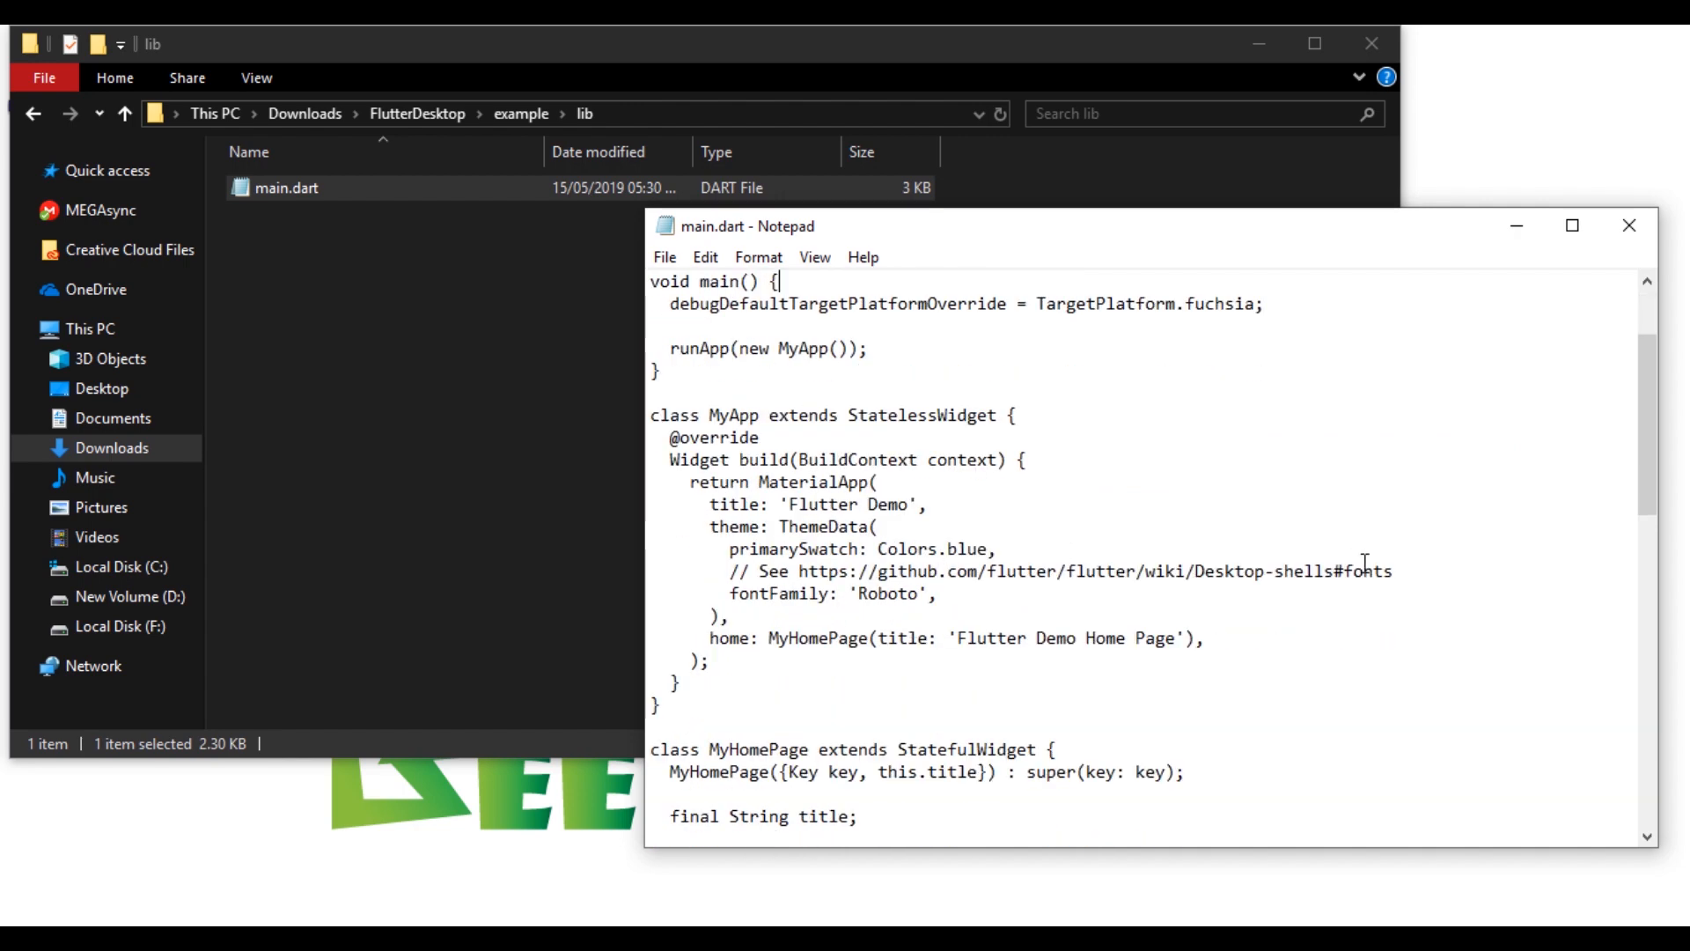
triple_click(1024, 570)
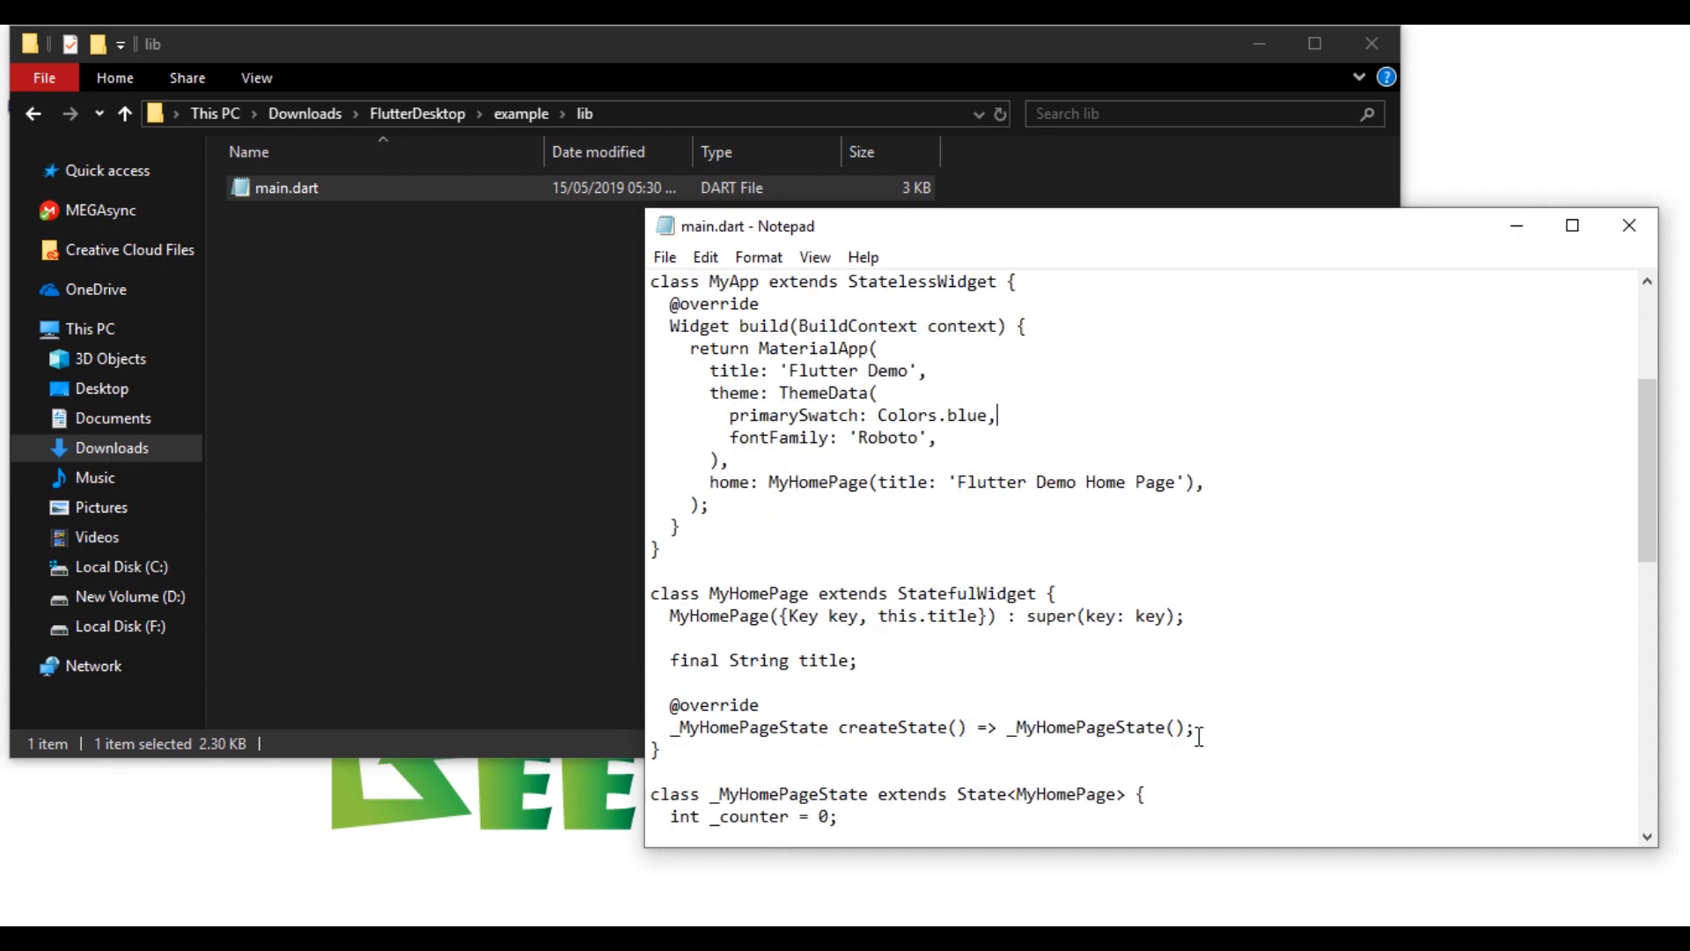
scroll("down", 3)
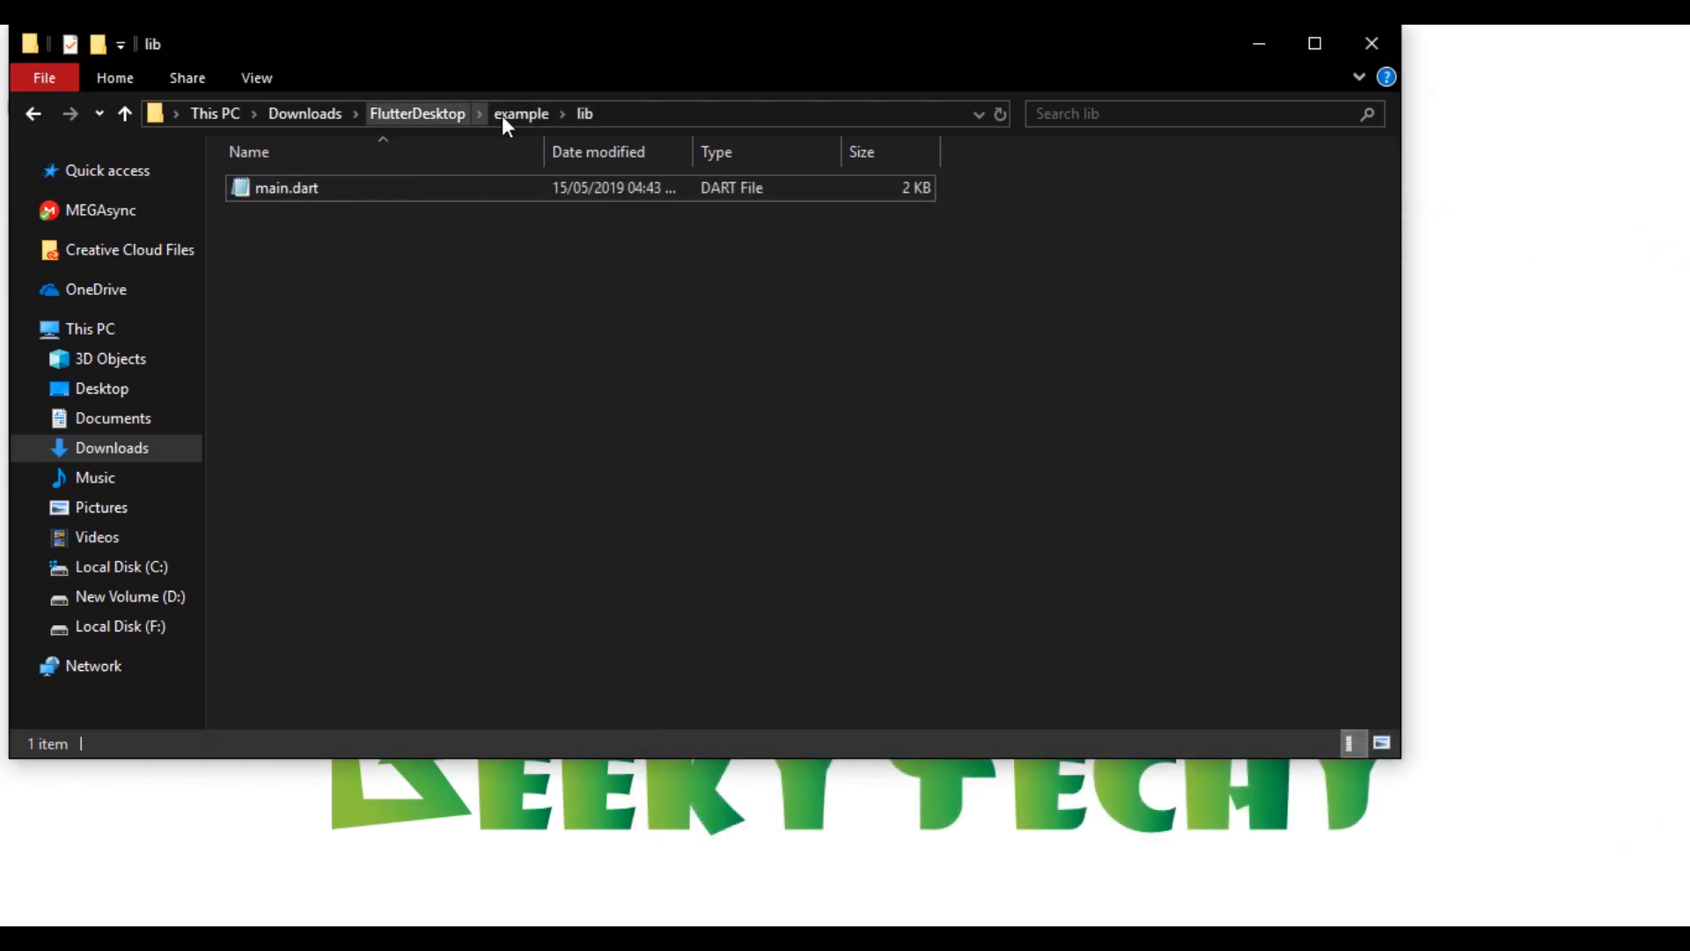
From the example folder run 'code .' to open the project in Visual Studio Code
left_click(521, 113)
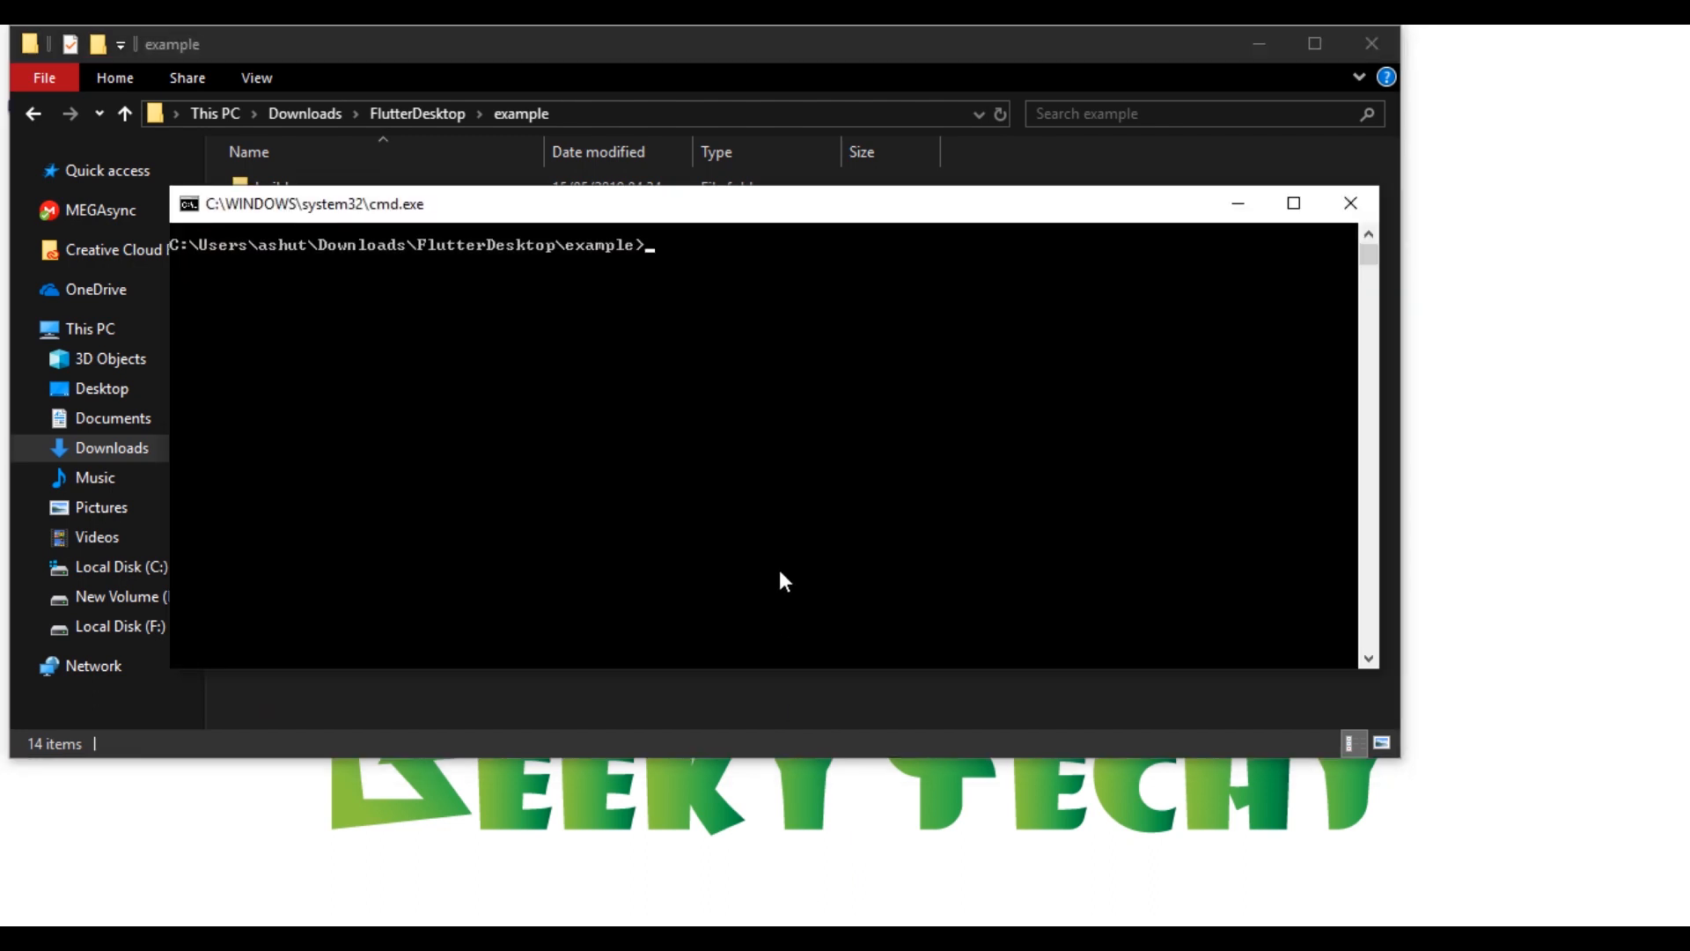
type("code .")
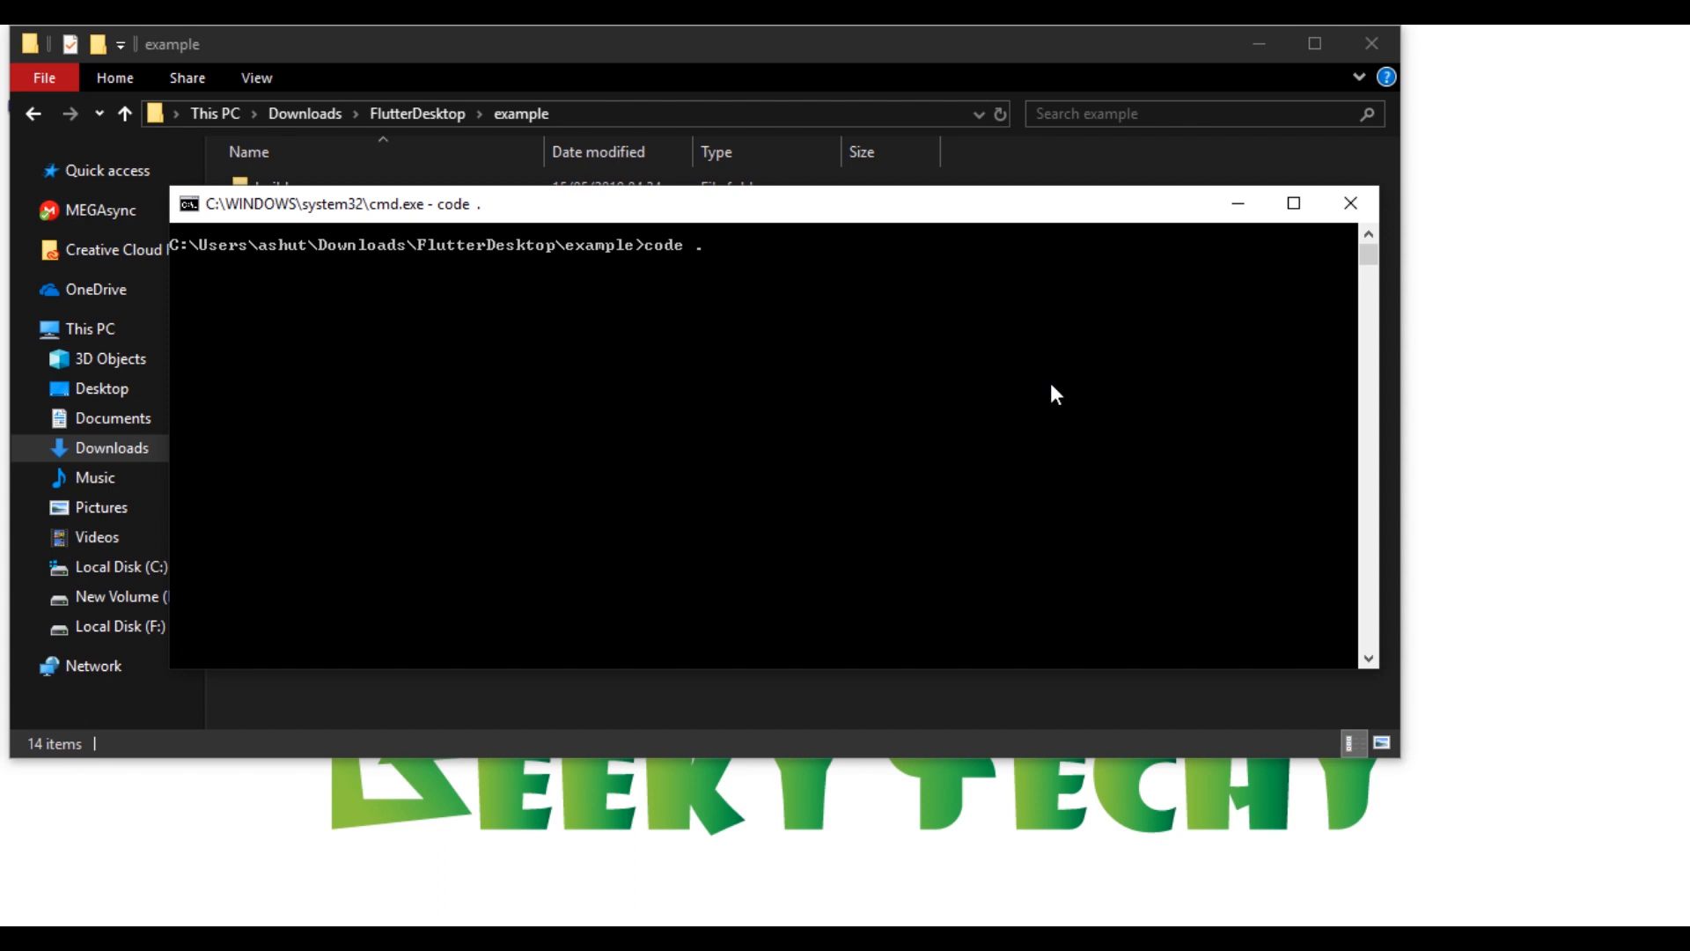
mouse_move(1208, 328)
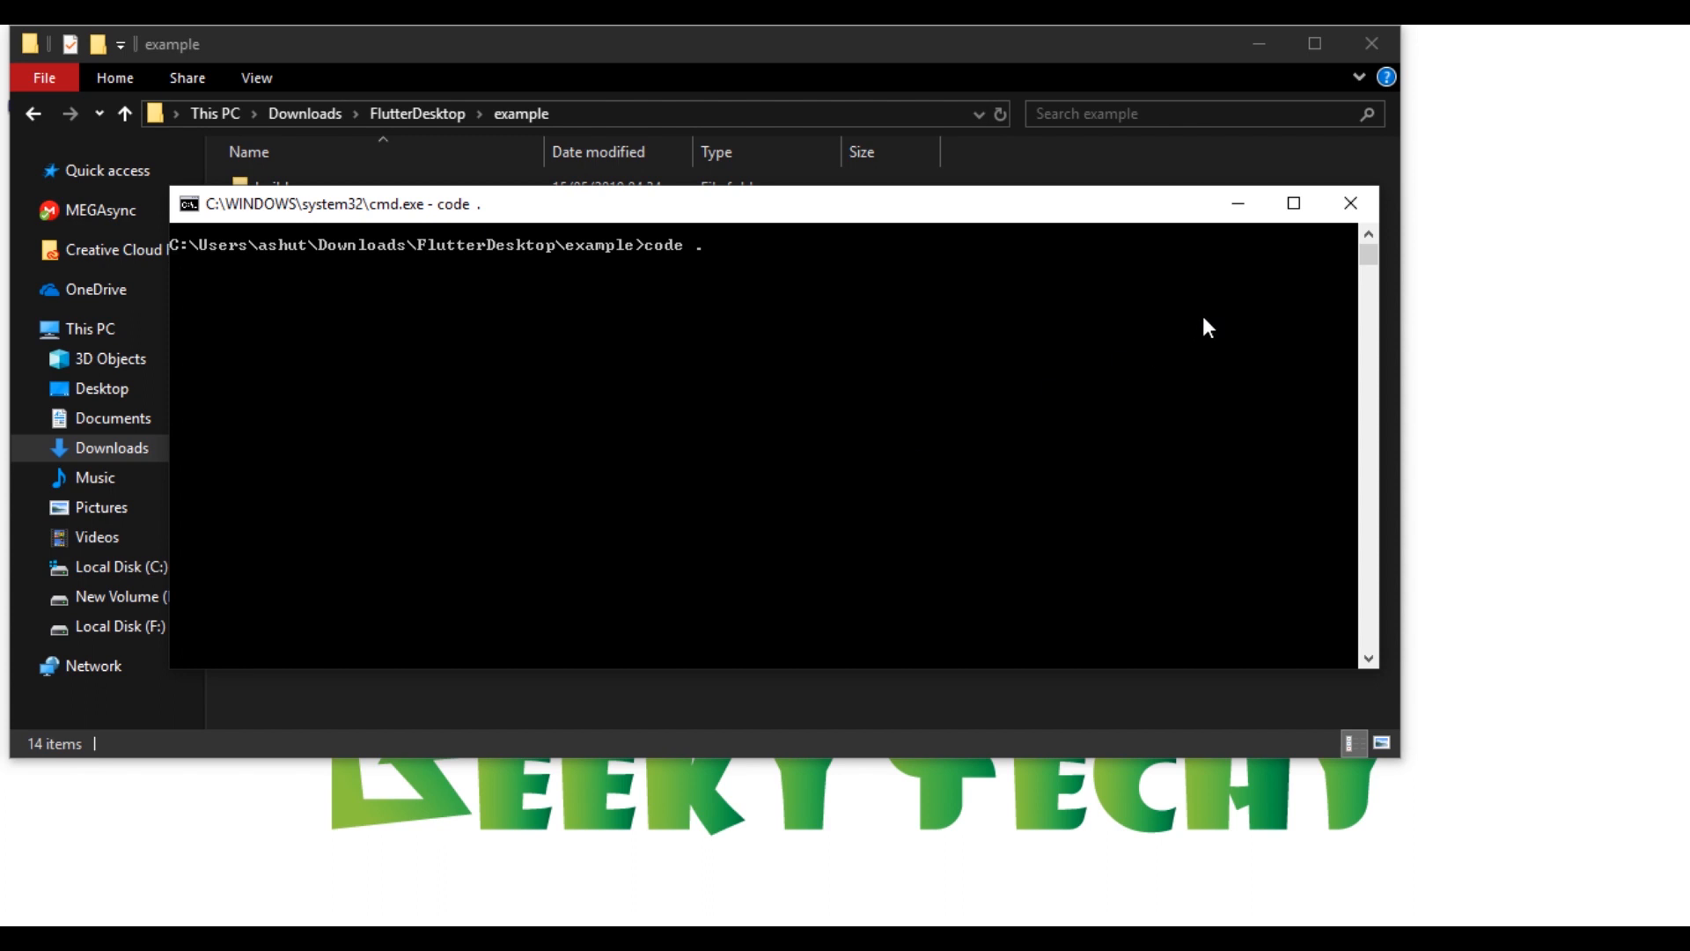
mouse_move(1254, 368)
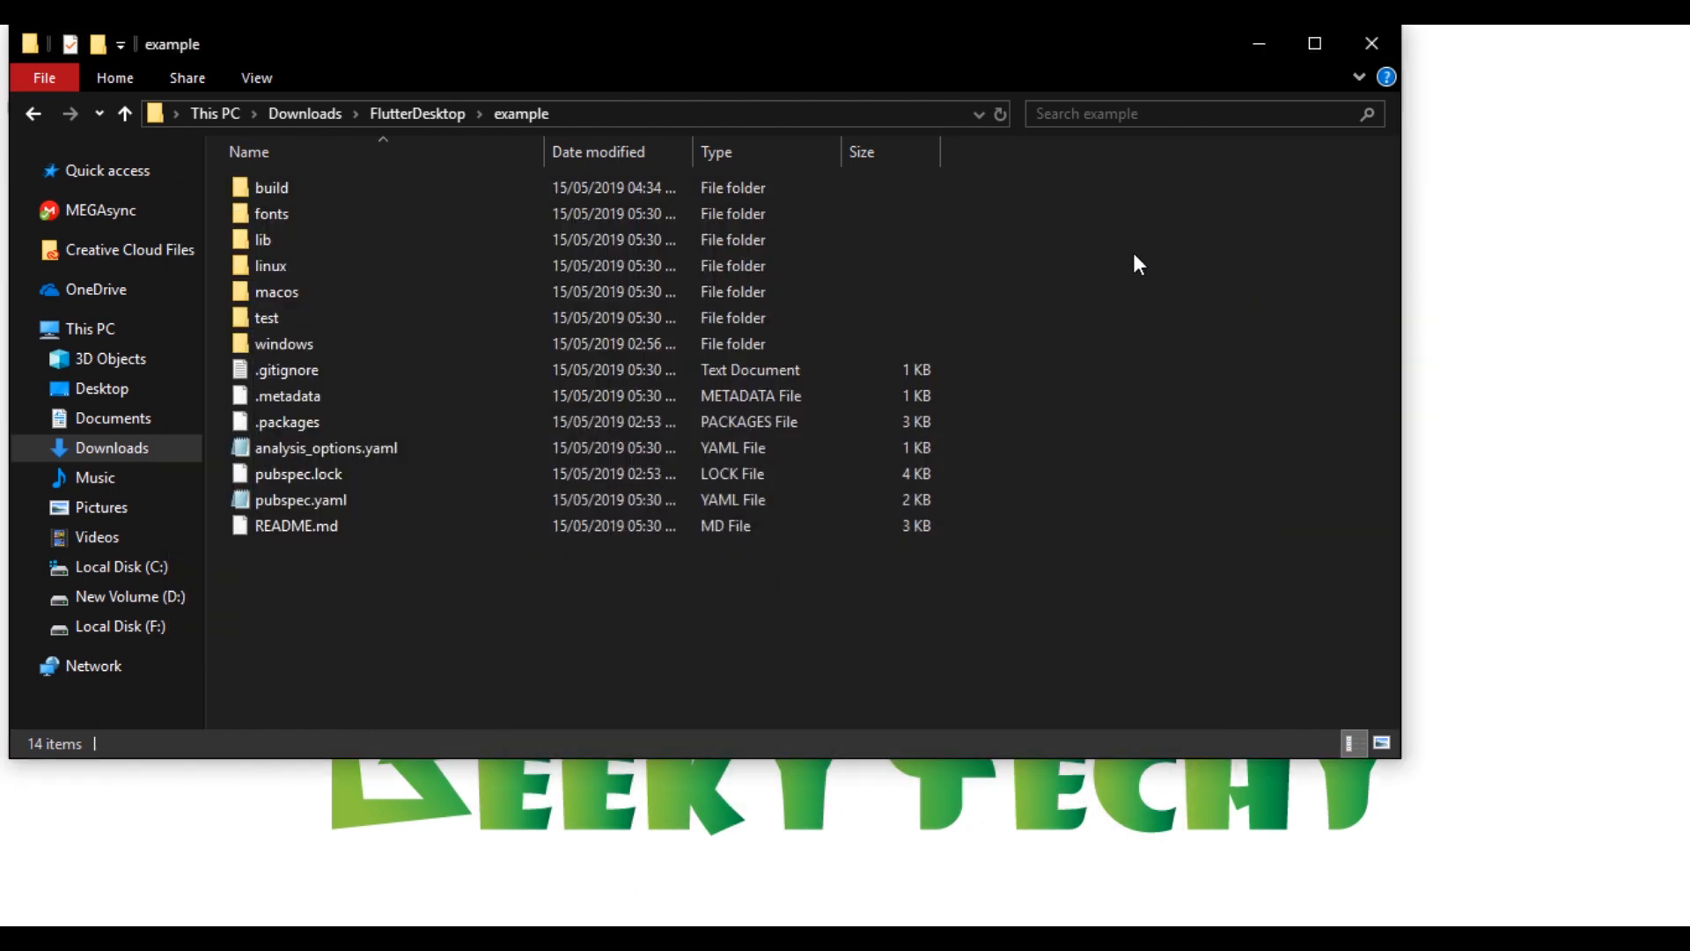
left_click(287, 396)
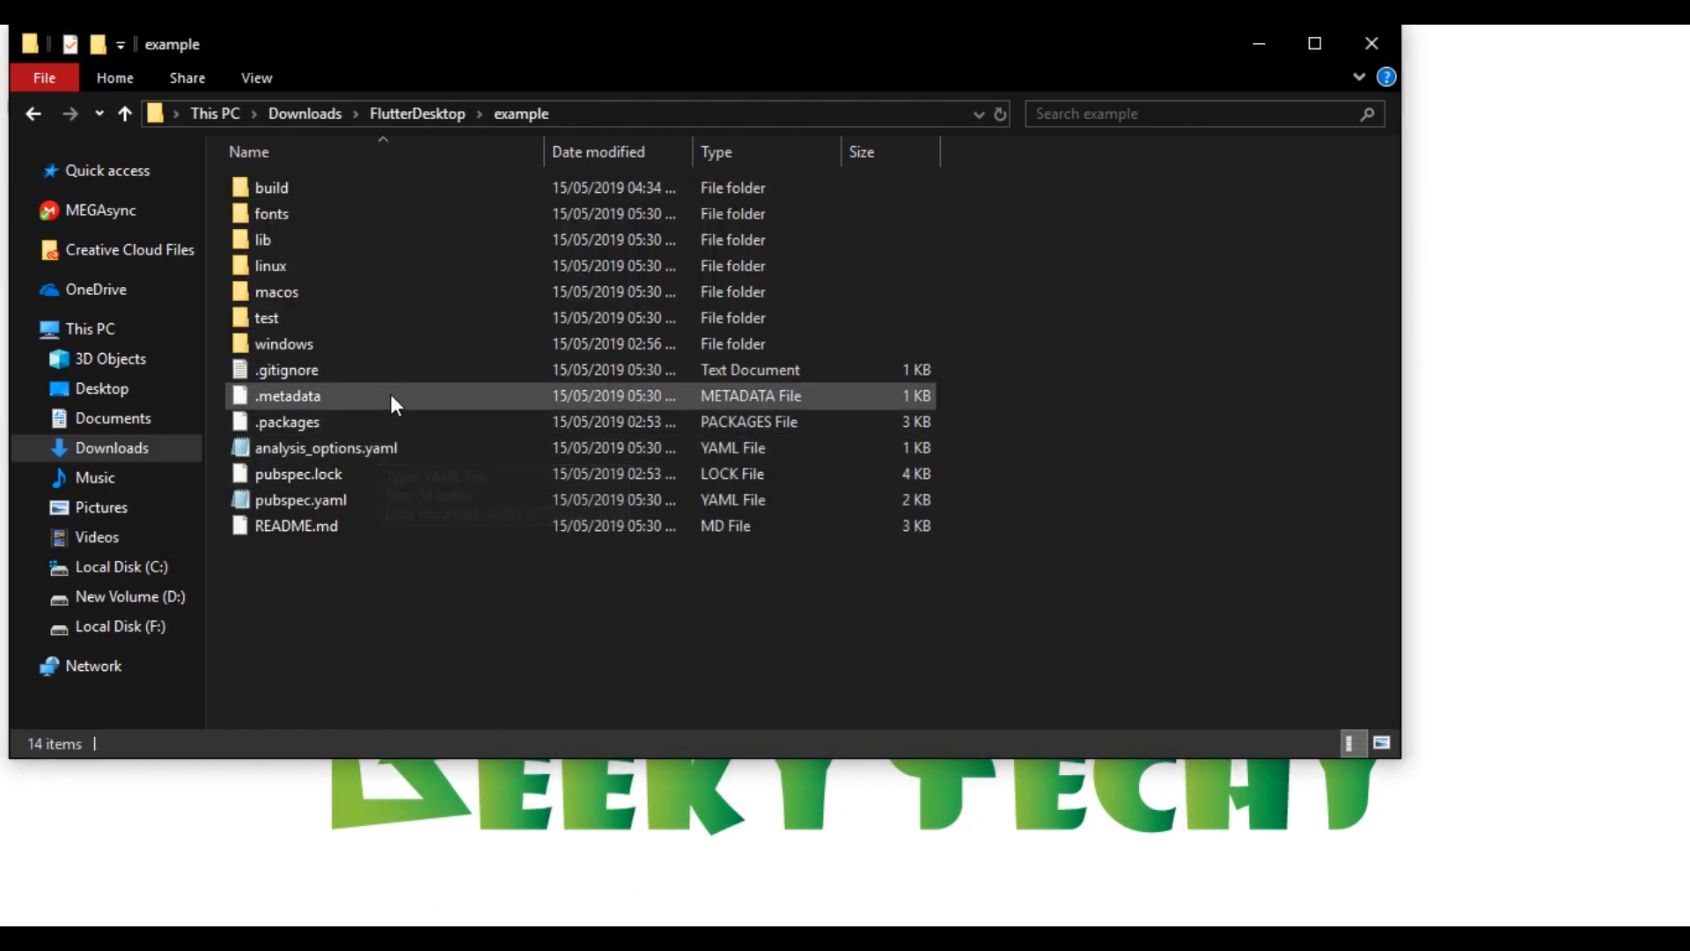
left_click(264, 239)
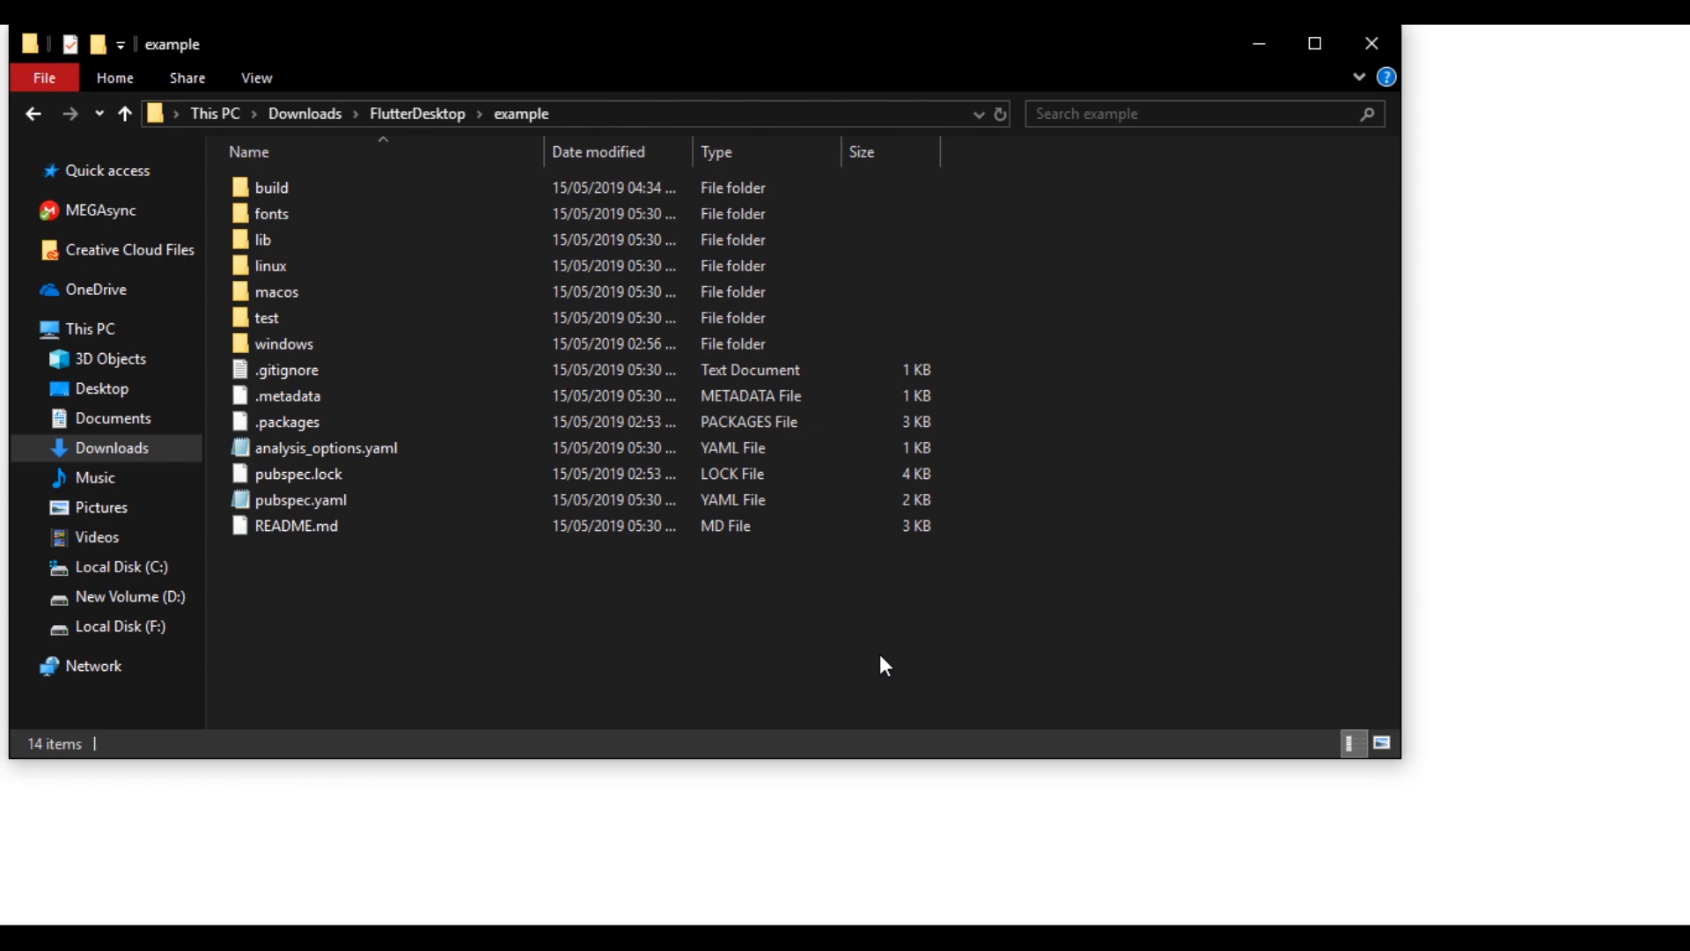
mouse_move(939, 618)
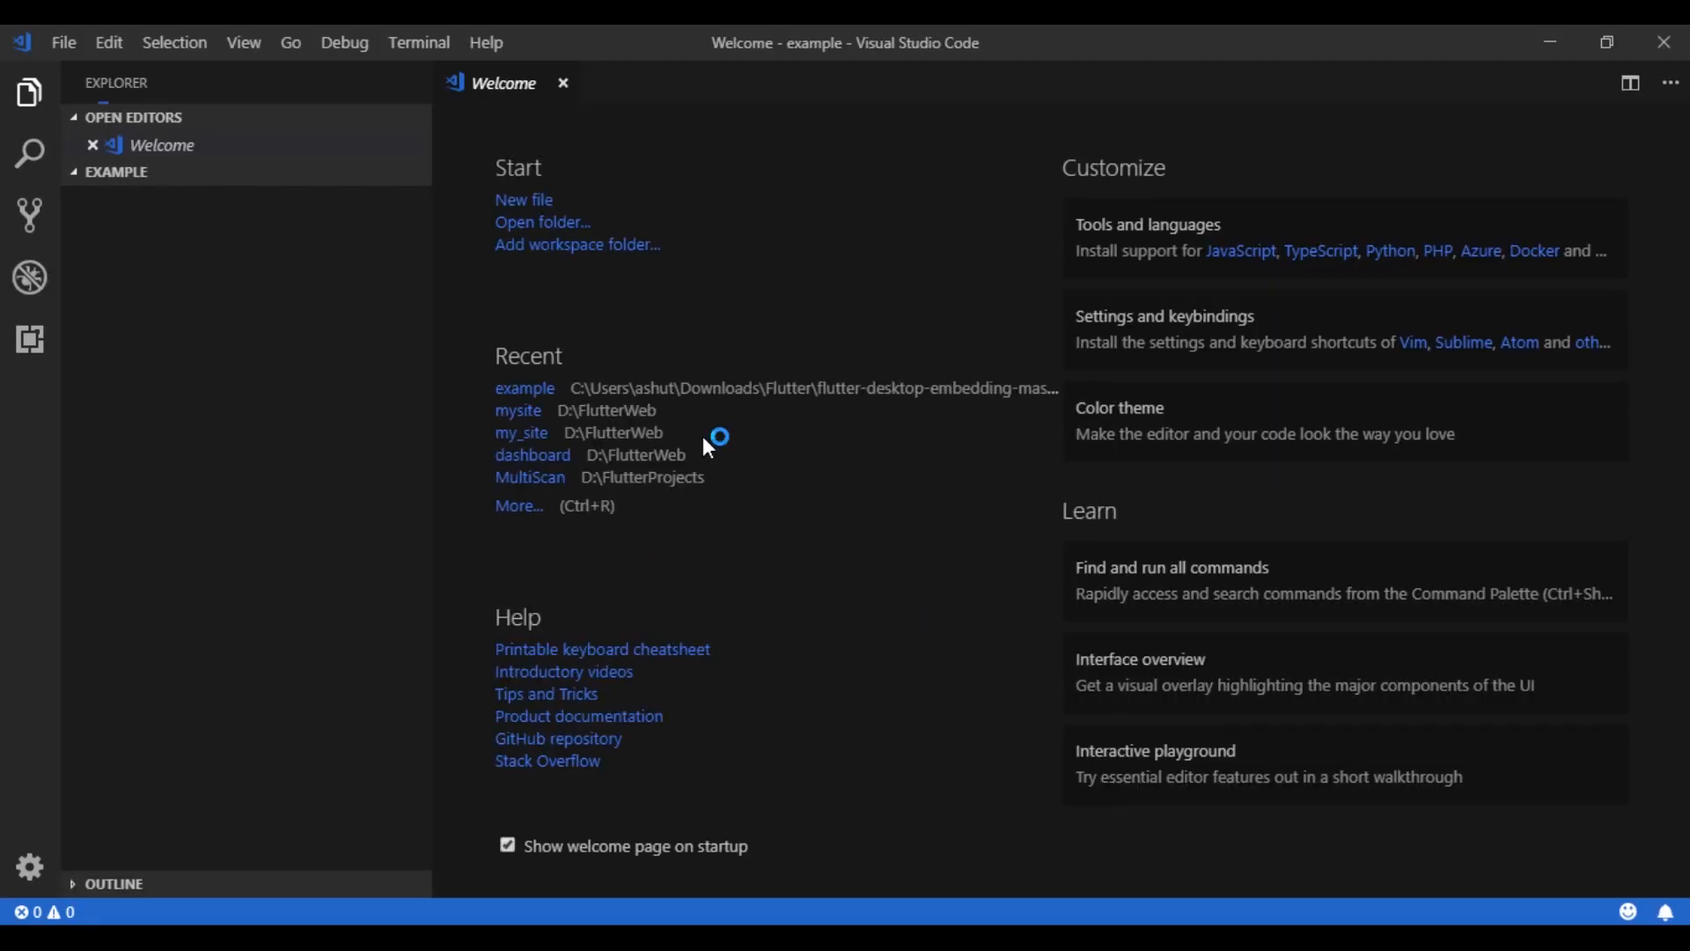
Close the welcome page and open lib/main.dart for editing, then start debugging on Windows
left_click(116, 171)
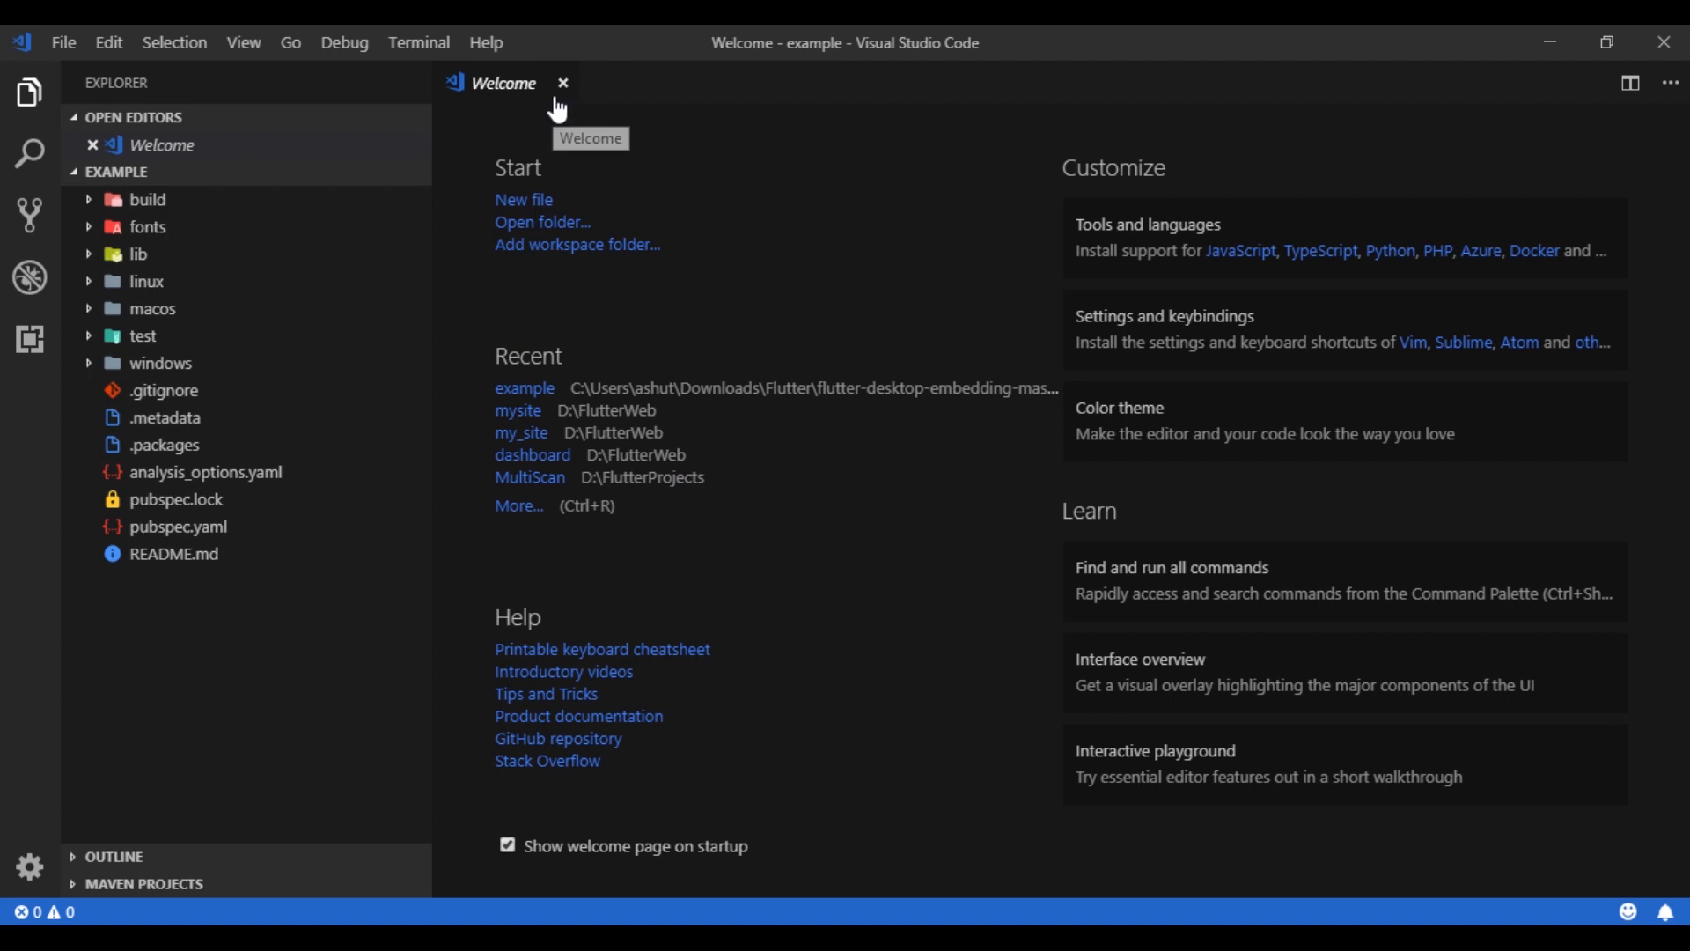
left_click(564, 83)
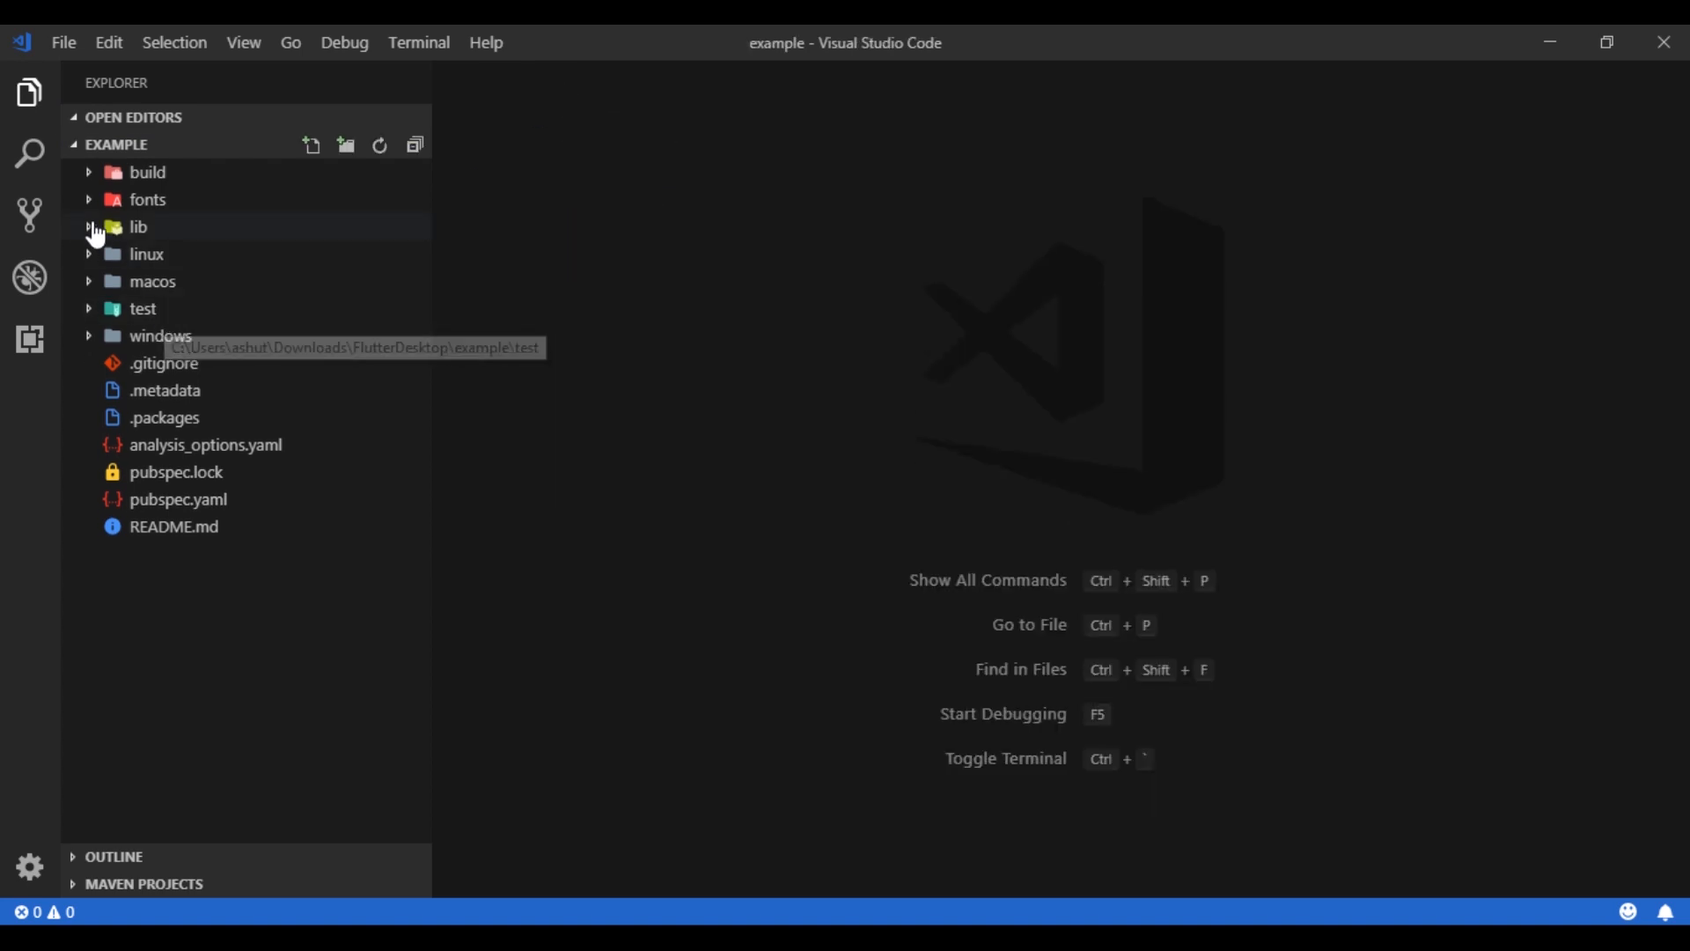
left_click(137, 227)
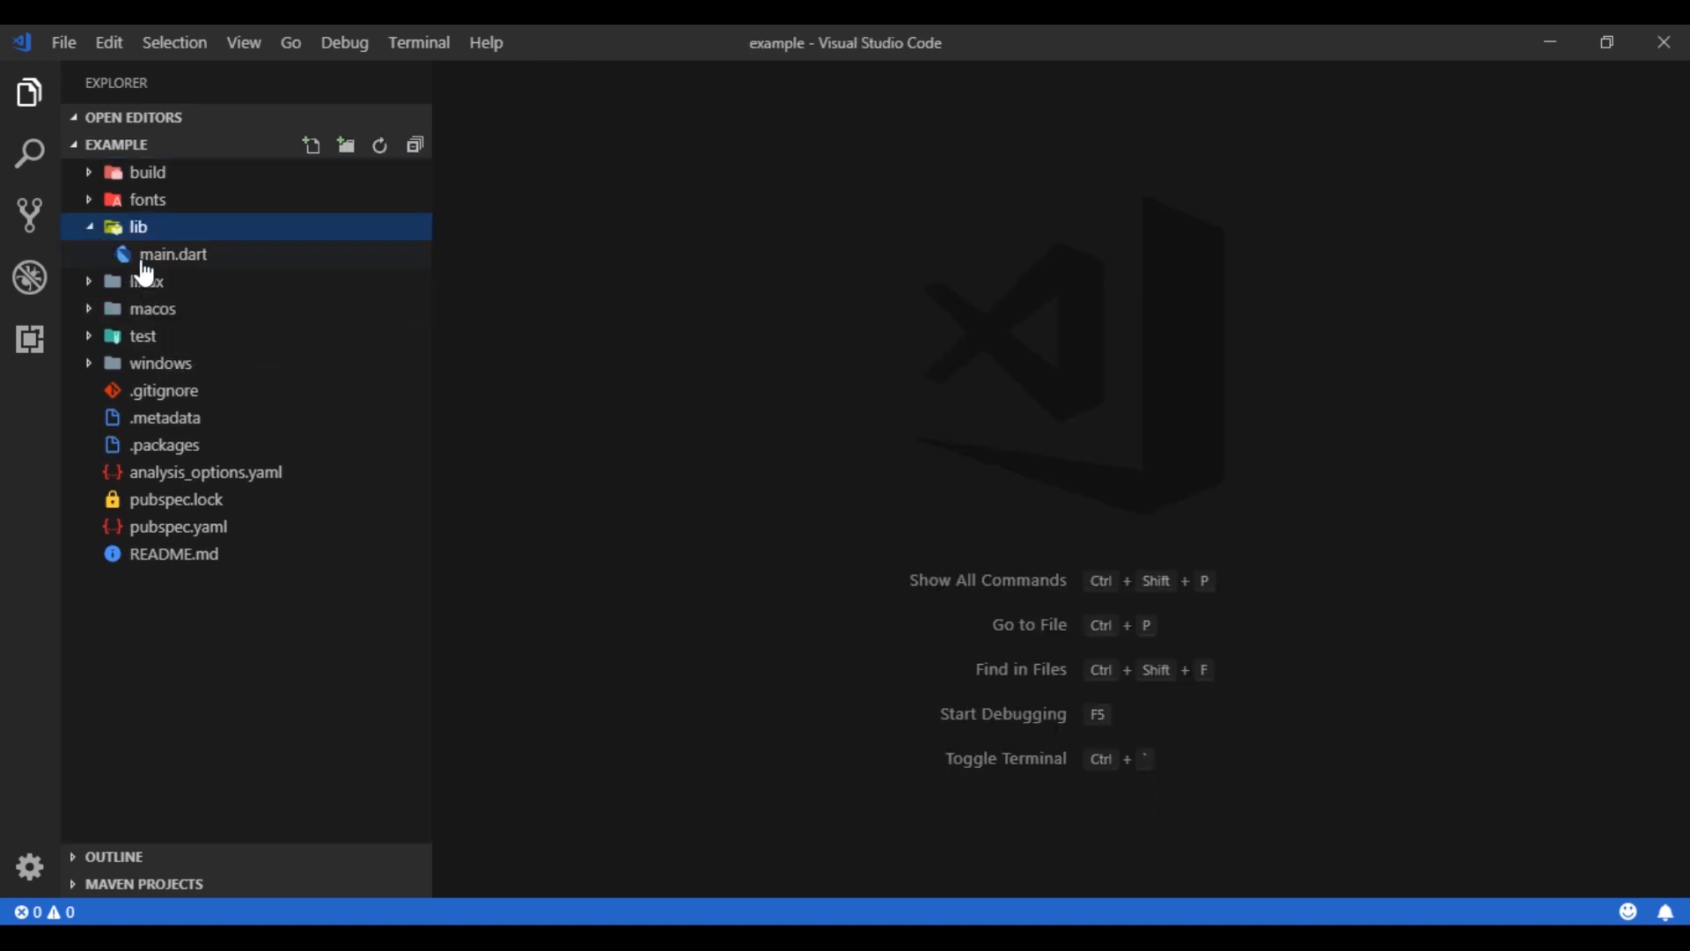
left_click(172, 253)
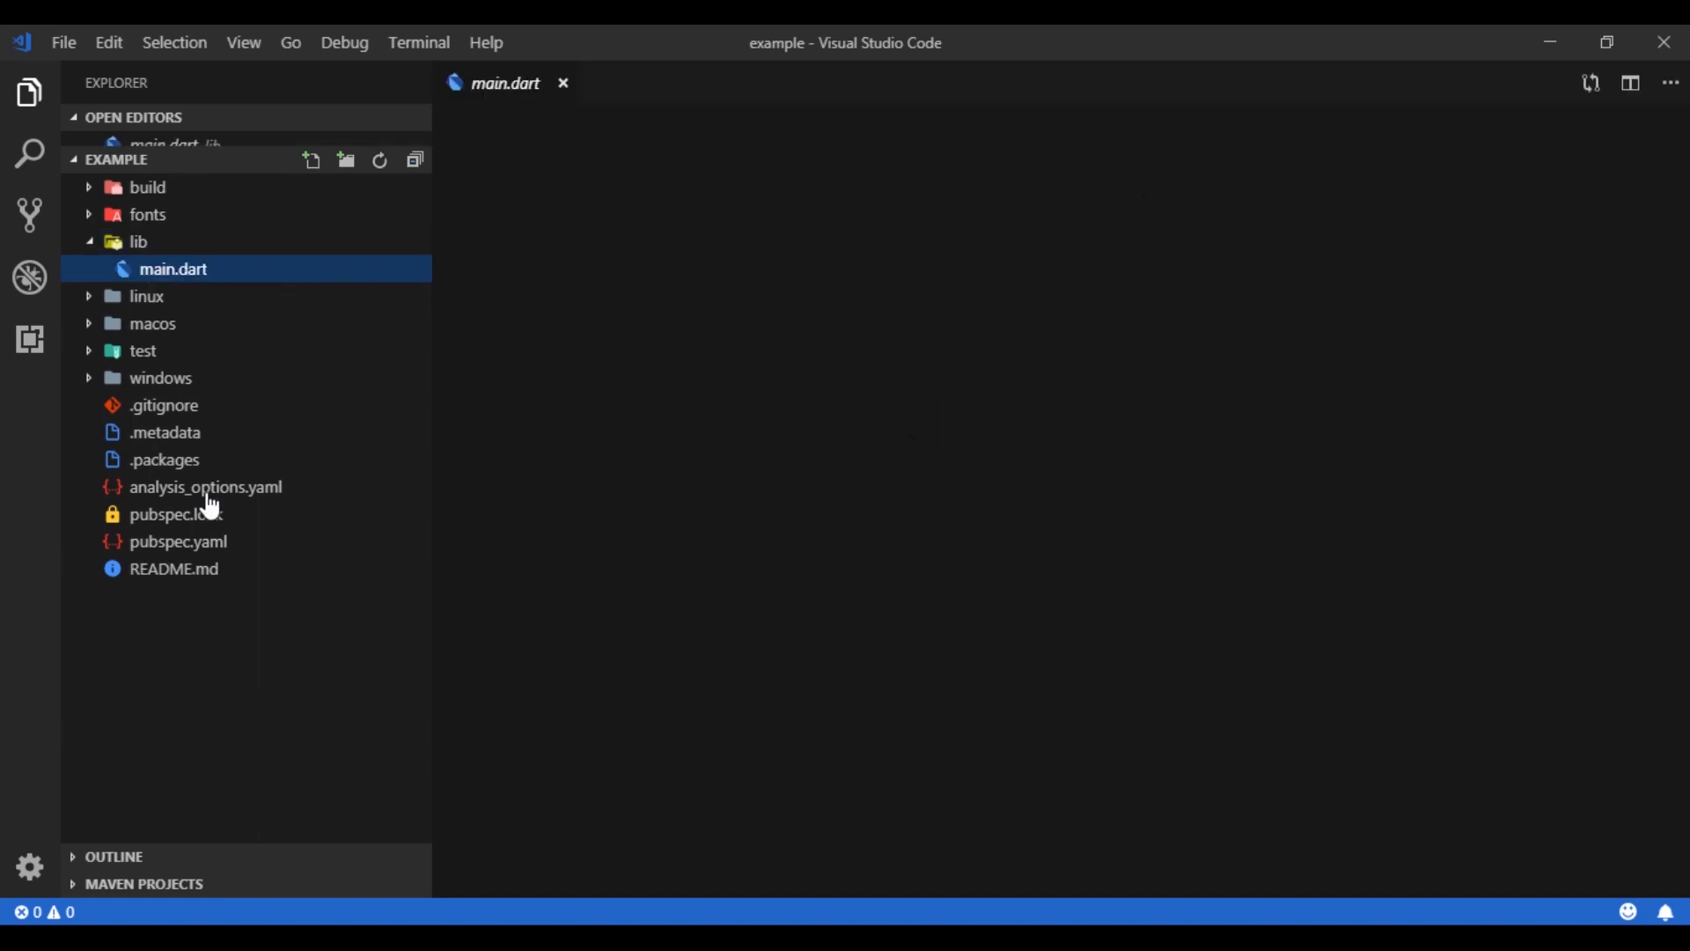
double_click(175, 268)
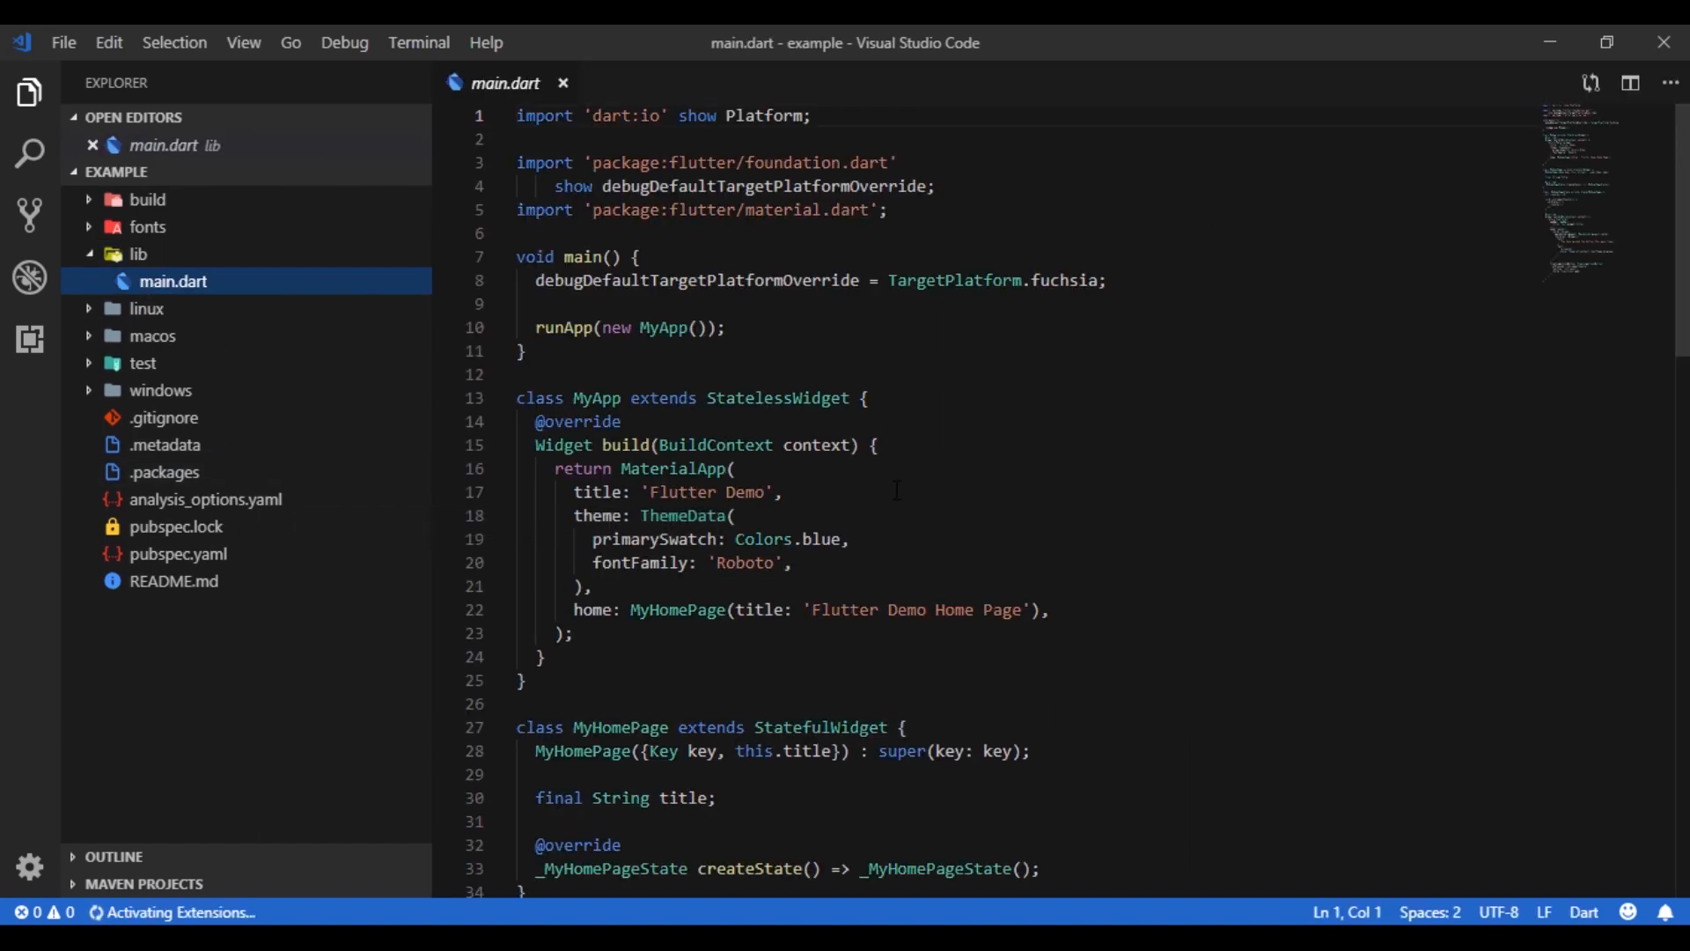
scroll("down", 3)
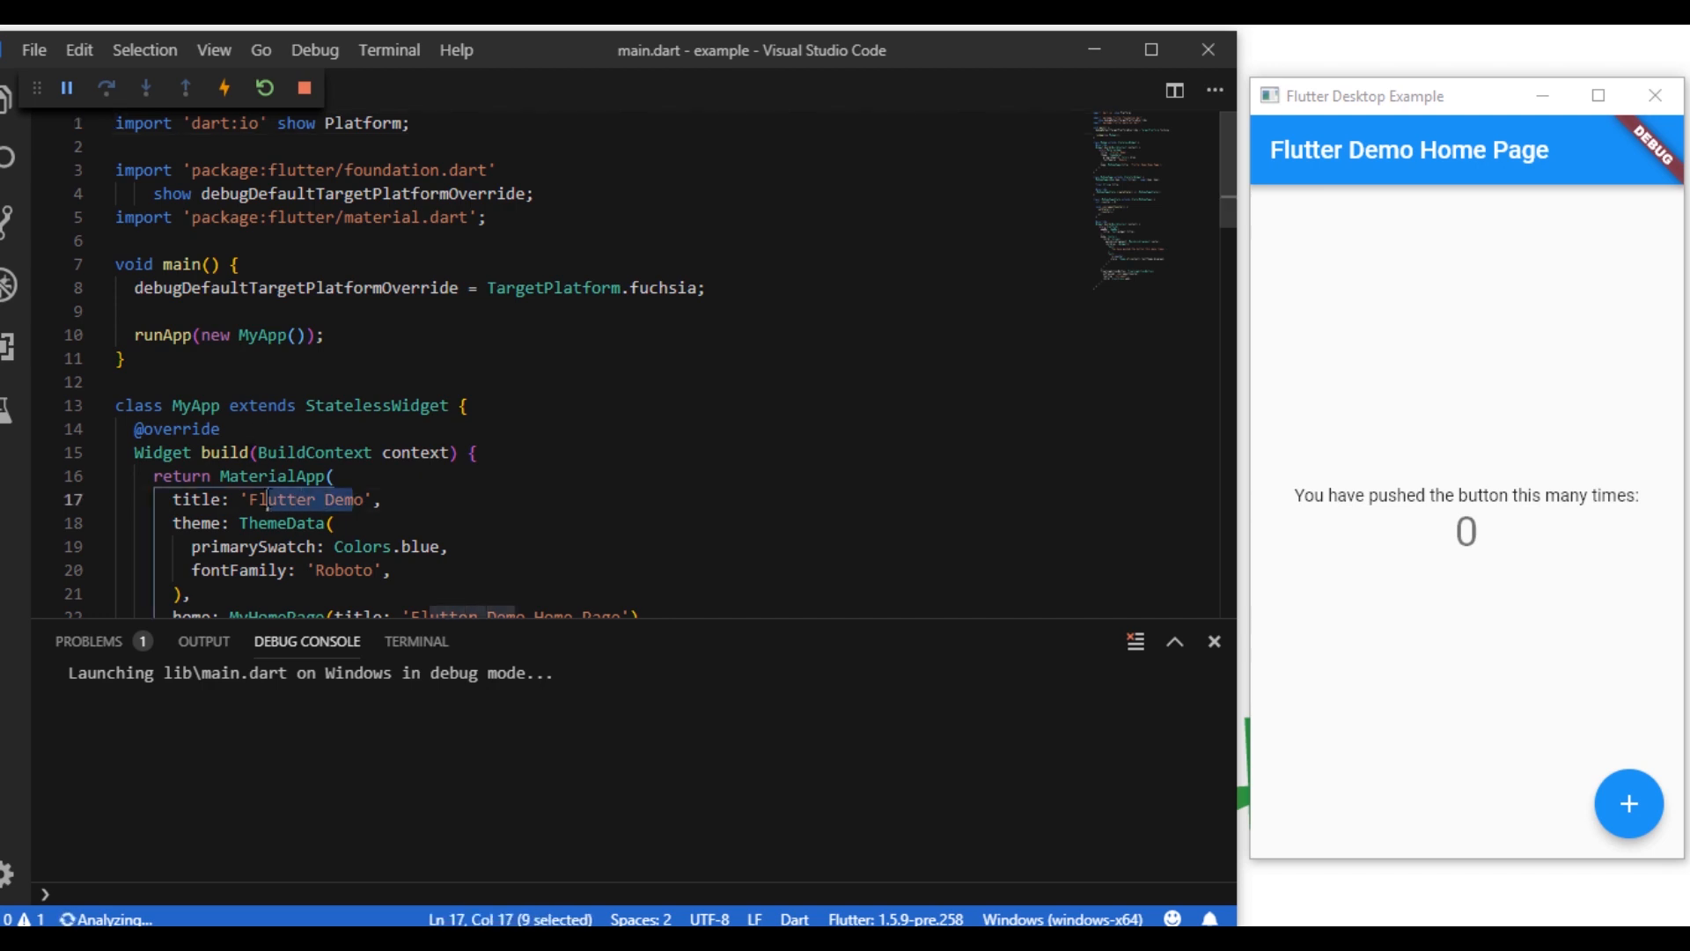
Rename the app title 'Flutter Demo' to 'MyApp' and the home page title to 'MyTitle'
key("Delete")
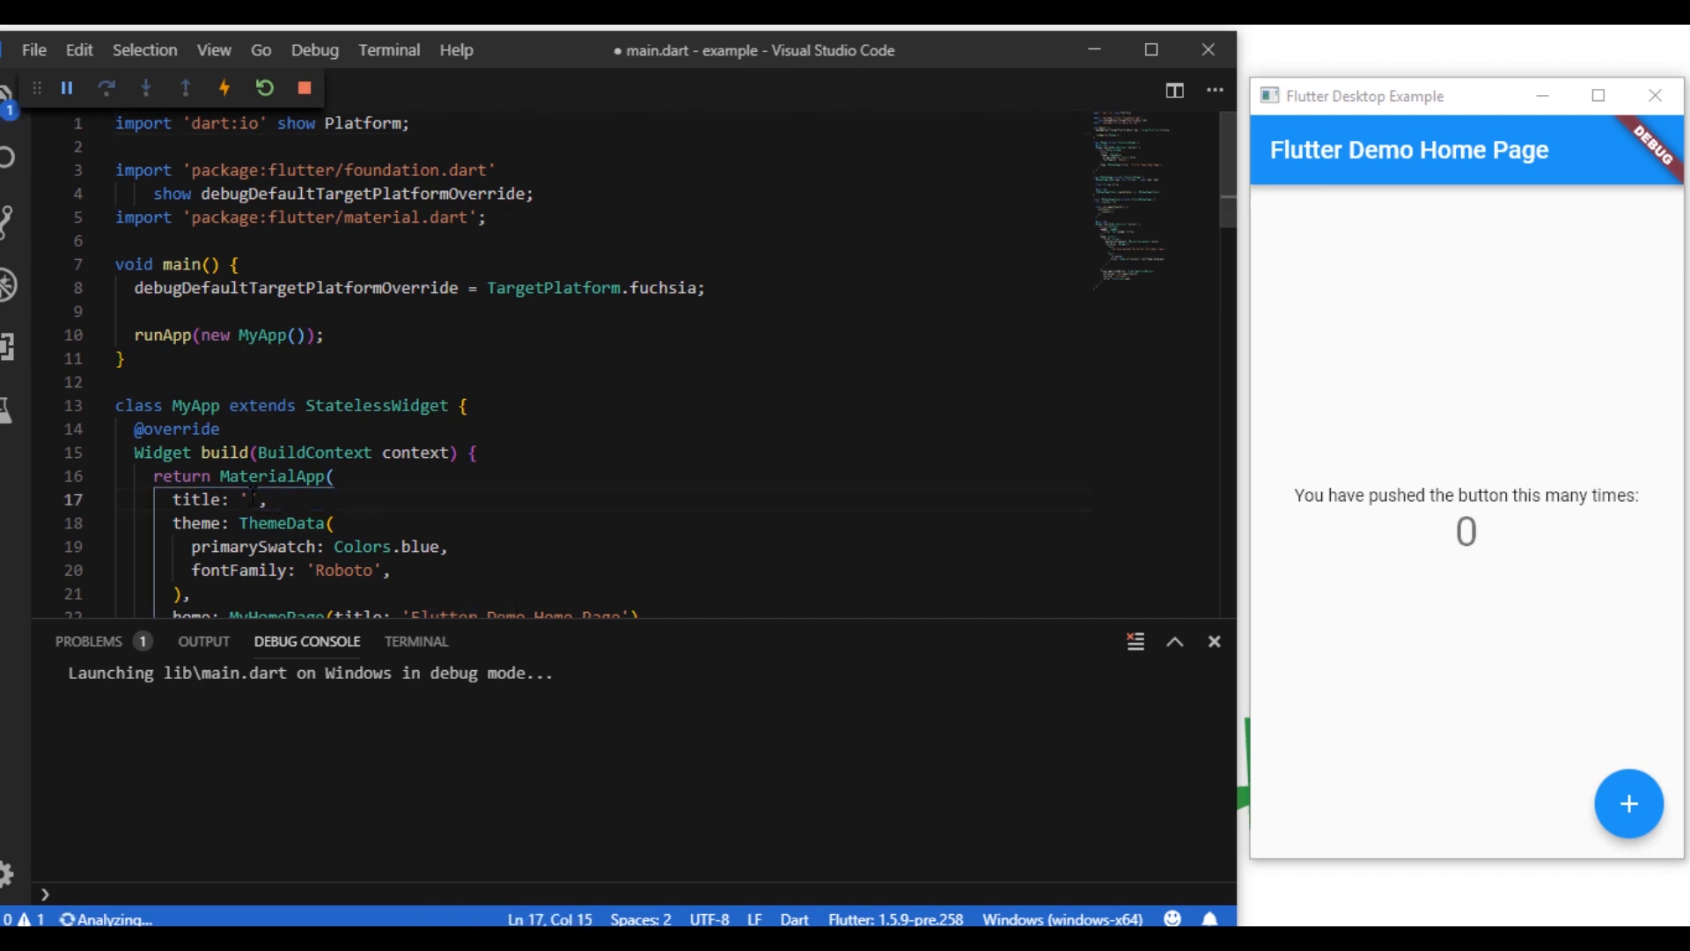
type("MyA")
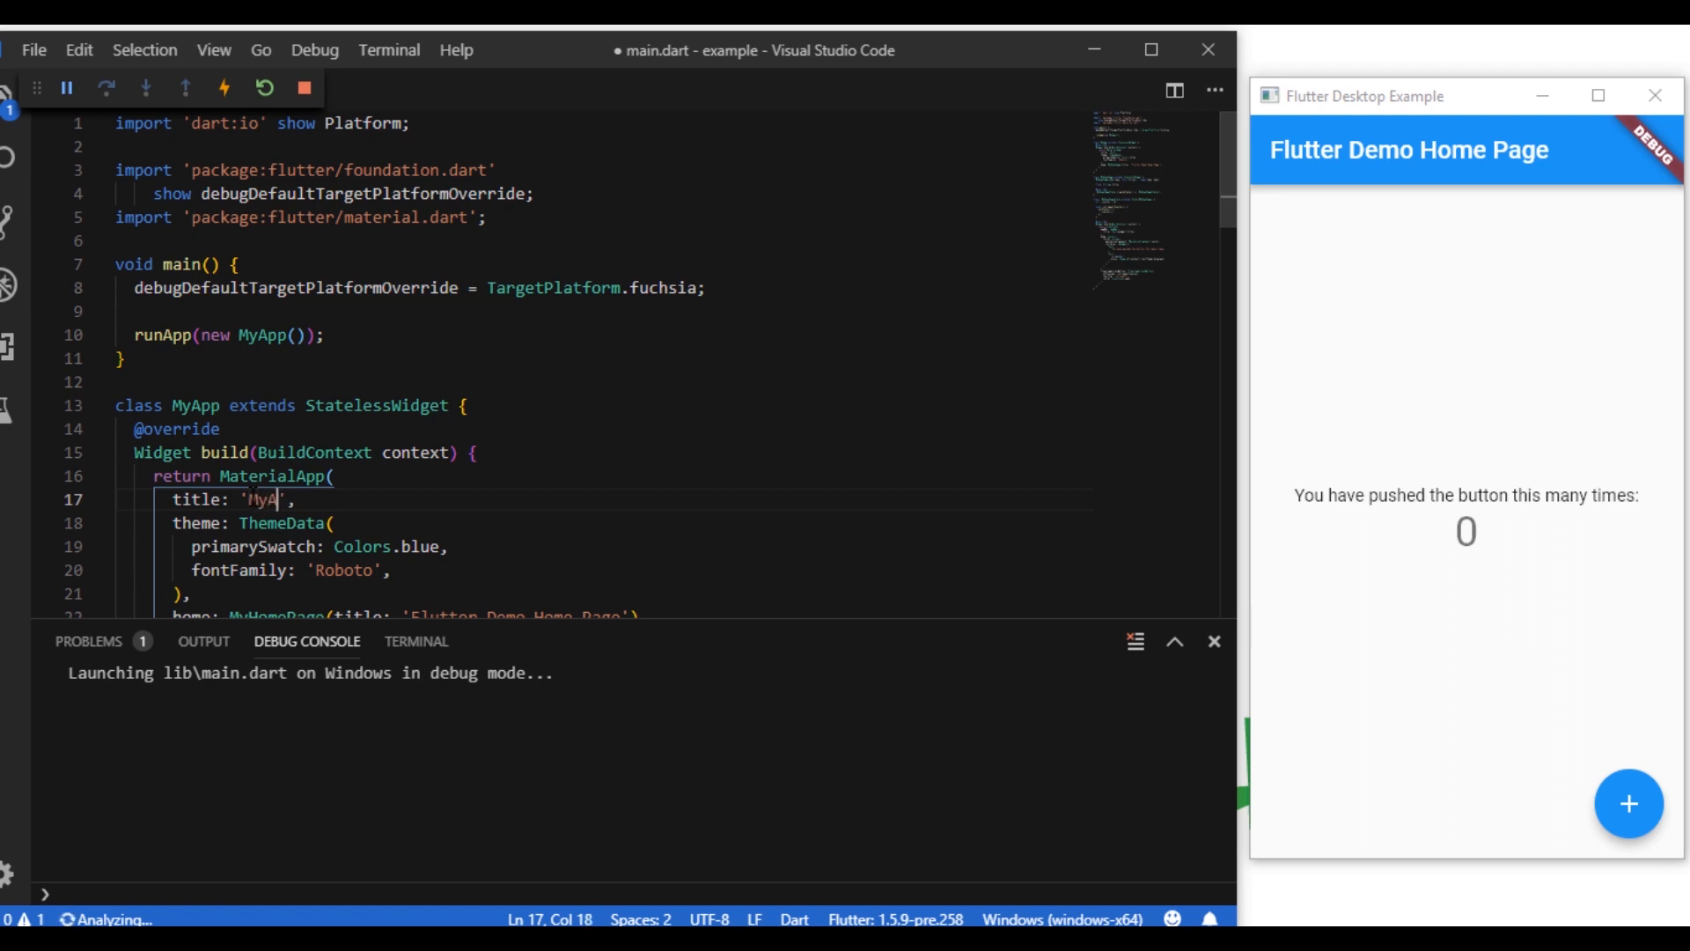
type("pp")
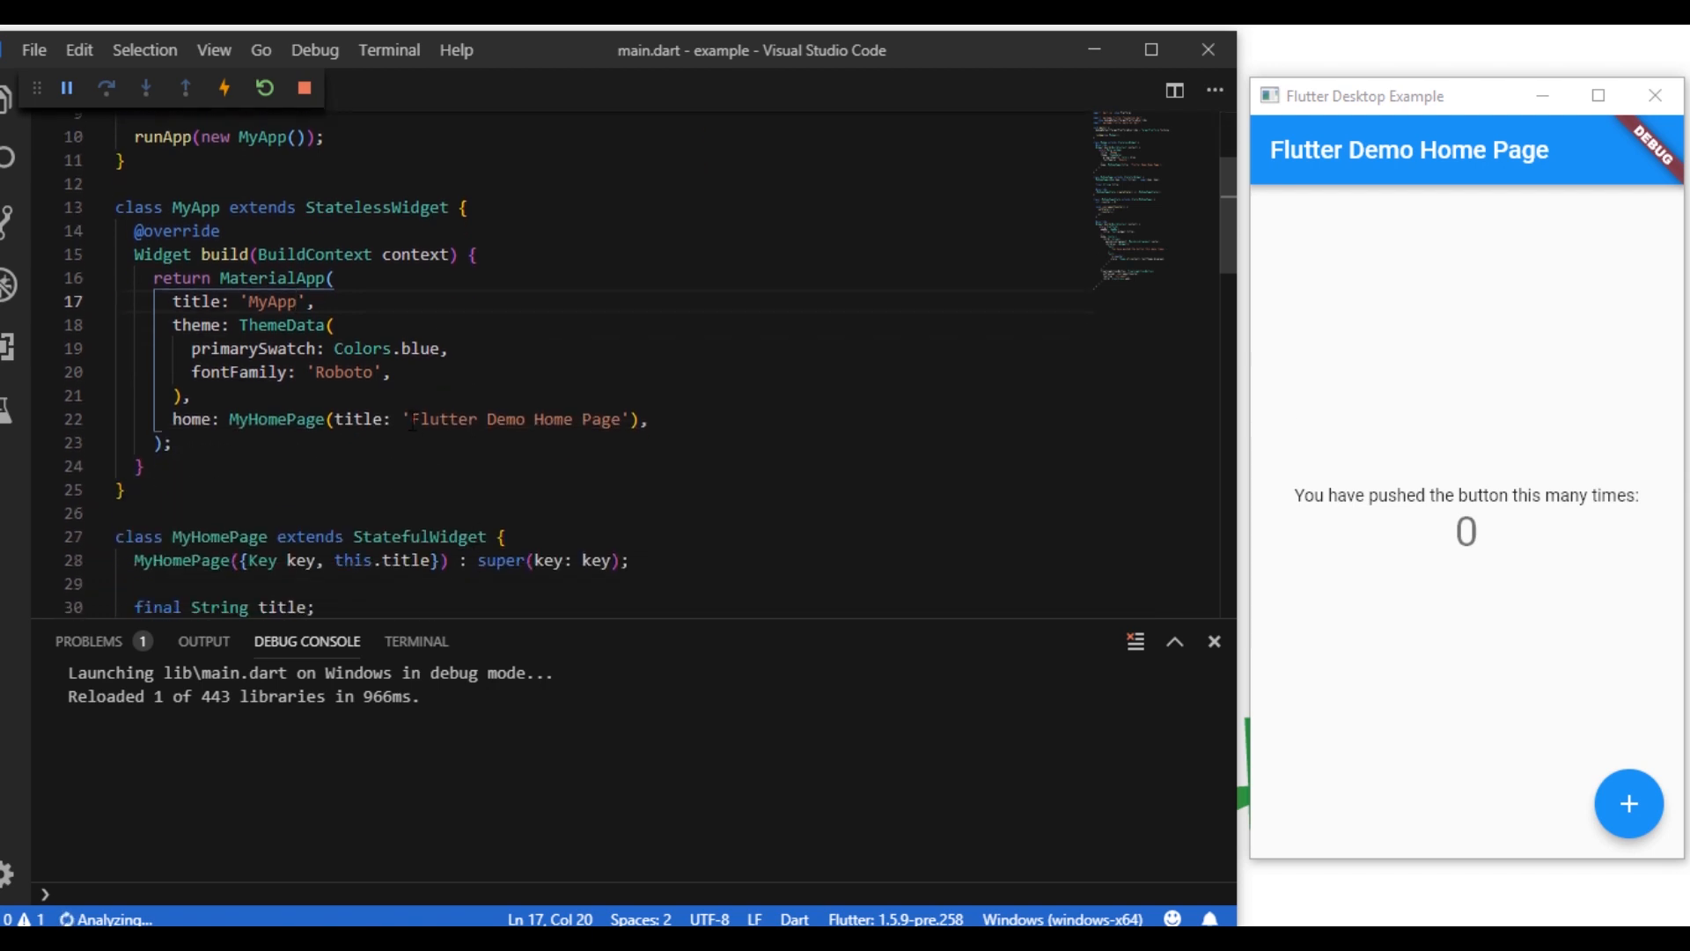
double_click(517, 419)
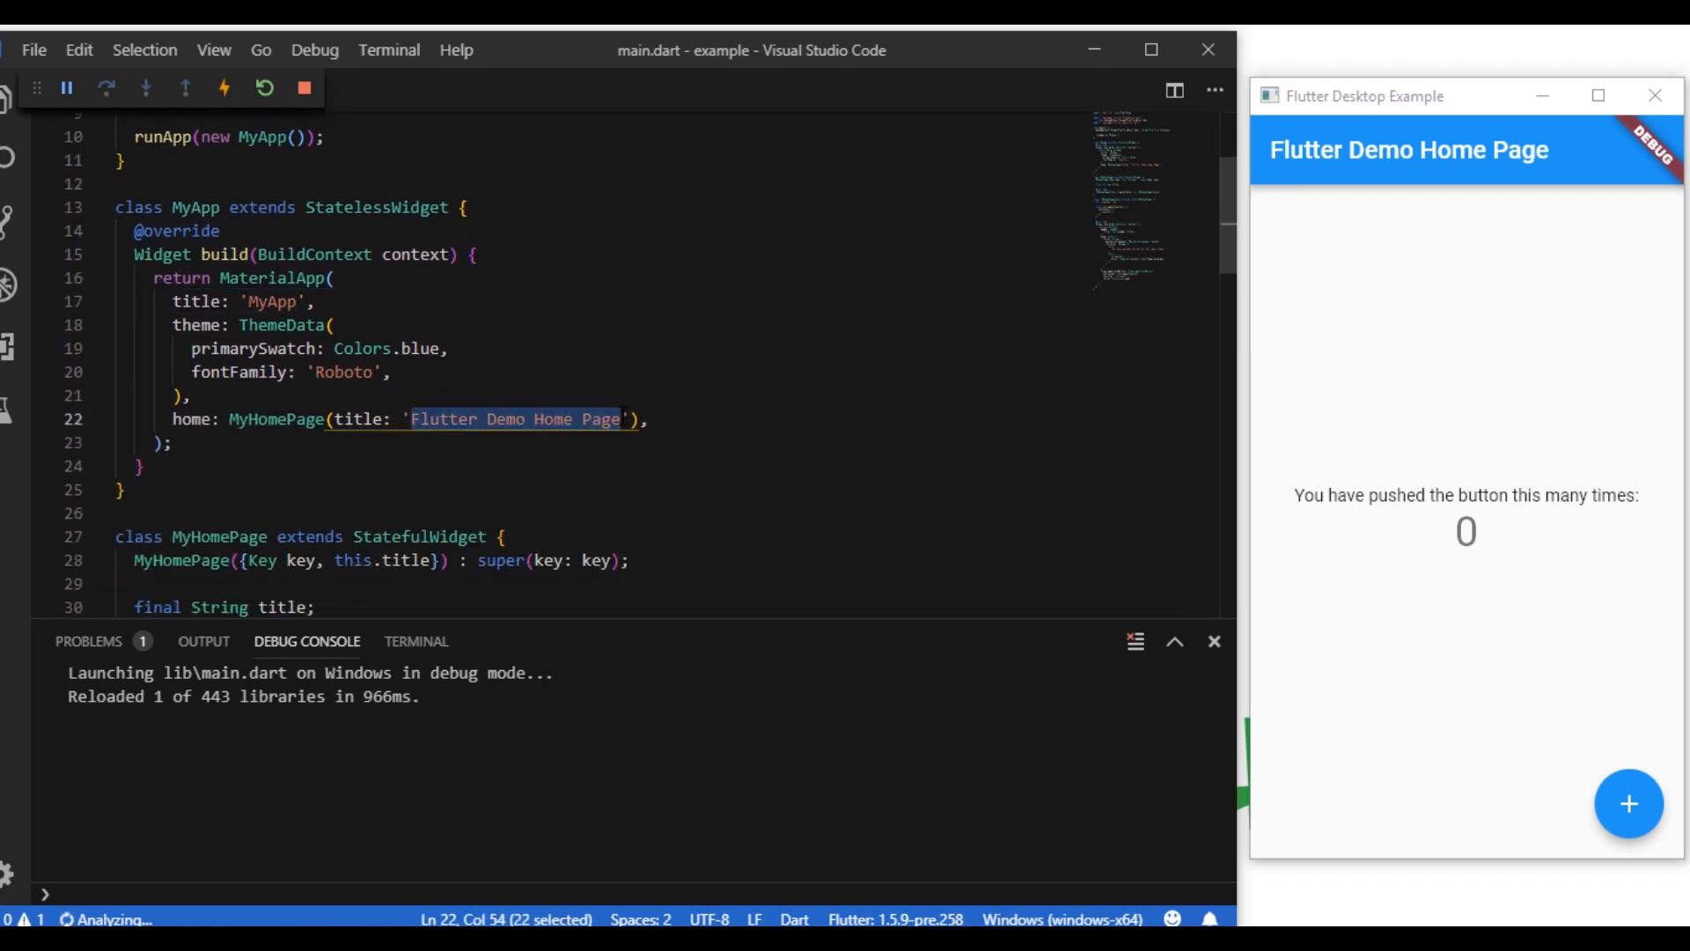
type("MyT")
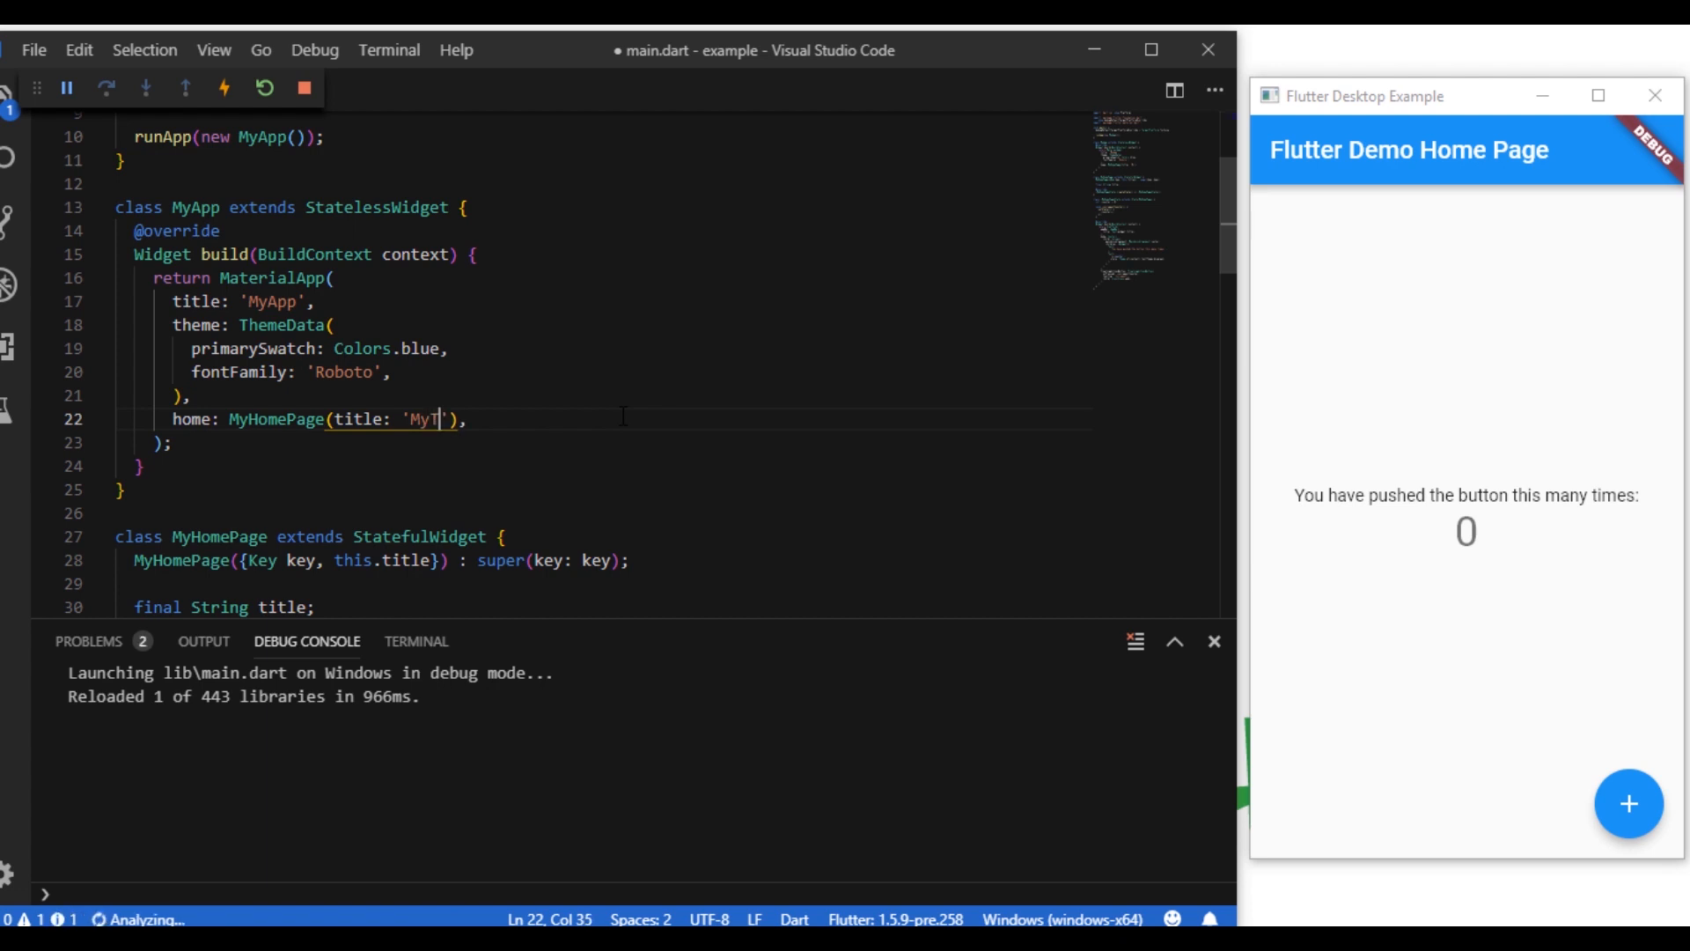
type("itle")
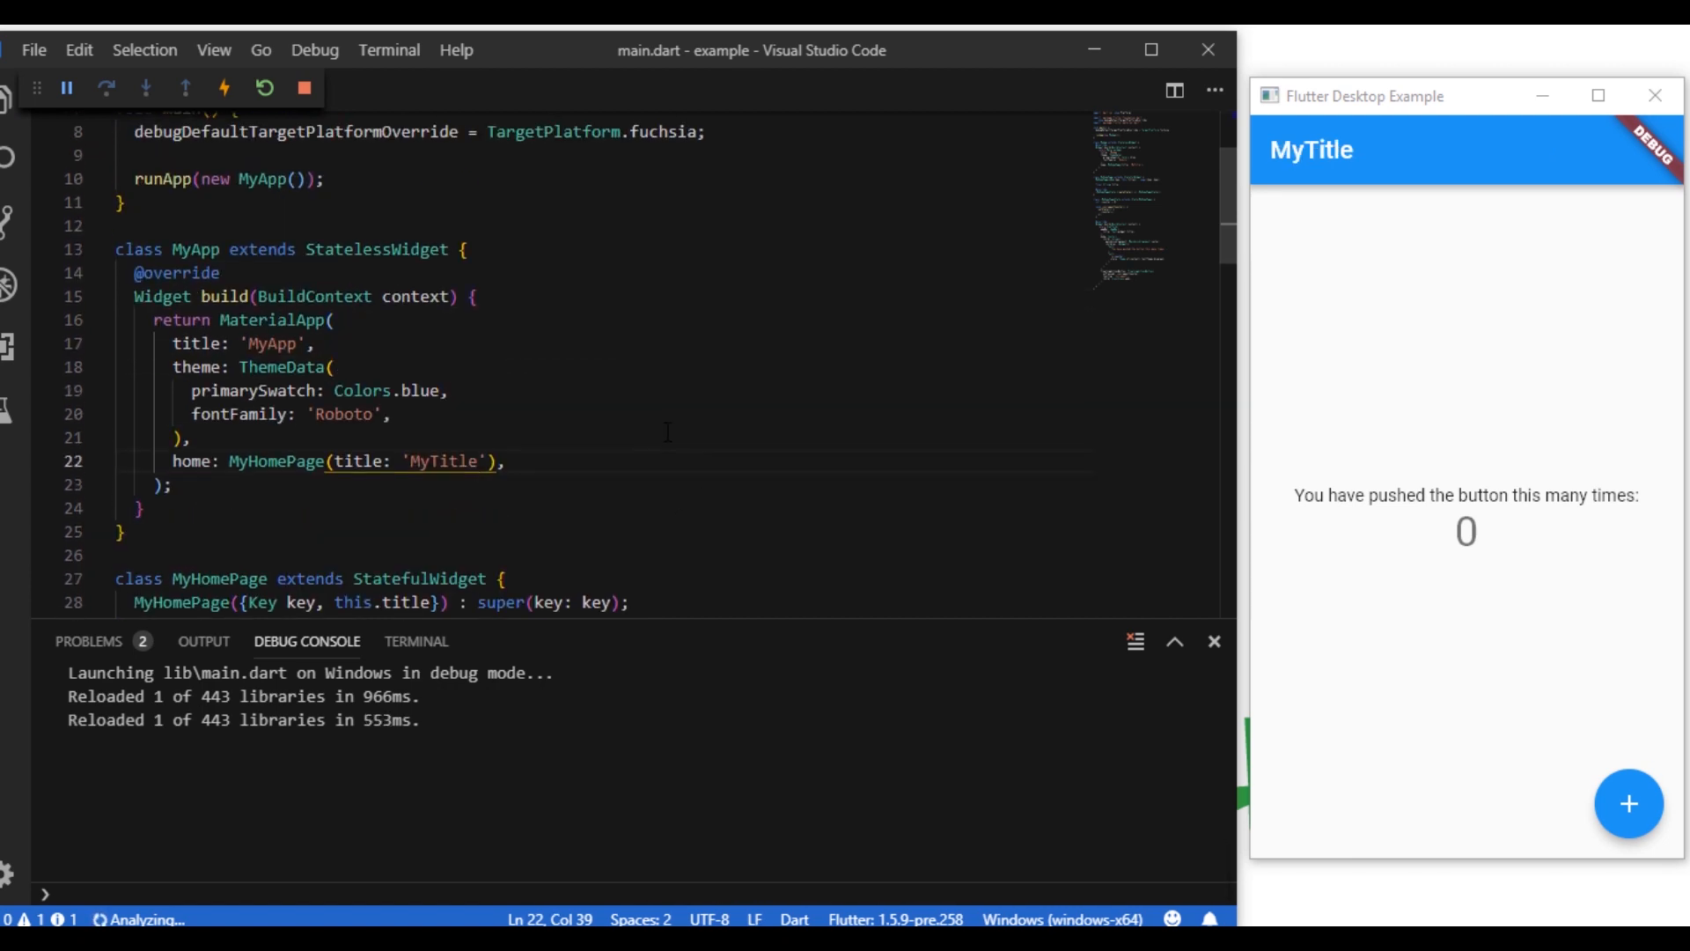
Remove the home page title argument from MyHomePage
scroll("down", 3)
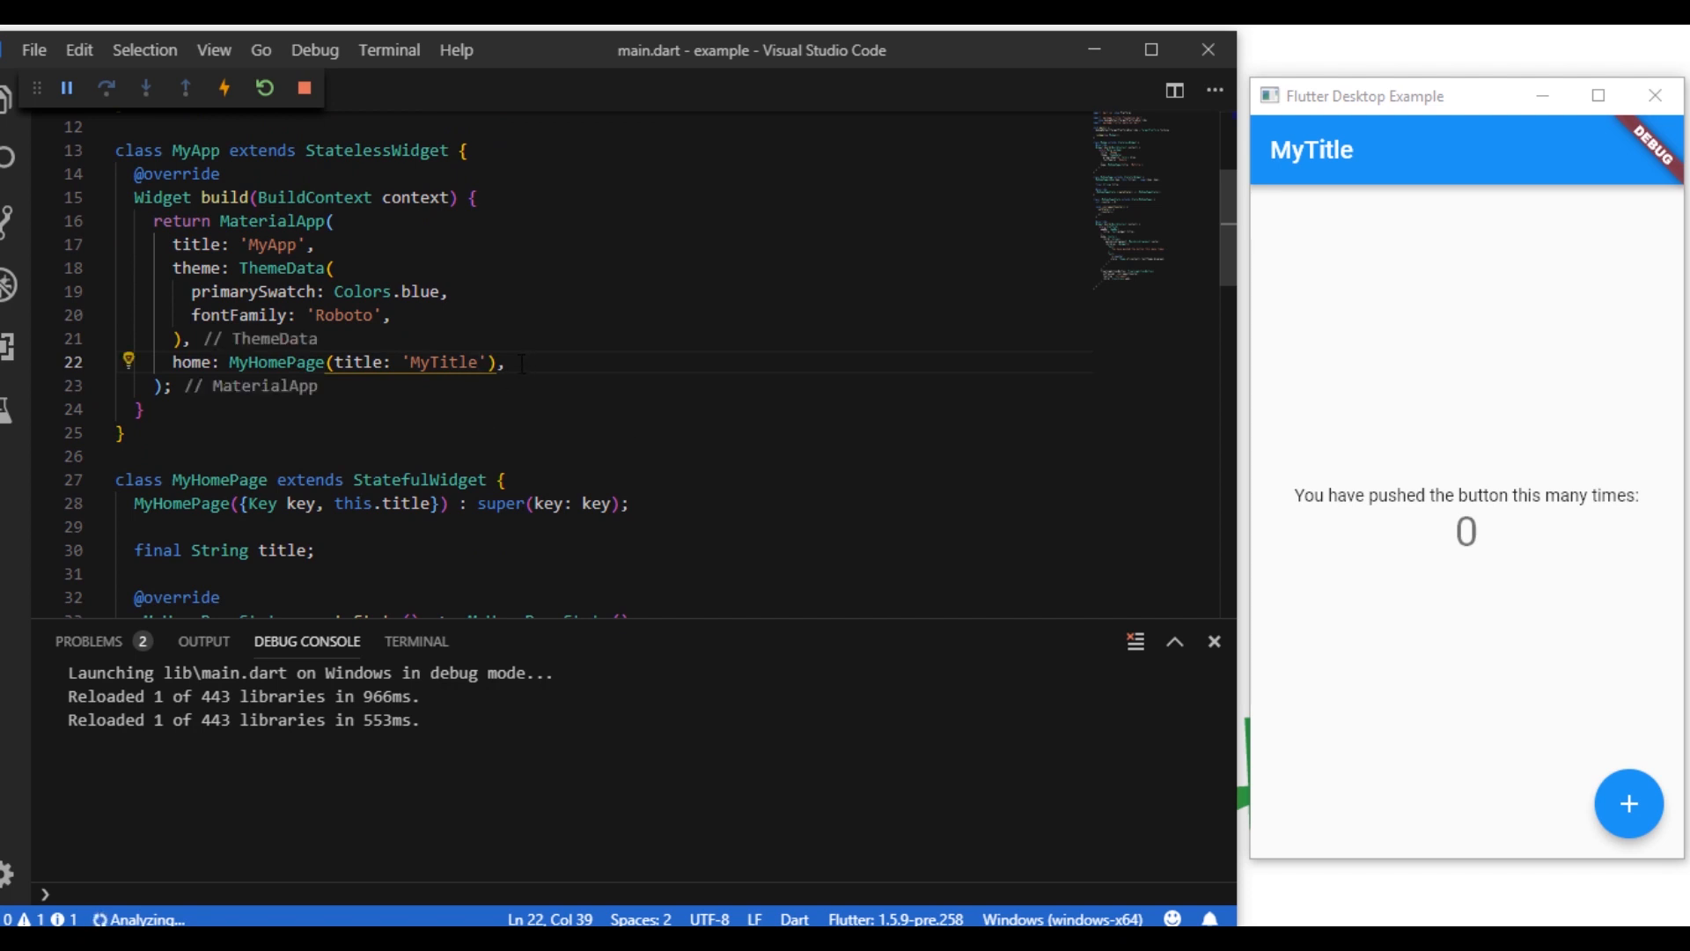
double_click(438, 361)
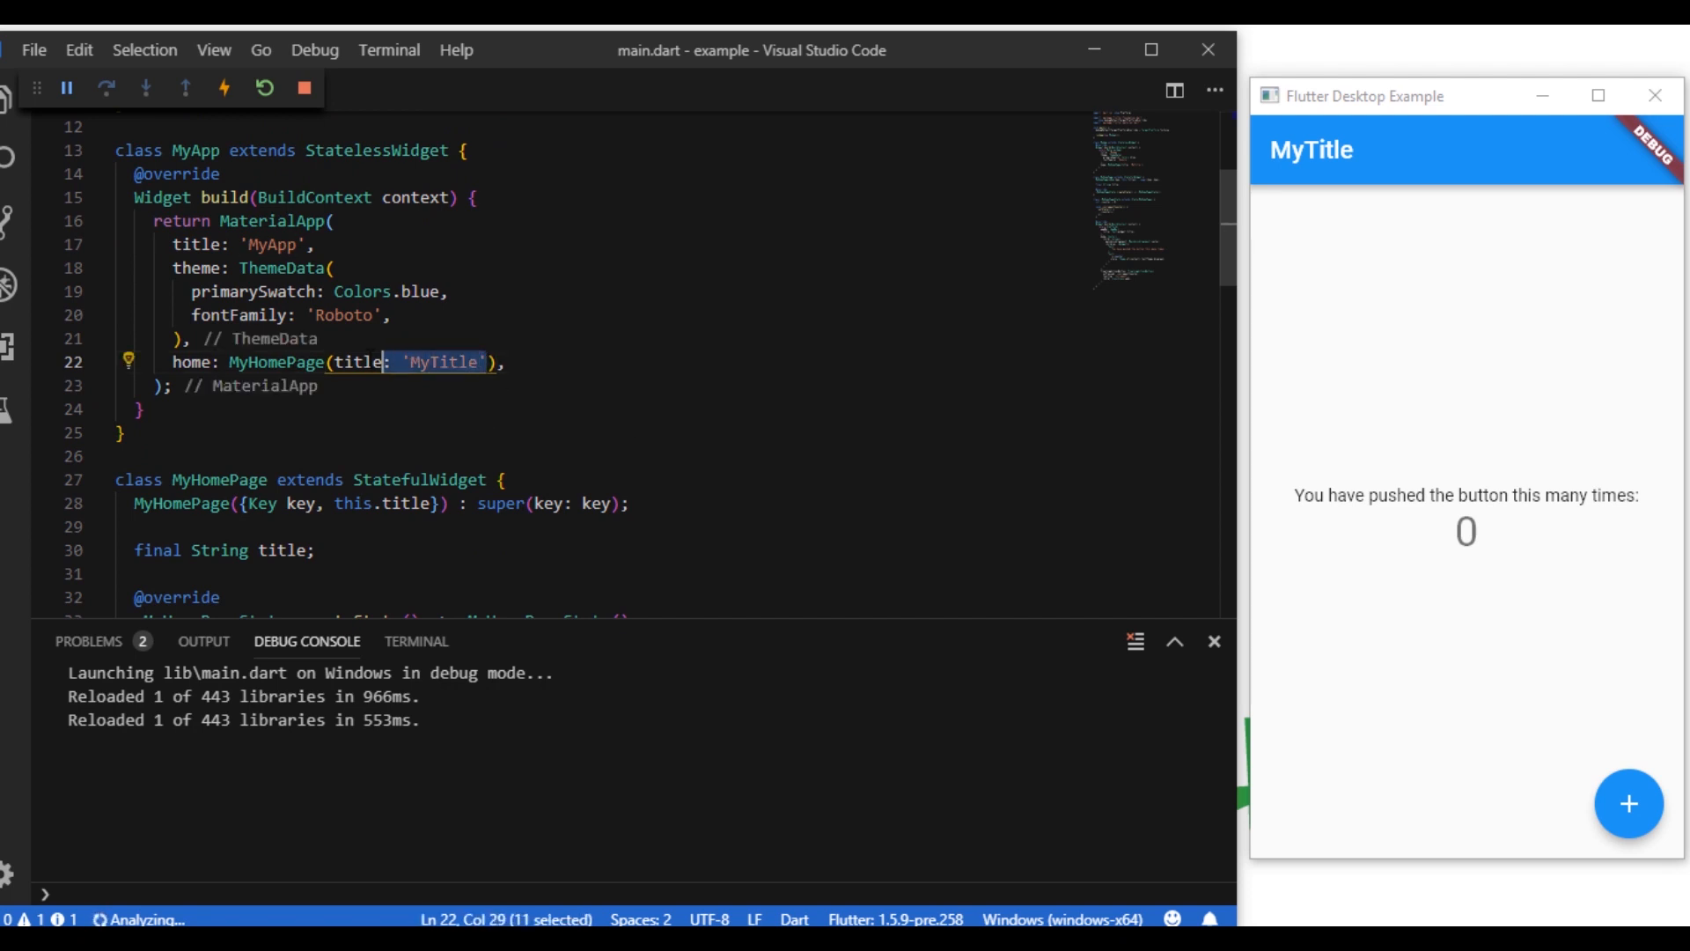
key("Delete")
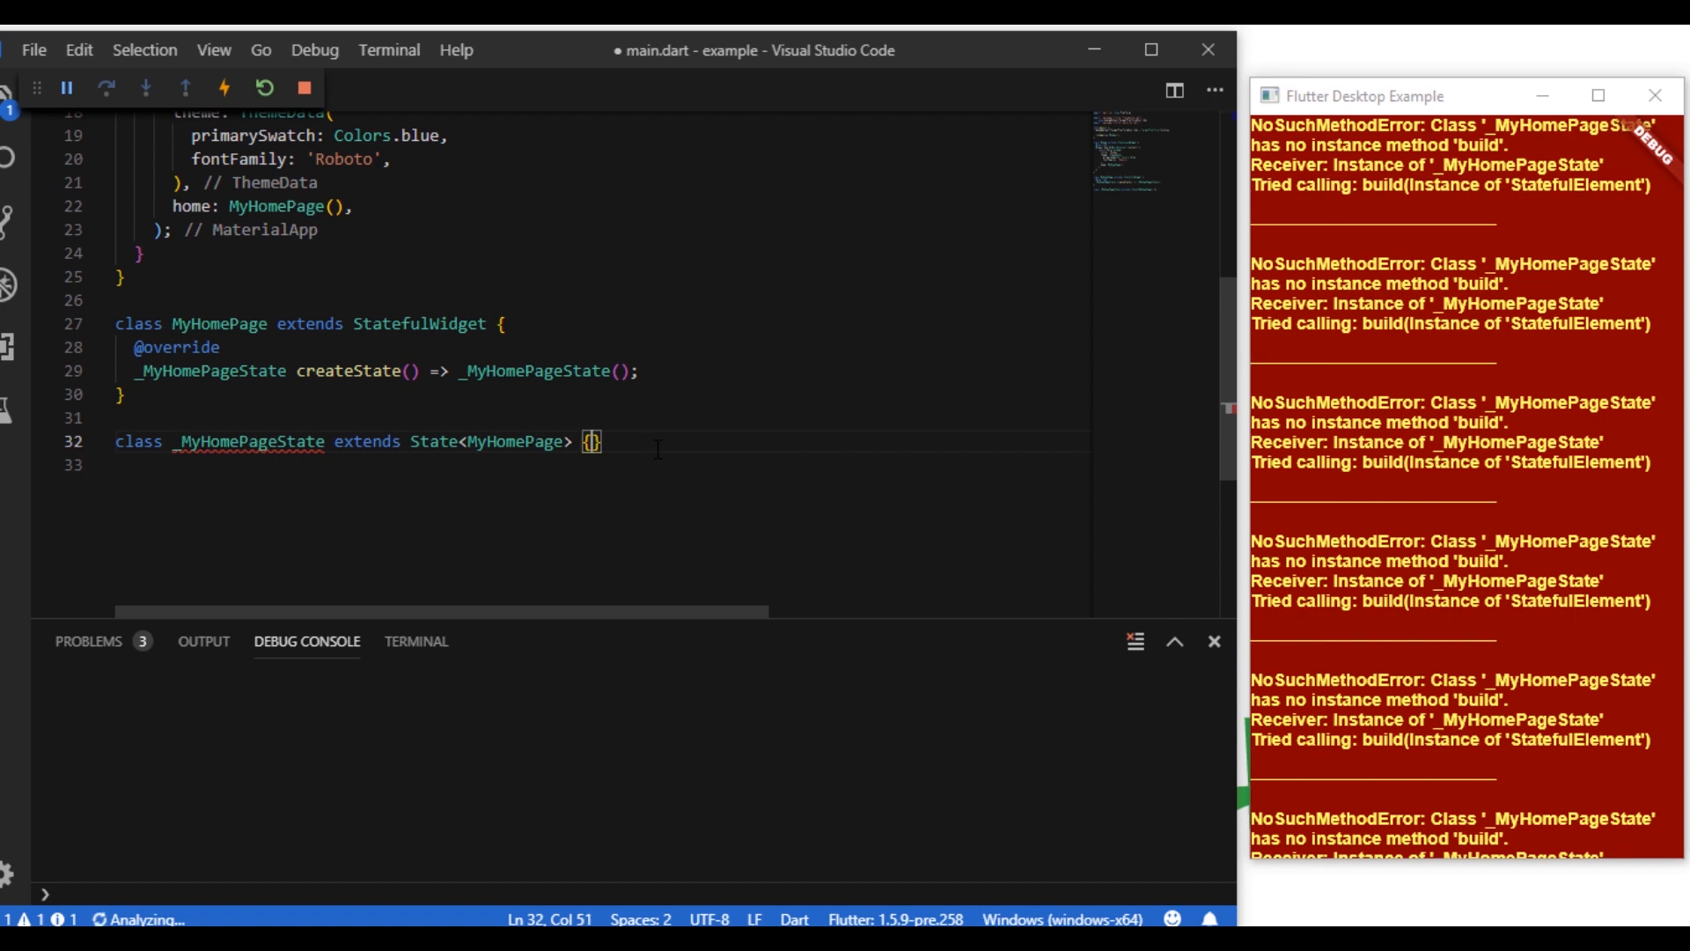
Add a build override in the state class returning Container() instead of null
key("Enter")
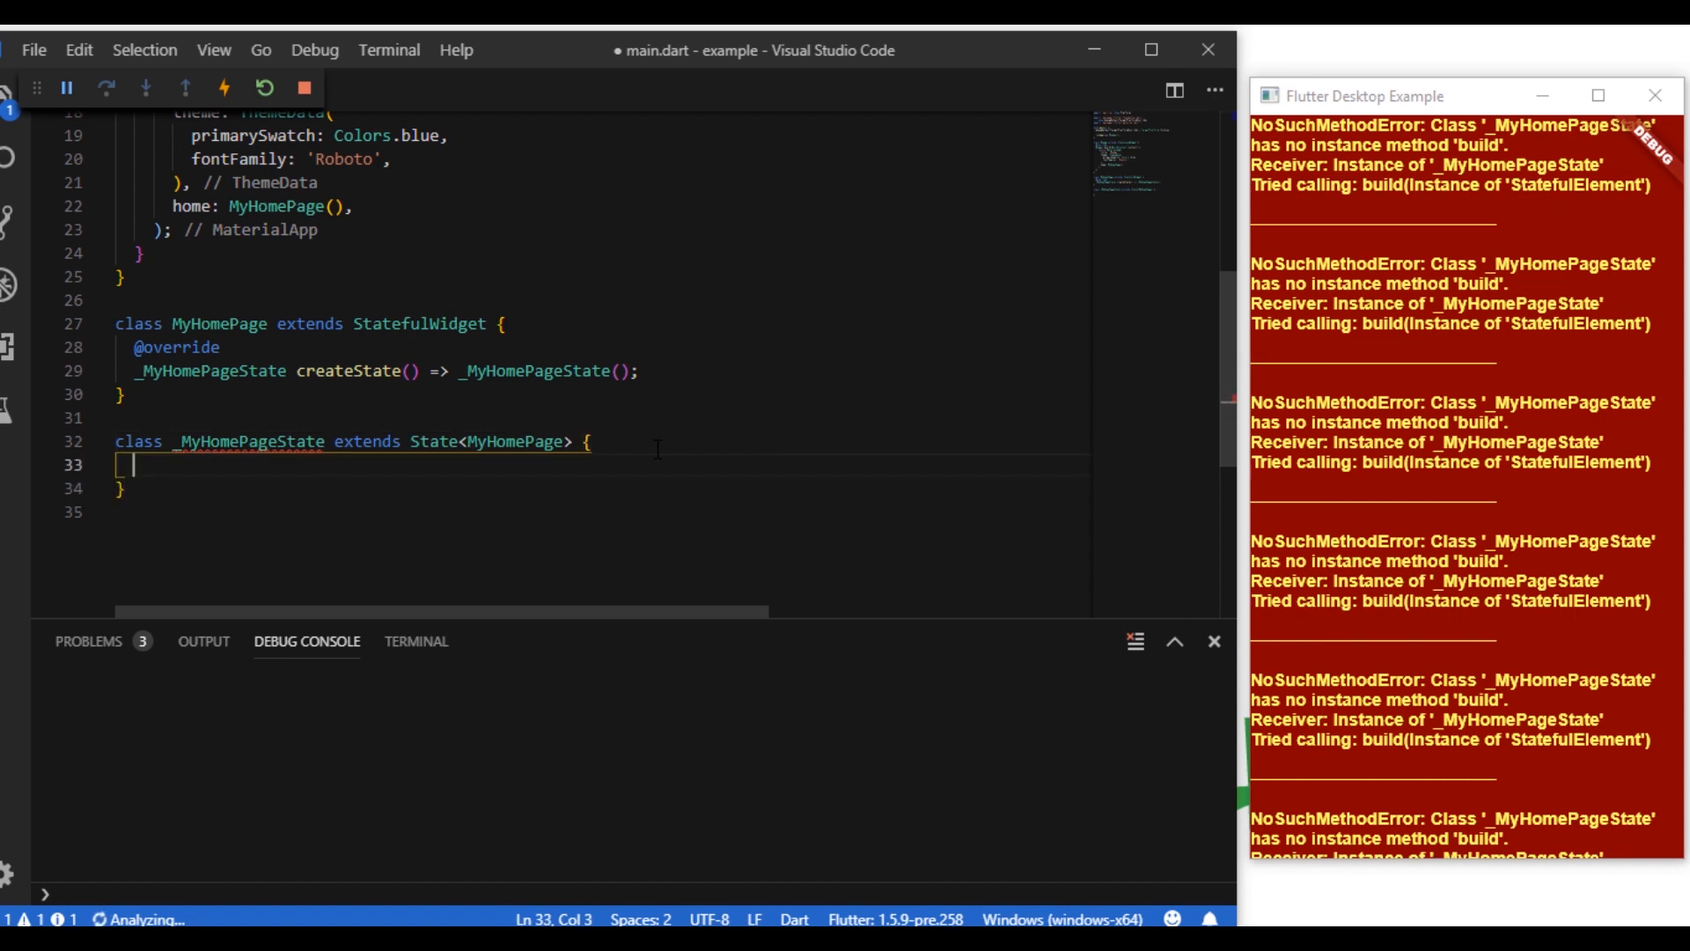
type("bu")
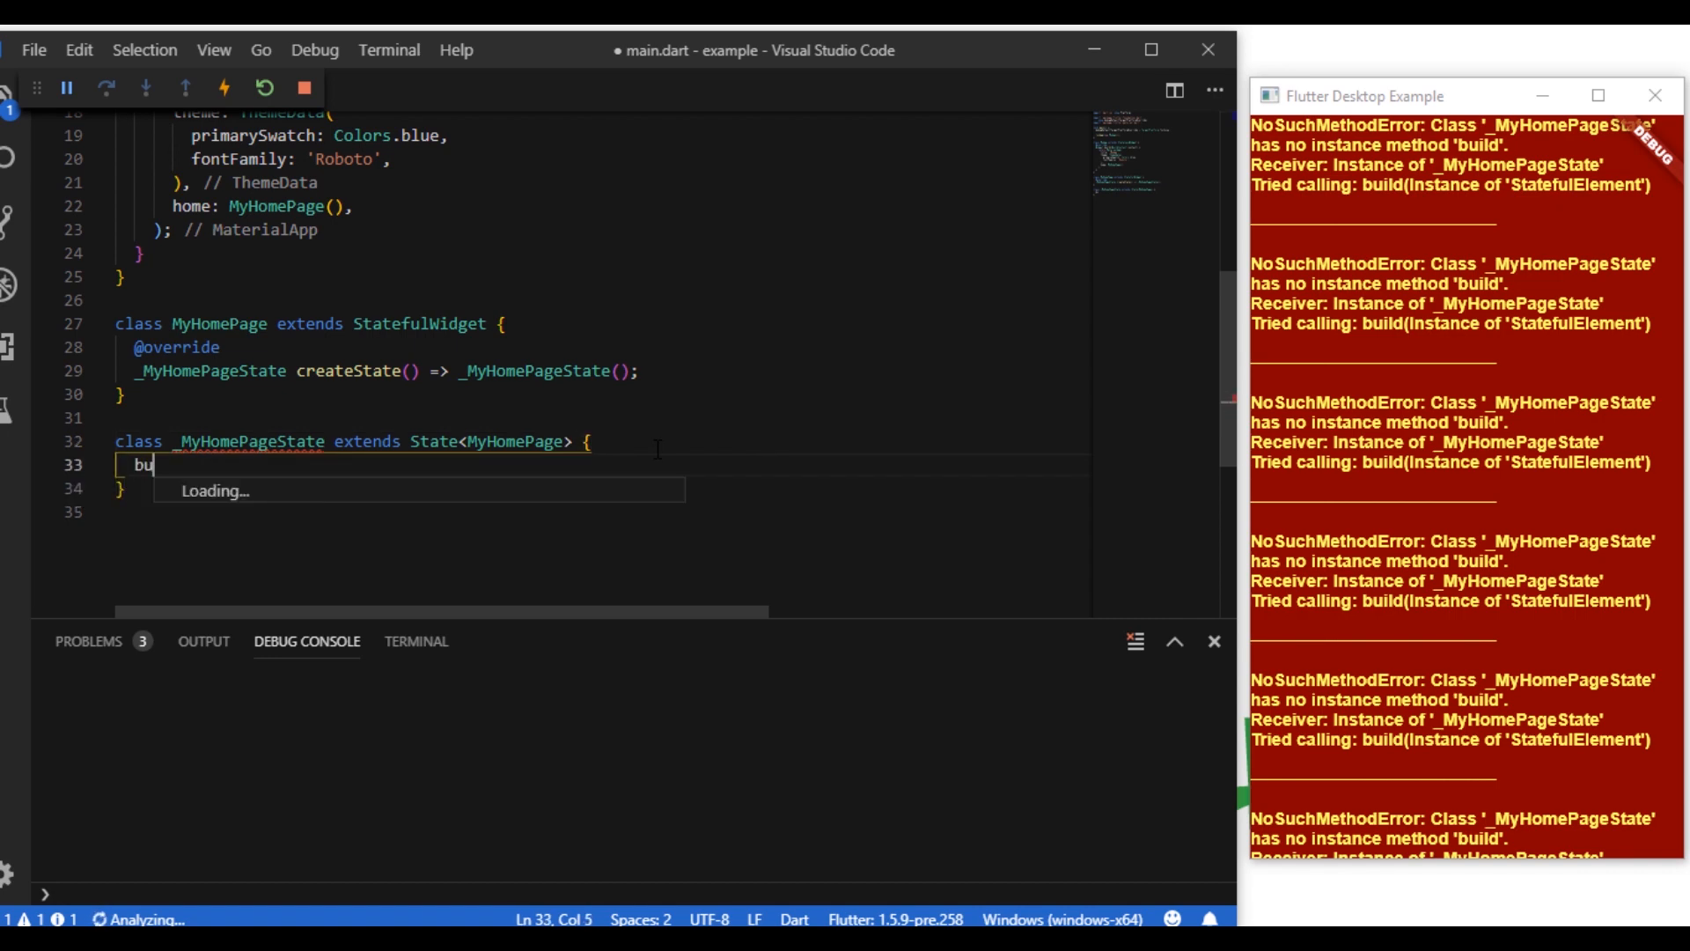
type("ild(BuildContext context) {")
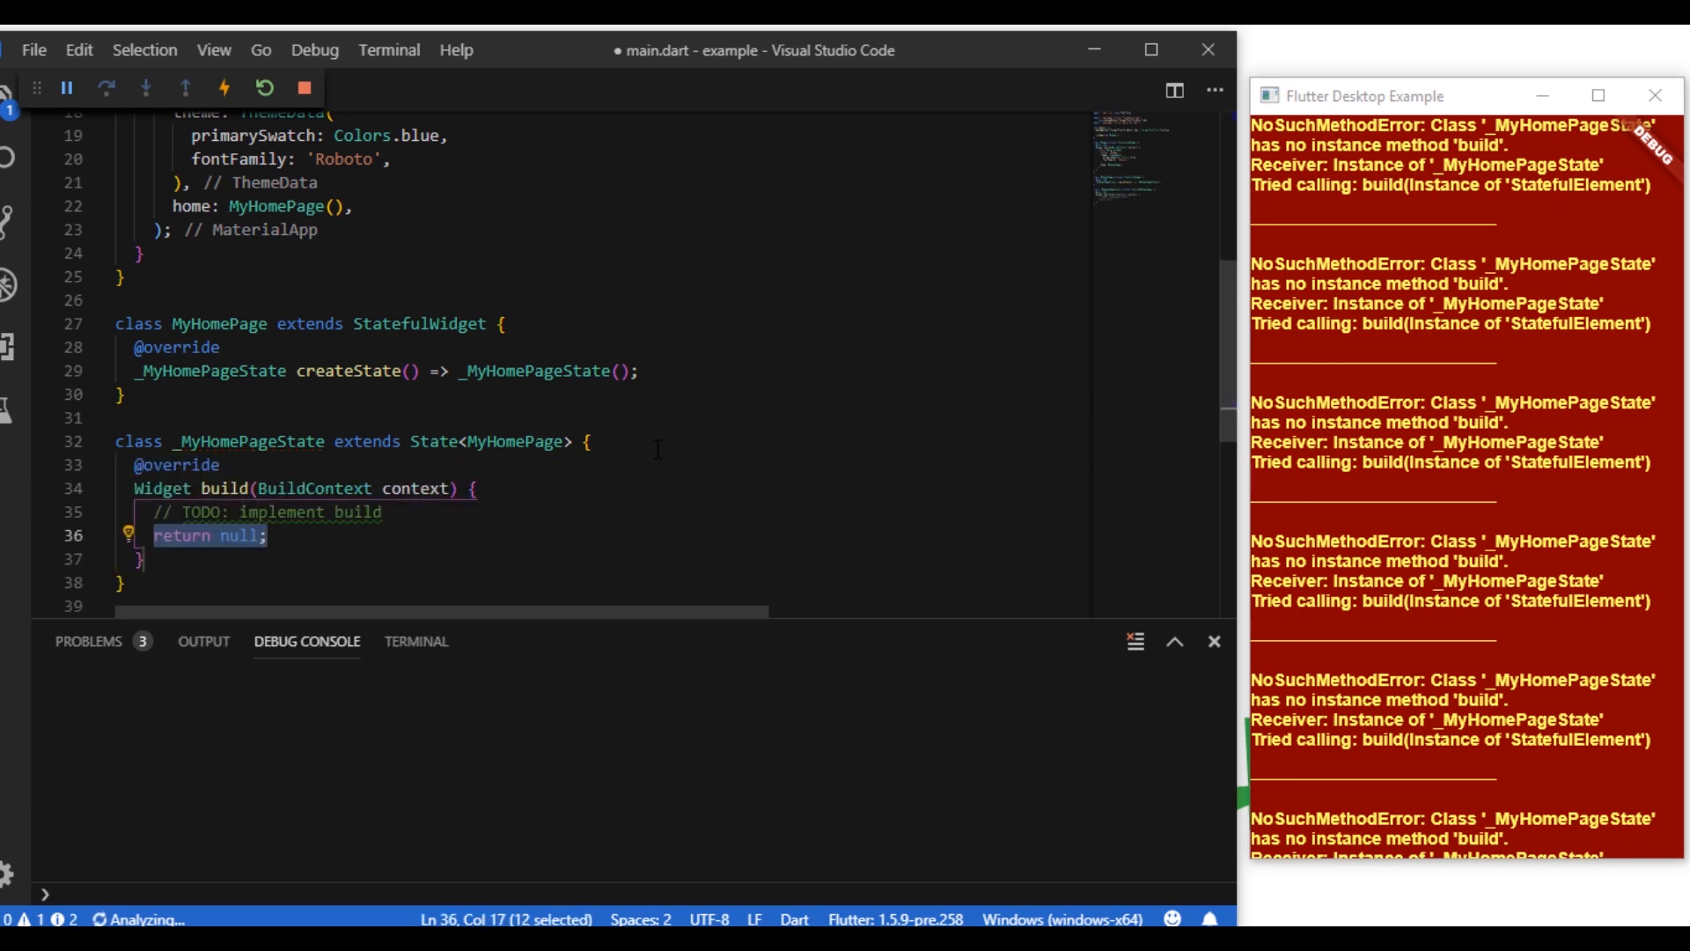
key("Delete")
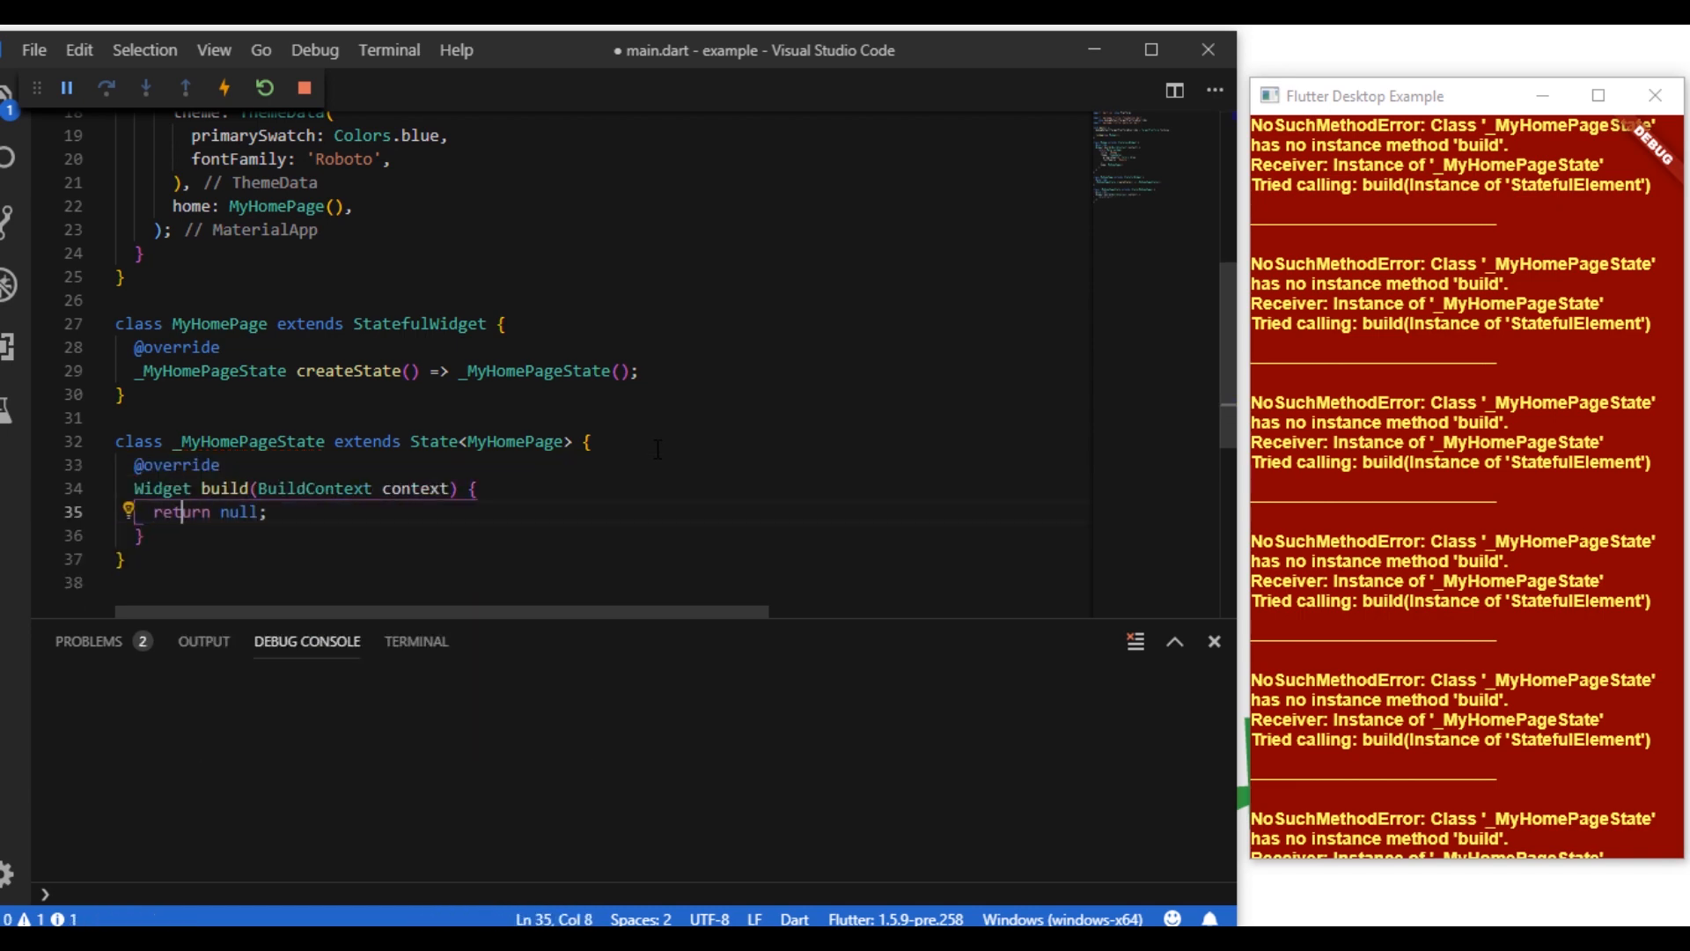
double_click(241, 513)
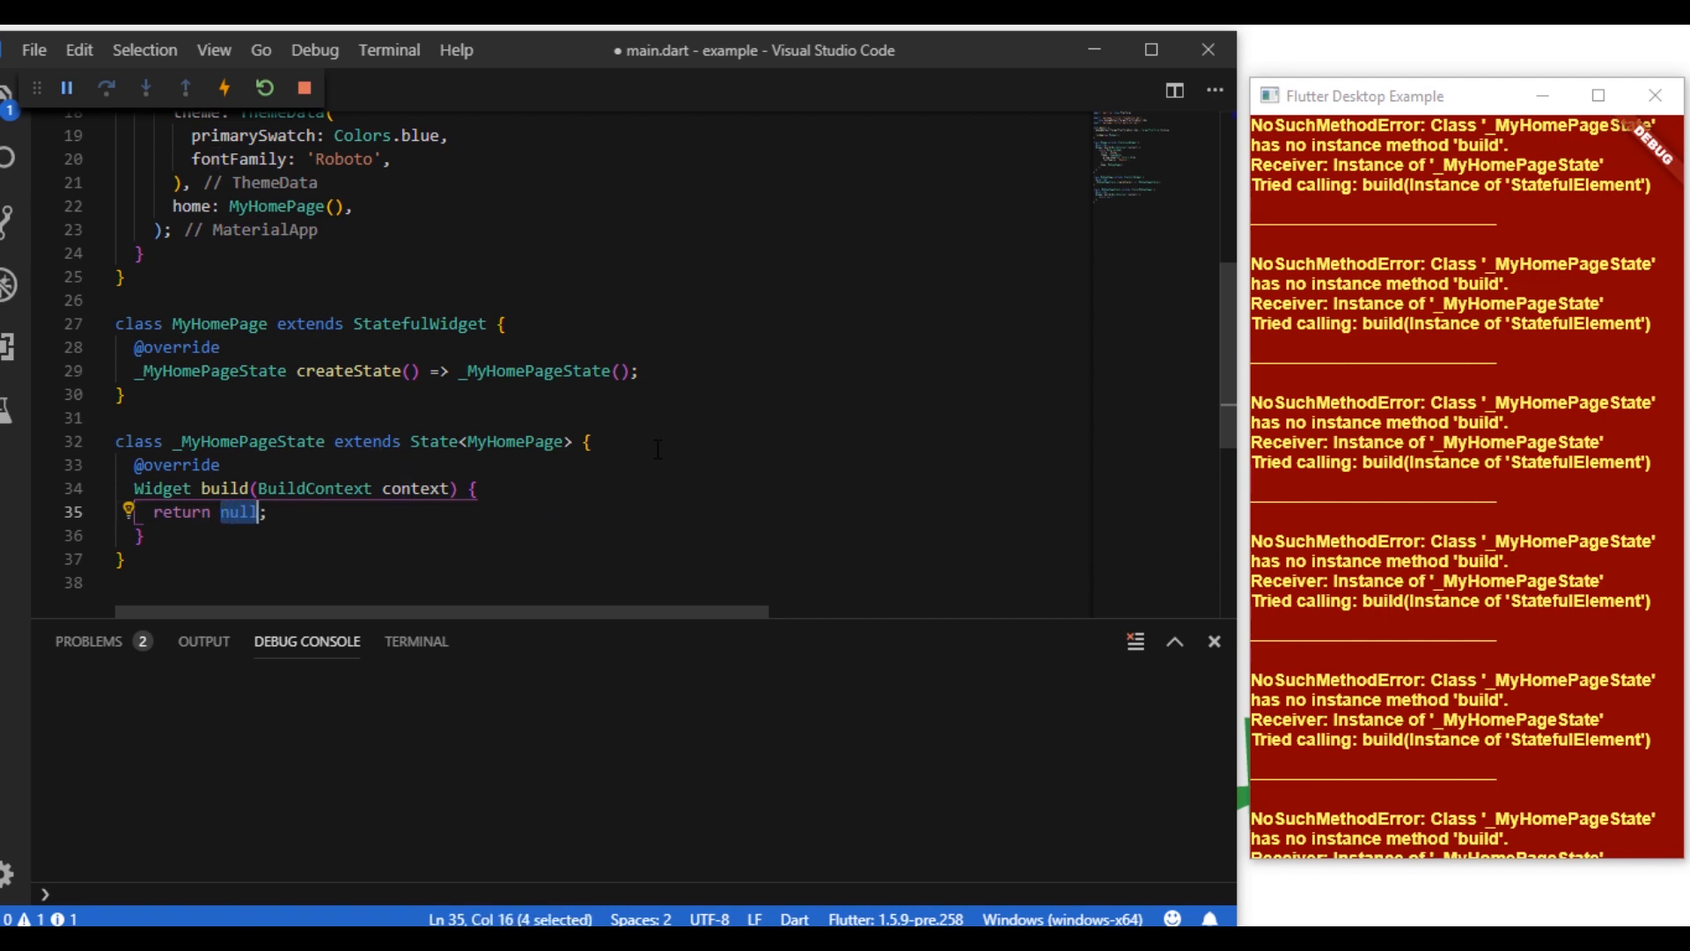
type("Conta")
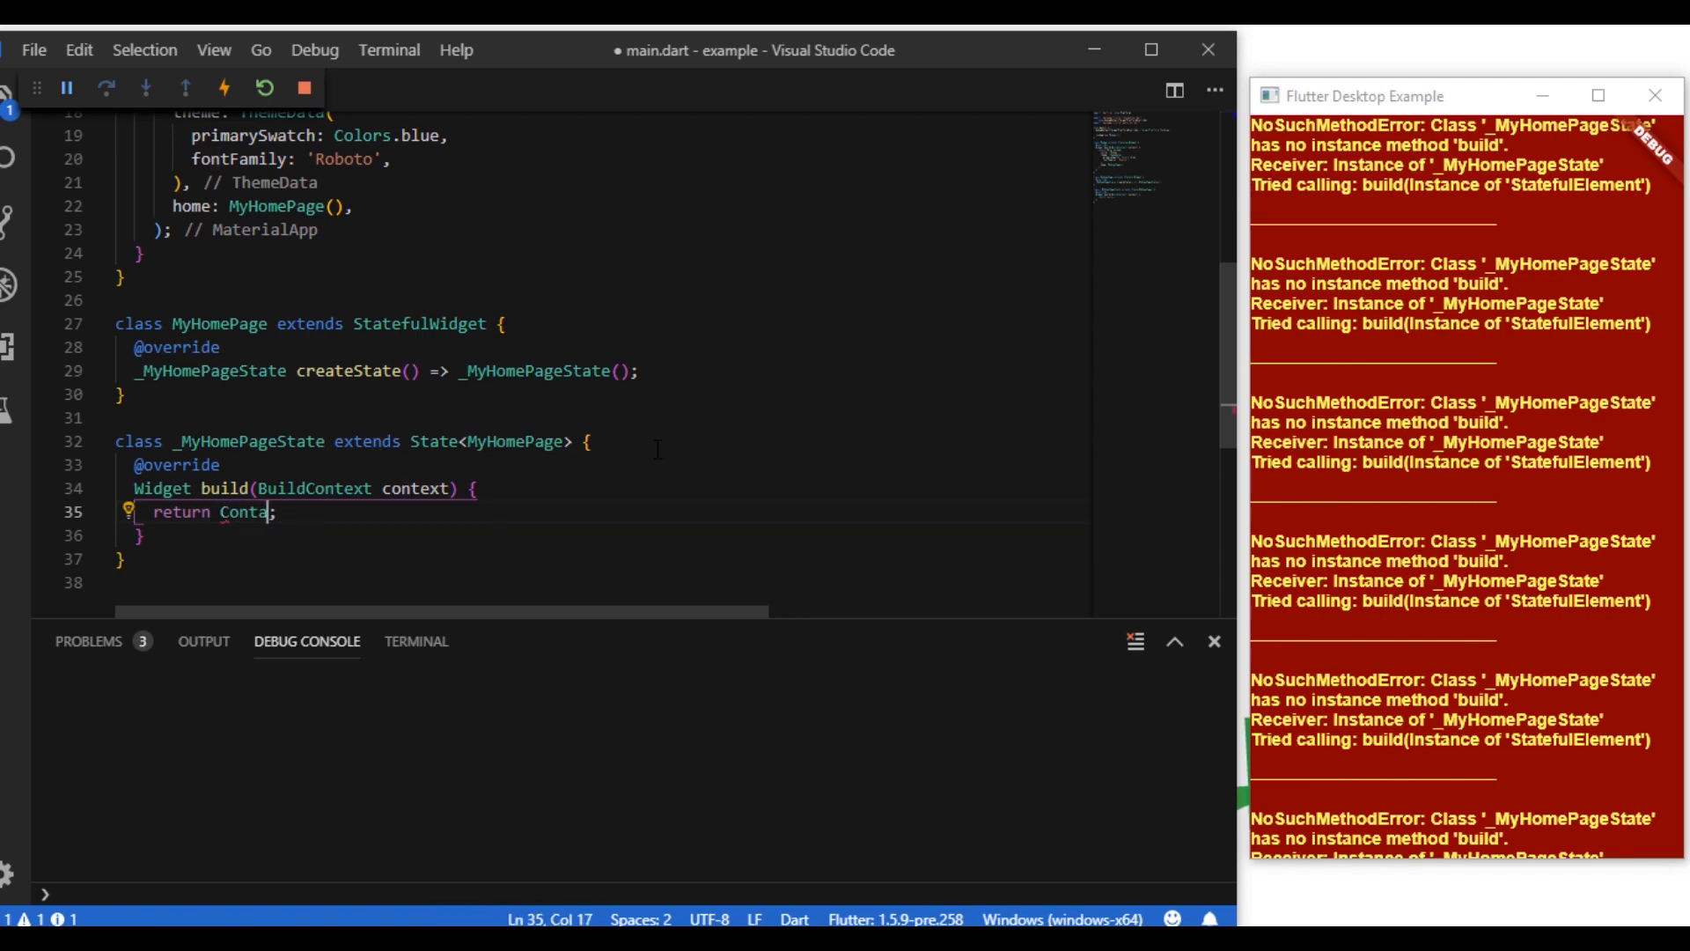
type("iner")
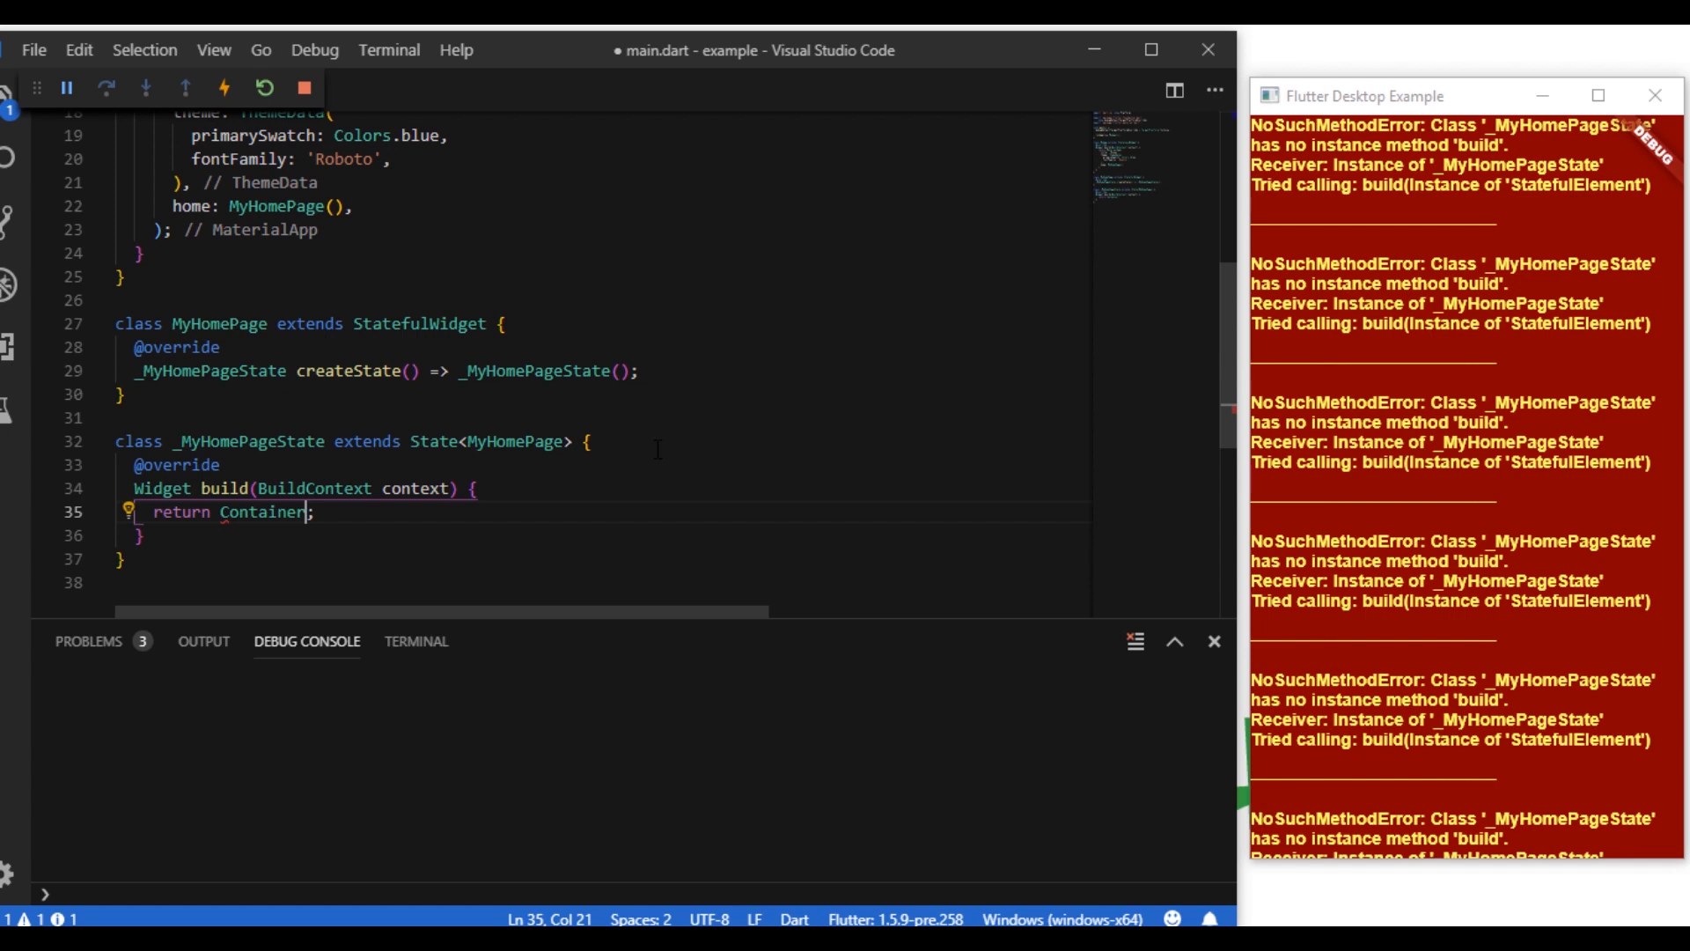
type("(")
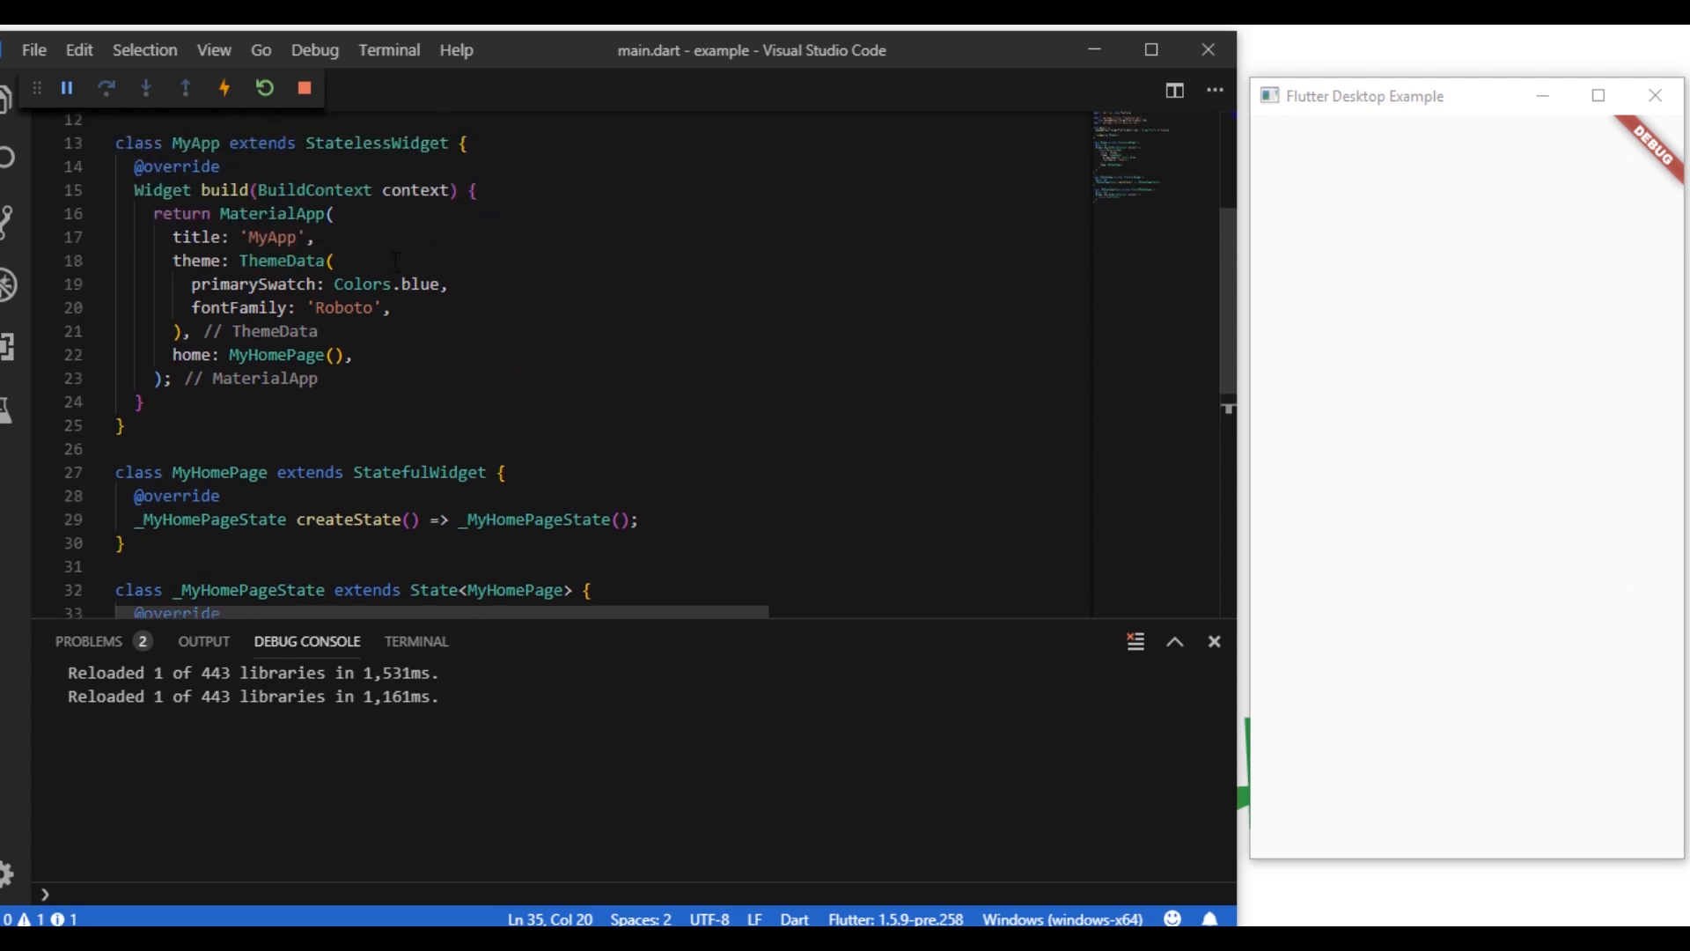
Set debugShowCheckedModeBanner: false to hide the debug banner in the running app
type("s")
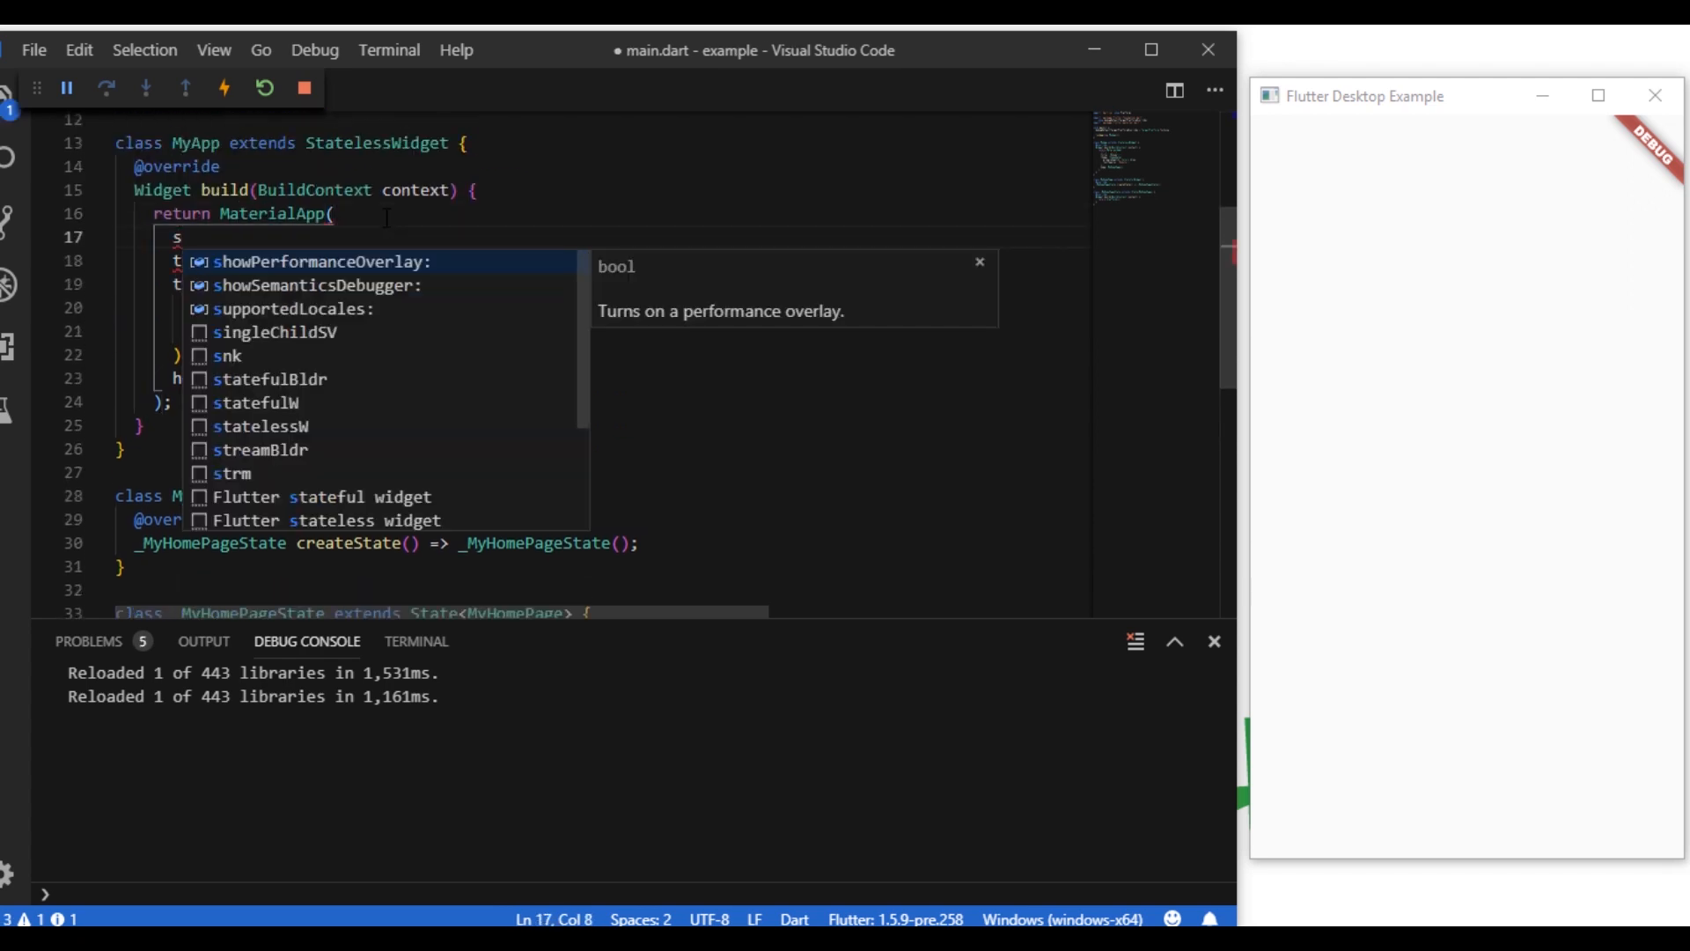
type("howCheckedModeBanner: fals,")
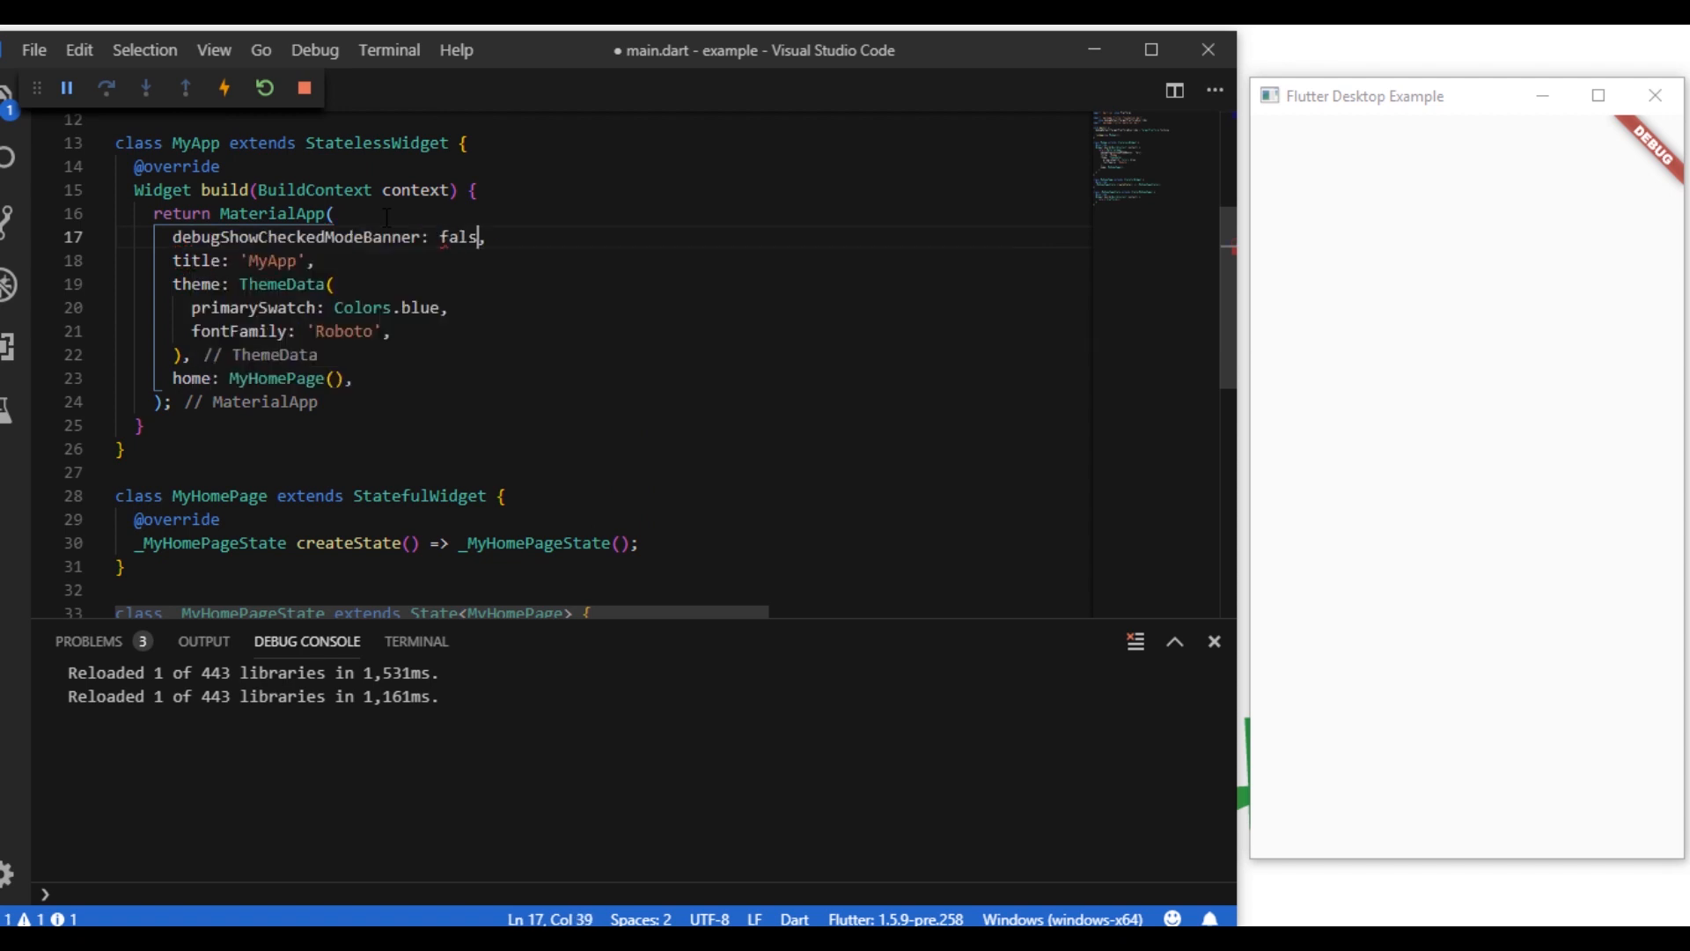
type("e")
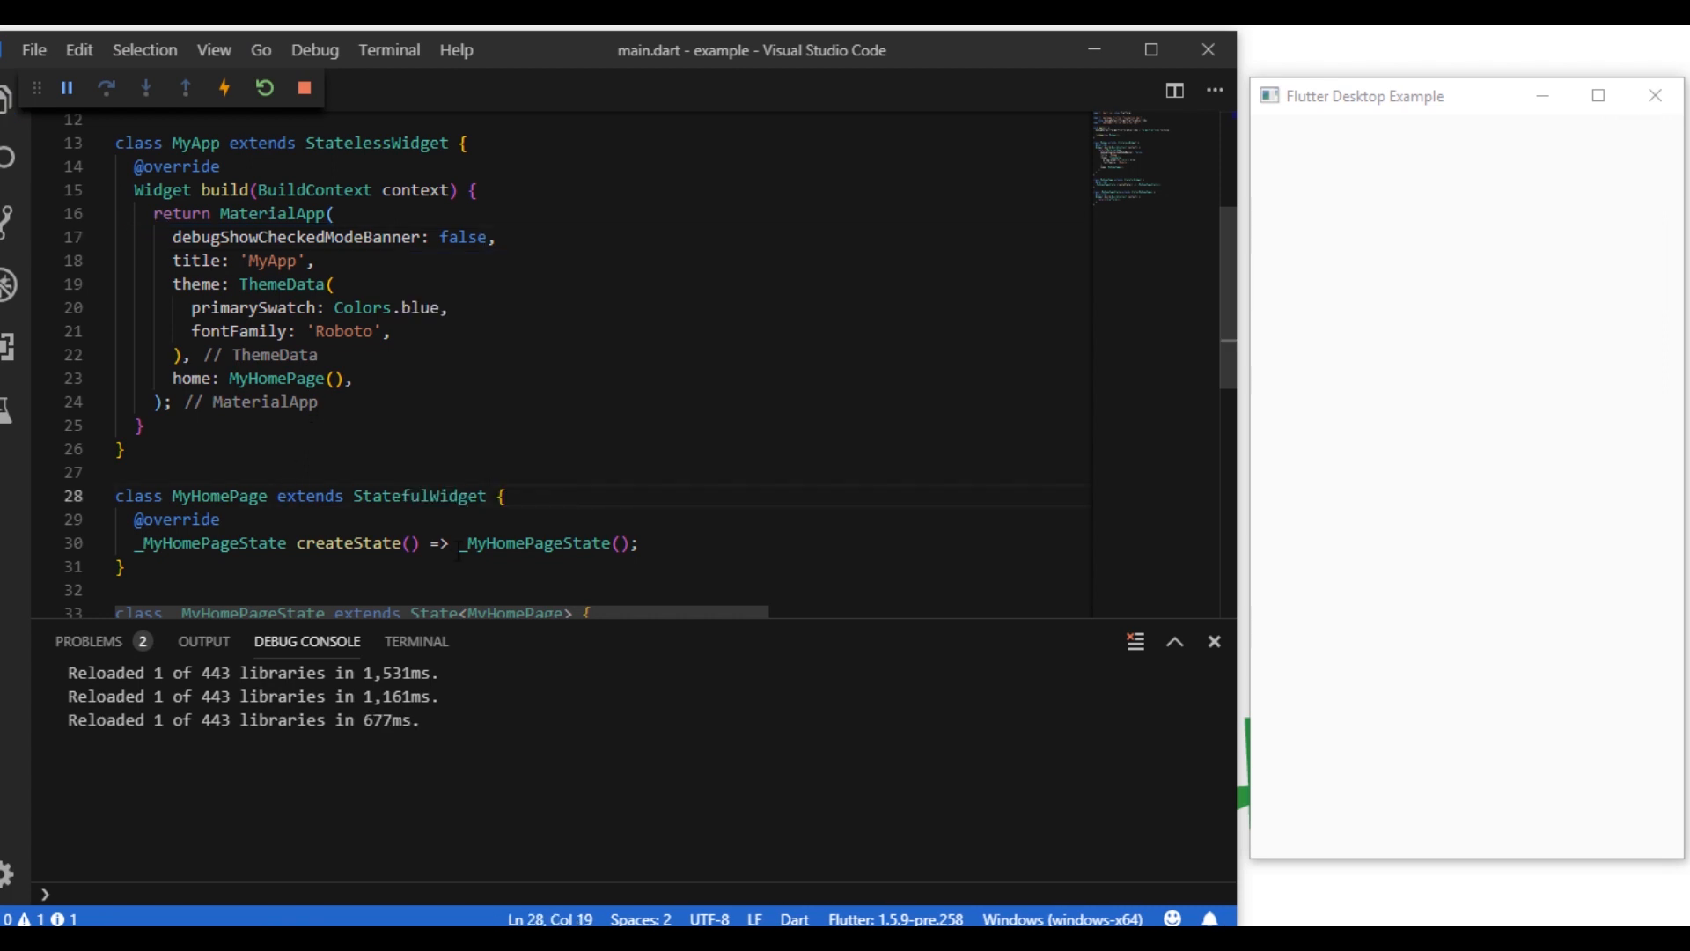
scroll("down", 3)
type("return Scaffold();")
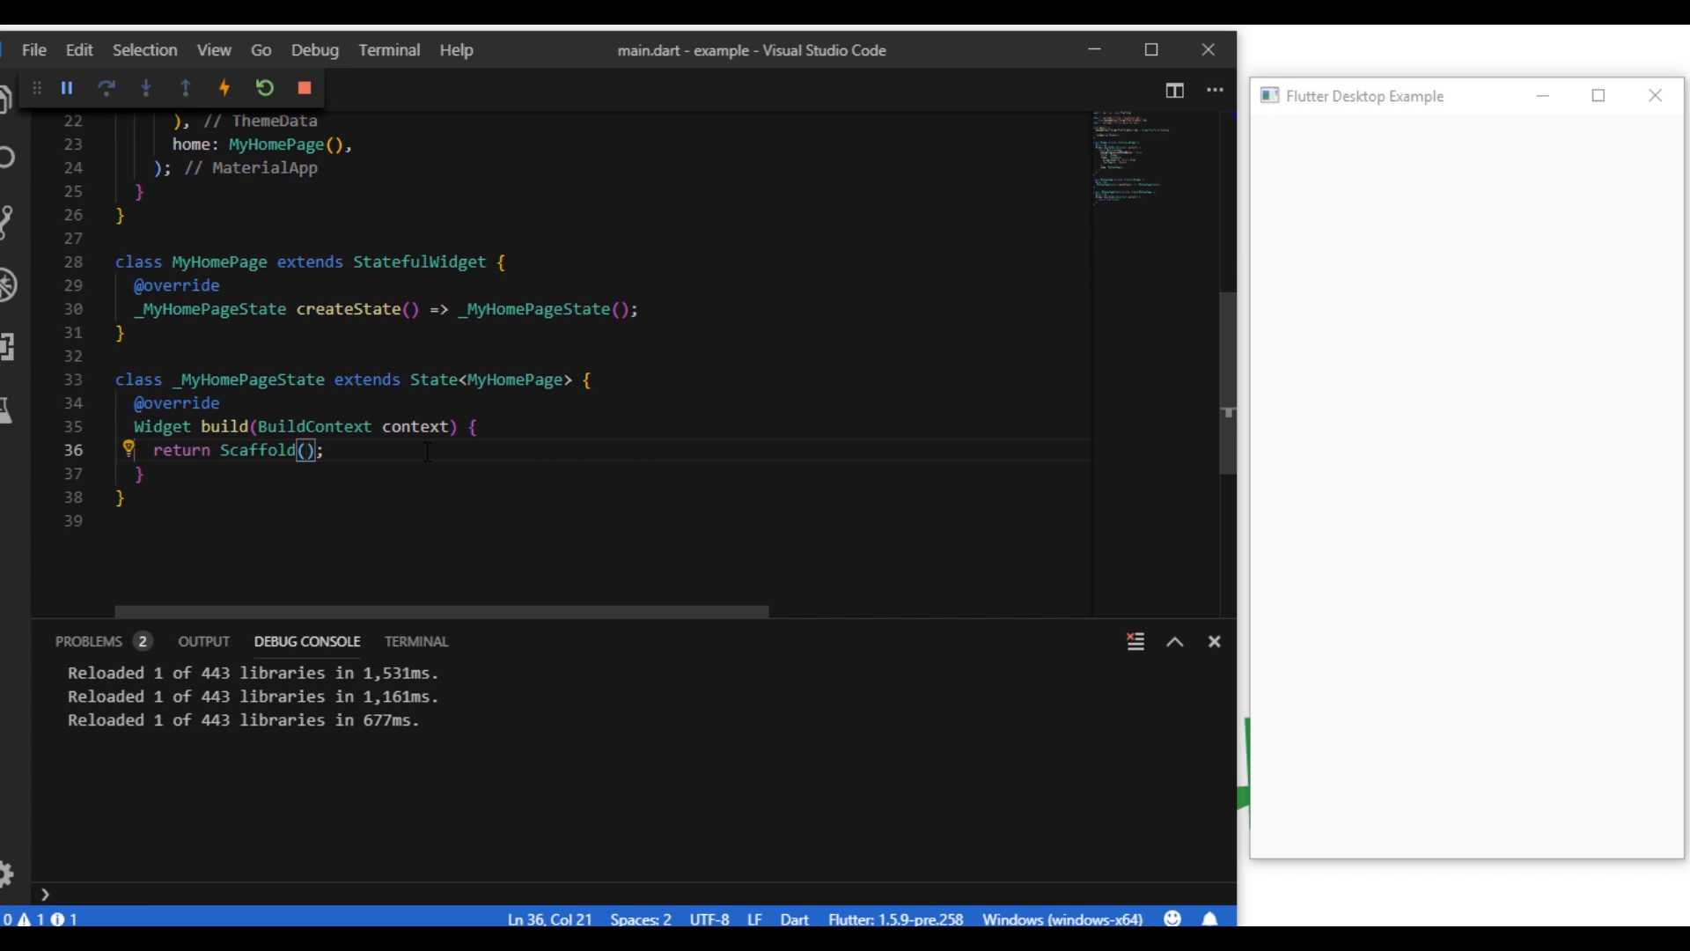
Return a Scaffold with AppBar(title: Text("Title"), centerTitle: true) and a Drawer with a UserAccountsDrawerHeader
type("appBar: AppBar(ti")
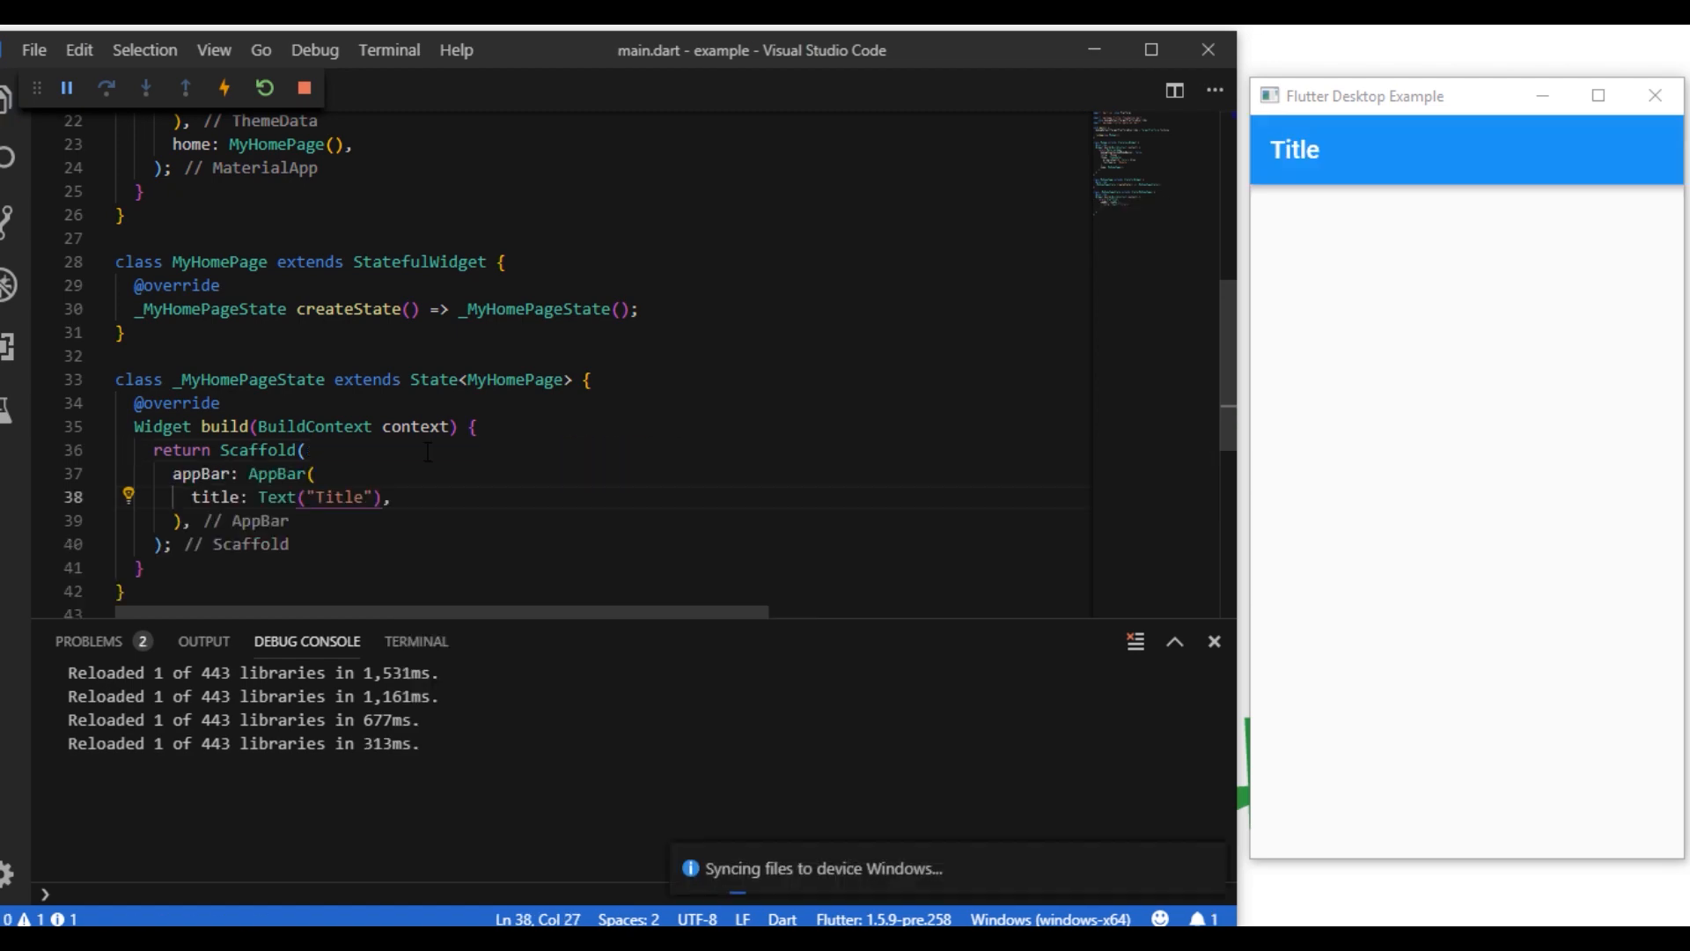
type("centerTitle: ,")
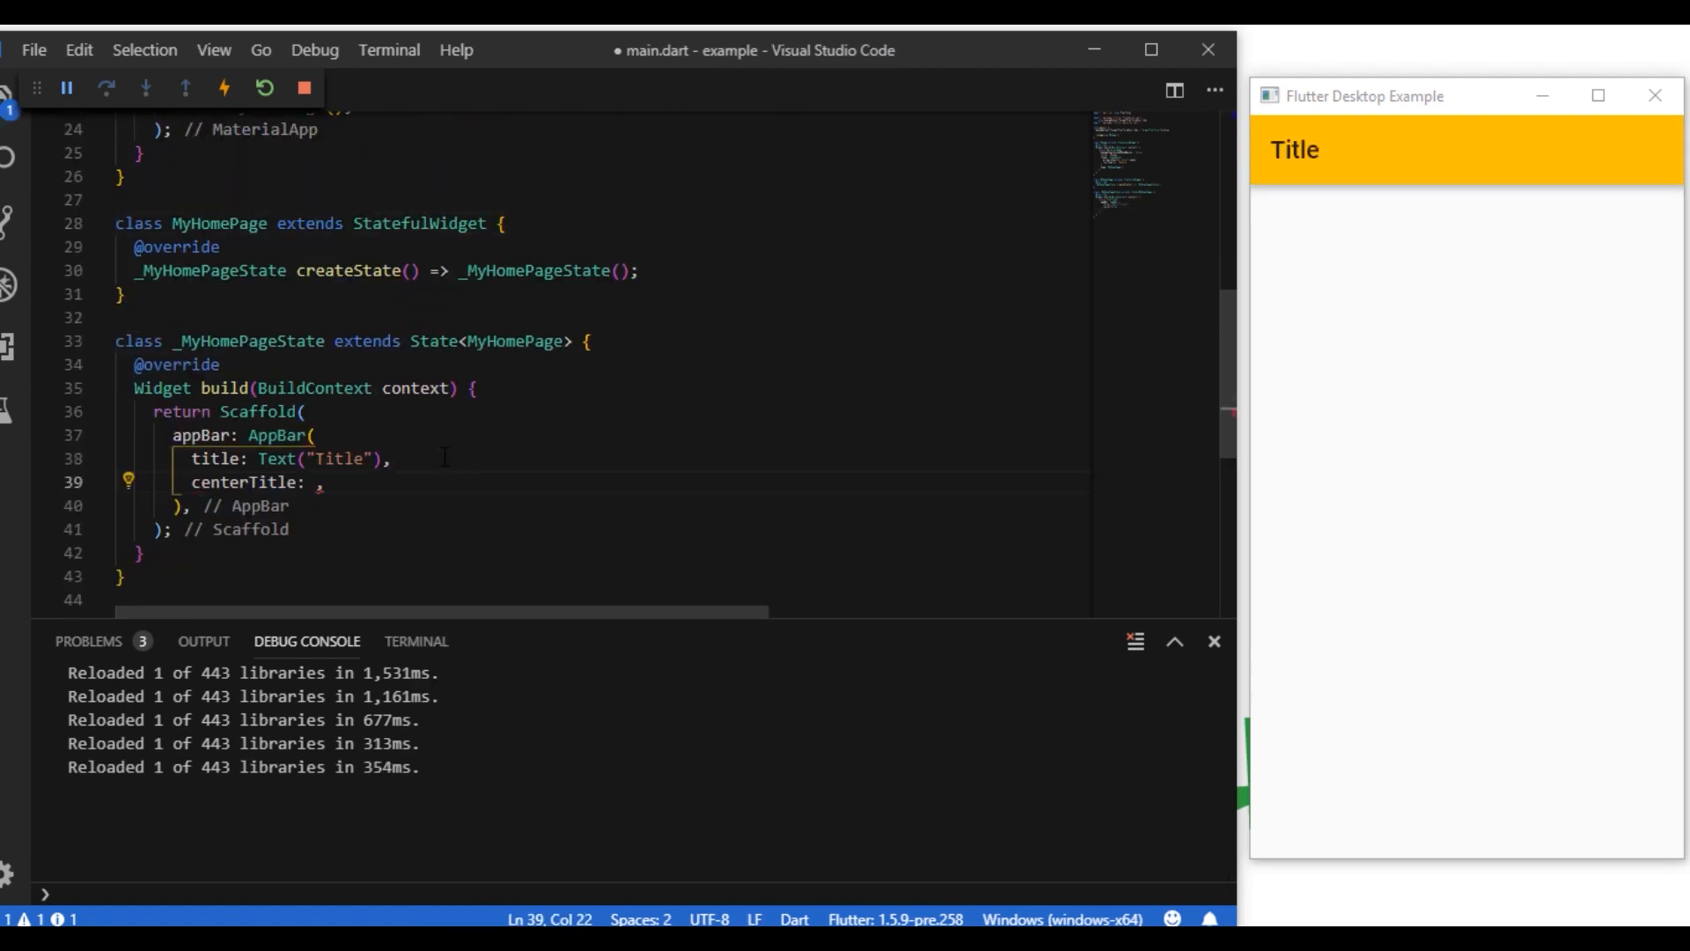
type("true")
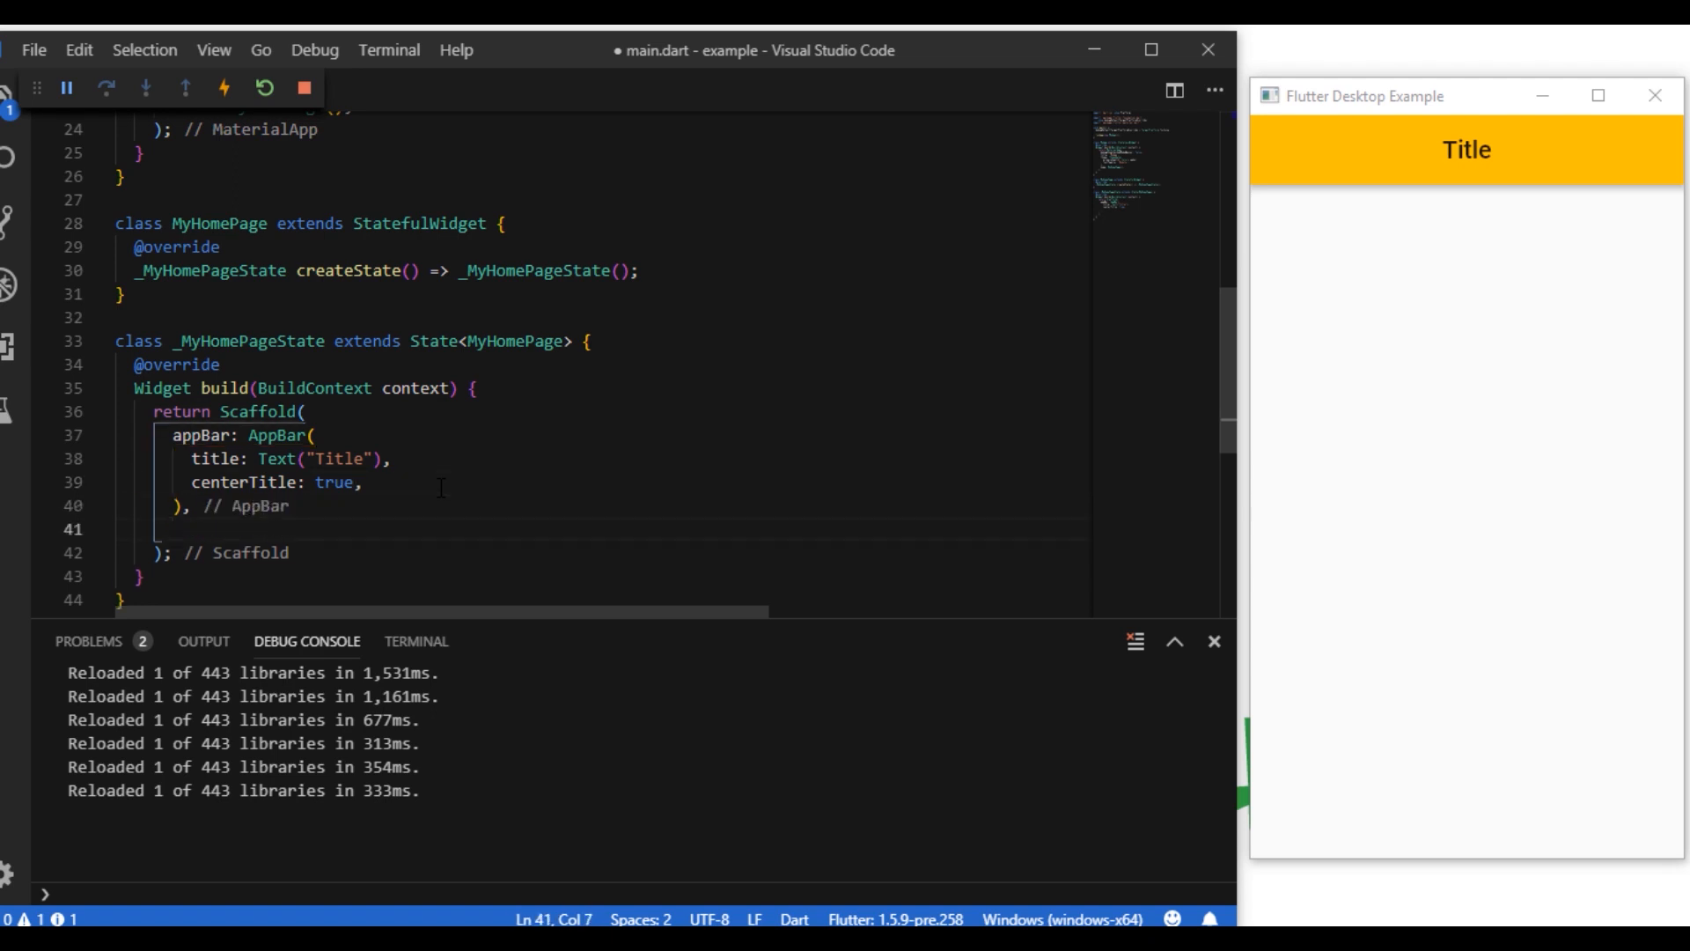
type("drawer: Drawer(c")
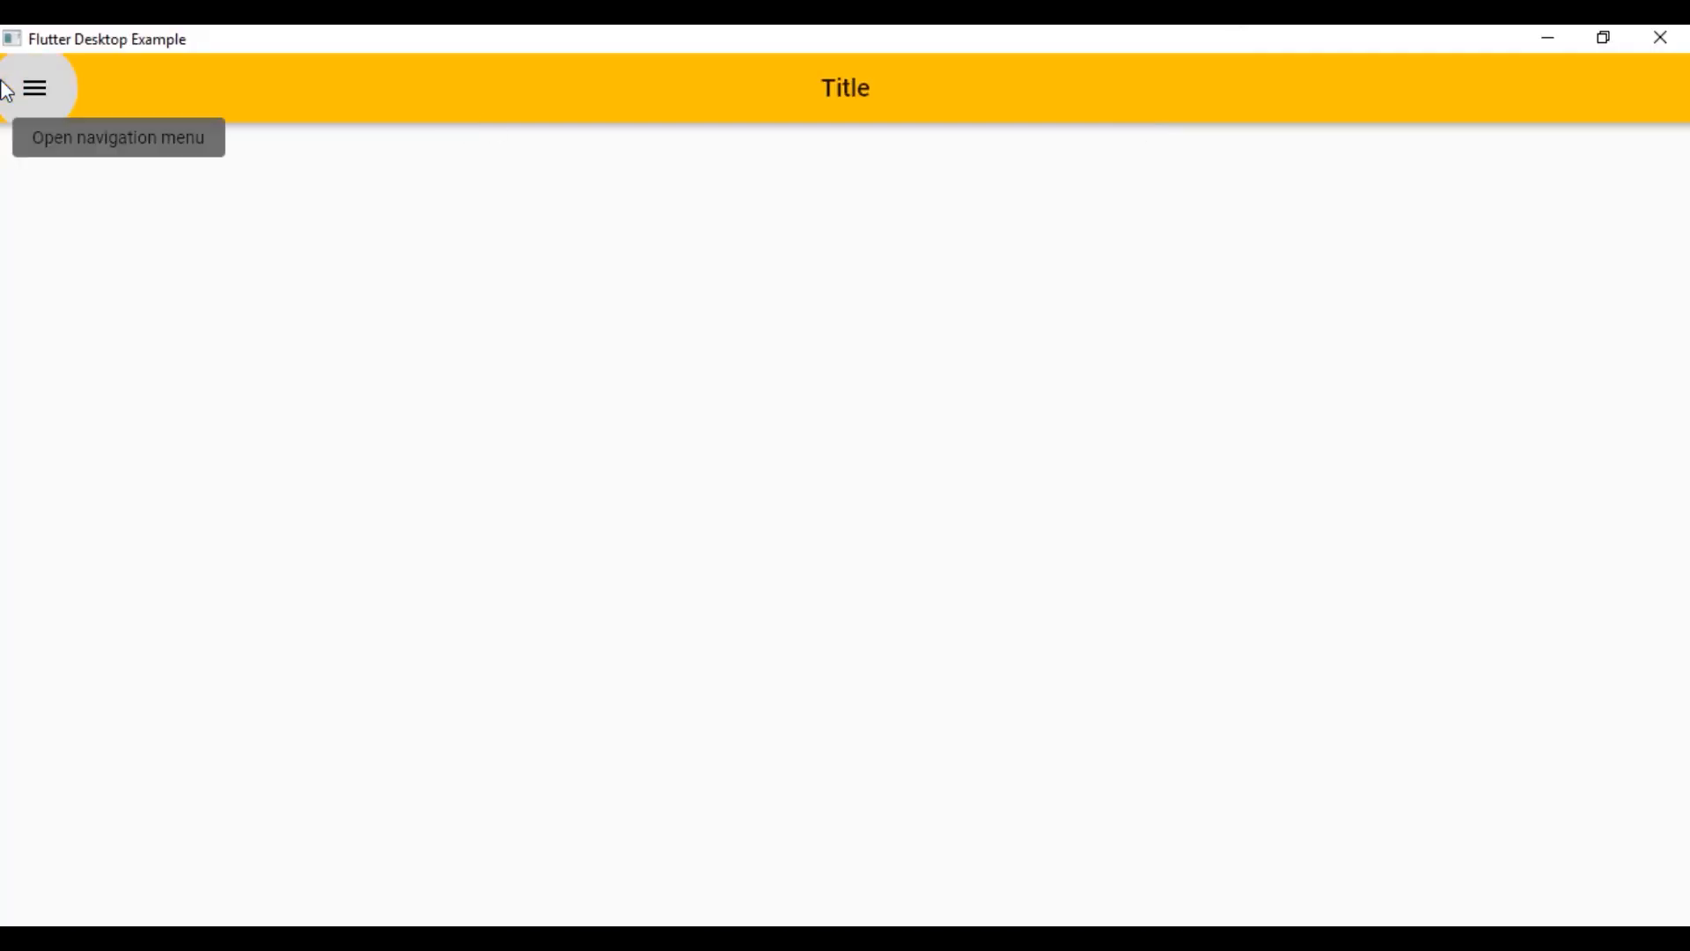
left_click(34, 88)
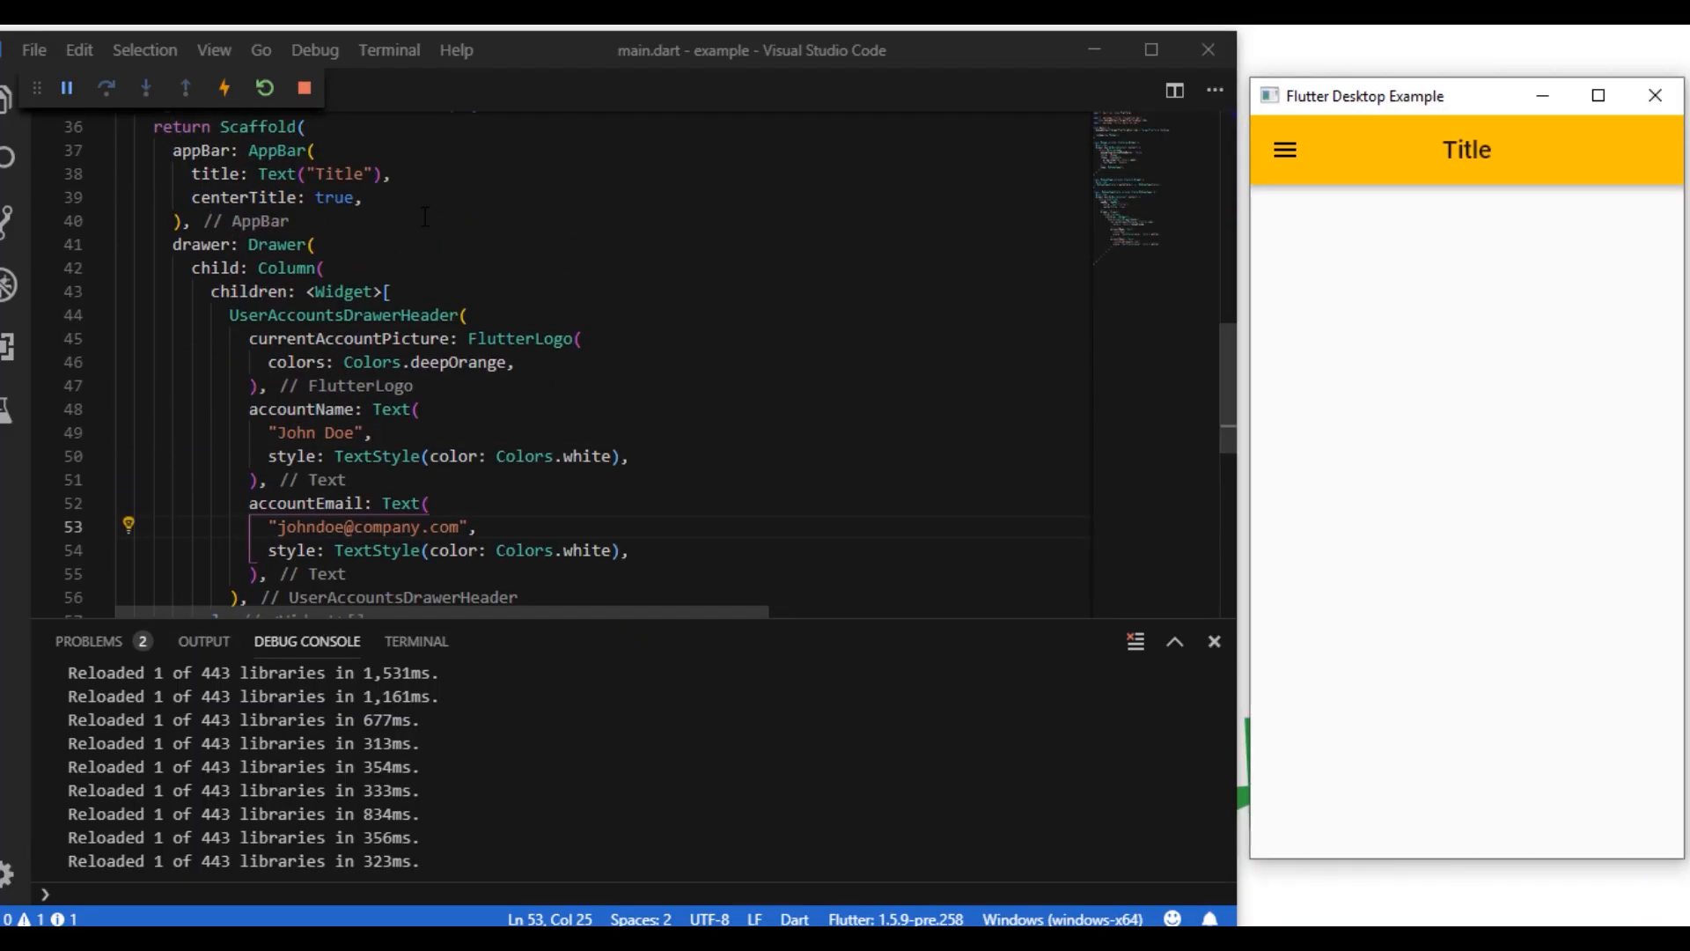
Set body to a GridView with SliverGridDelegateWithFixedCrossAxisCount using MediaQuery width breakpoints
type("body: GridView,")
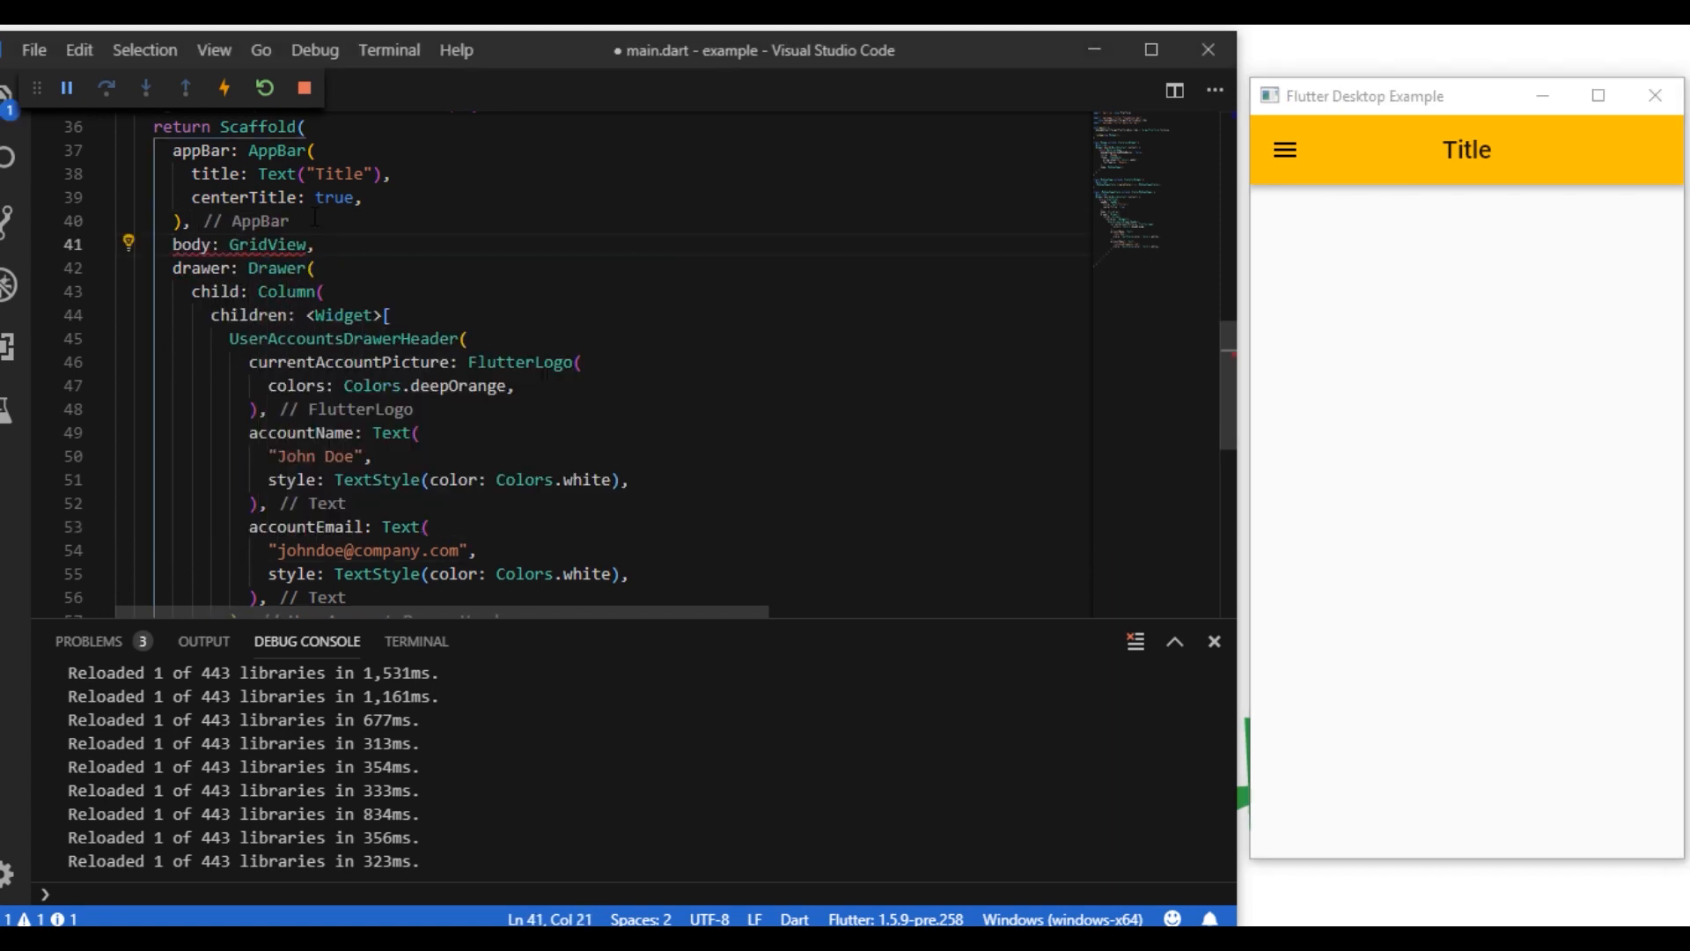
type("gridDelegate: SliverGridDelegateWithFixedCrossAxisCount(crossAxisCount: MediaQuery.of(context")
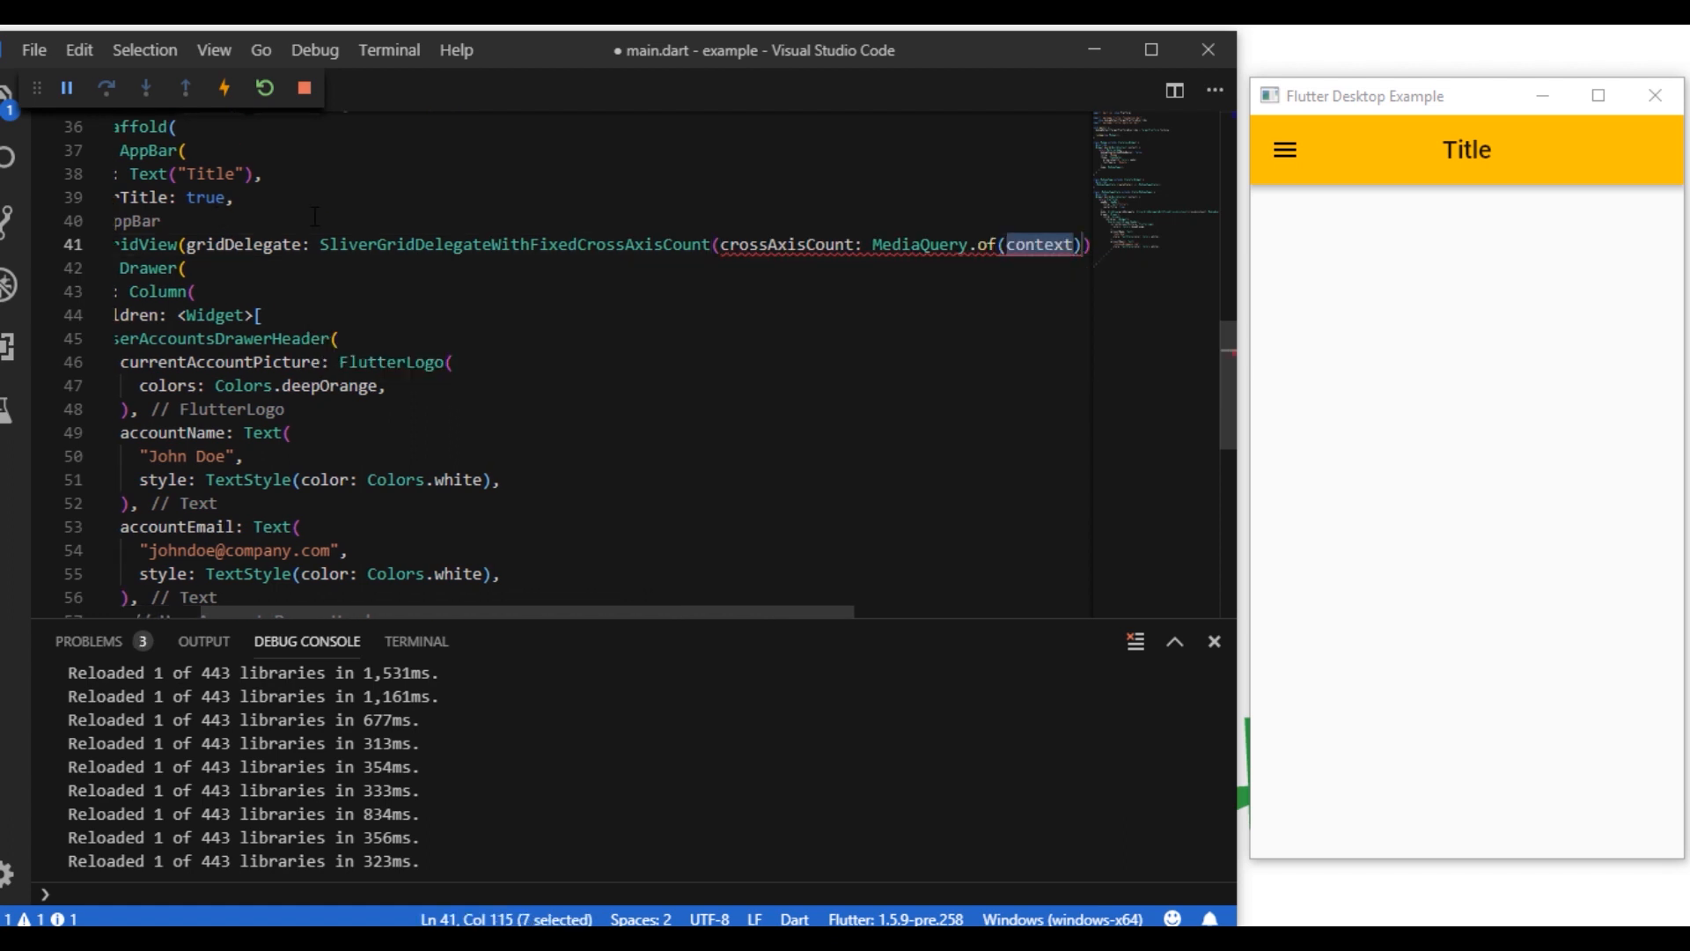
type(".size.width>=1")
type("children: <Widget>[Card(child: Center(child: Text(\"Tile1\"),),")
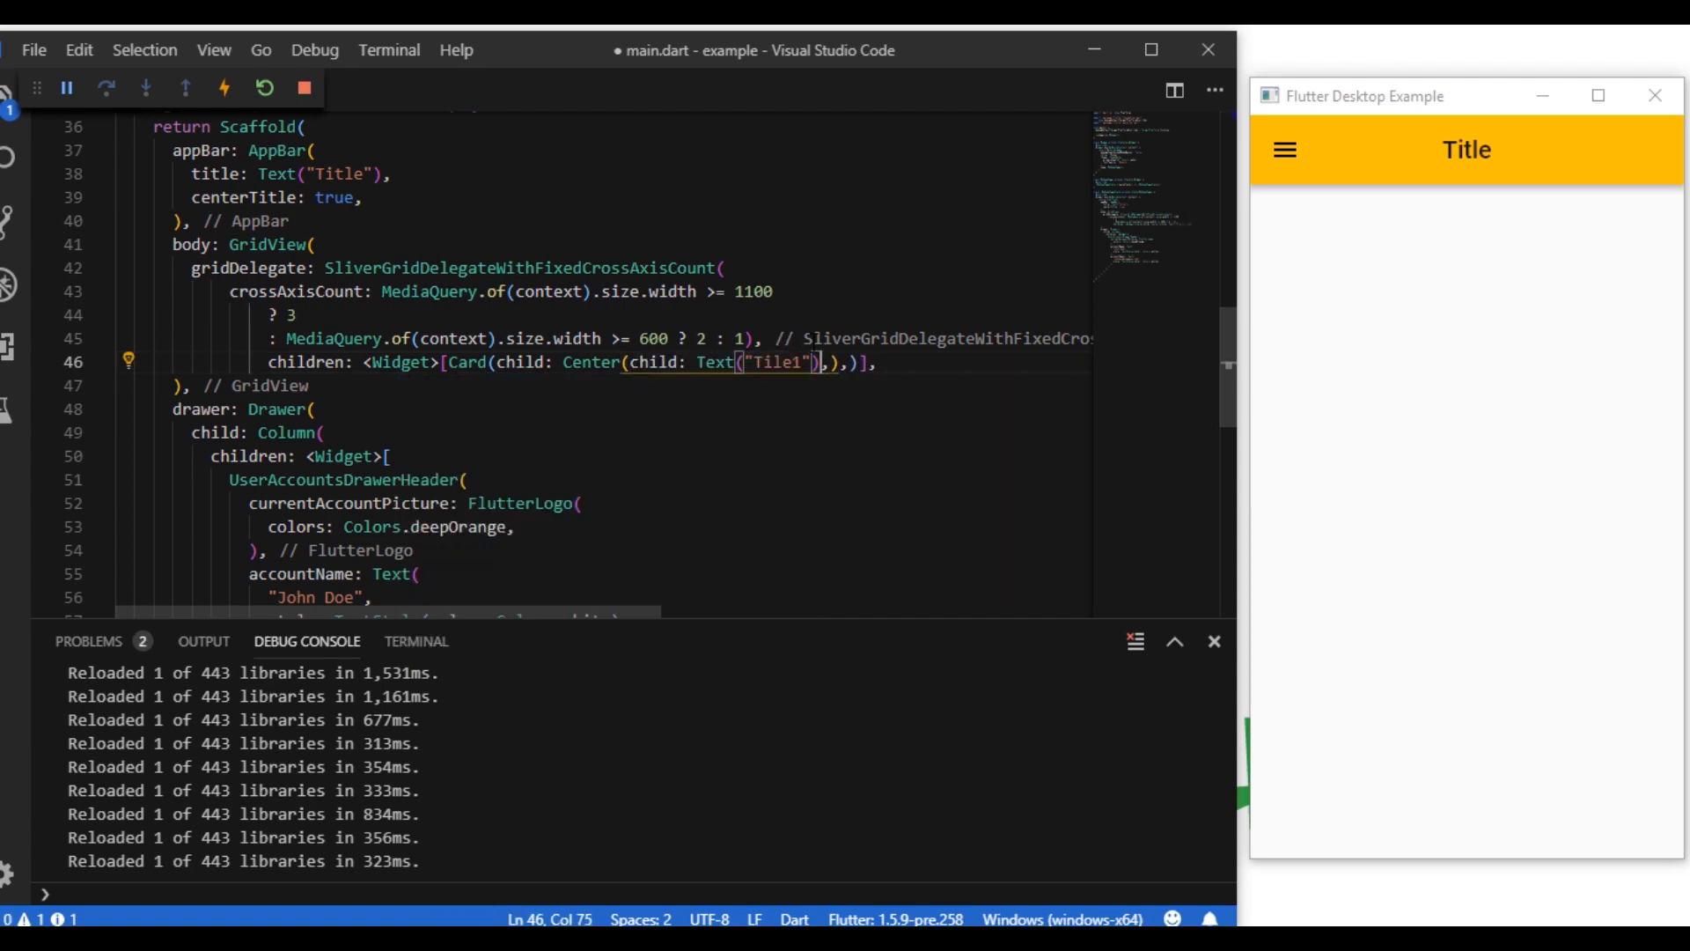
Add coloured Card children with centred Tile text styled via TextStyle(color: Colors...)
type(",style: Co,")
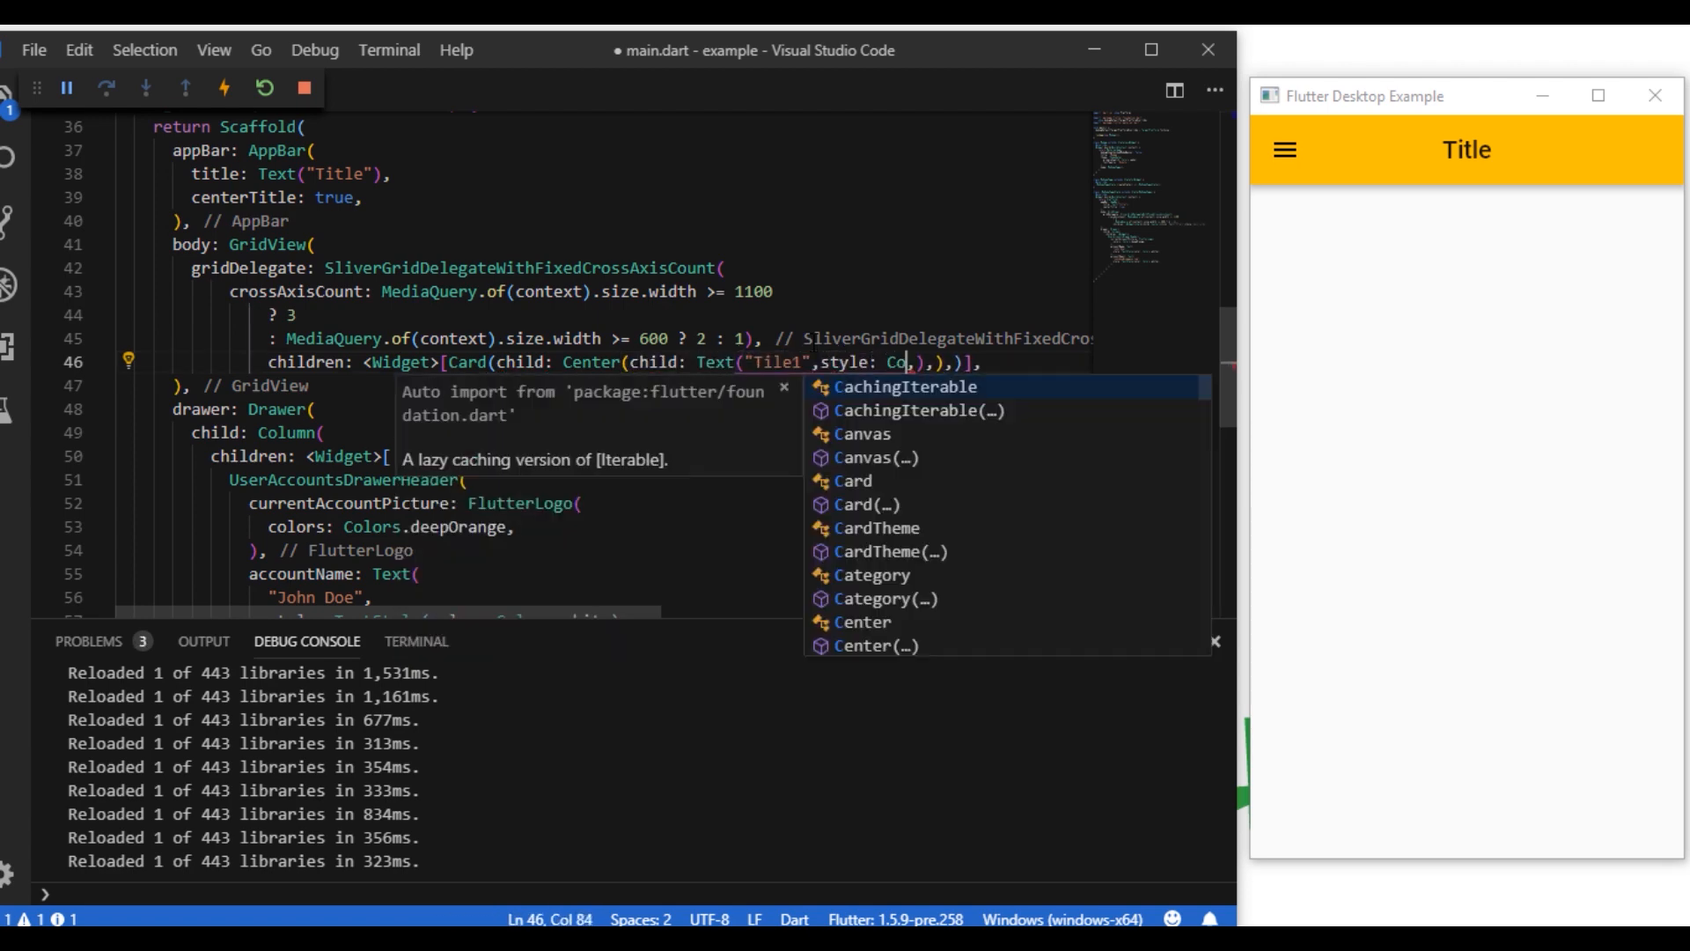
type("TextStyle(color: Colors.")
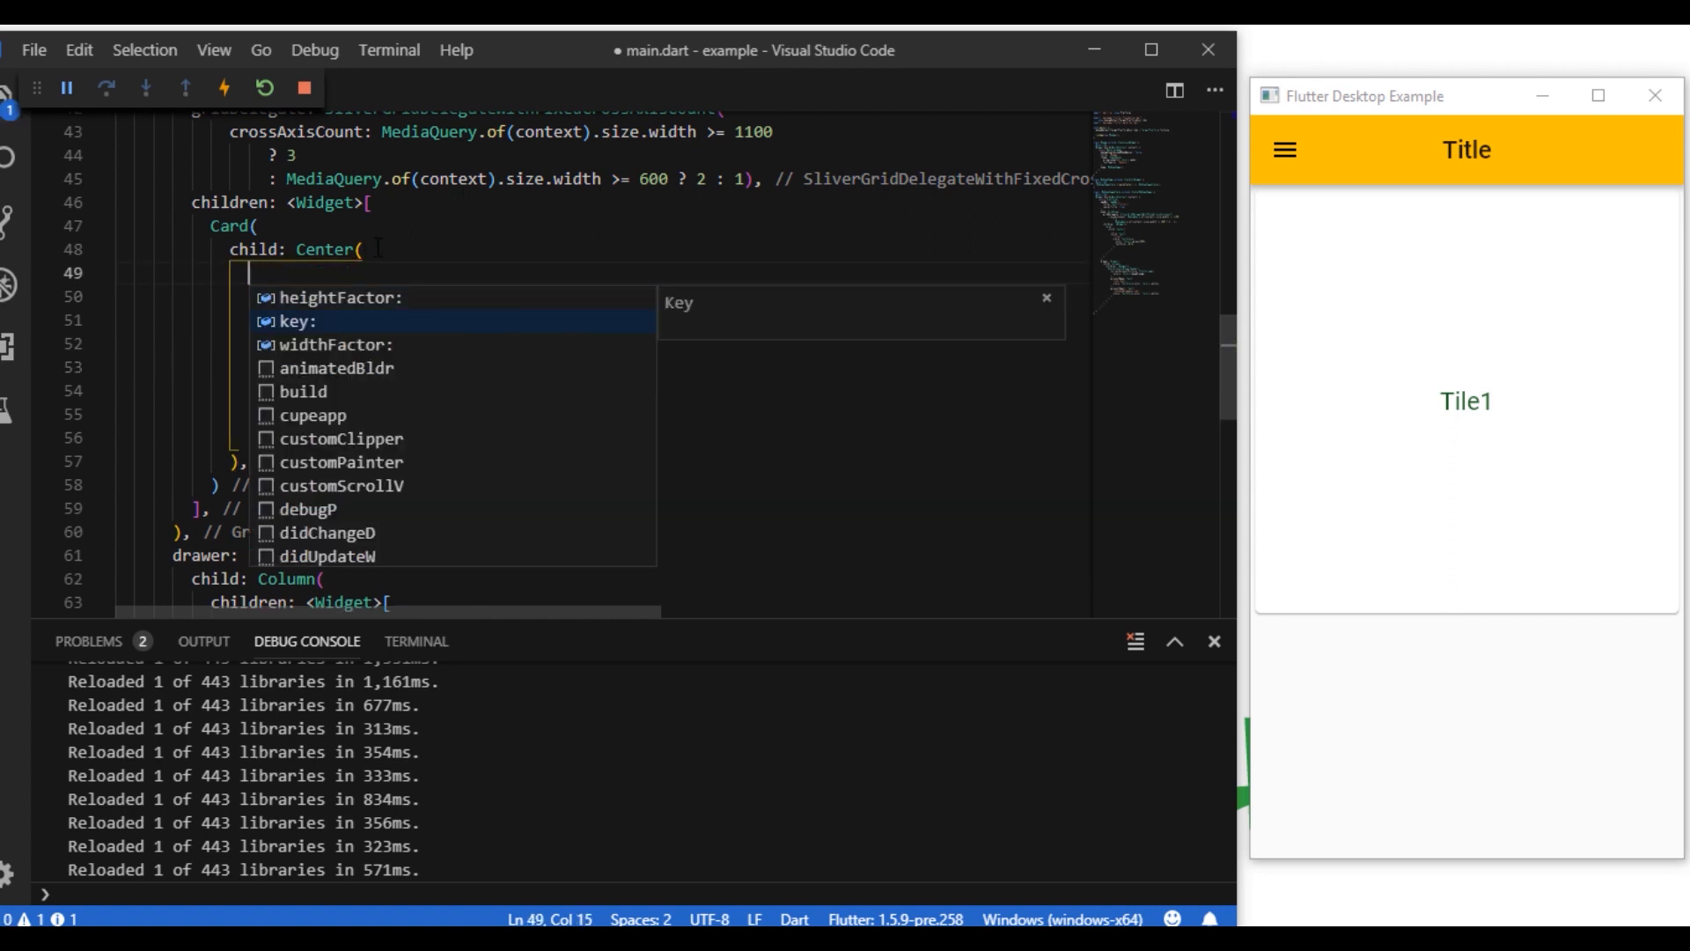
type("color: Colors.brown[200],")
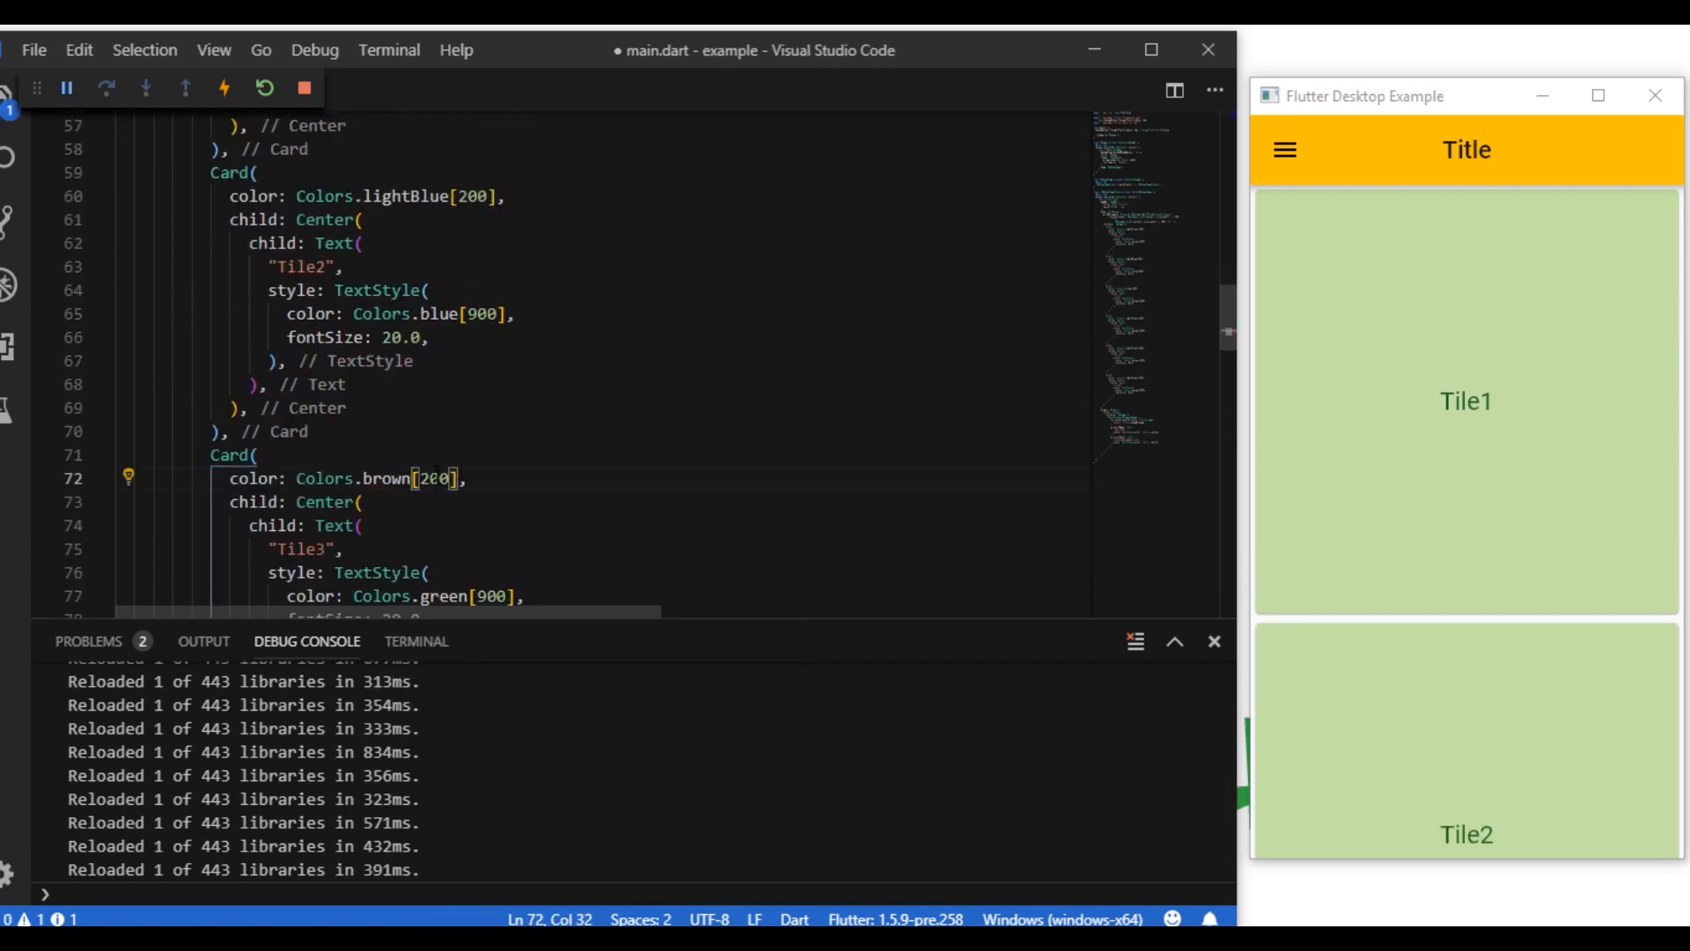
type("de")
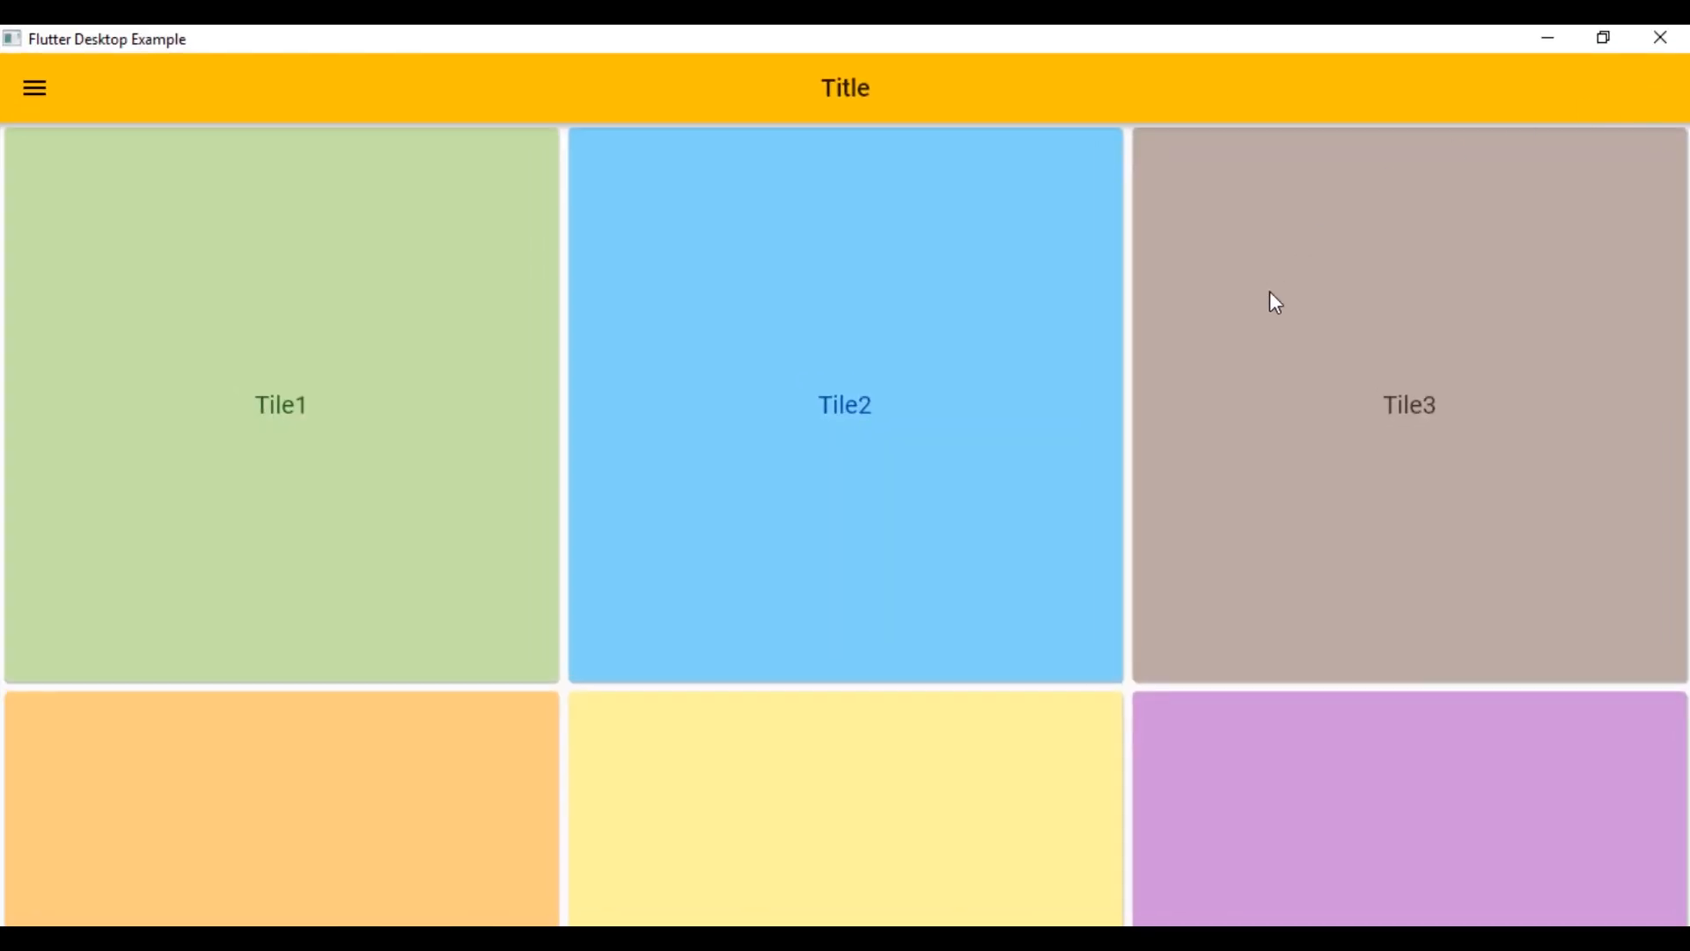
mouse_move(784, 477)
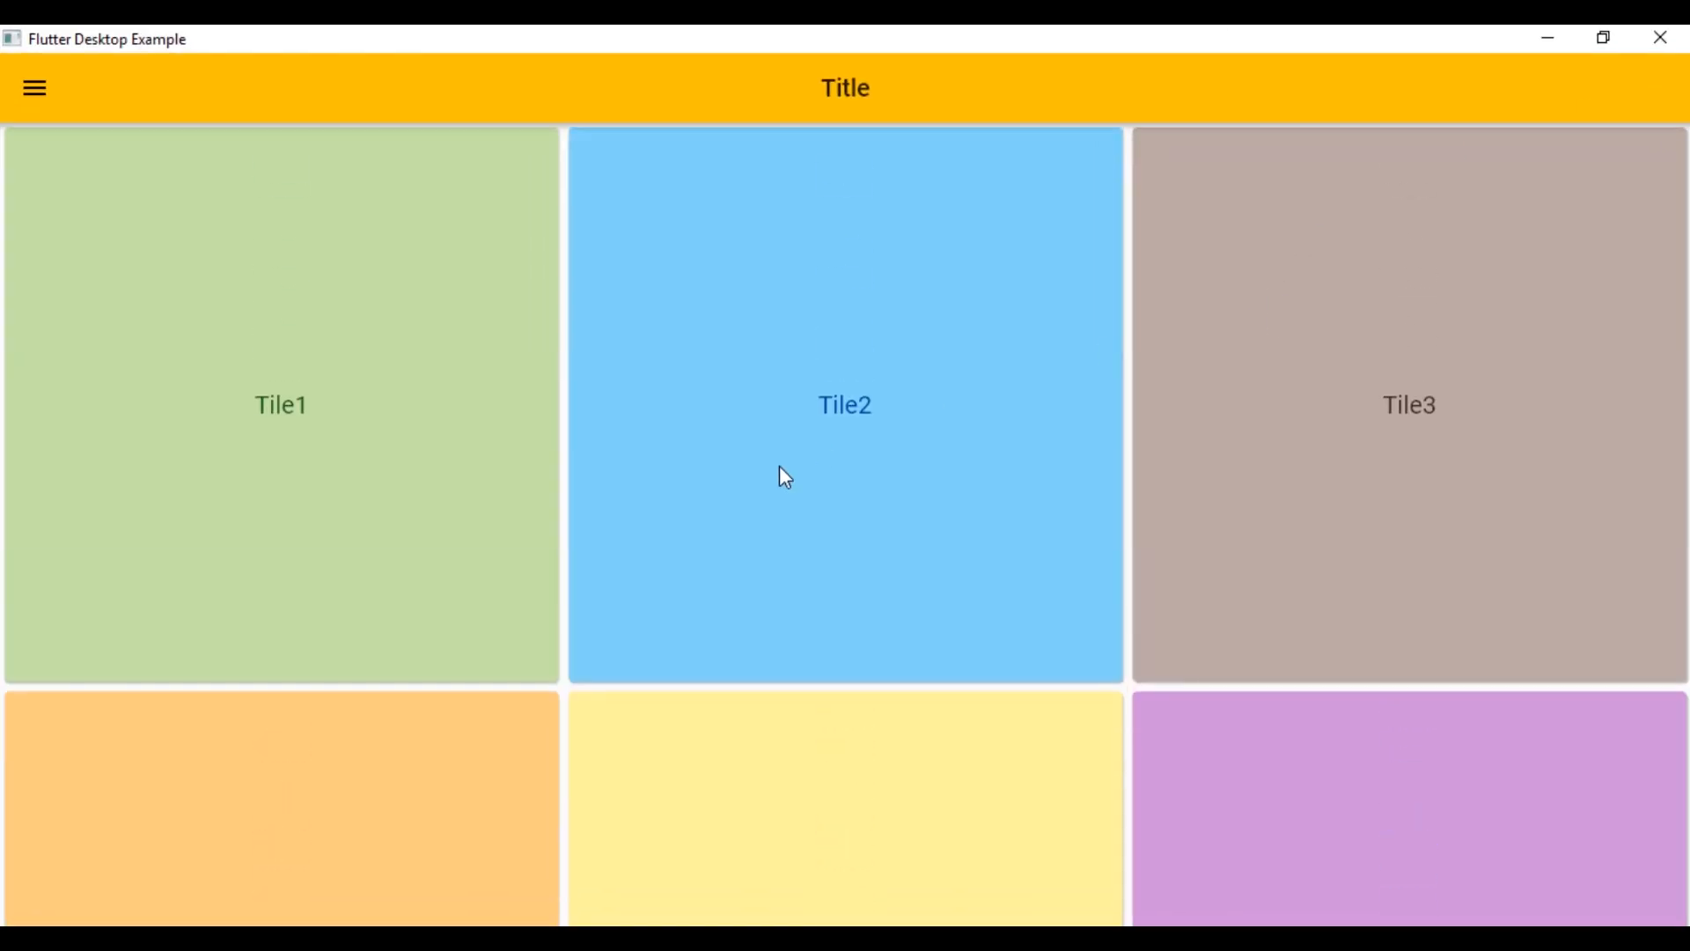
mouse_move(14, 414)
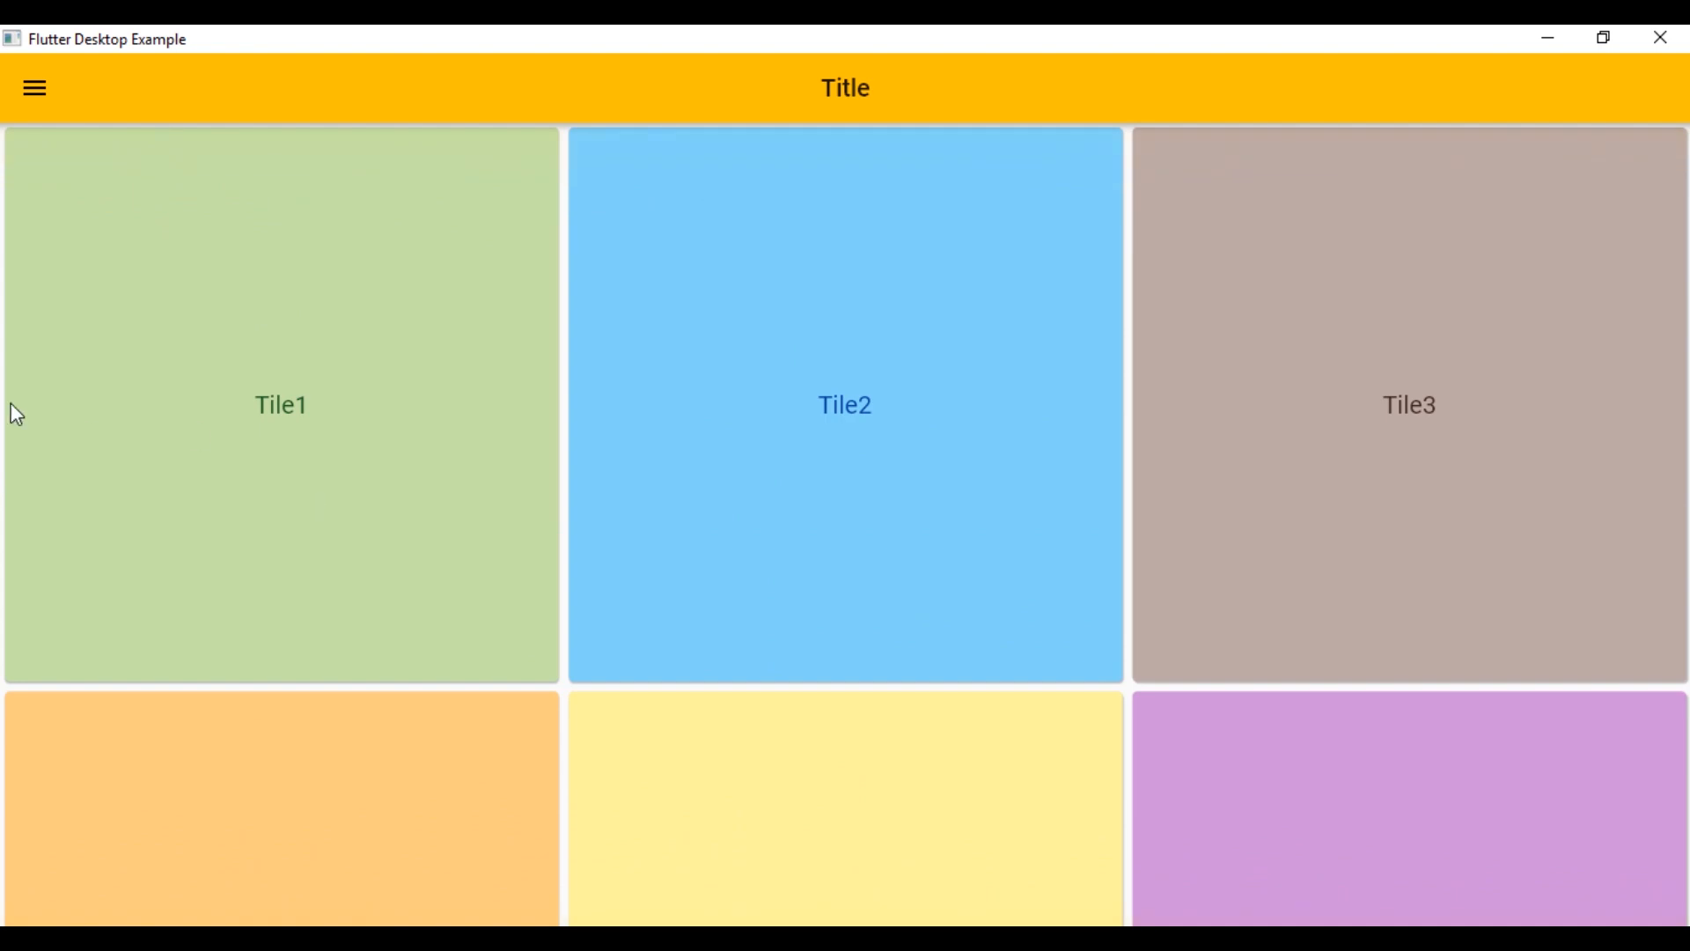
Close the running Flutter Desktop Example window after viewing the three-column tile grid
left_click(33, 88)
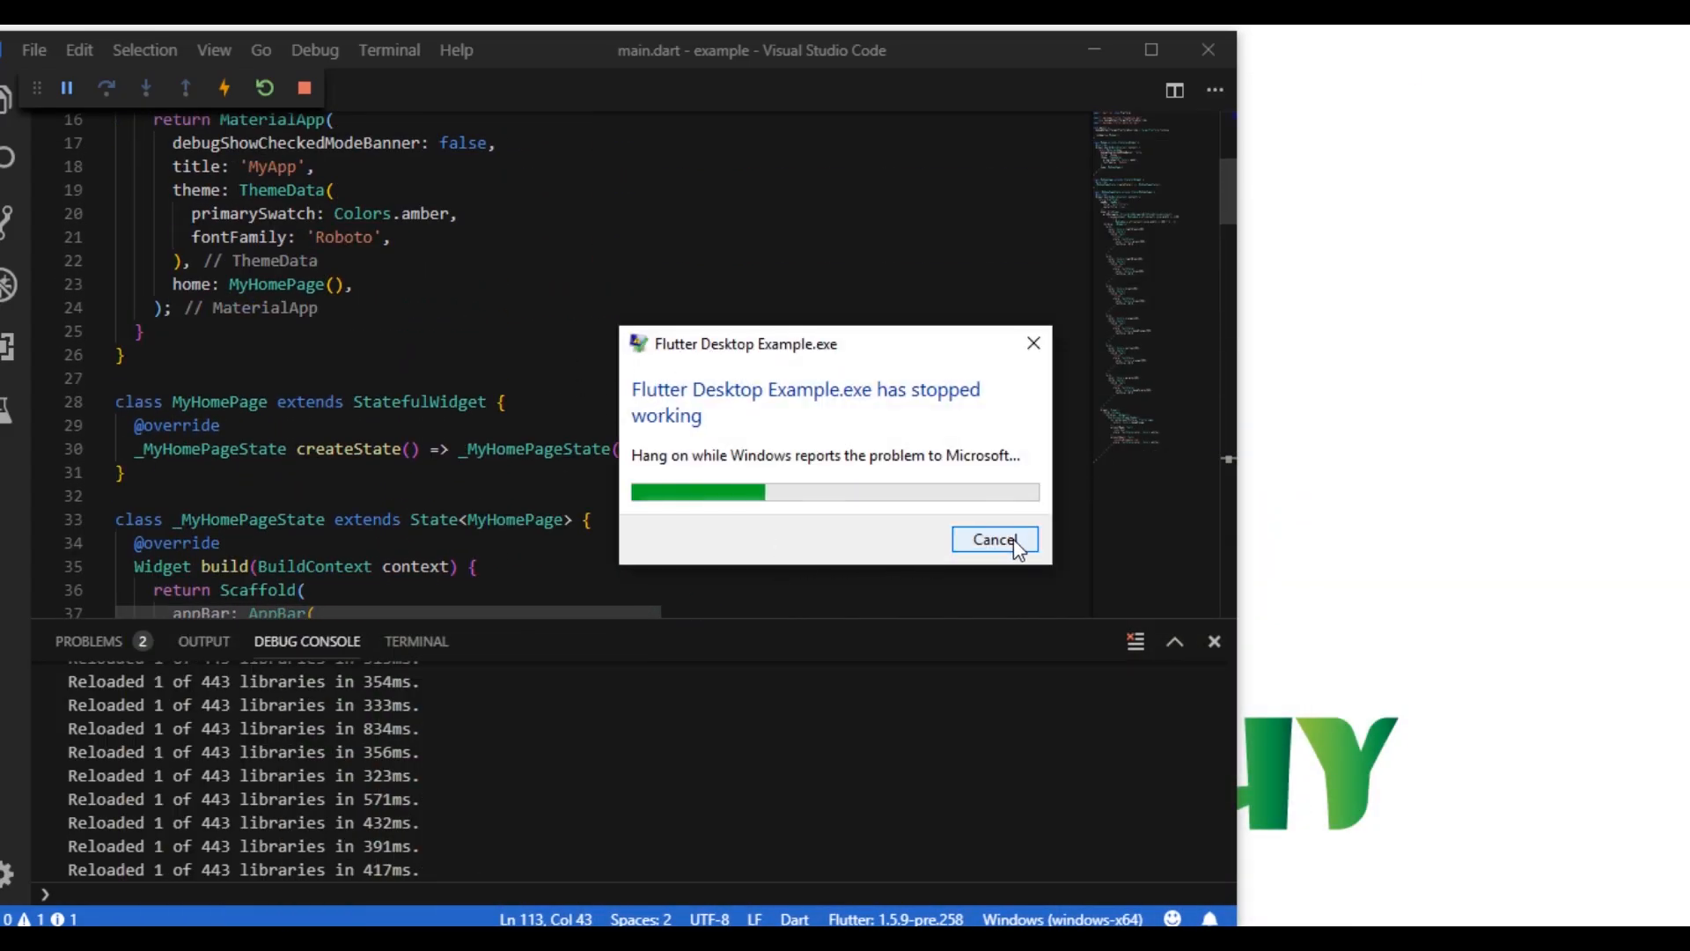
Dismiss the crash report and navigate to the drawer header code
left_click(991, 539)
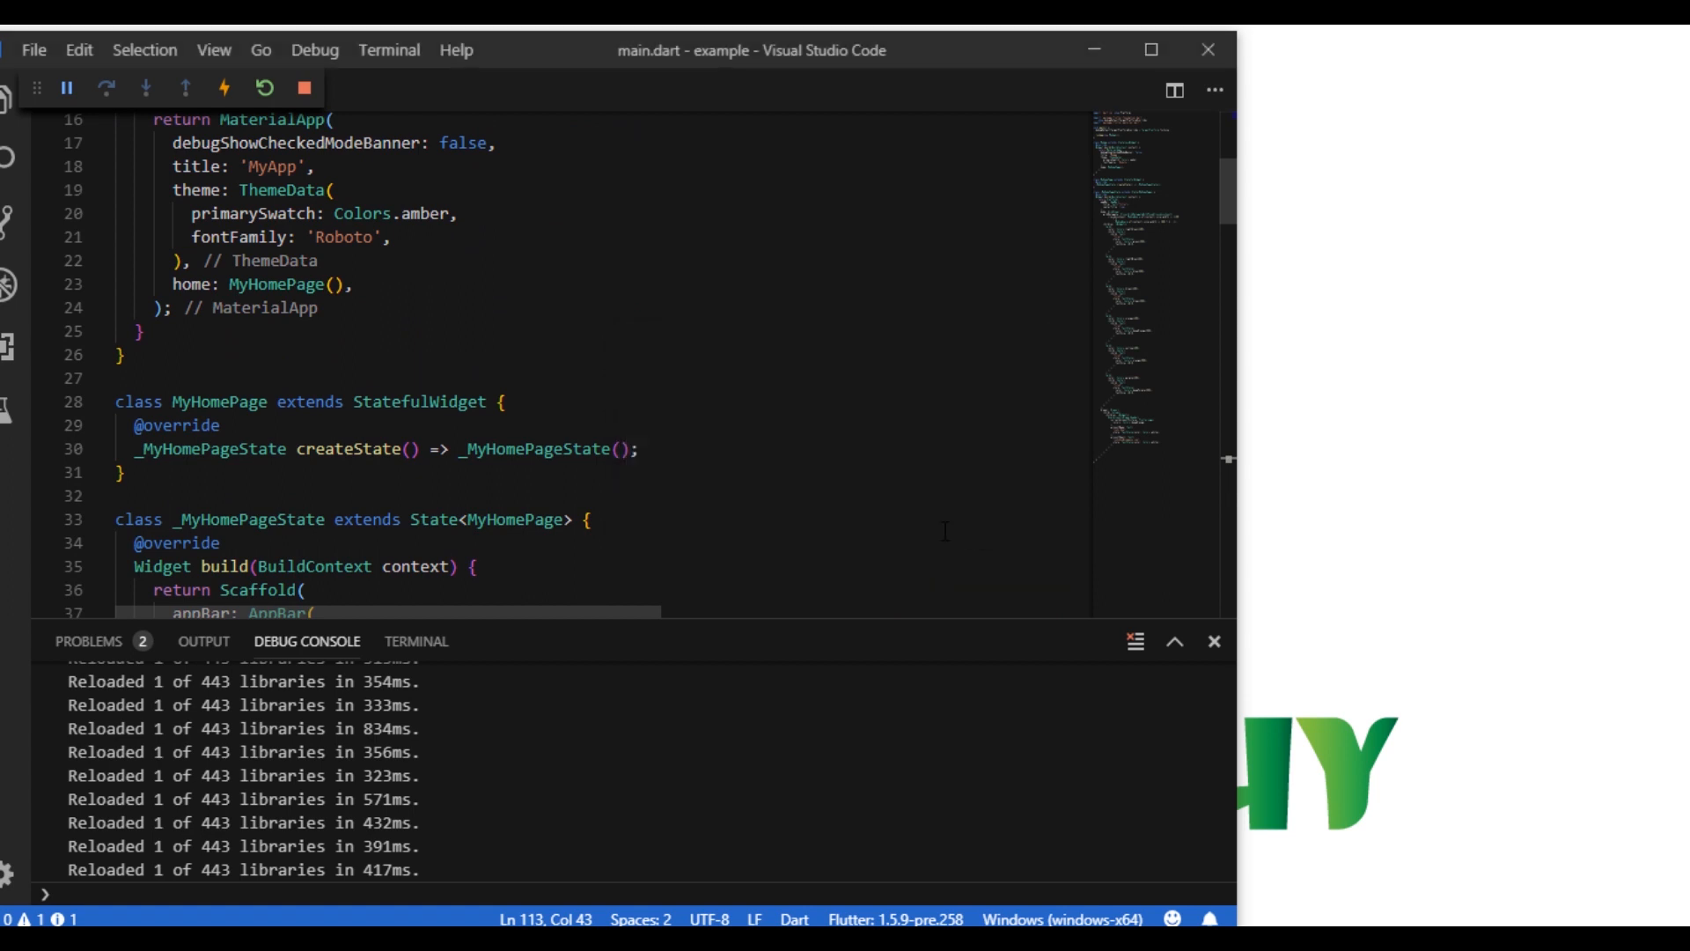
left_click(305, 88)
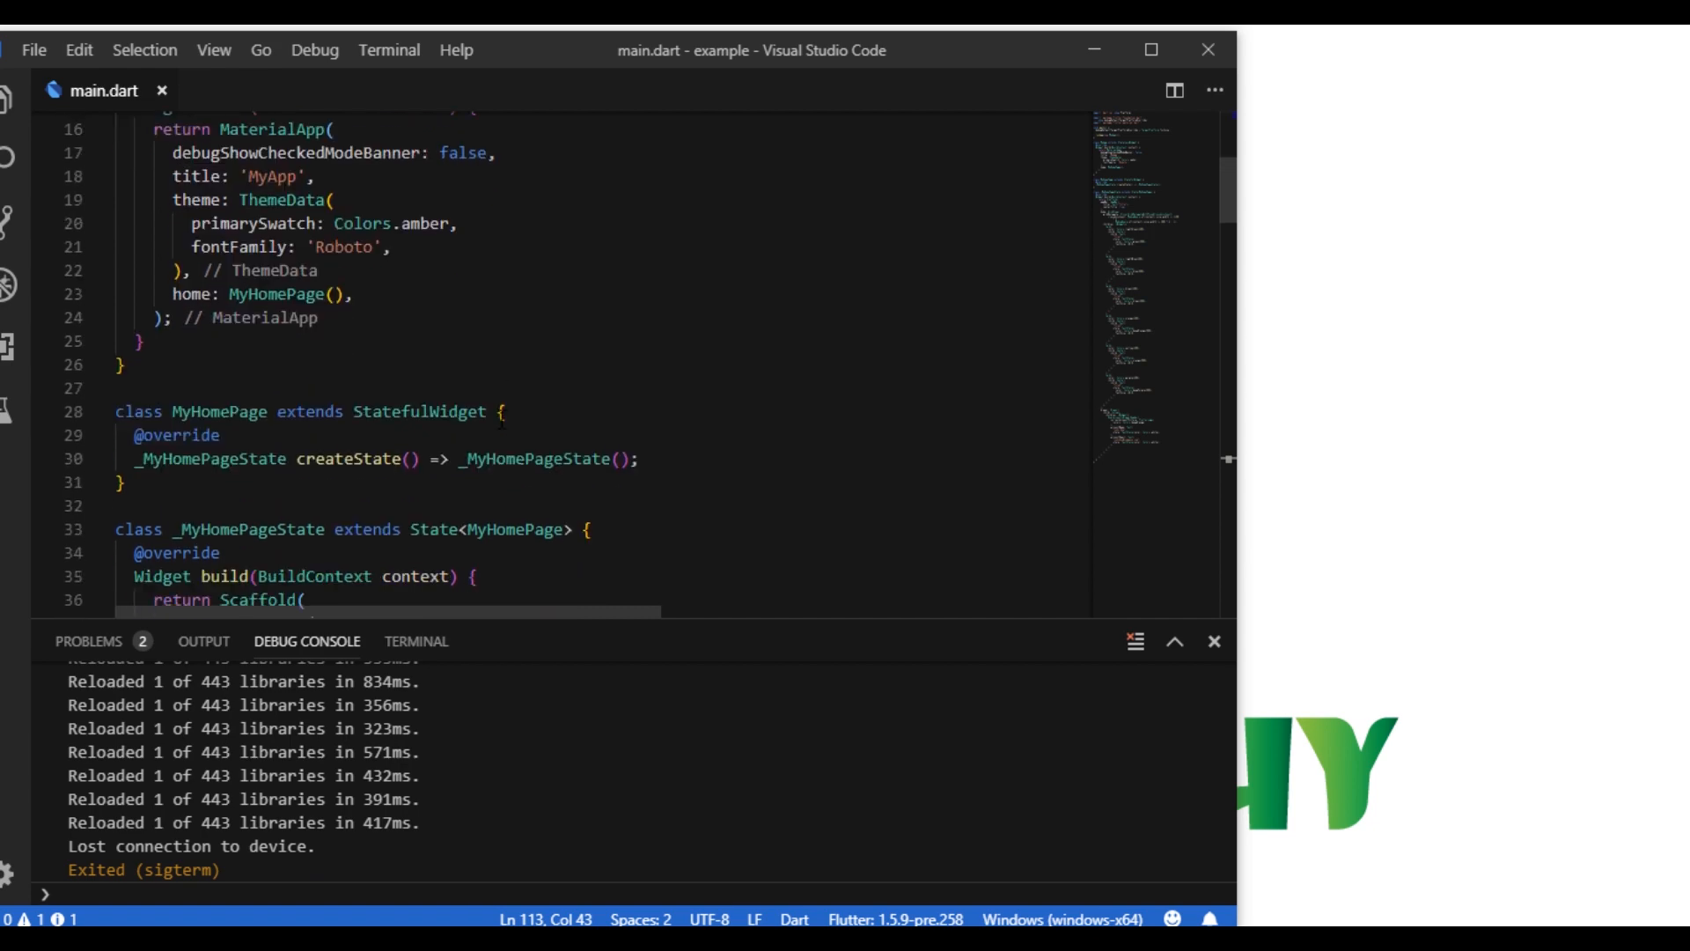
scroll("down", 3)
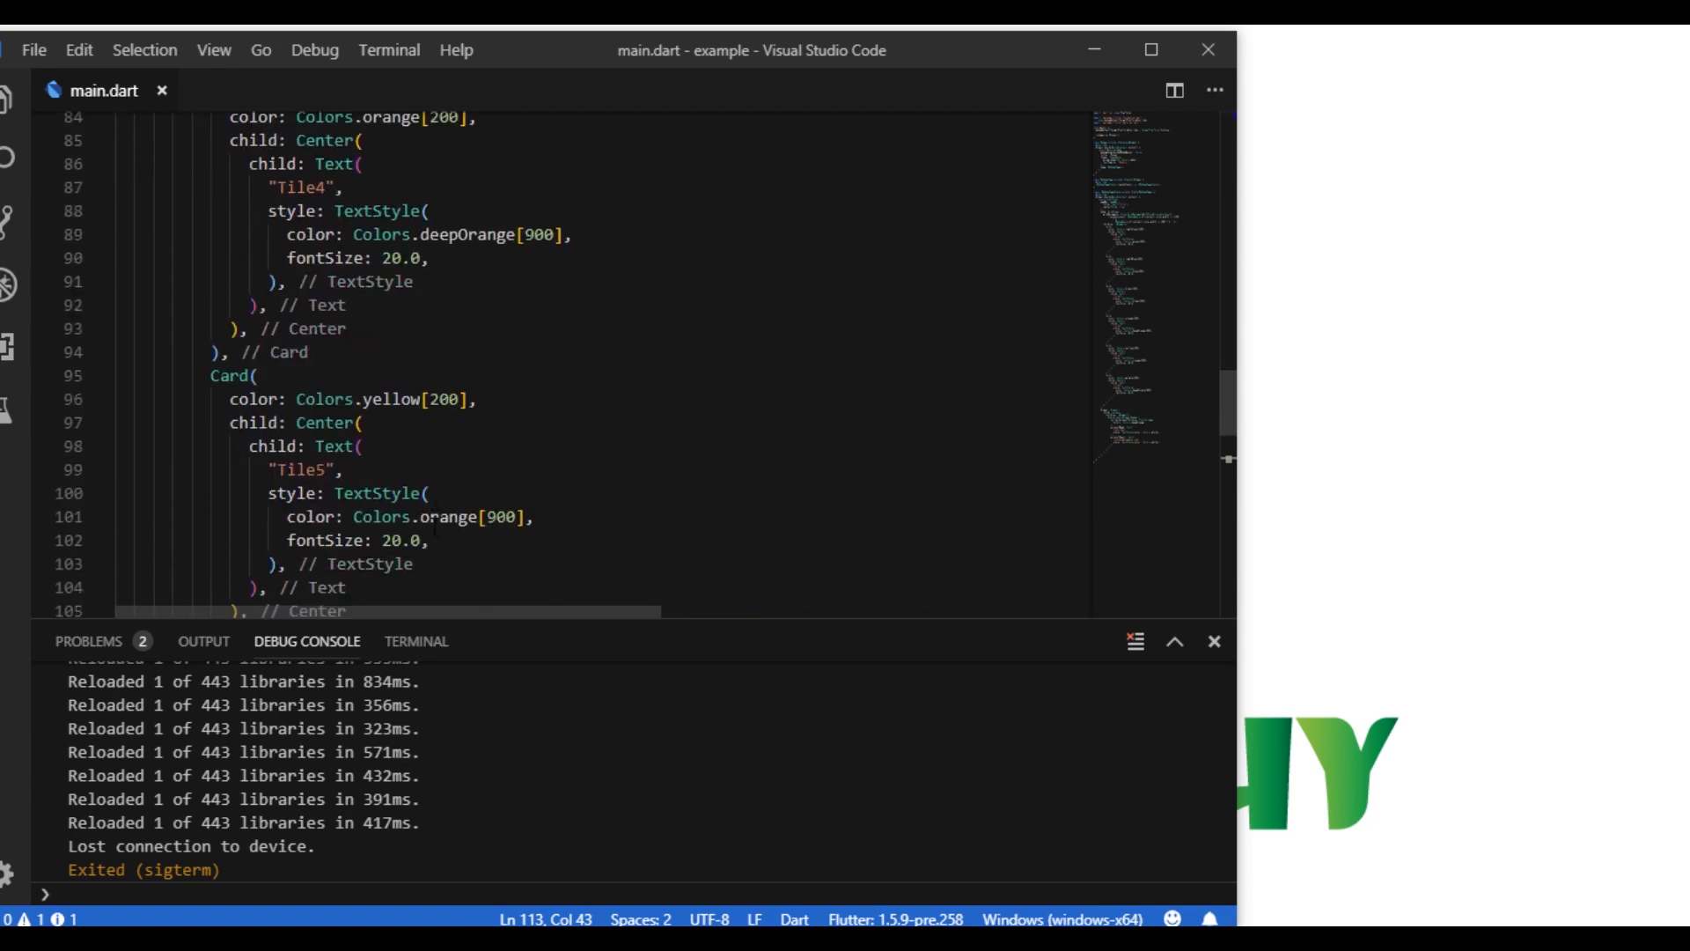
scroll("down", 3)
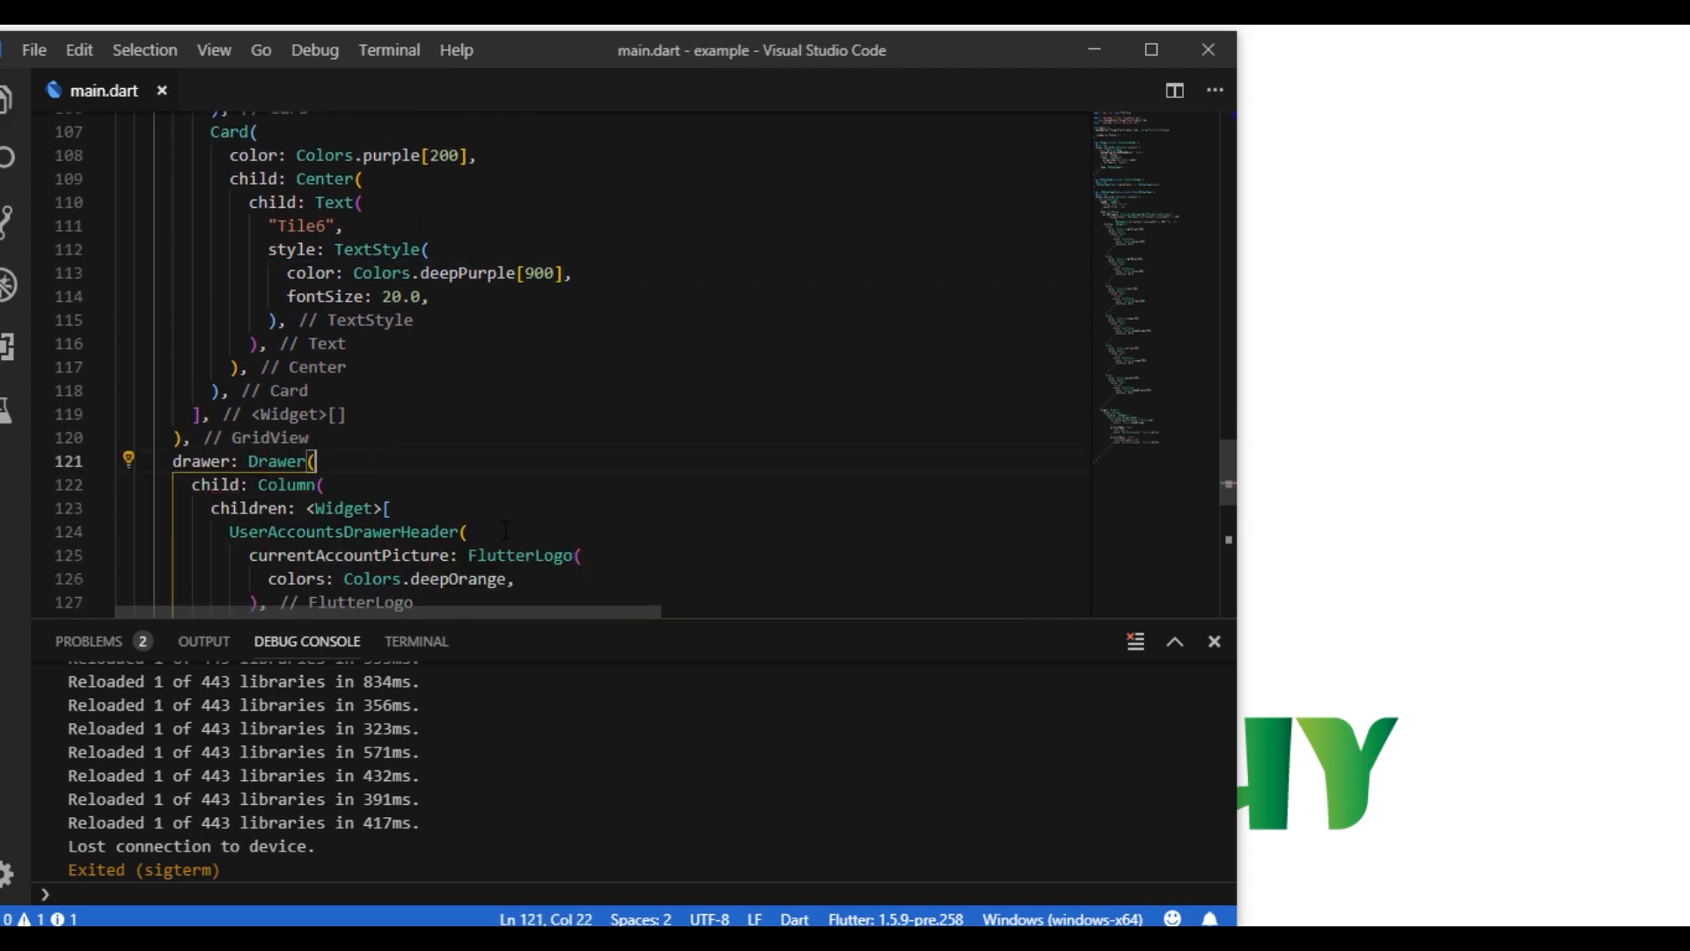
Give the drawer header a LinearGradient decoration with Colors.orange and Colors.yellow, then save
type("decoration: BoxDecoration(gradient: LinearGradient),")
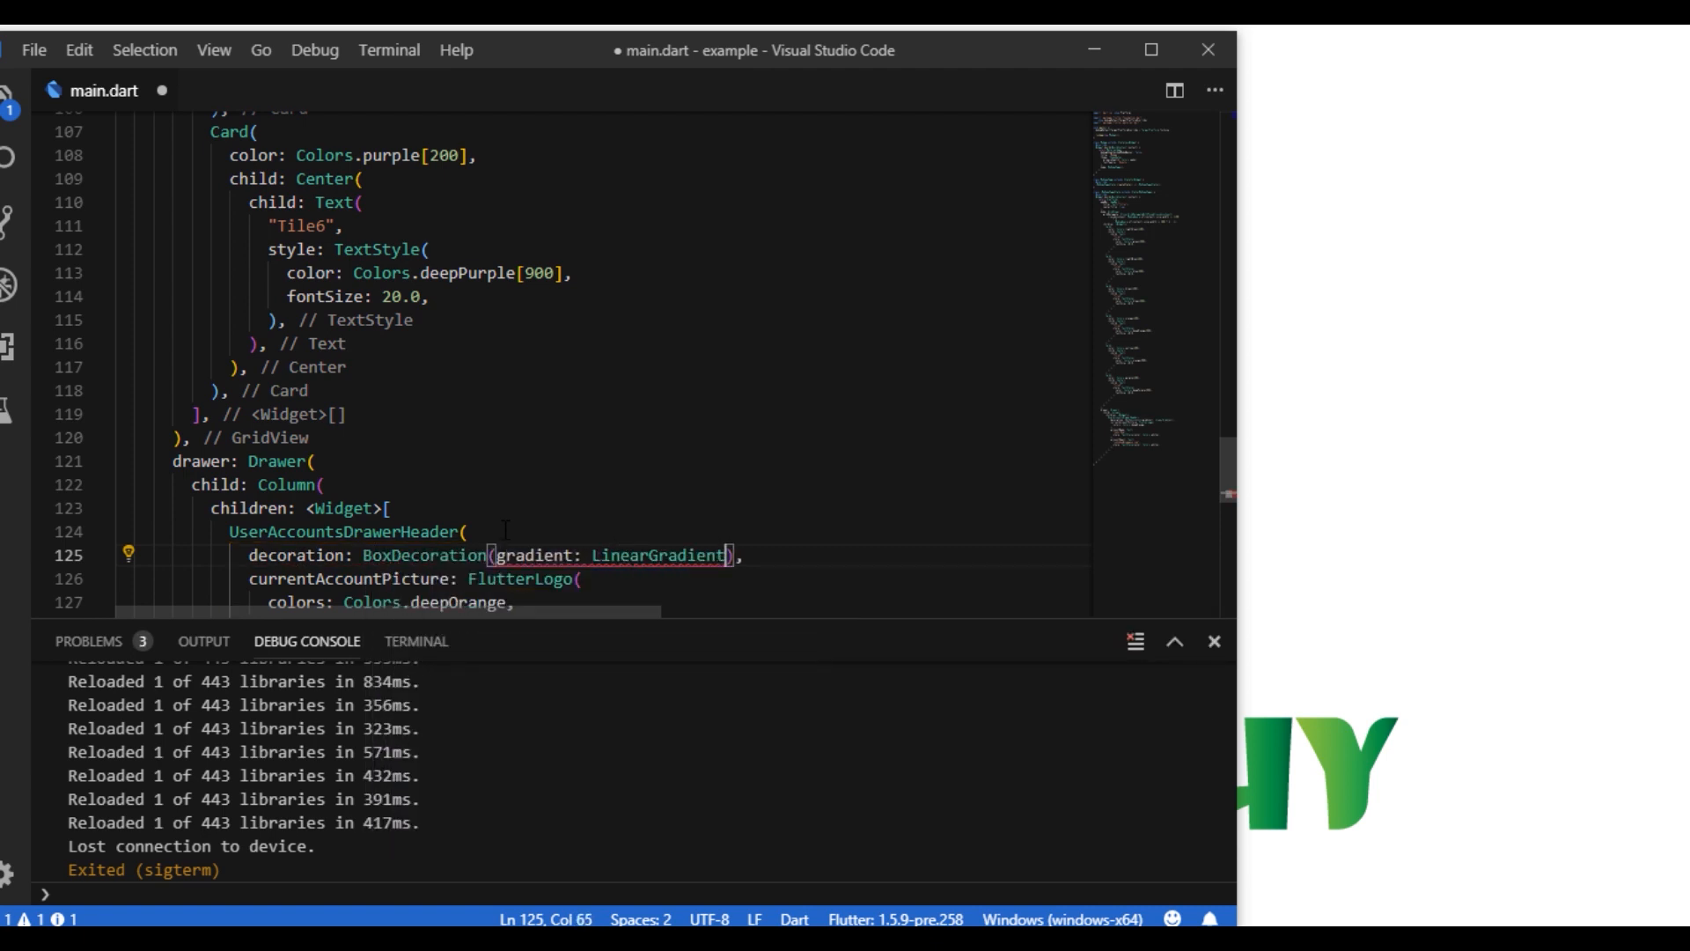
type("colors: [])")
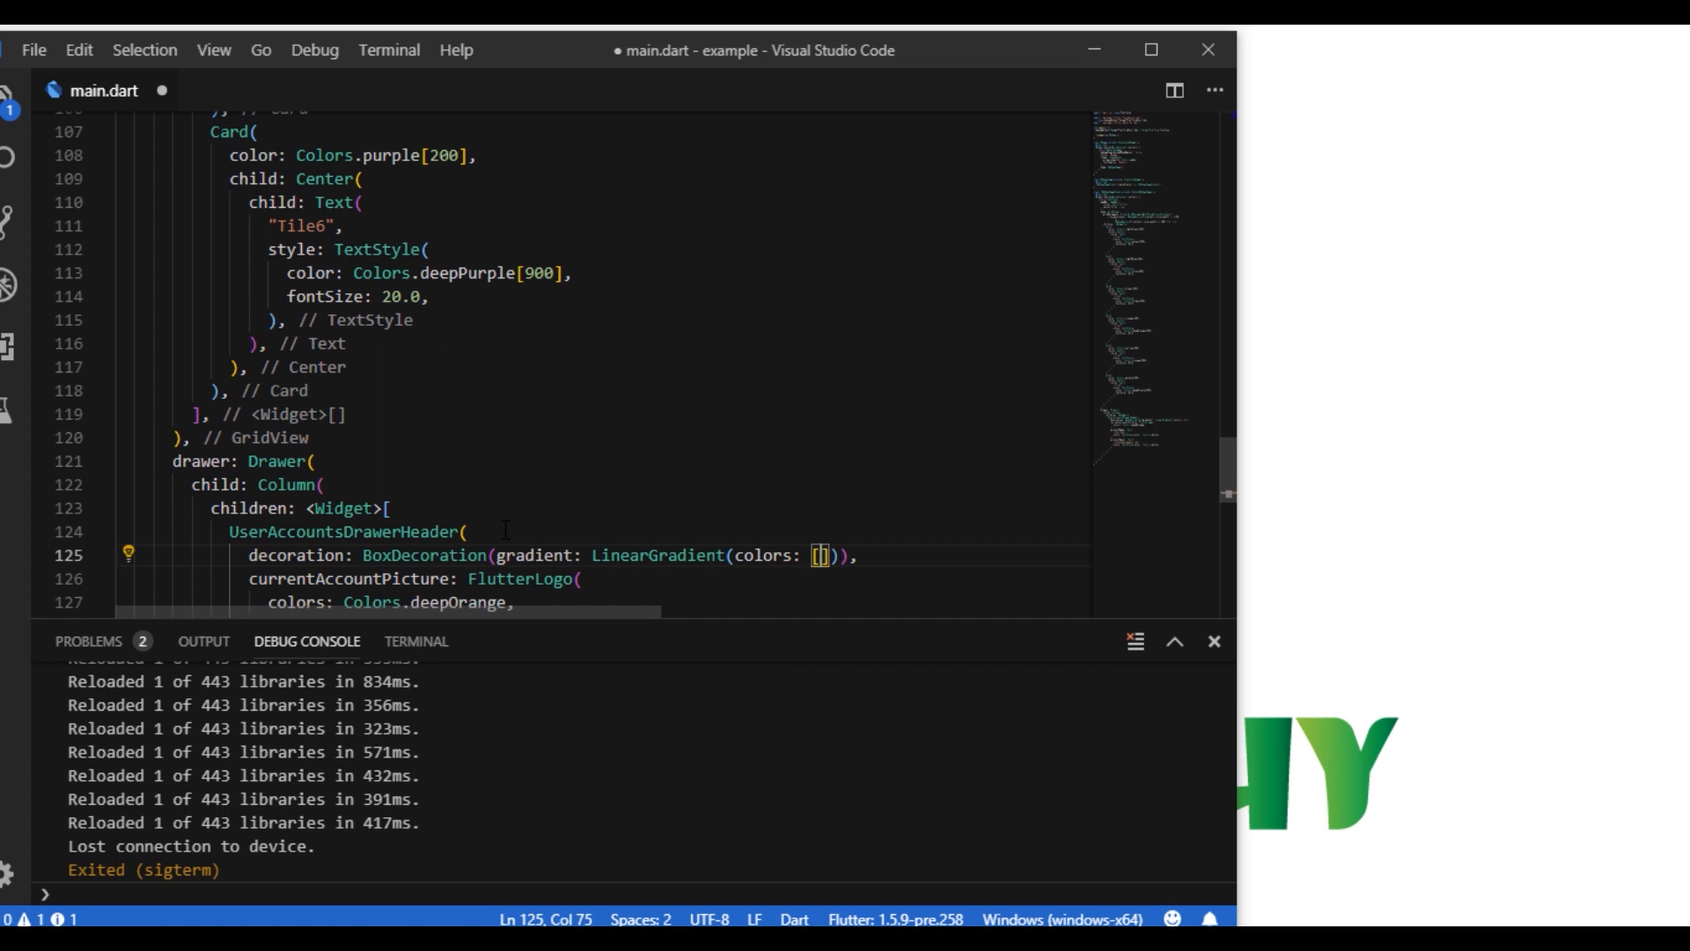
type("Colors.orange,colors.")
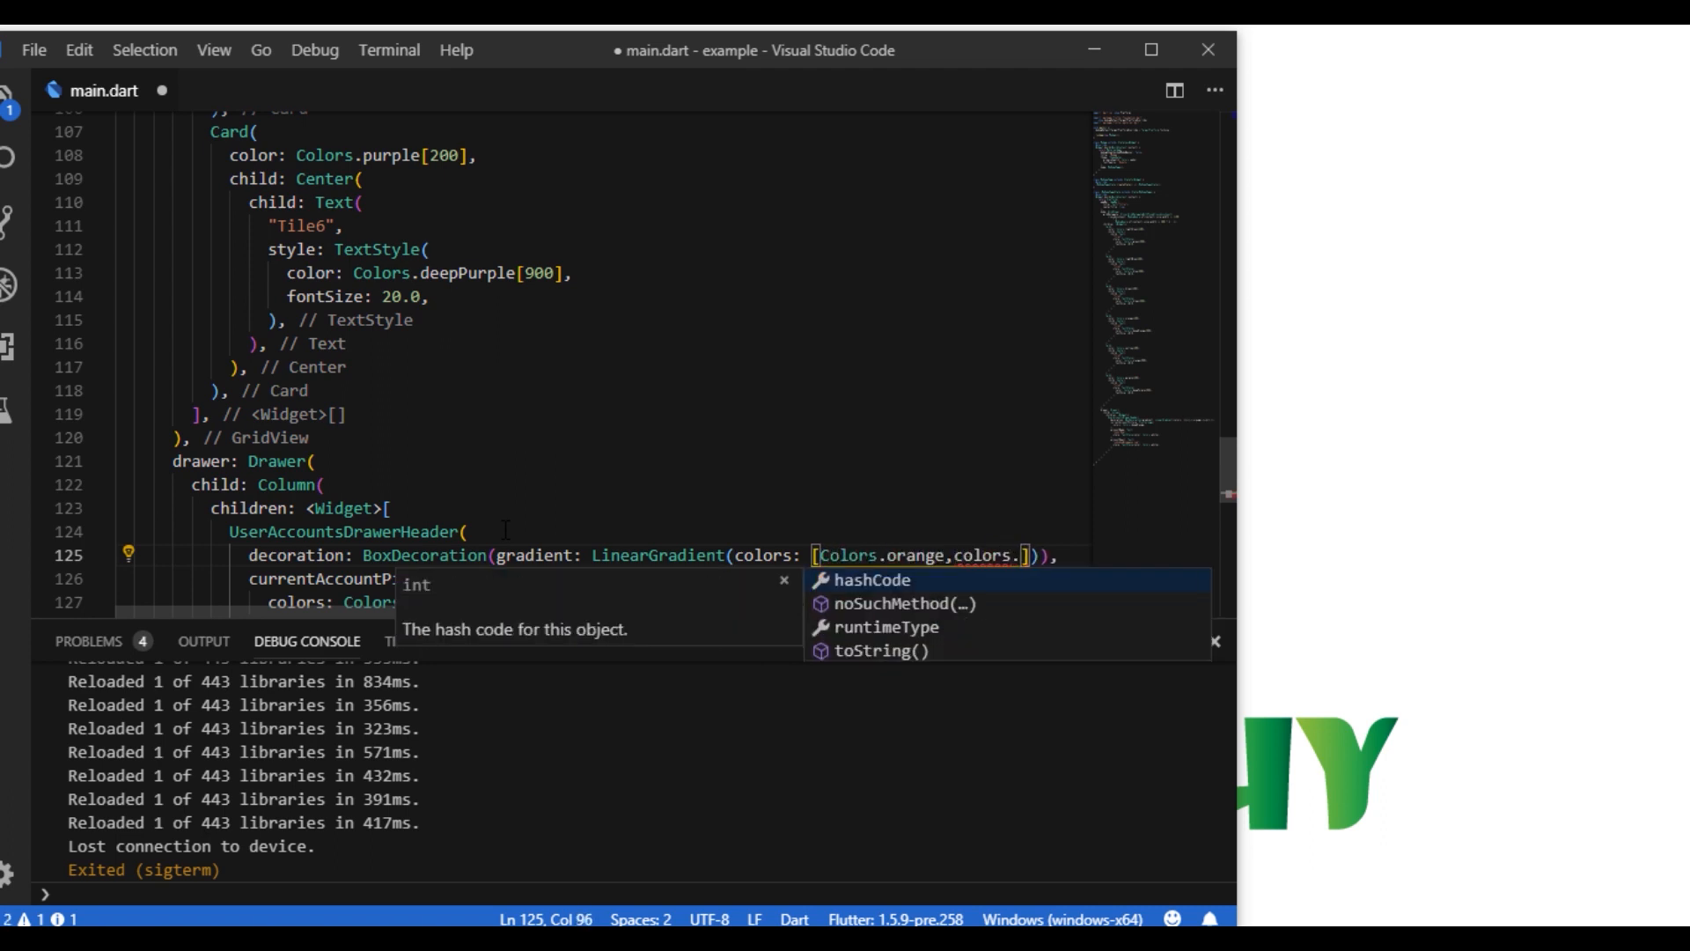
type("yell")
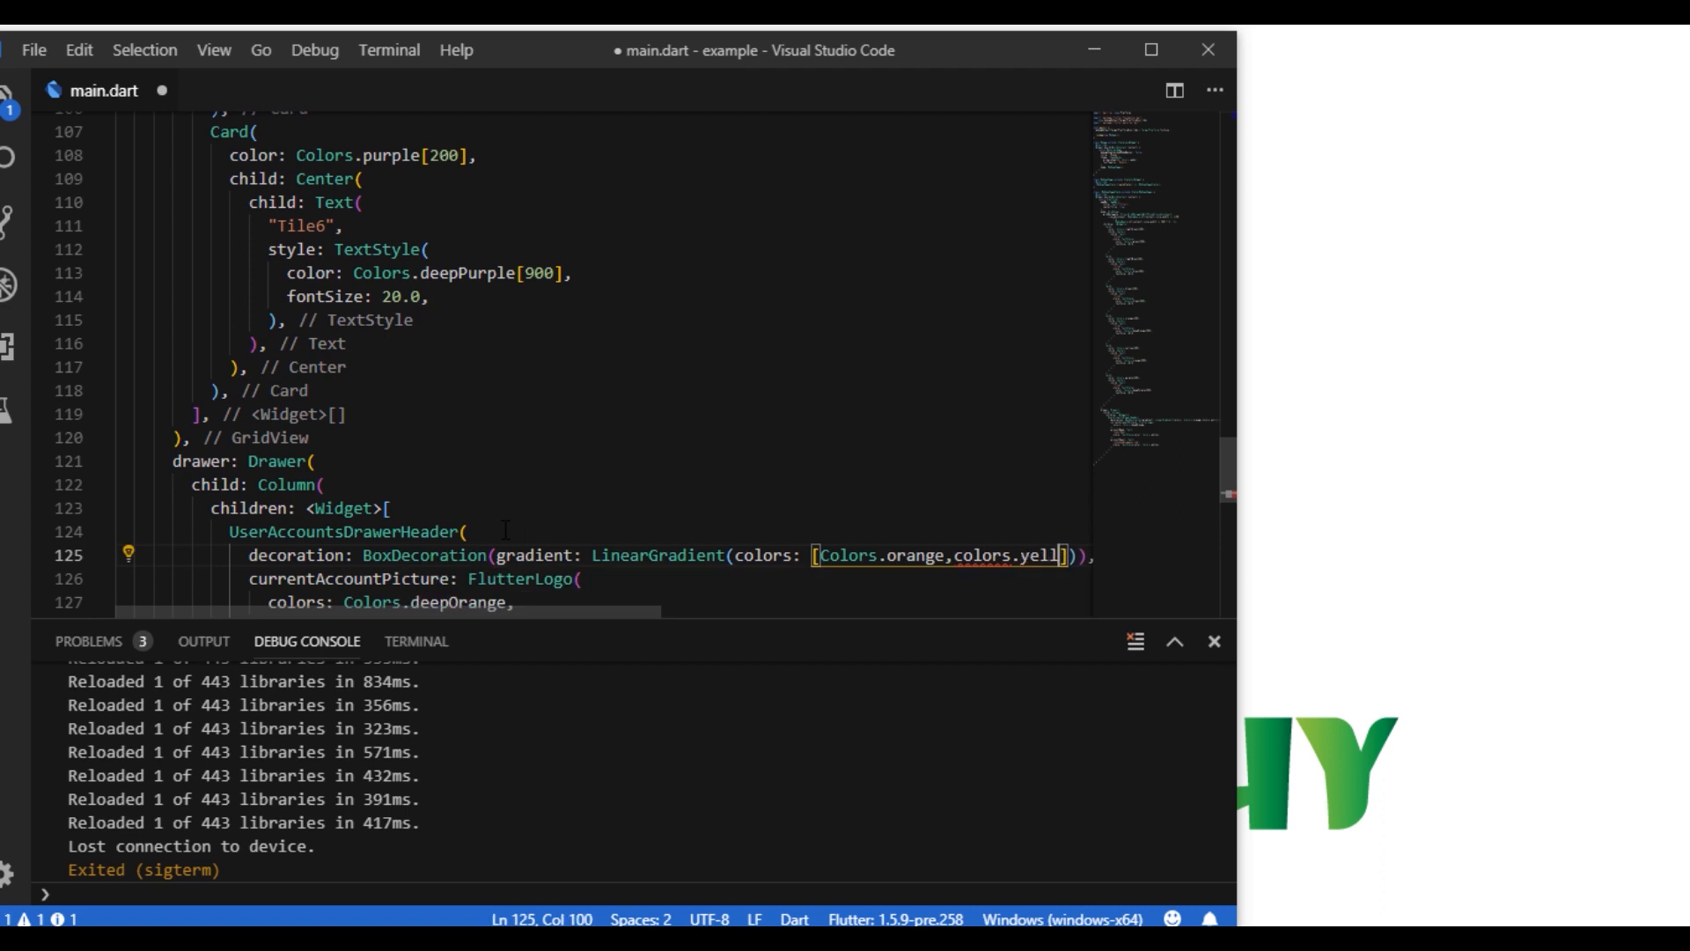
key("ctrl+s")
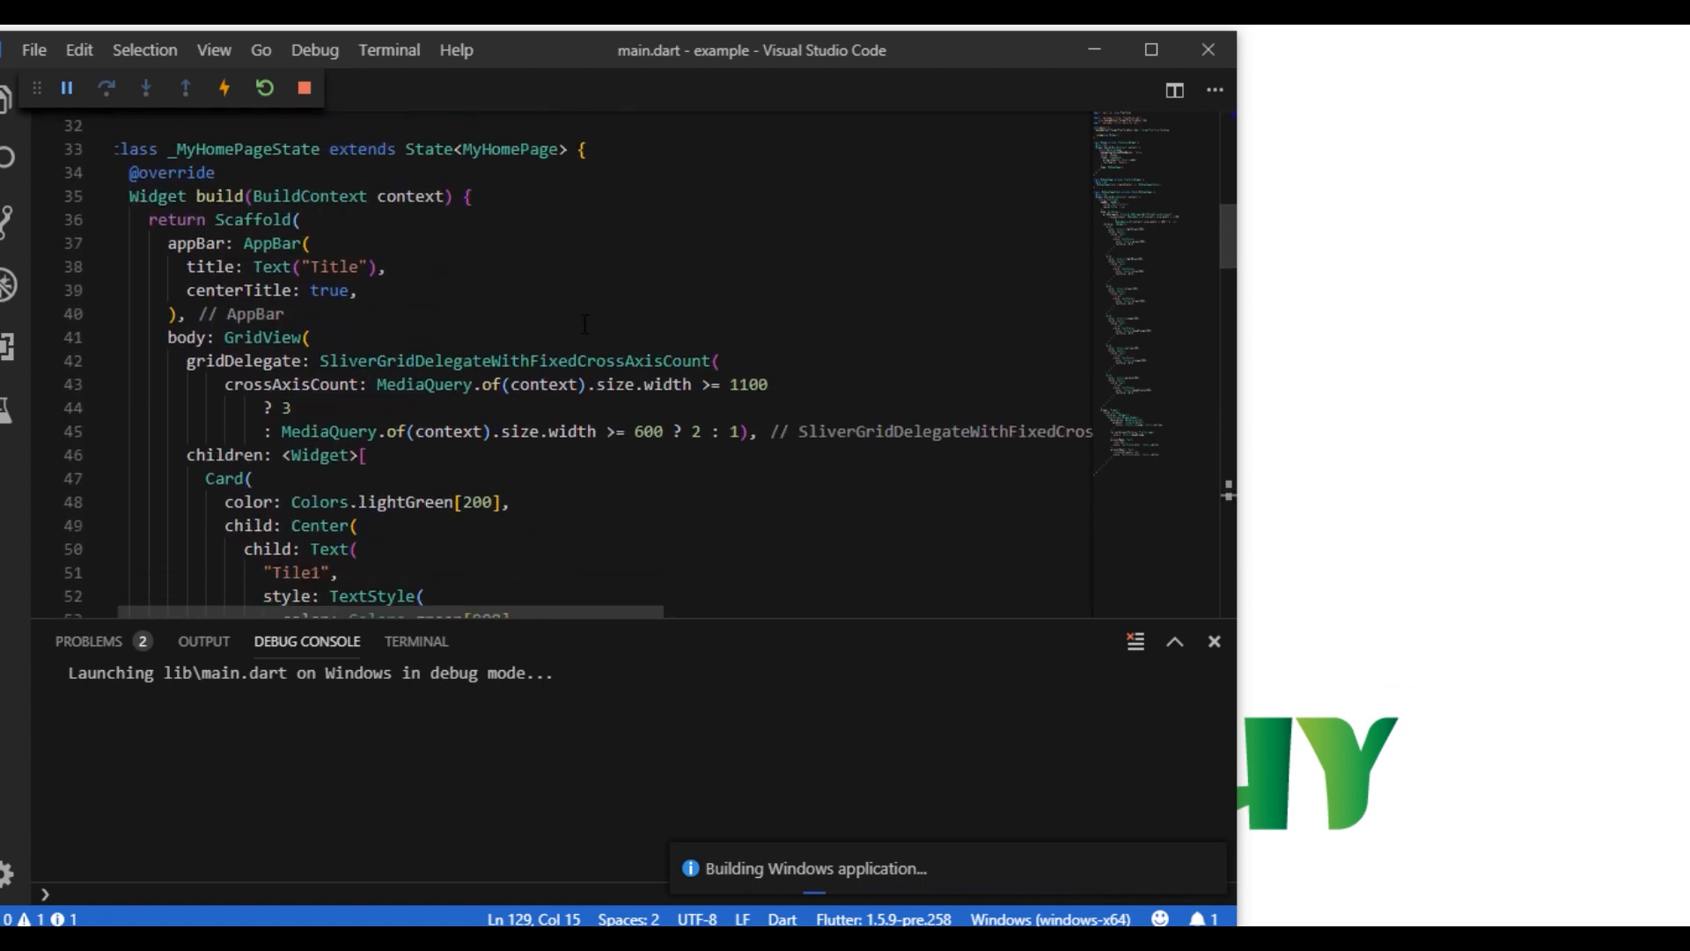
Add an AppBar actions IconButton with Icons.message and an empty onPressed handler
left_click(357, 291)
type("actions: <Widget>[IconButton],")
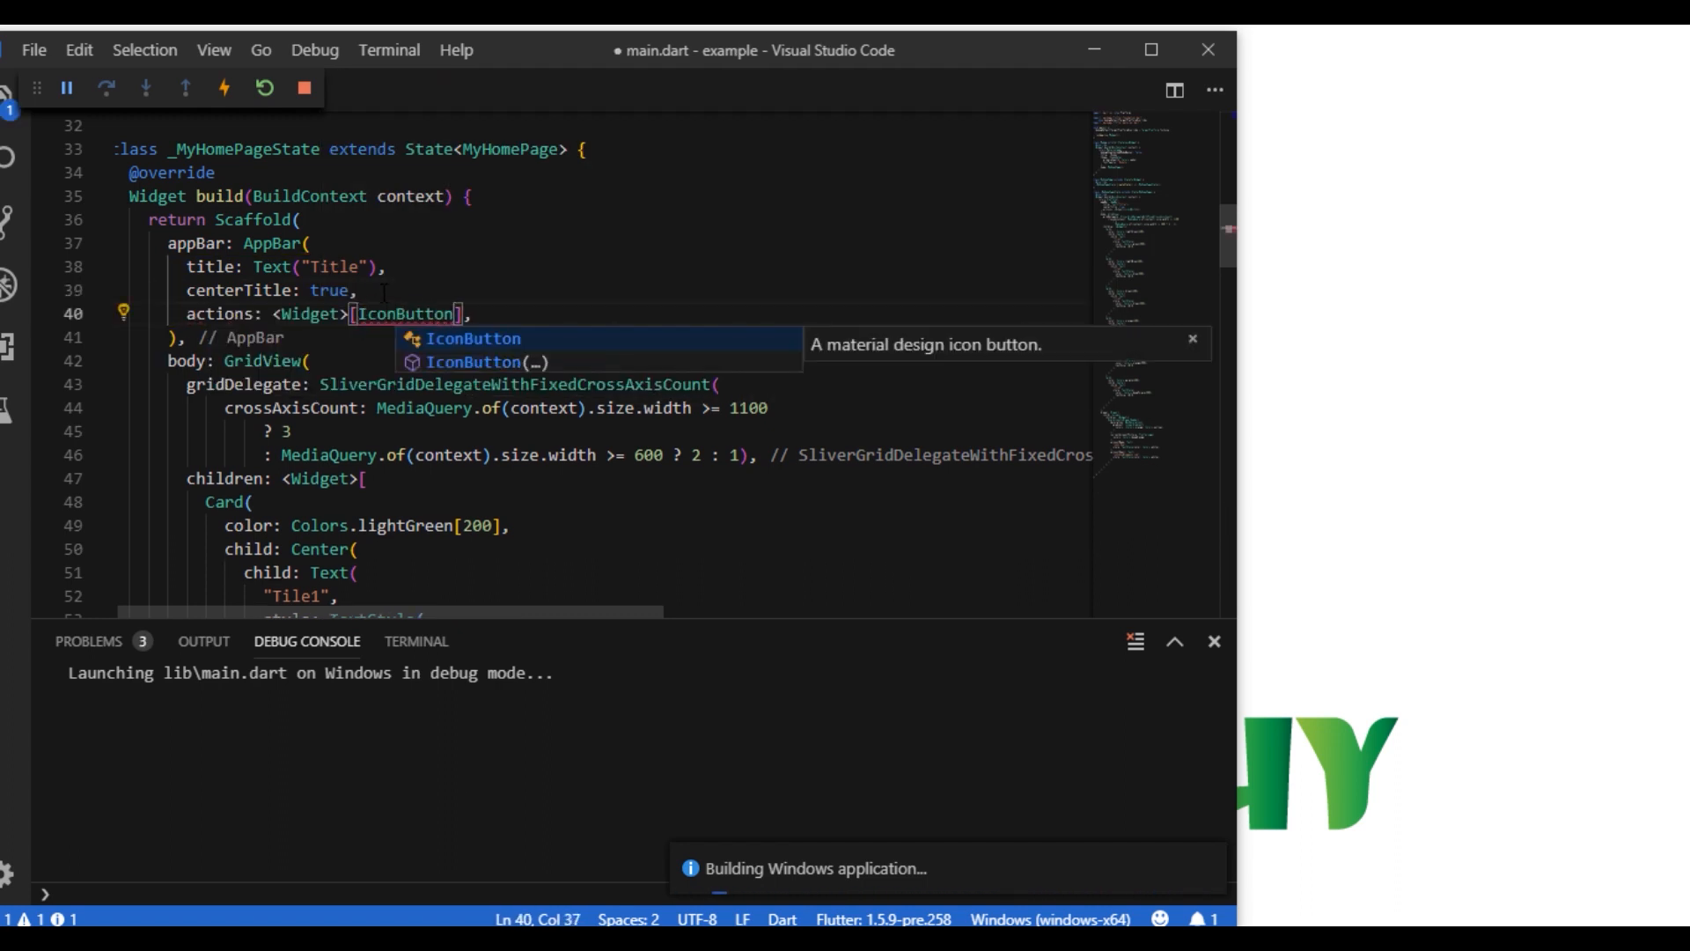
type("(icon: Icons.mes")
type("color: Colors.blue,")
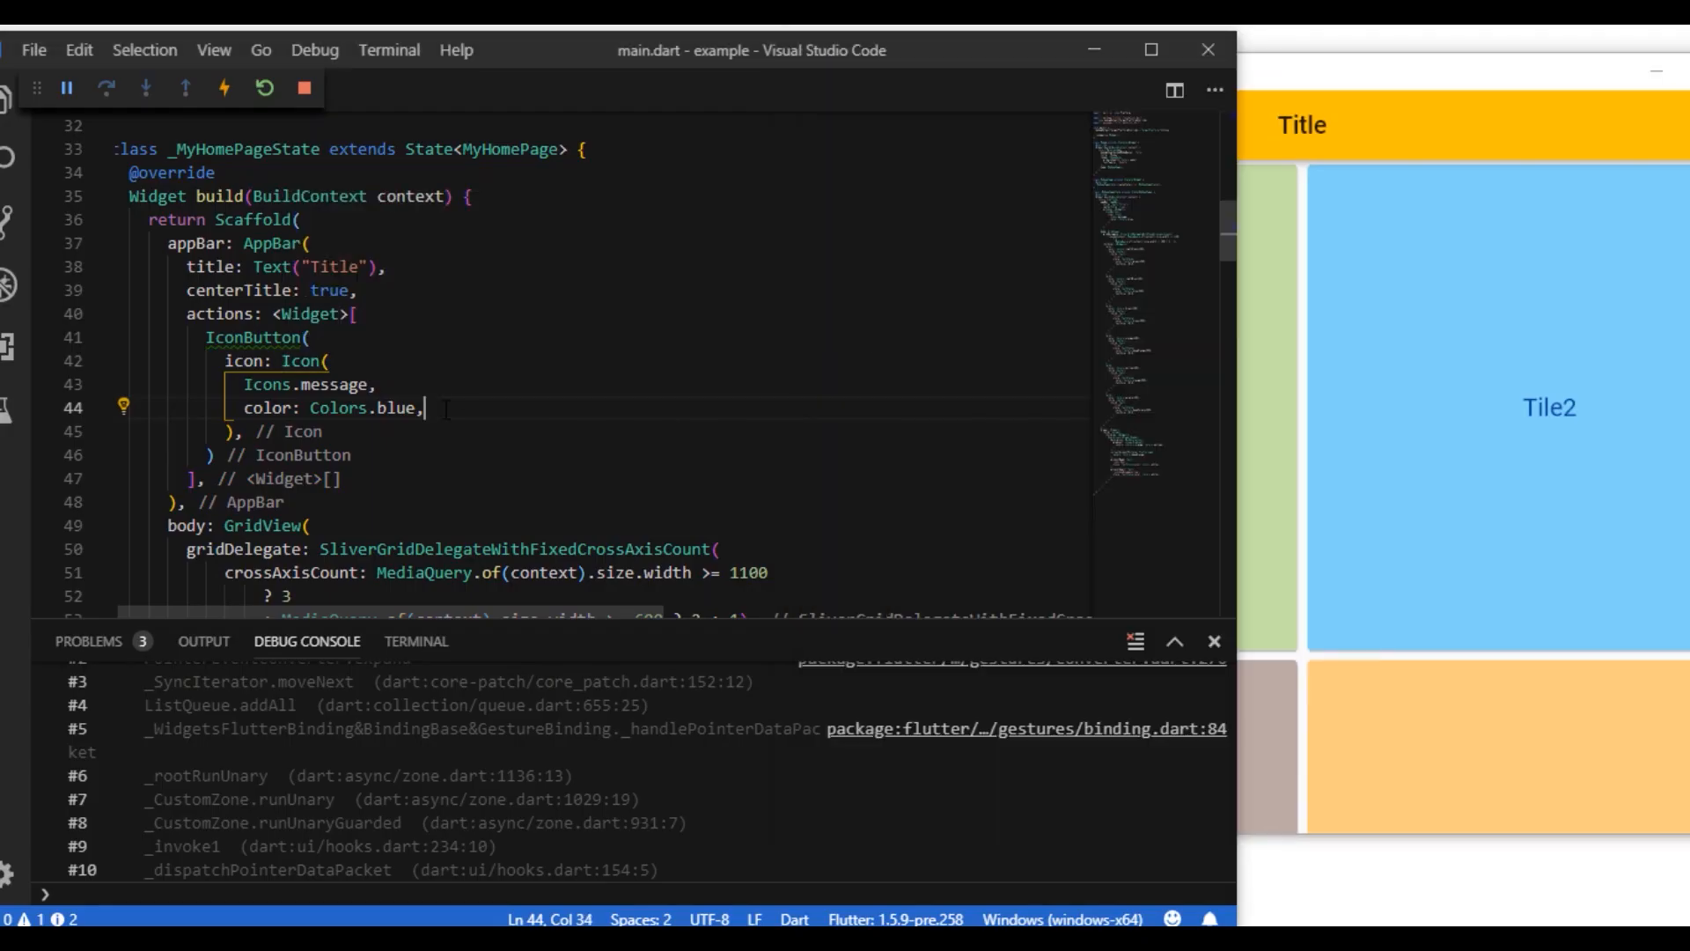
key("enter")
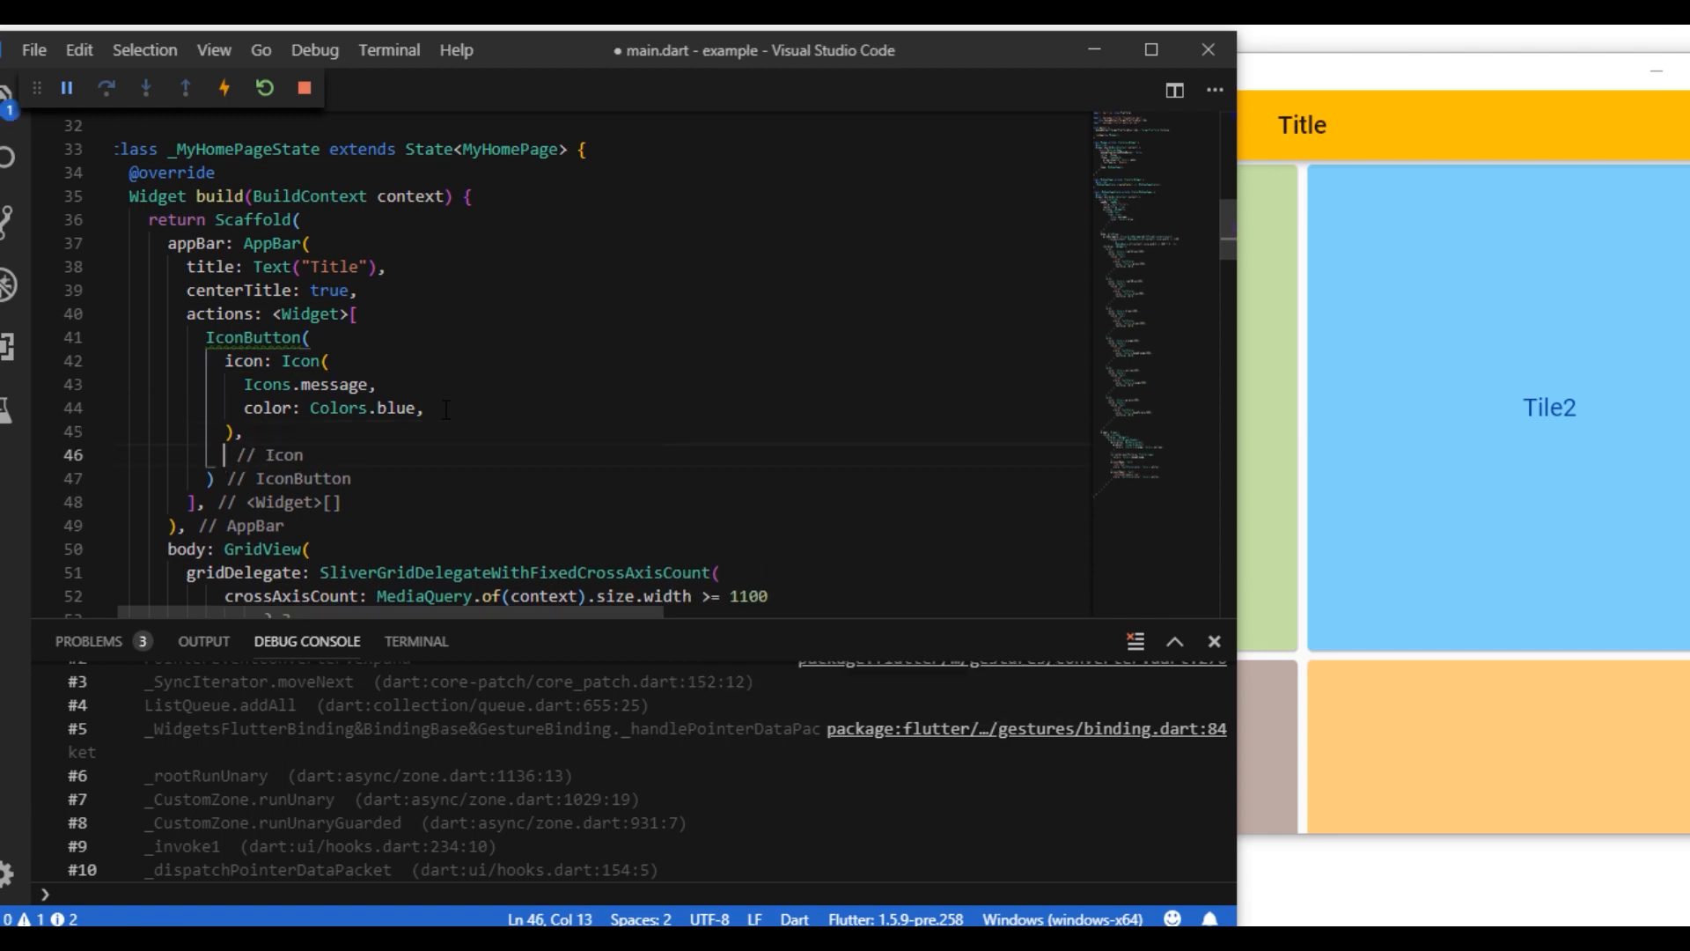
type("onPressed: () {}")
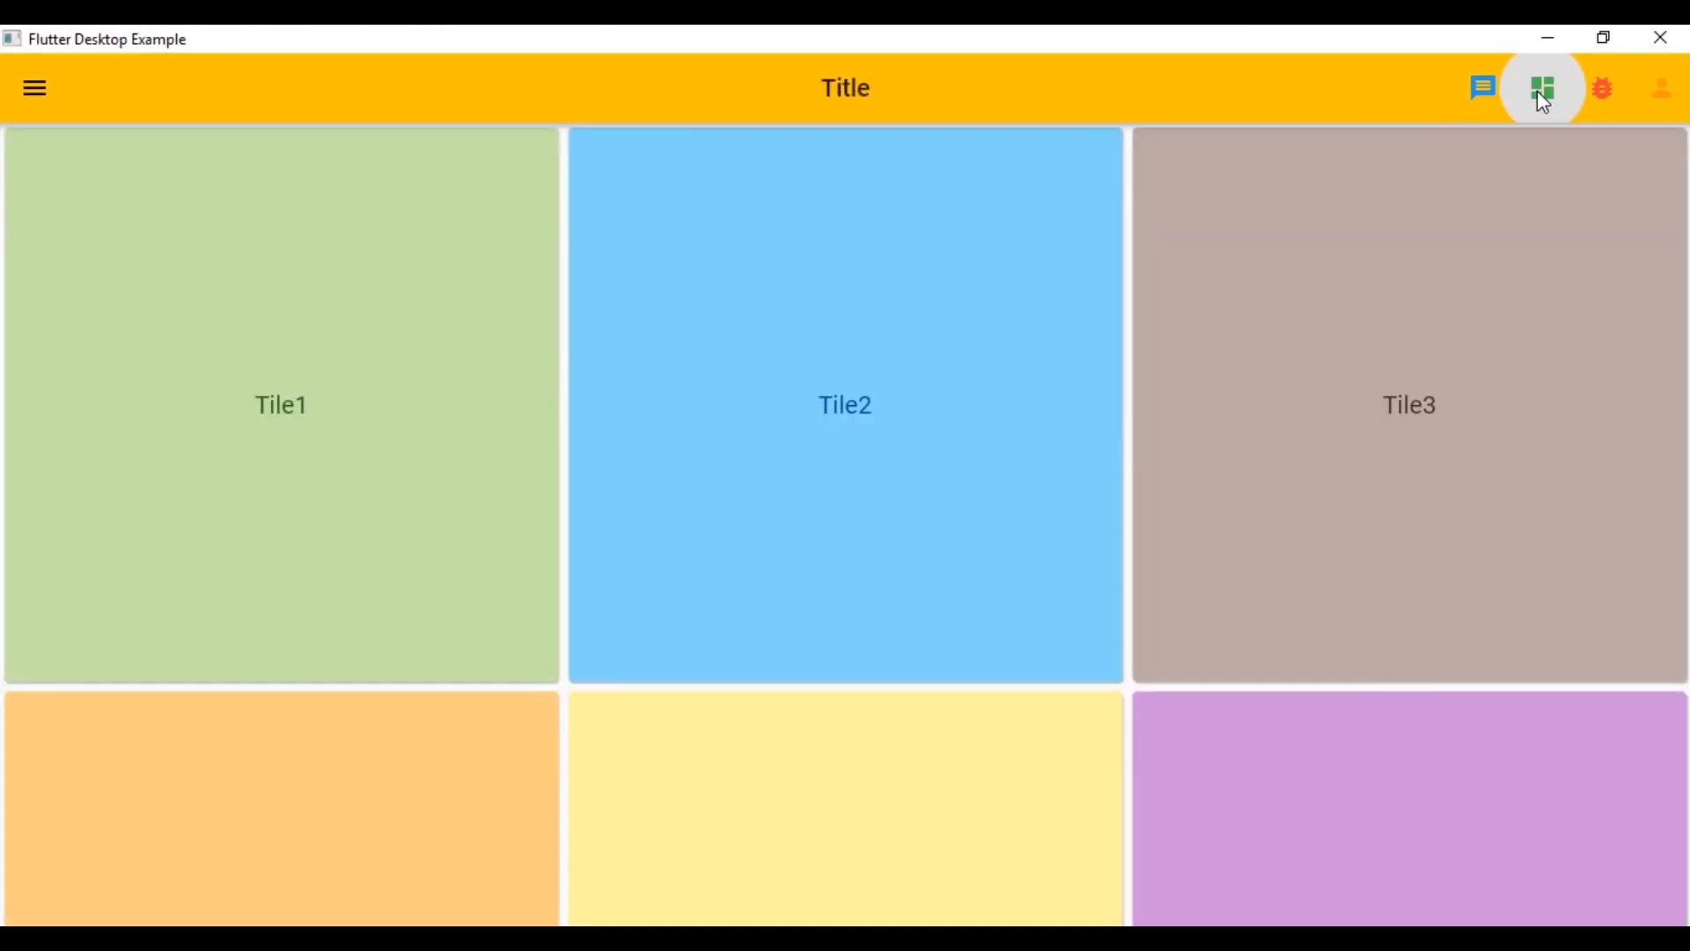
mouse_move(1479, 202)
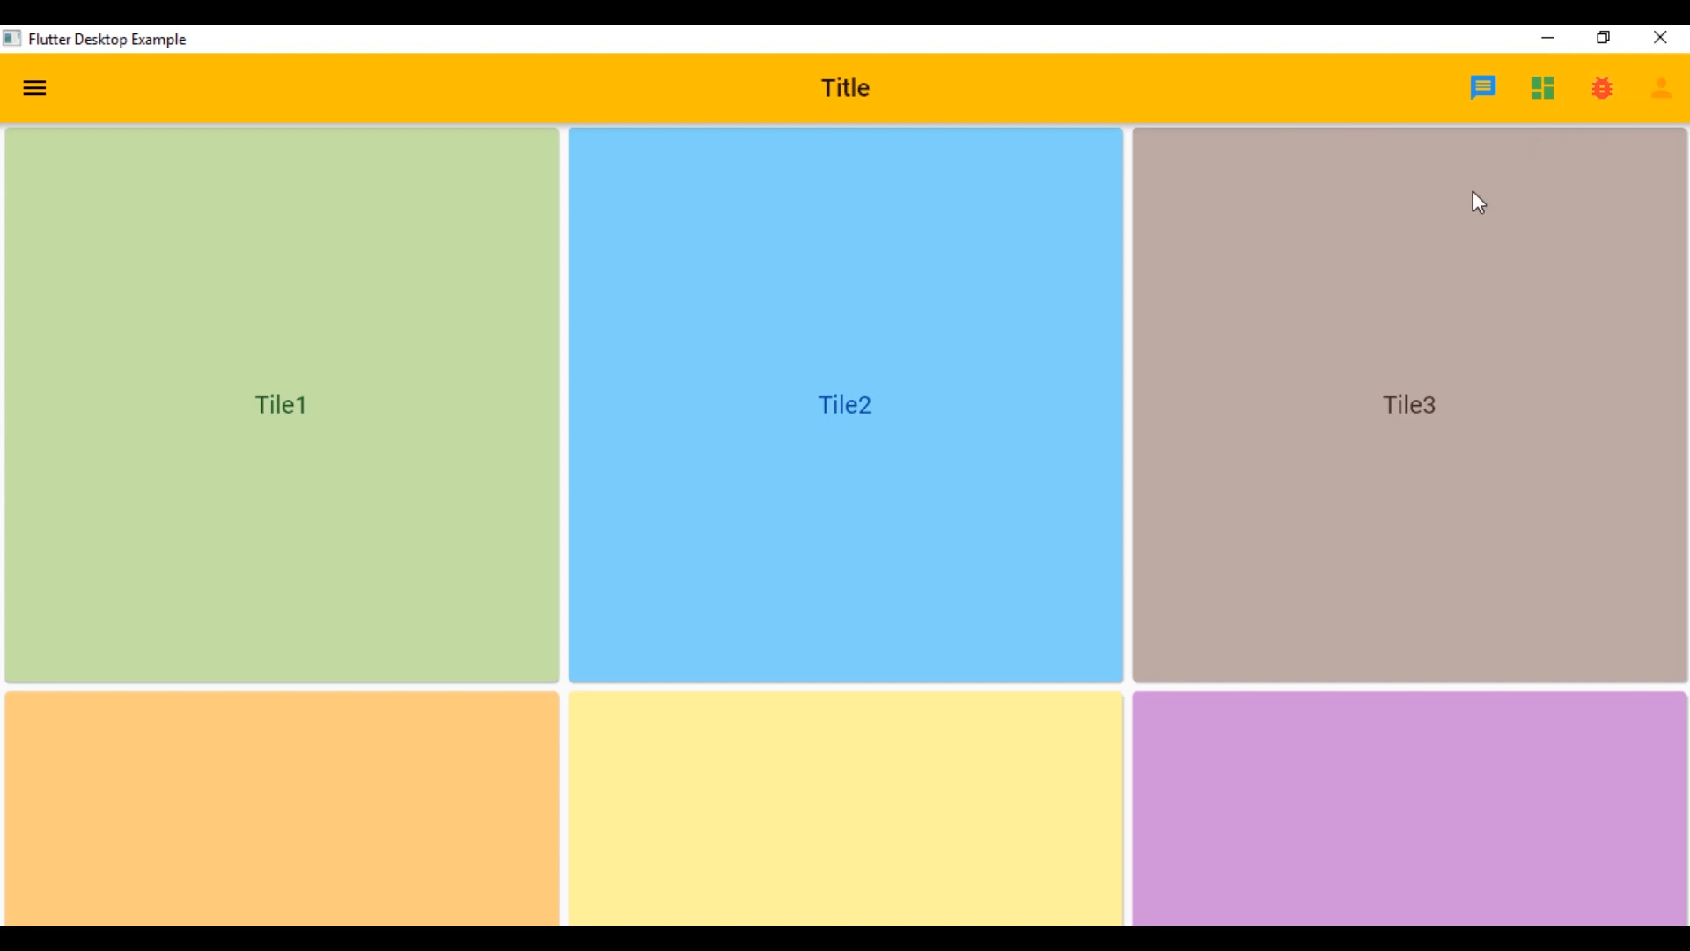
mouse_move(1577, 118)
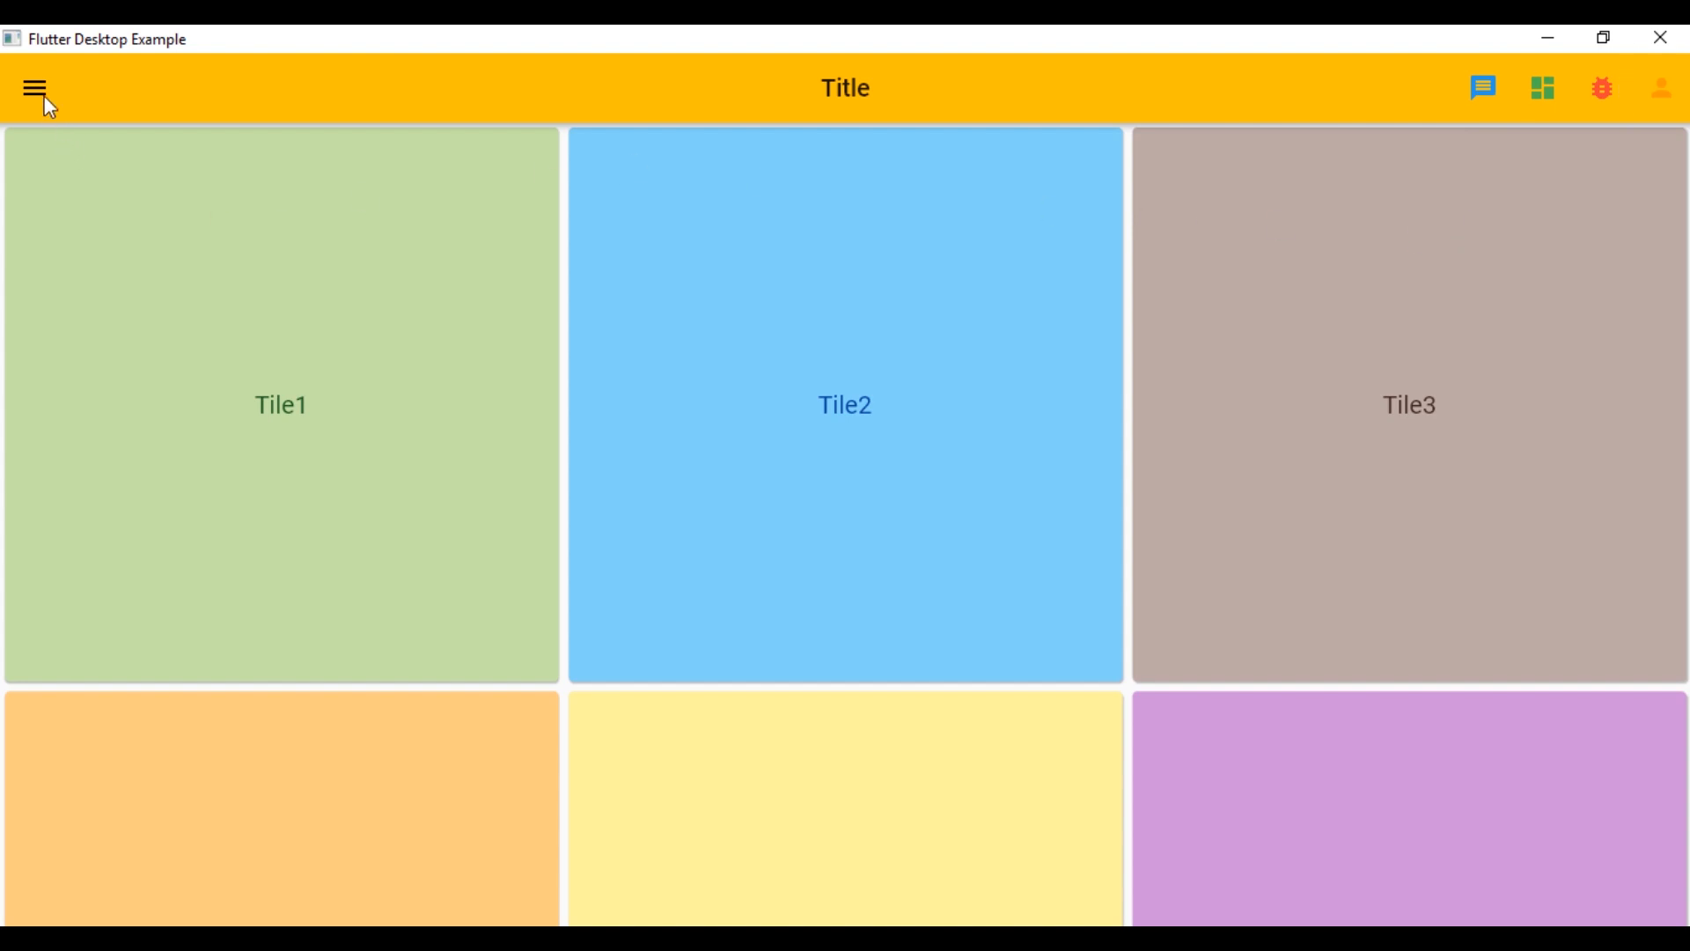
mouse_move(768, 280)
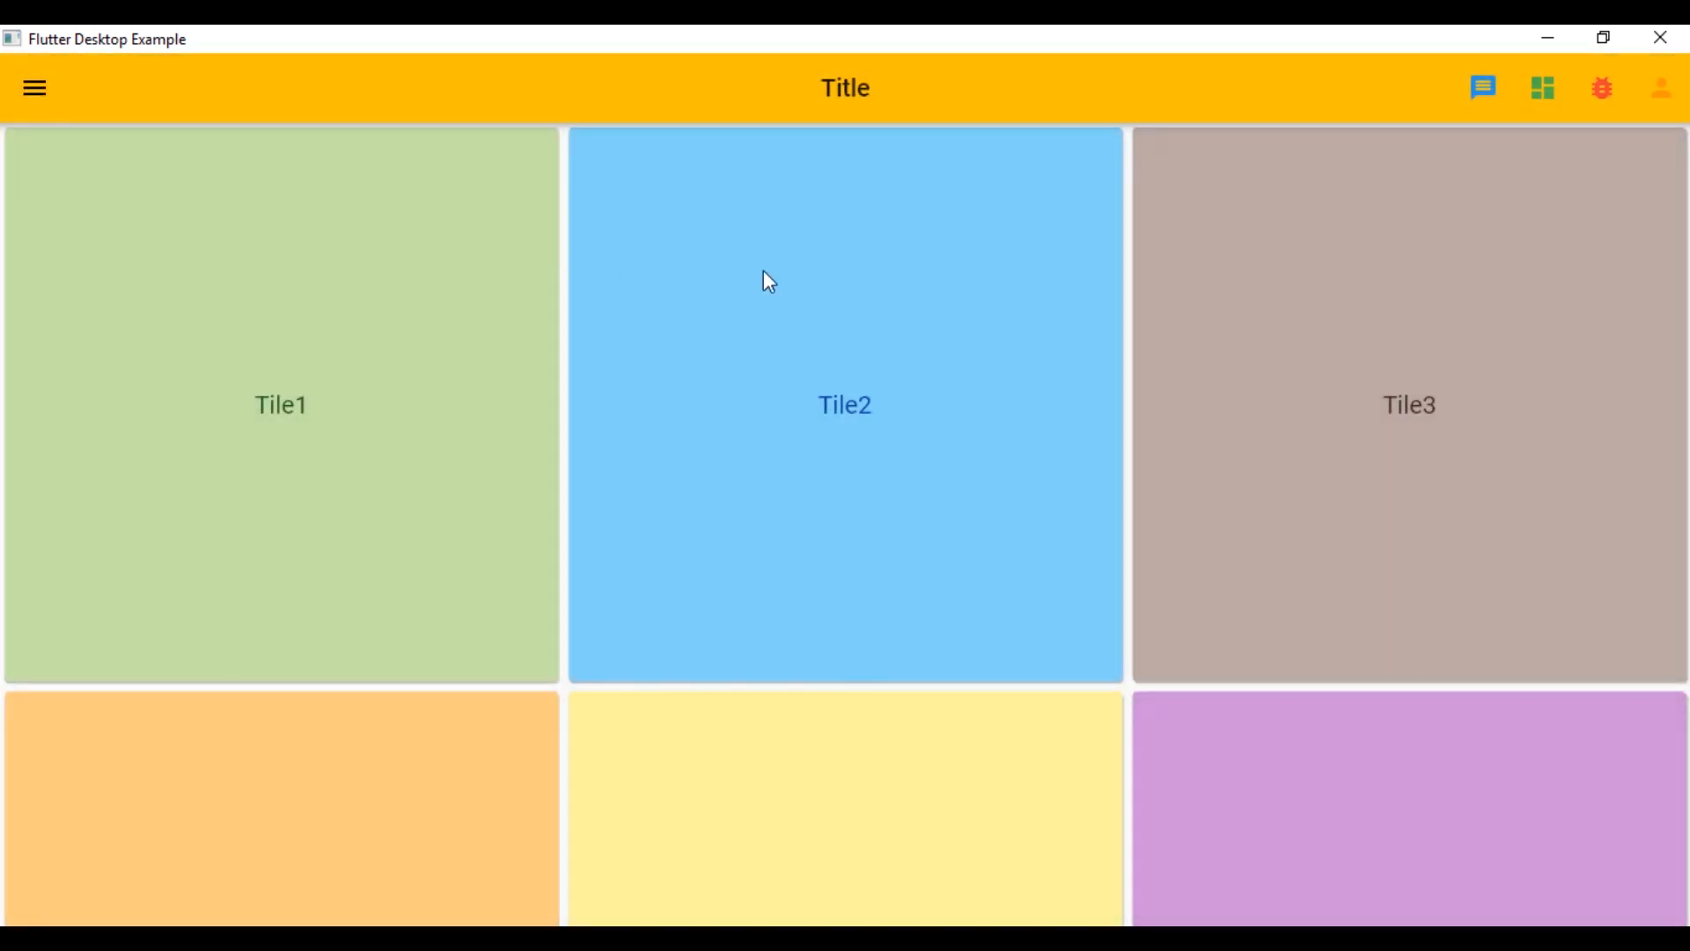
mouse_move(992, 843)
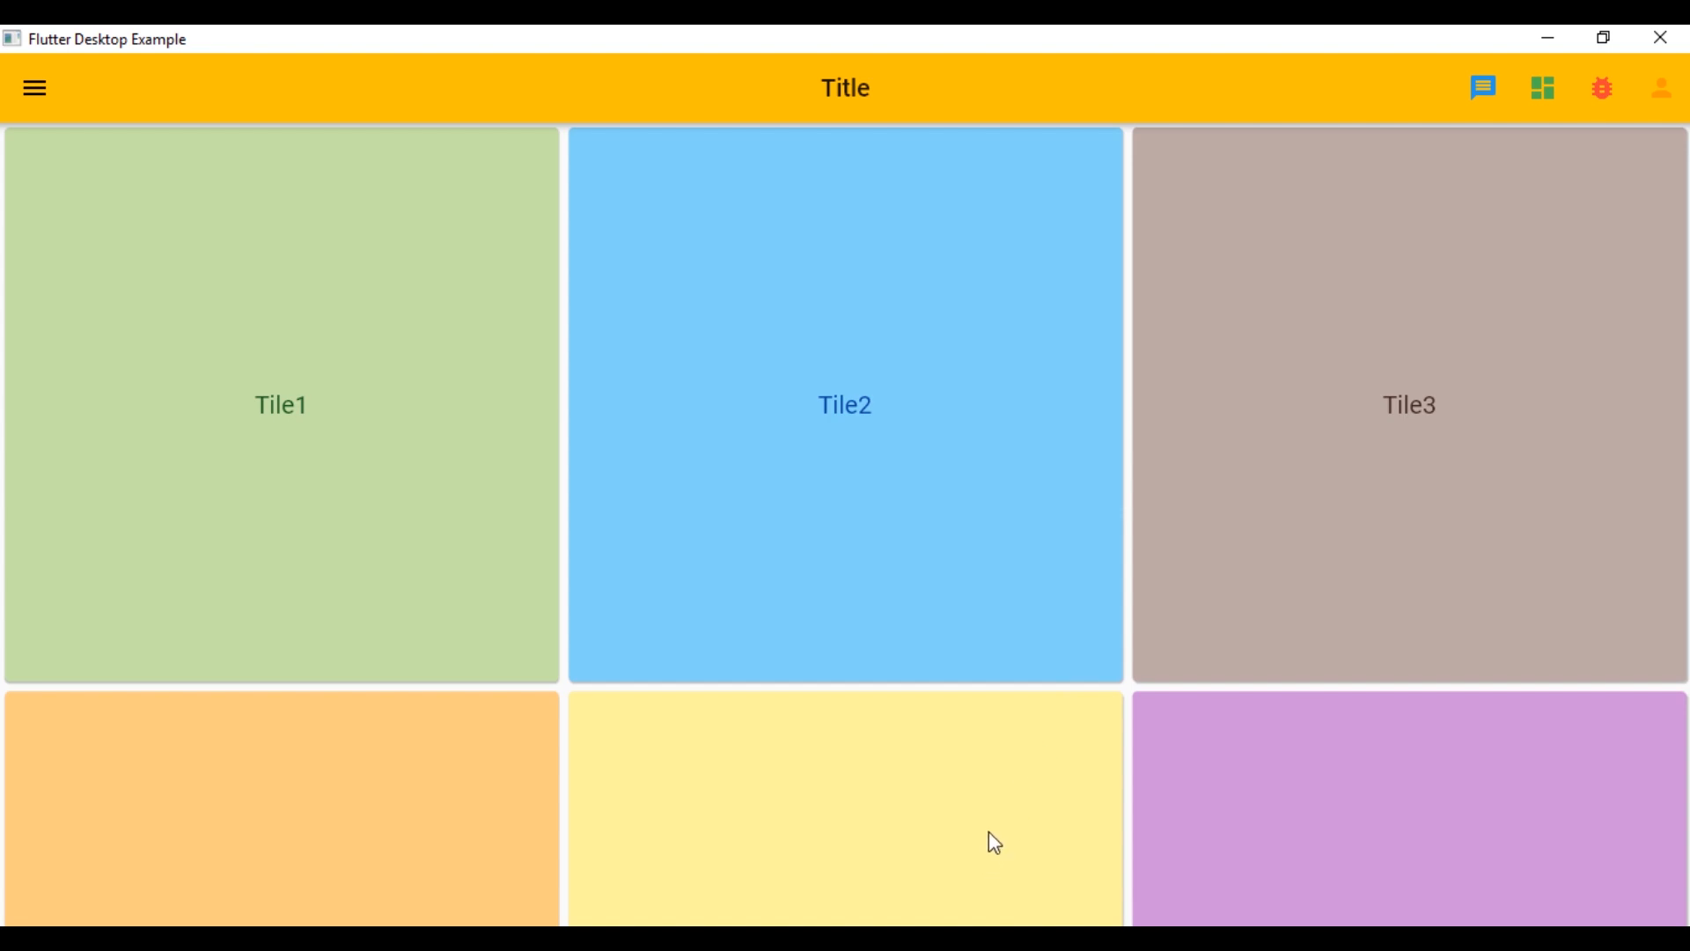
mouse_move(1025, 784)
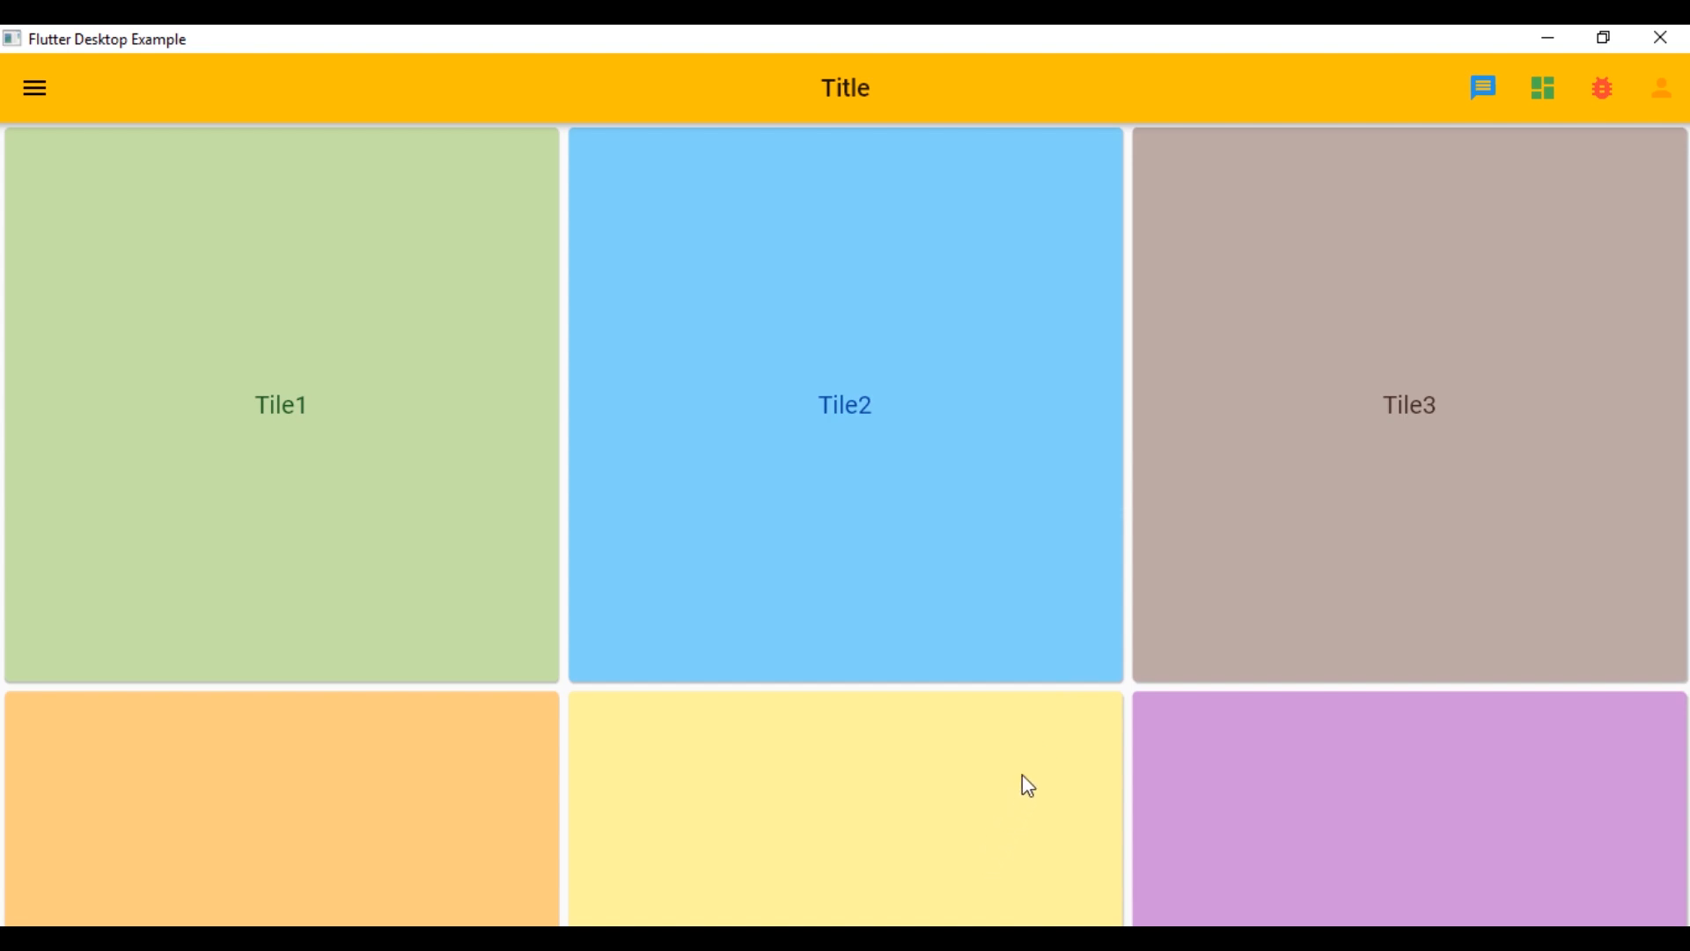